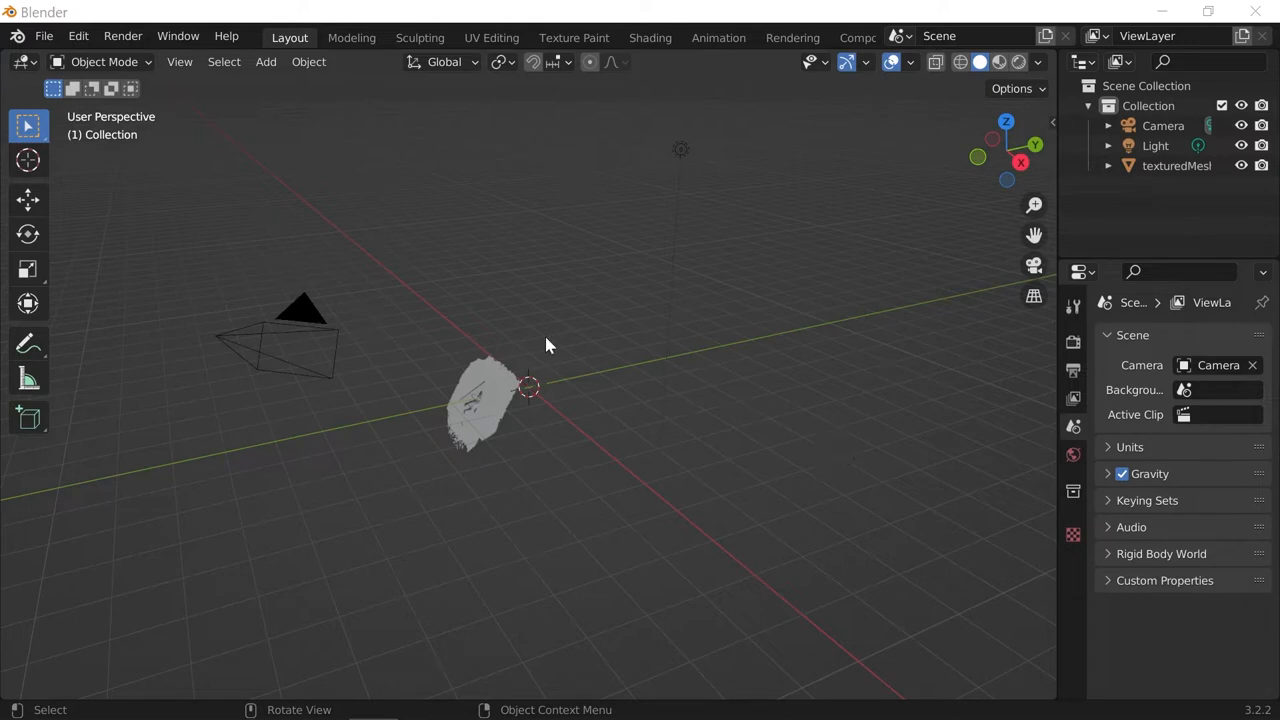
# Import the scanned teddy bear mesh via File > Import > Wavefront (.obj)
pyautogui.click(46, 36)
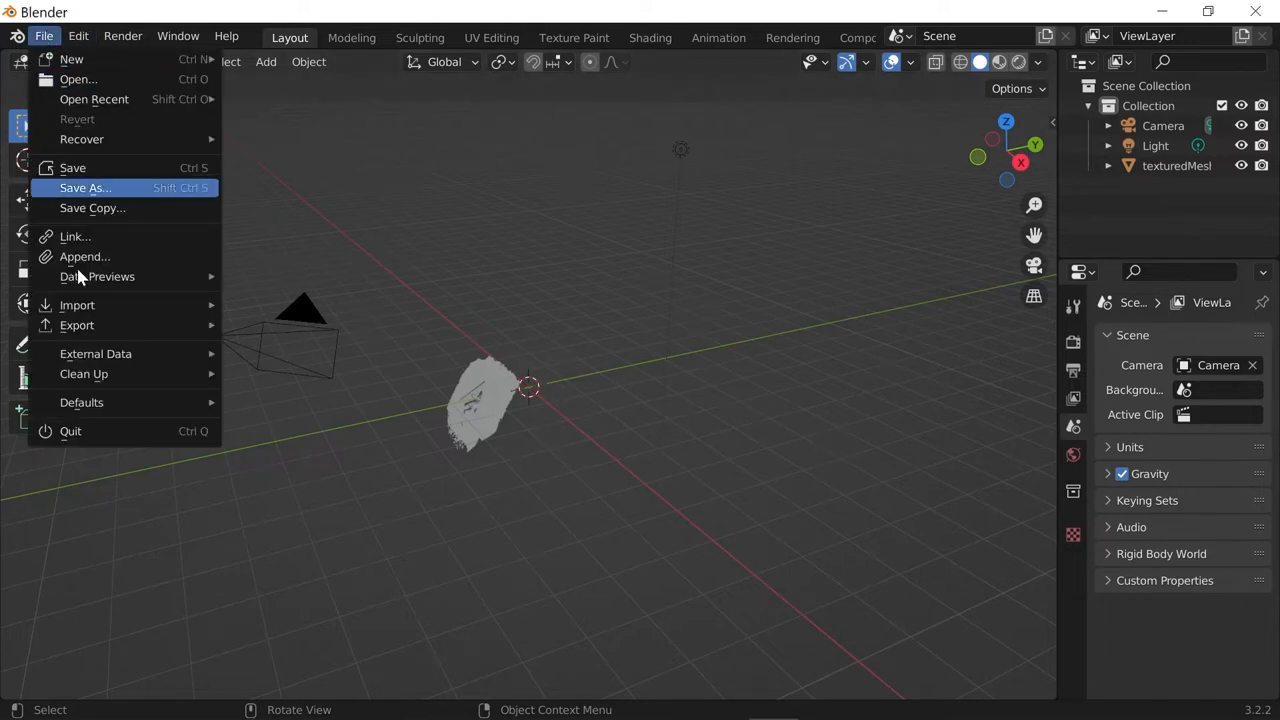
pyautogui.click(78, 304)
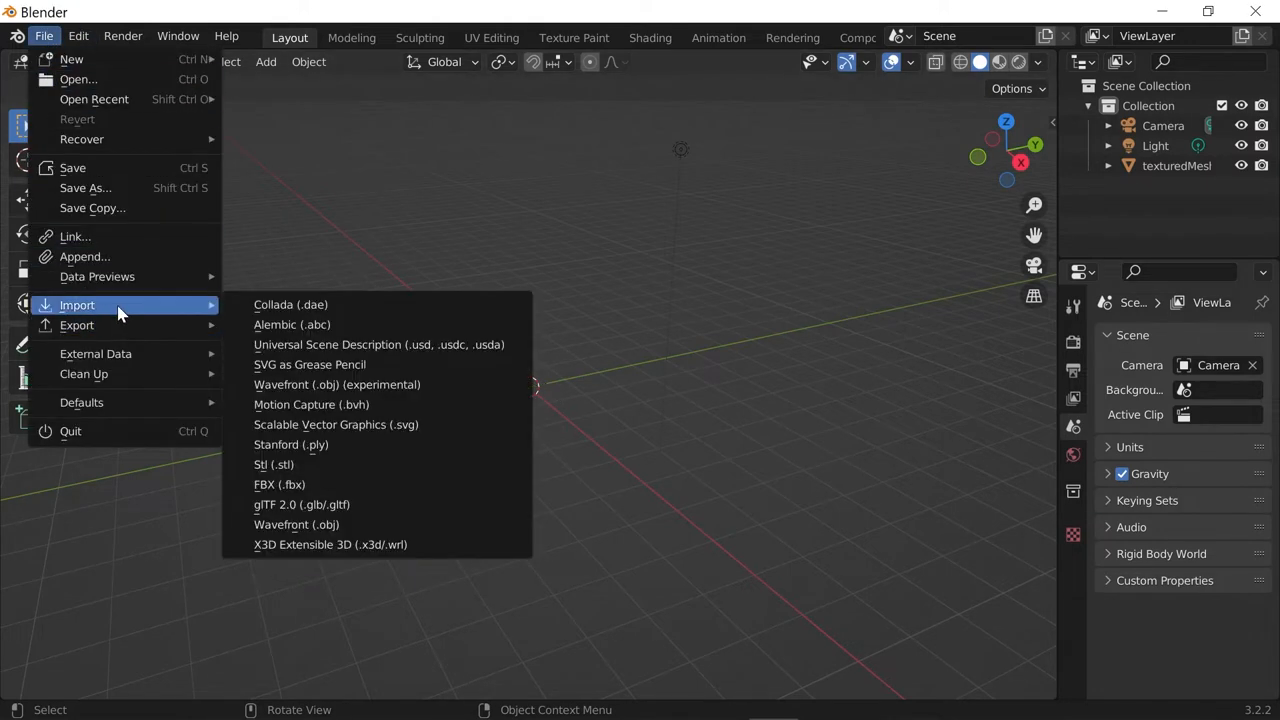
pyautogui.moveTo(368, 428)
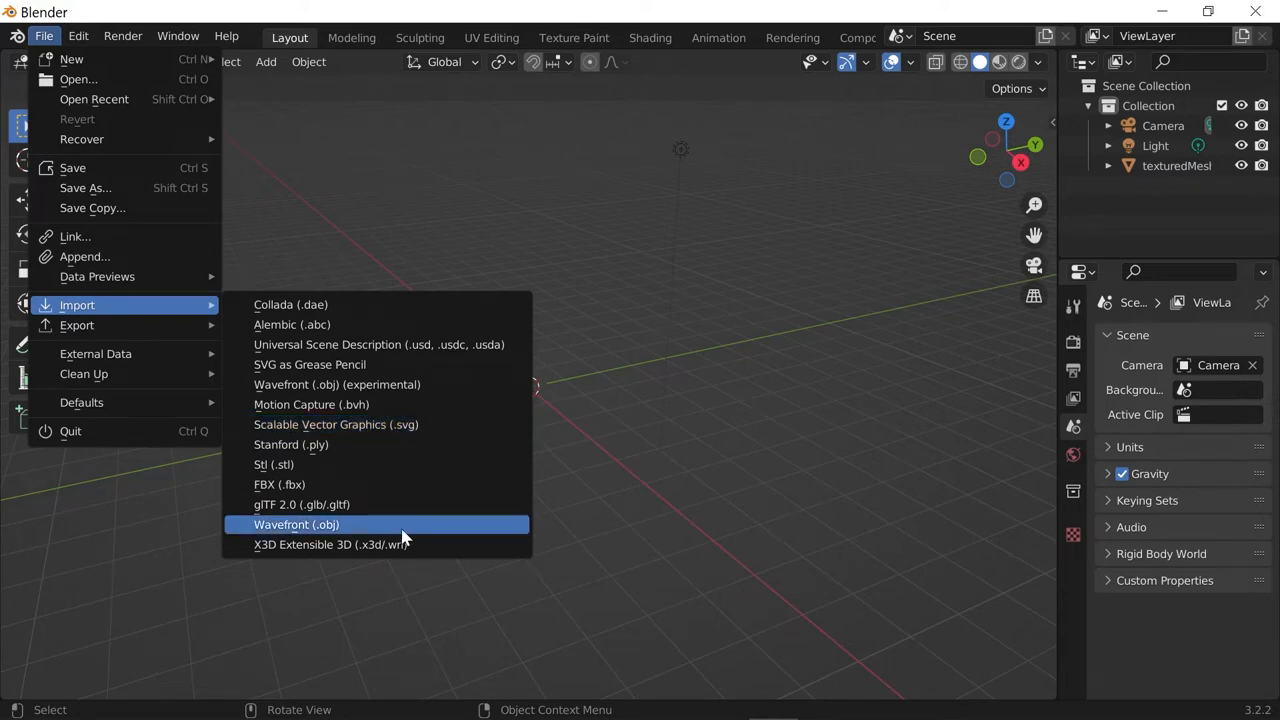
pyautogui.click(296, 524)
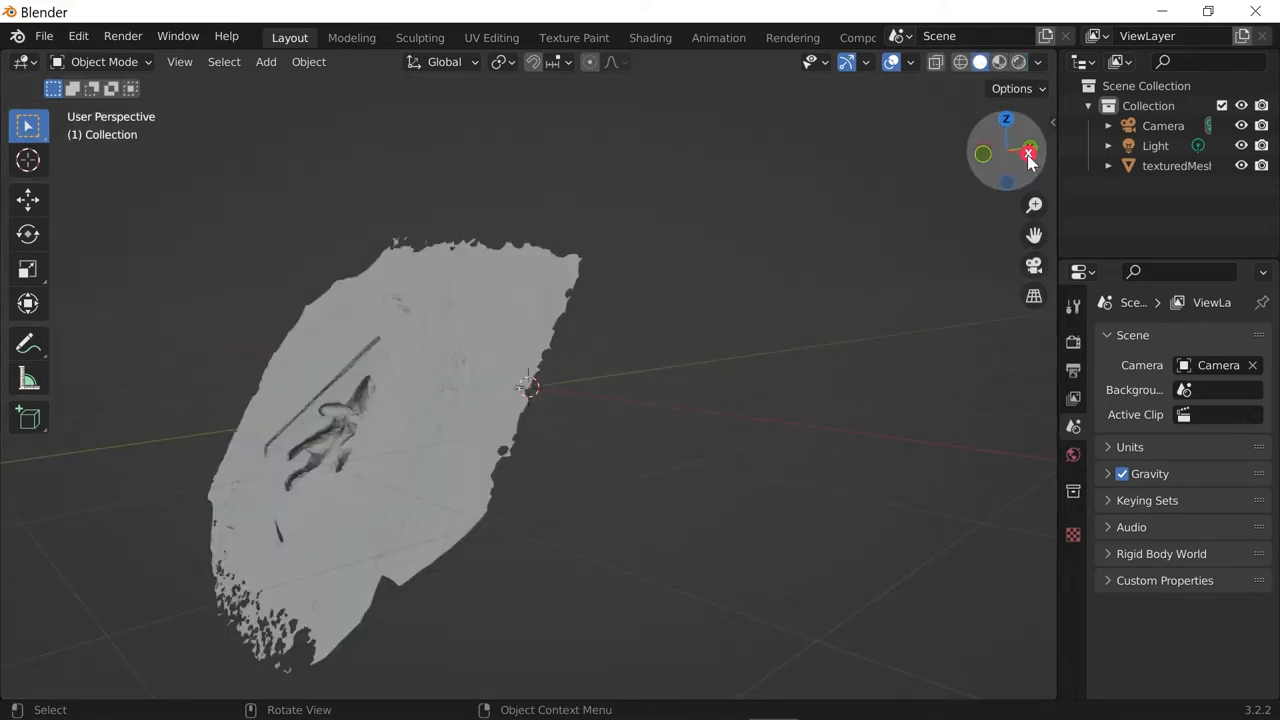
# From the side view, select texturedMesh and tilt it so the scan lies flat
pyautogui.click(1024, 152)
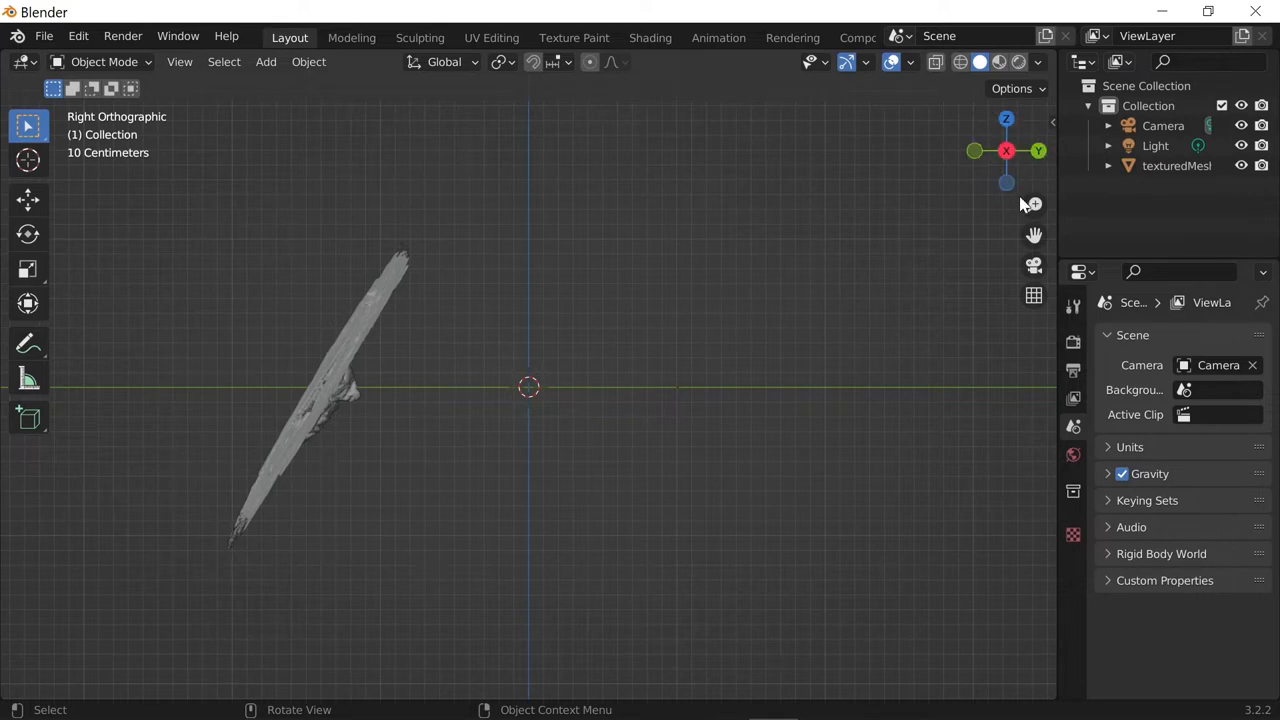
pyautogui.click(352, 344)
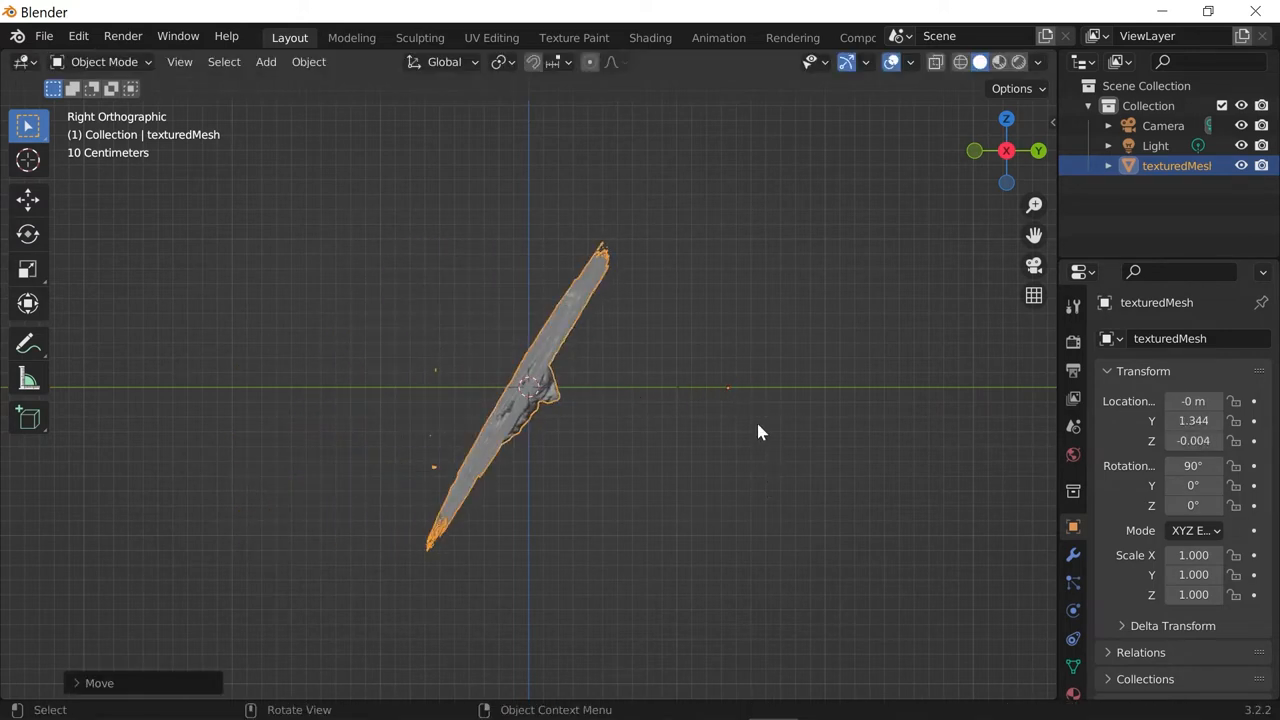
pyautogui.moveTo(736, 404)
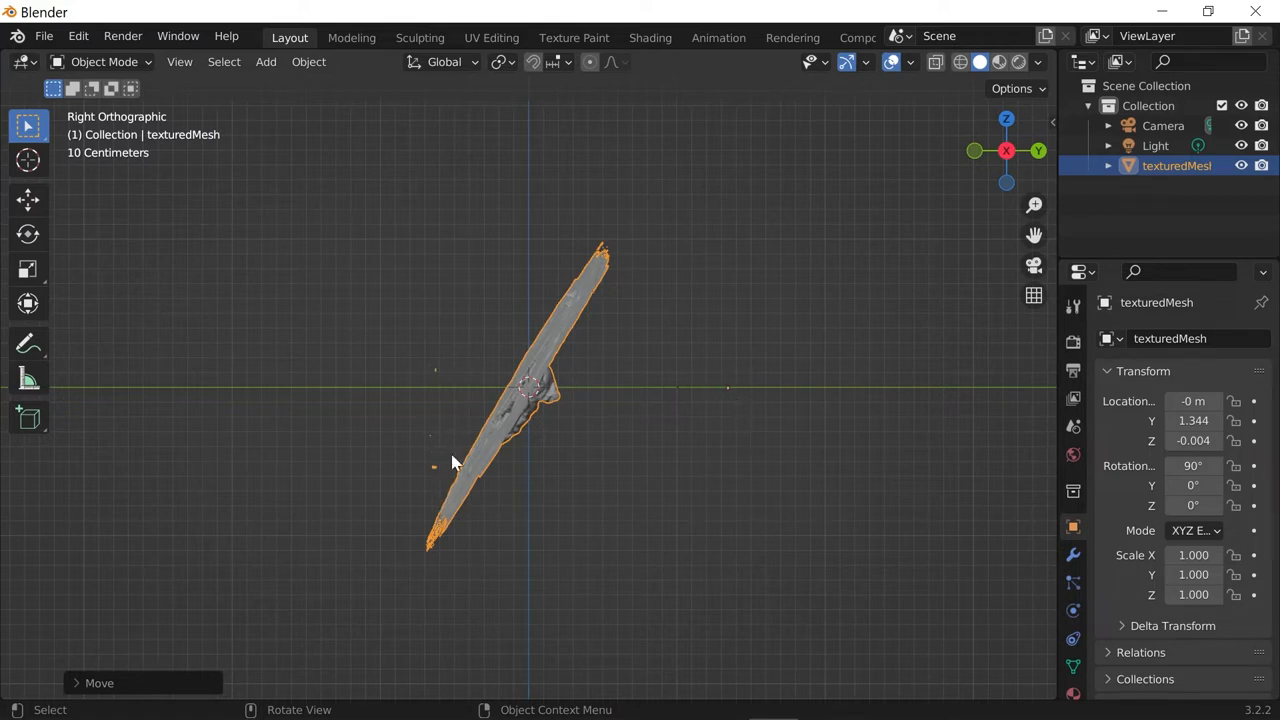
pyautogui.moveTo(736, 408)
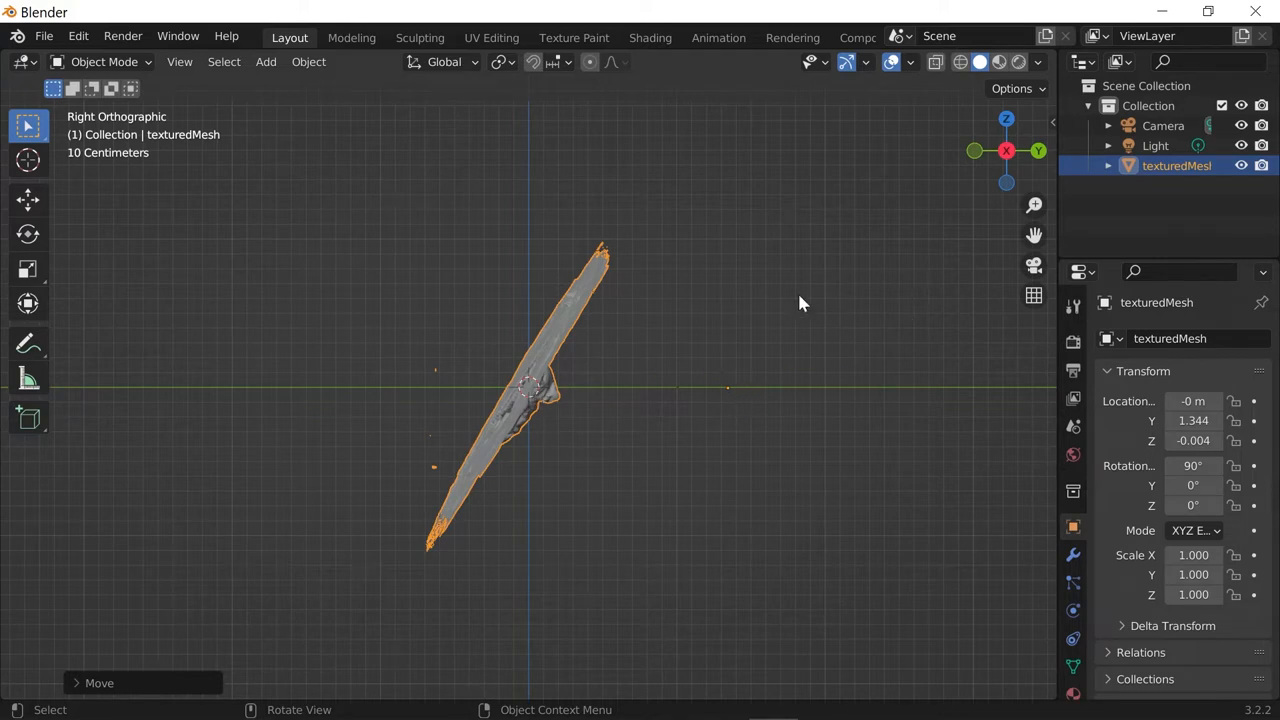
pyautogui.press('r')
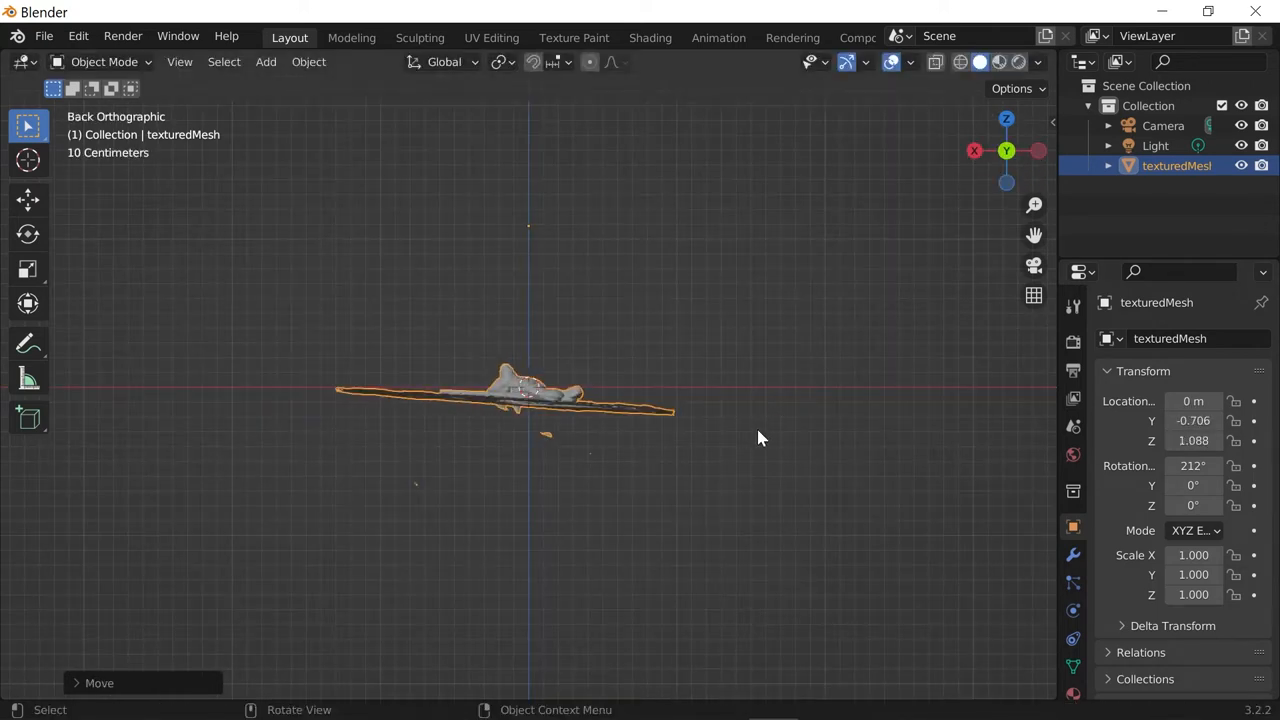
pyautogui.moveTo(760, 438); pyautogui.dragTo(784, 430)
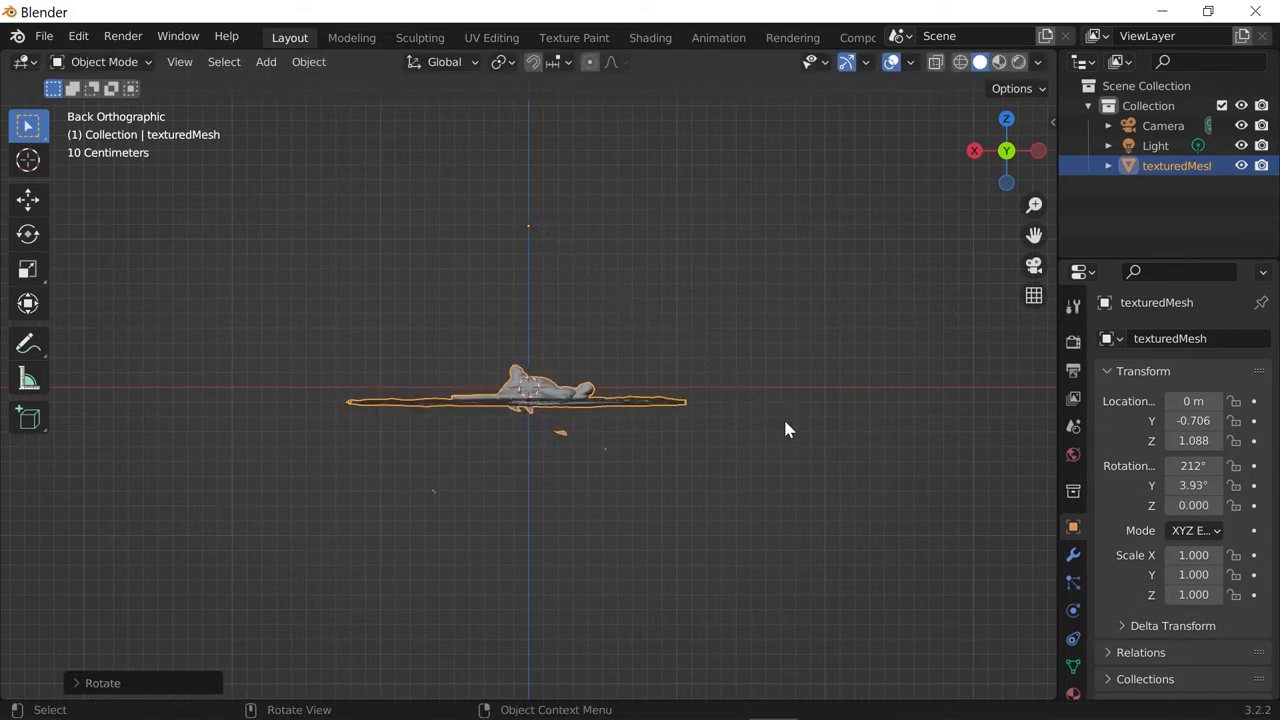
# From above, spin the scan about the vertical axis so the bear stands upright, and confirm
pyautogui.press('g')
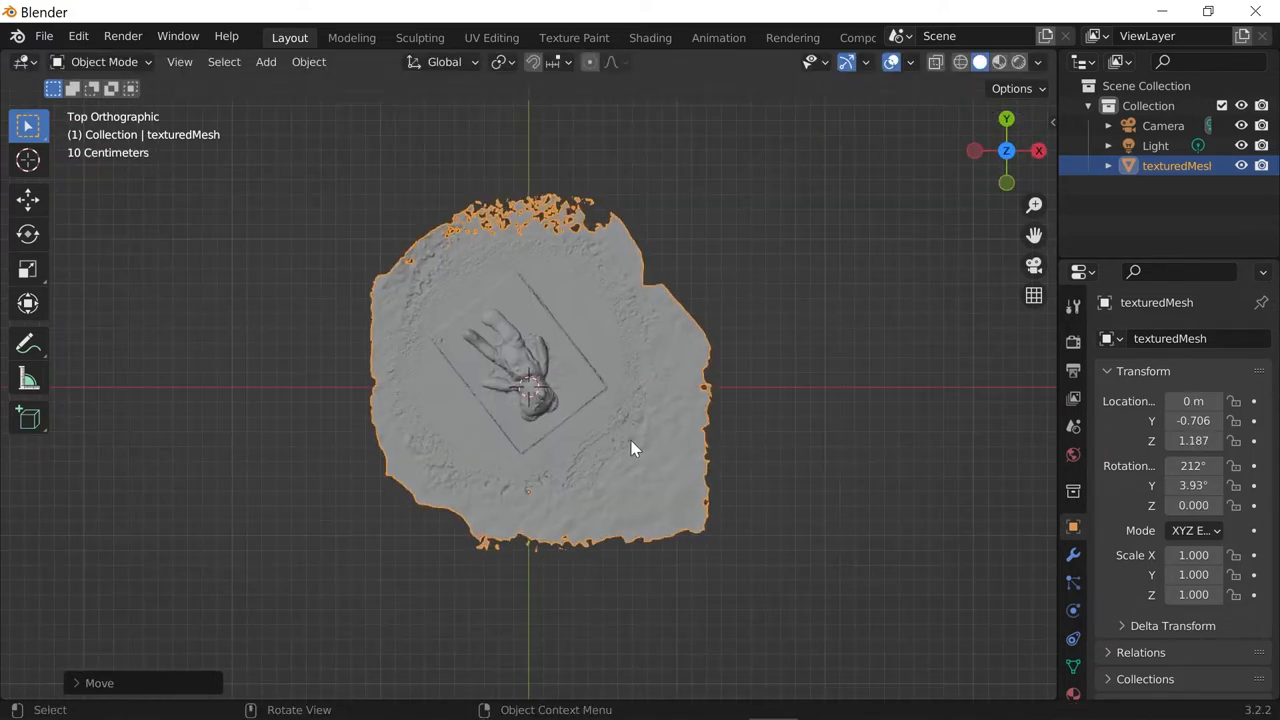
pyautogui.press('r')
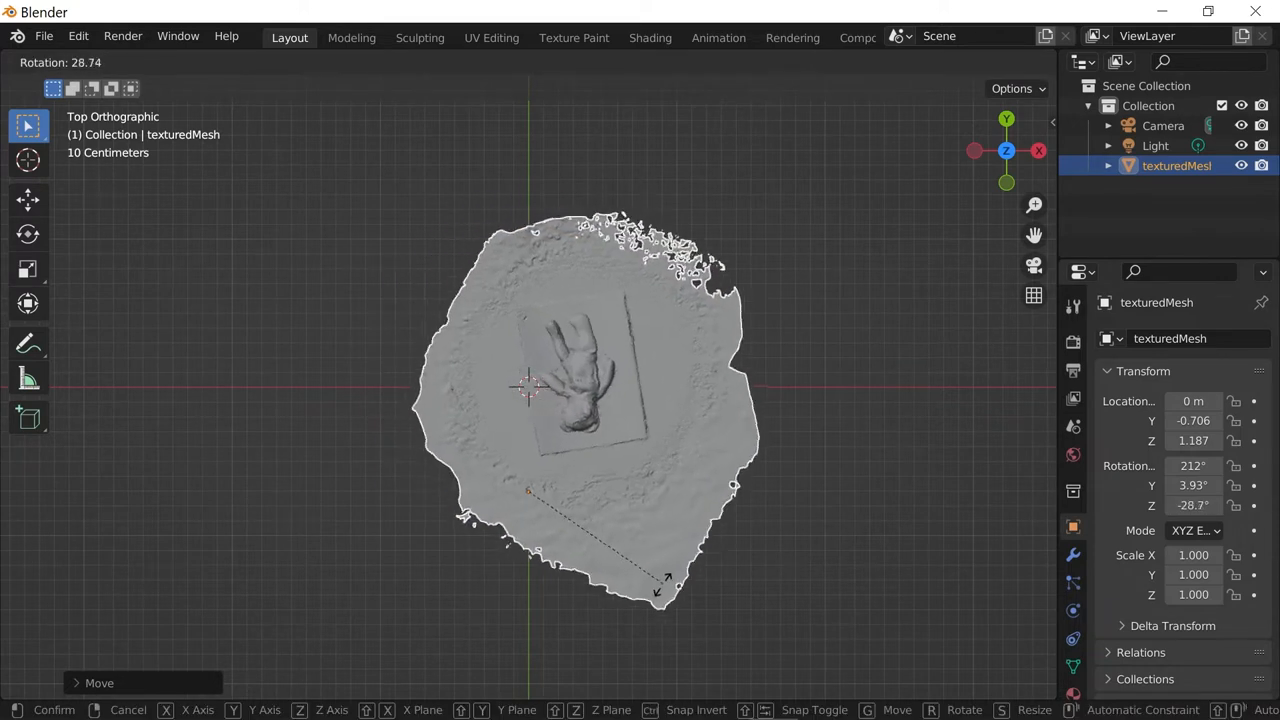
pyautogui.click(684, 448)
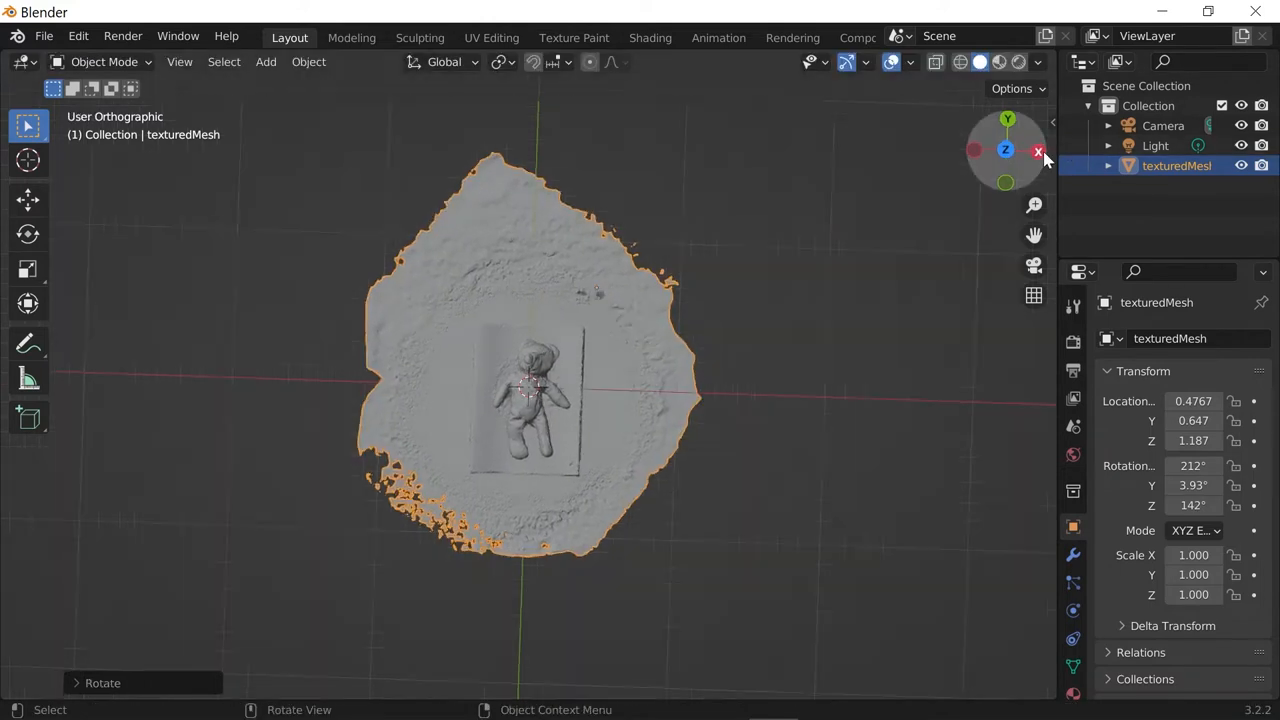
pyautogui.click(1040, 150)
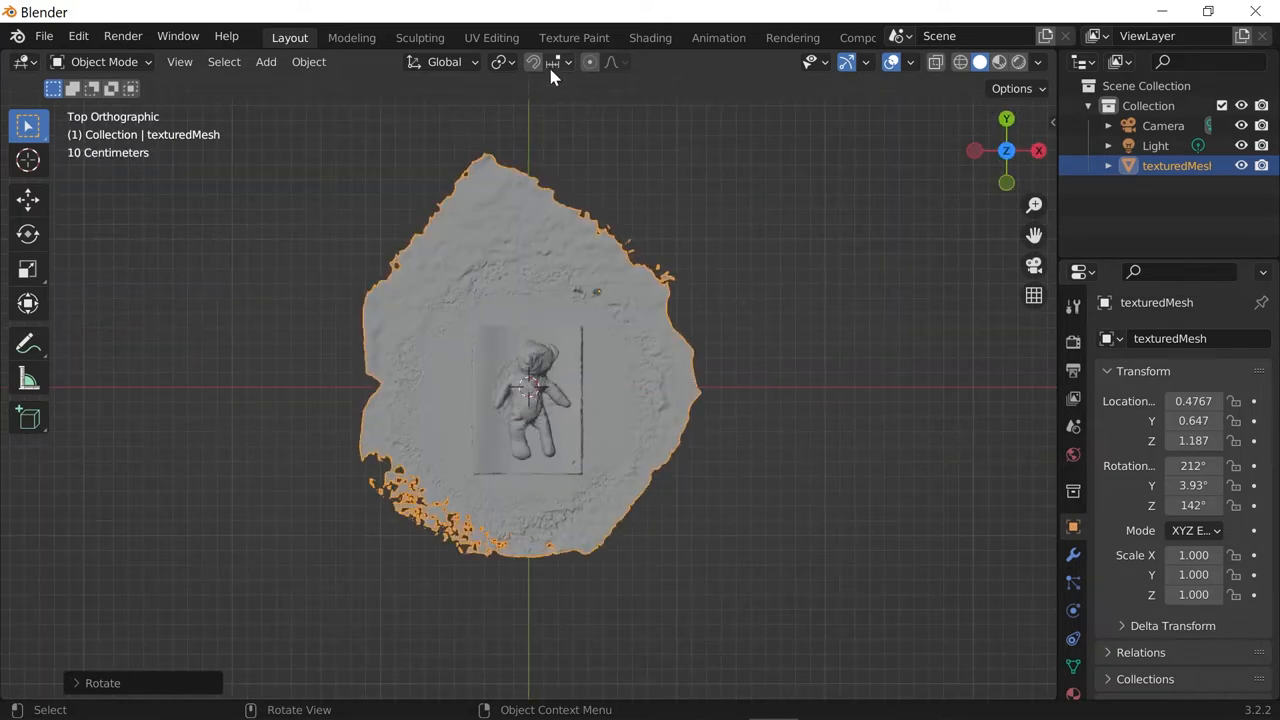
# Set the mesh origin to the 3D cursor so its location reads zero on all axes
pyautogui.click(308, 60)
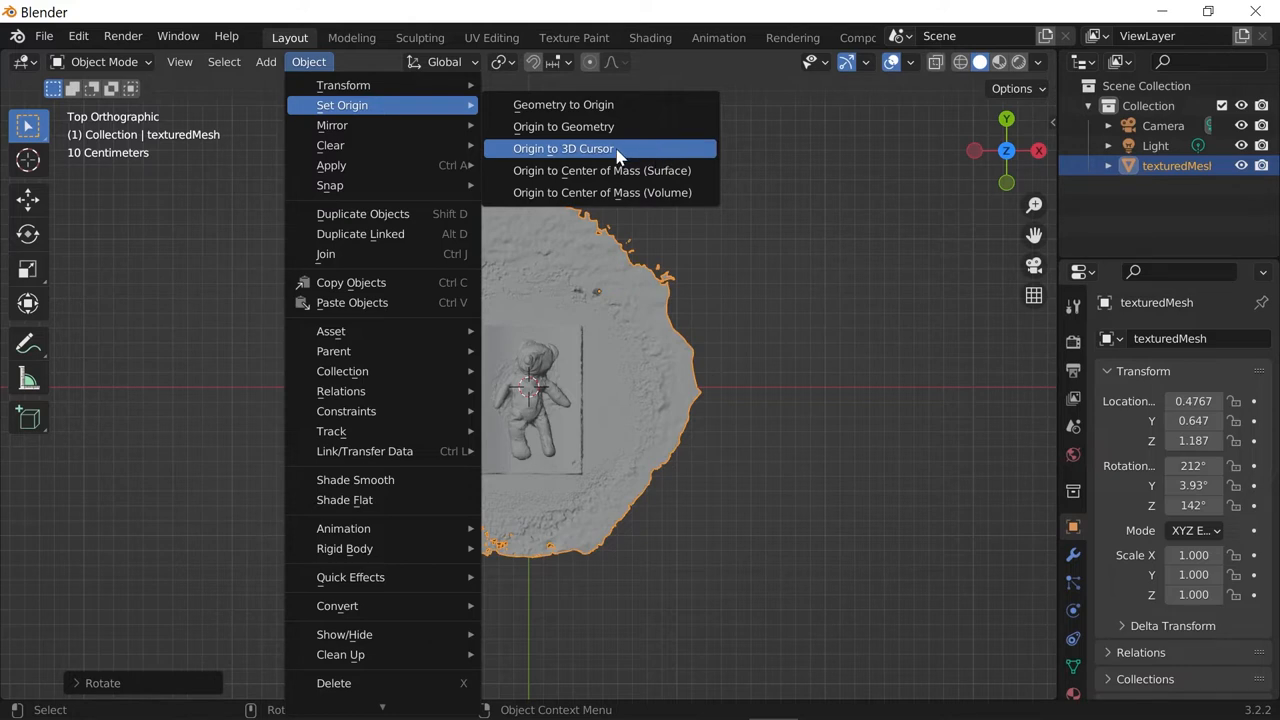
pyautogui.click(564, 148)
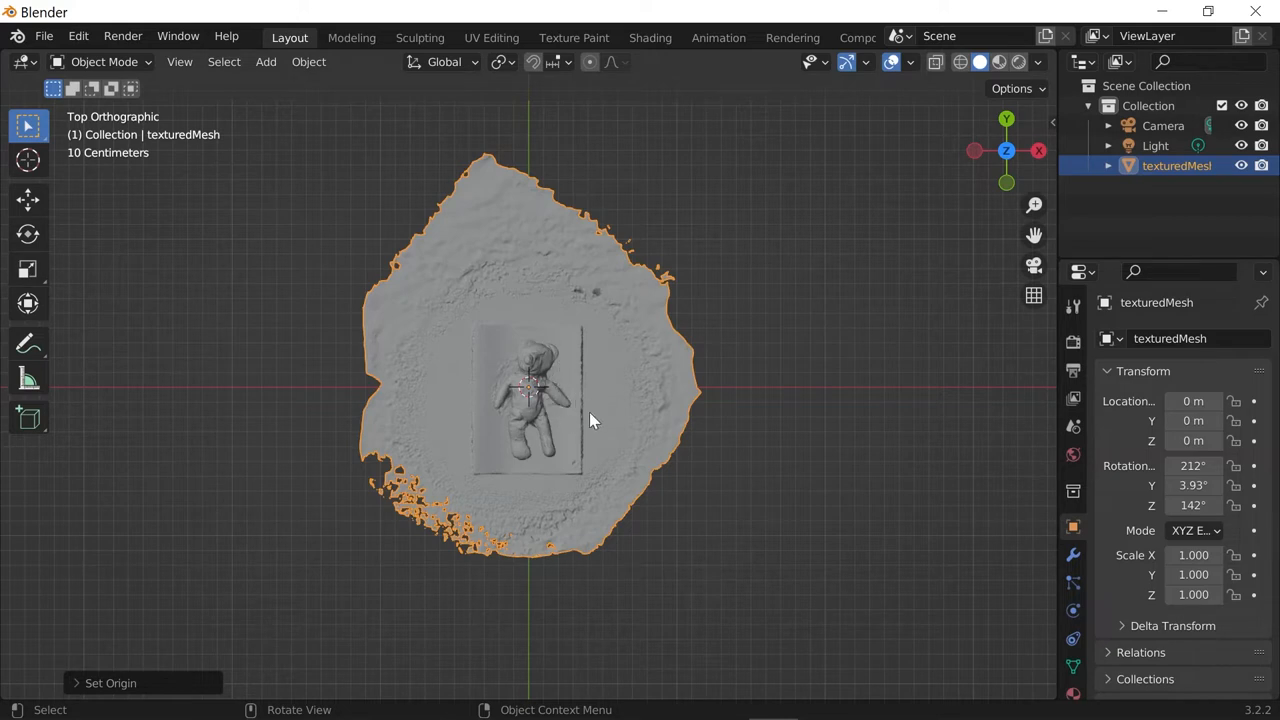
pyautogui.moveTo(958, 324)
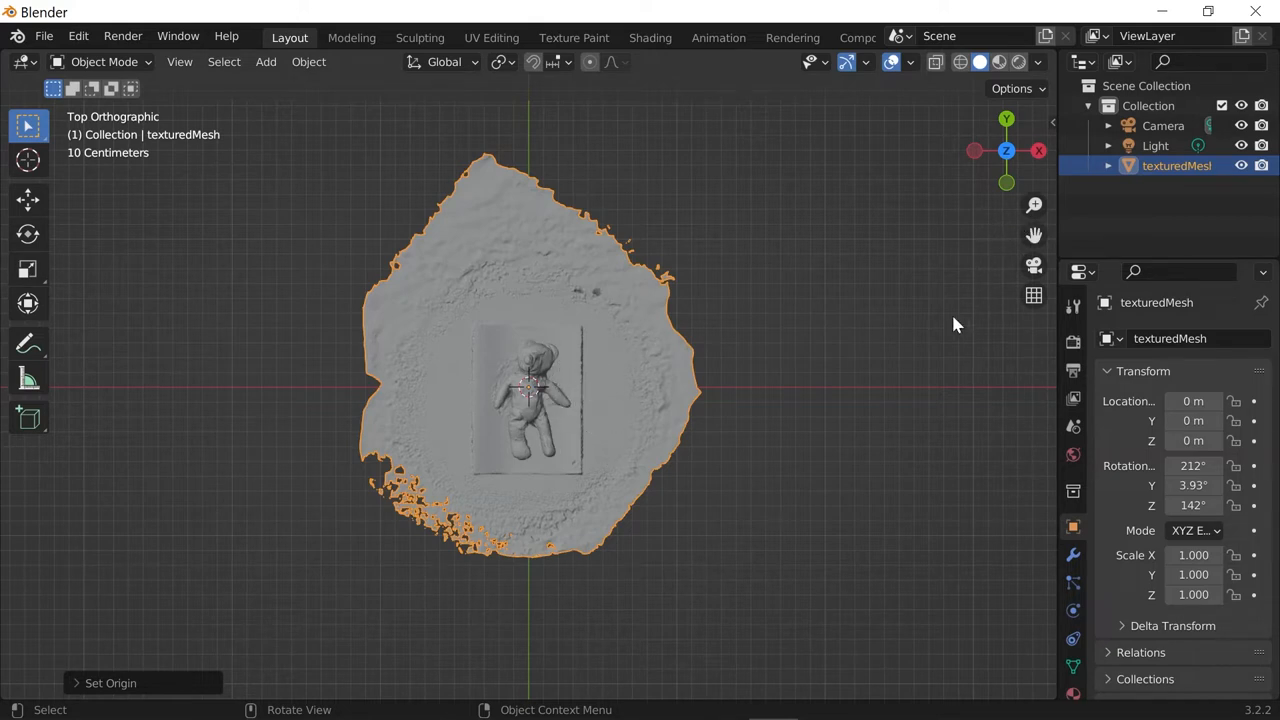
pyautogui.moveTo(900, 206)
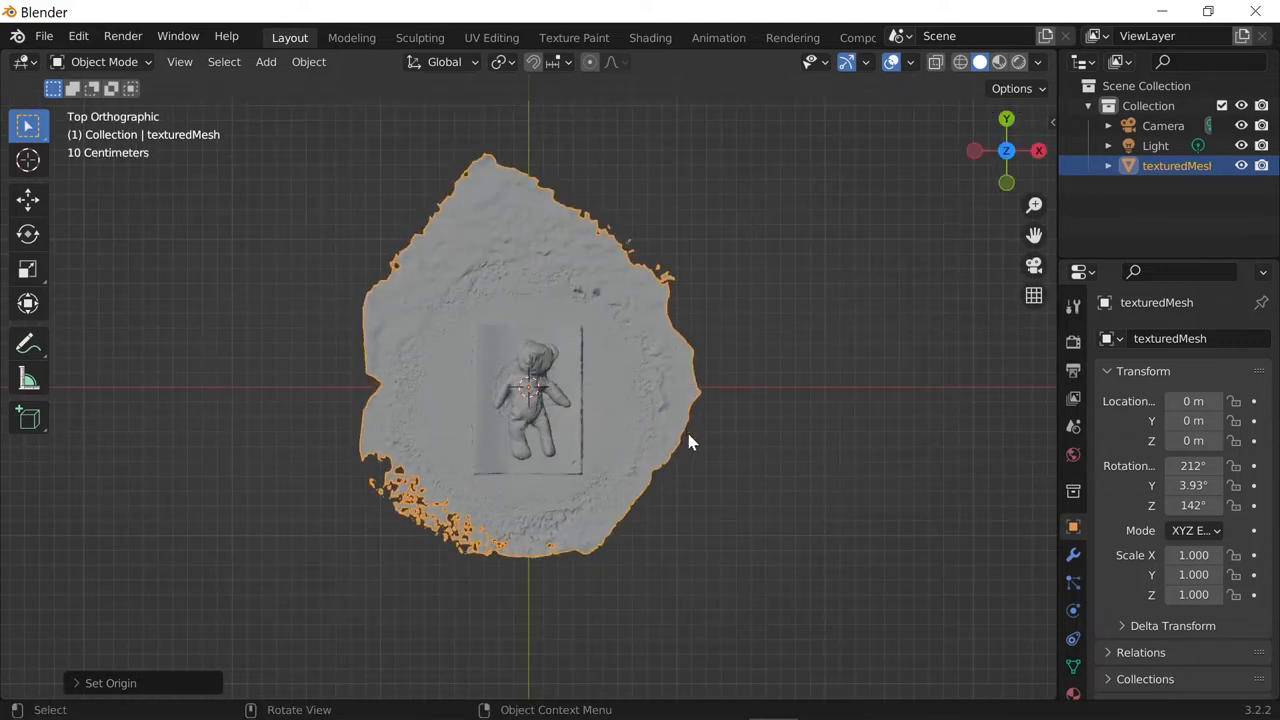
pyautogui.press('r')
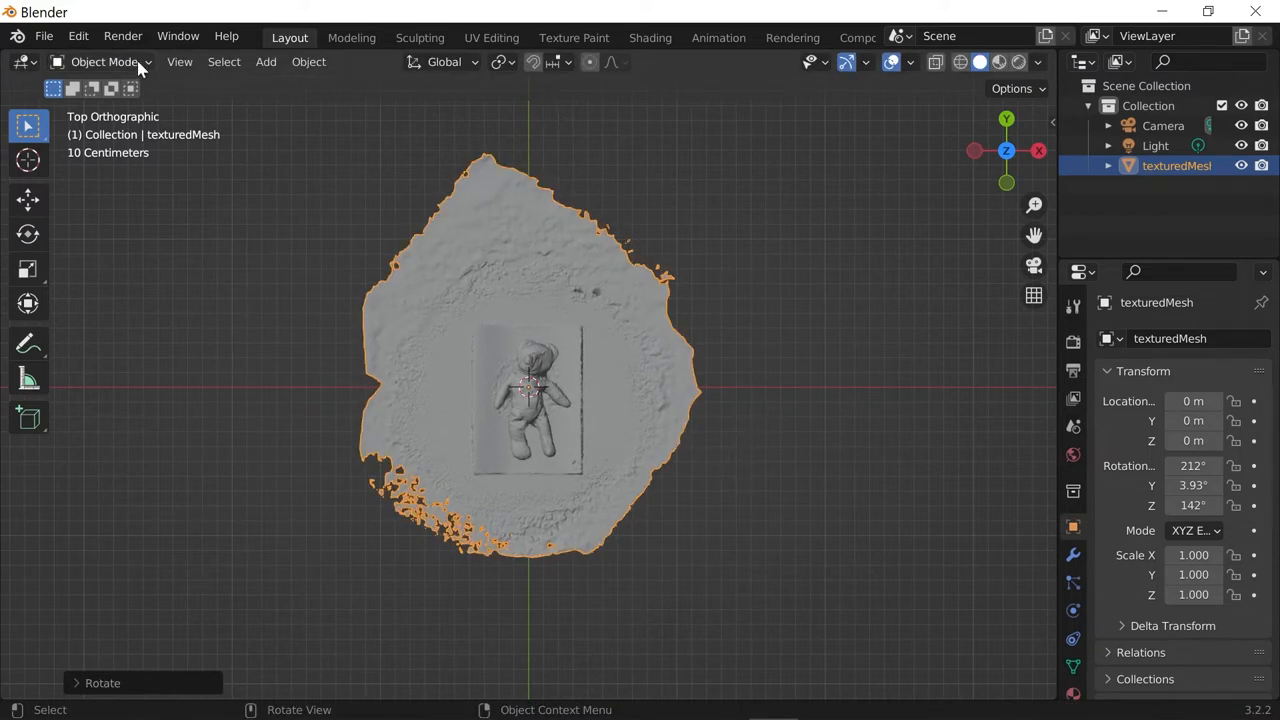
# Enter Edit Mode and select the rectangular patch around the teddy bear
pyautogui.click(104, 62)
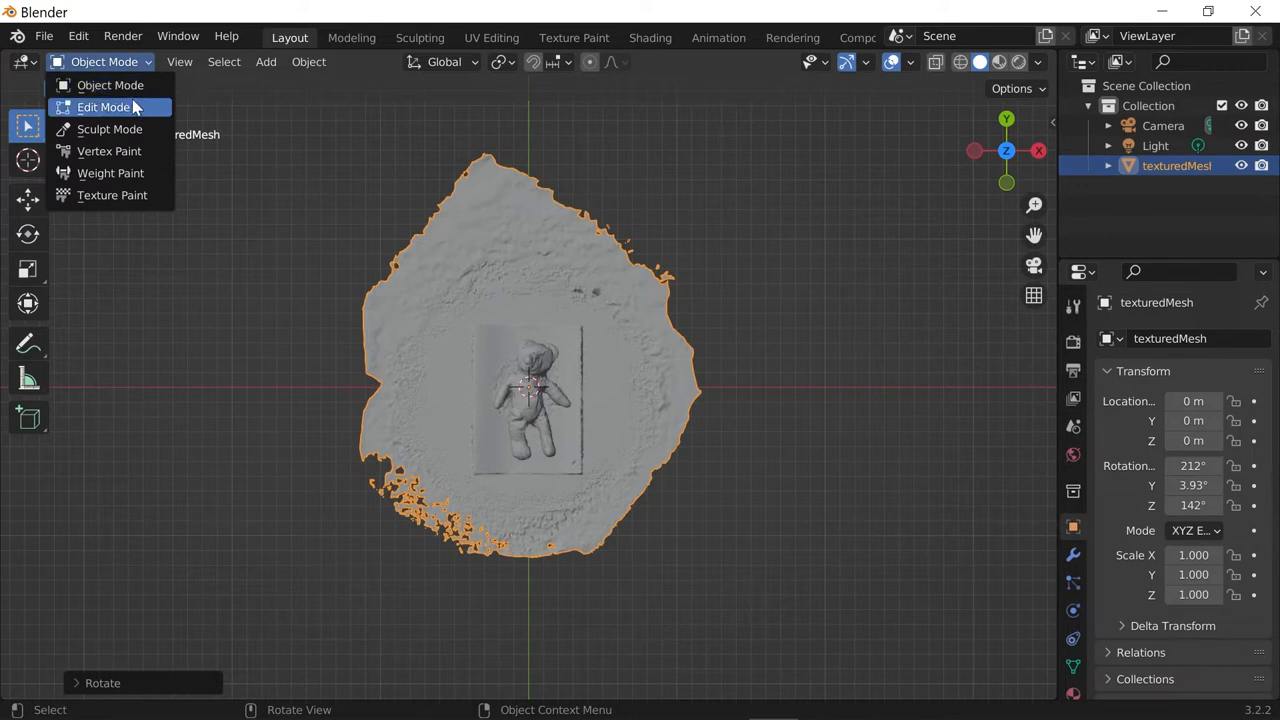
pyautogui.click(98, 108)
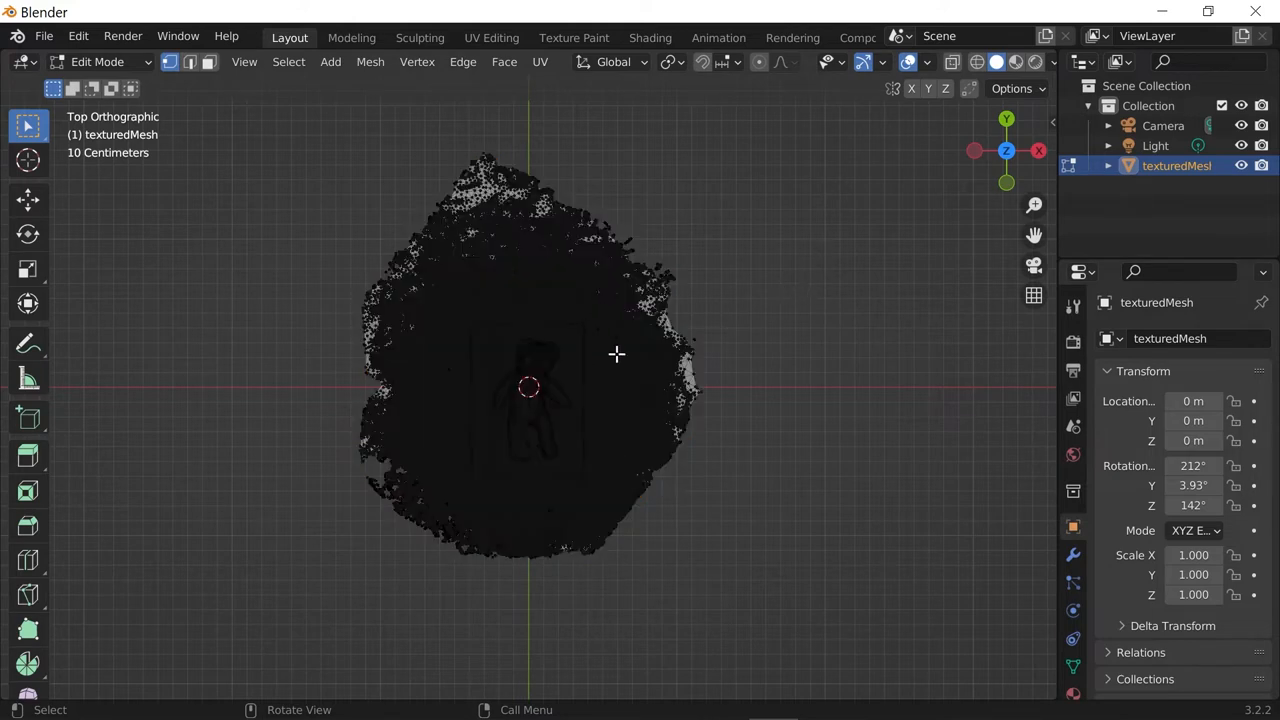
pyautogui.moveTo(510, 334)
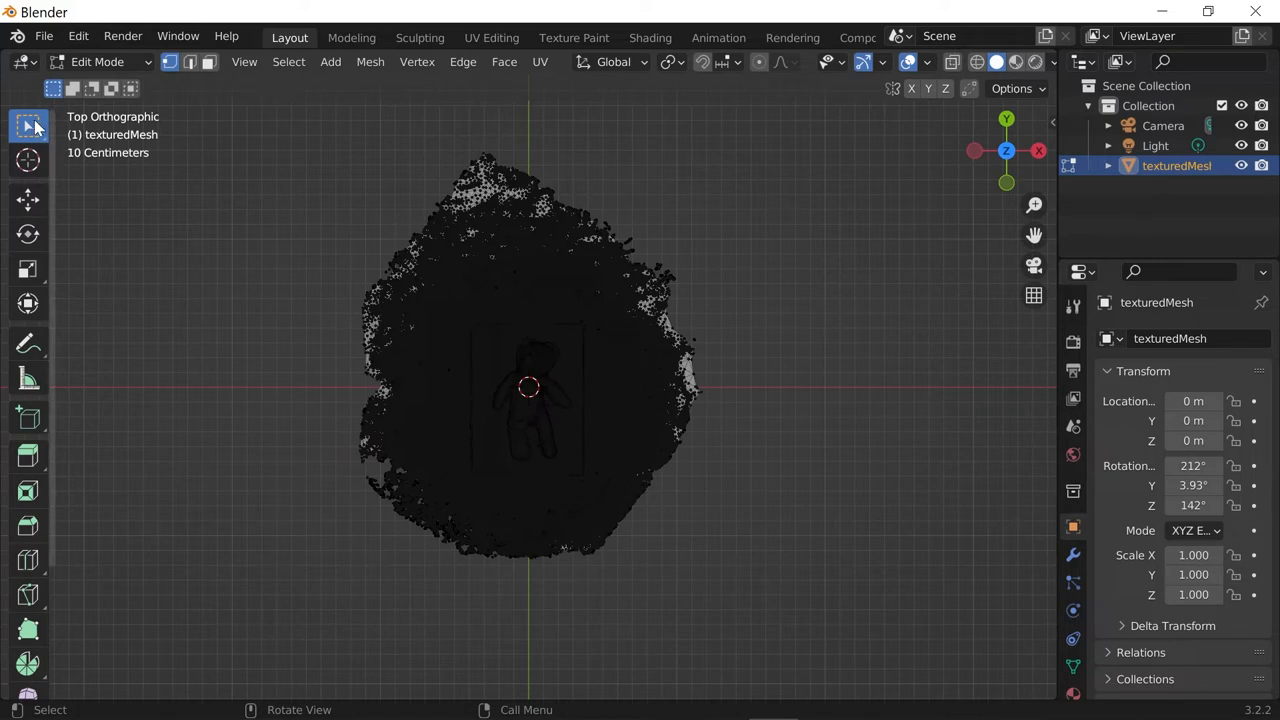
pyautogui.moveTo(32, 128)
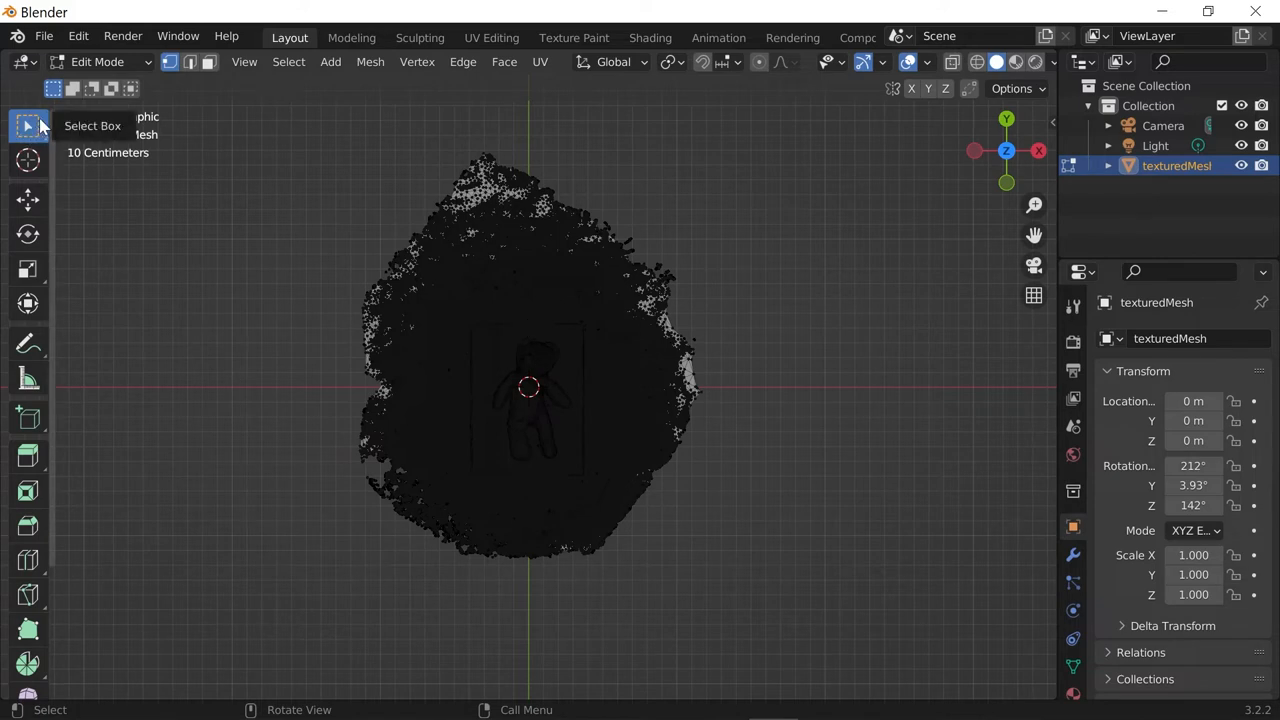
pyautogui.moveTo(952, 62)
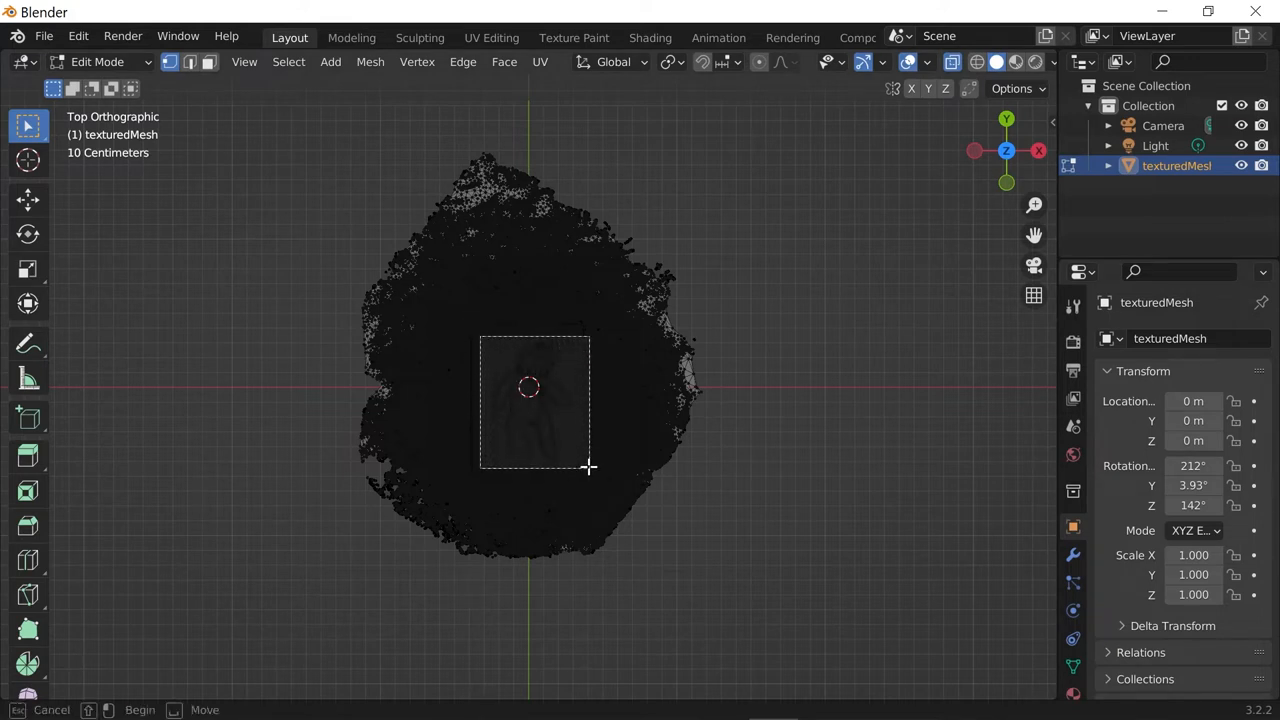
pyautogui.click(532, 388)
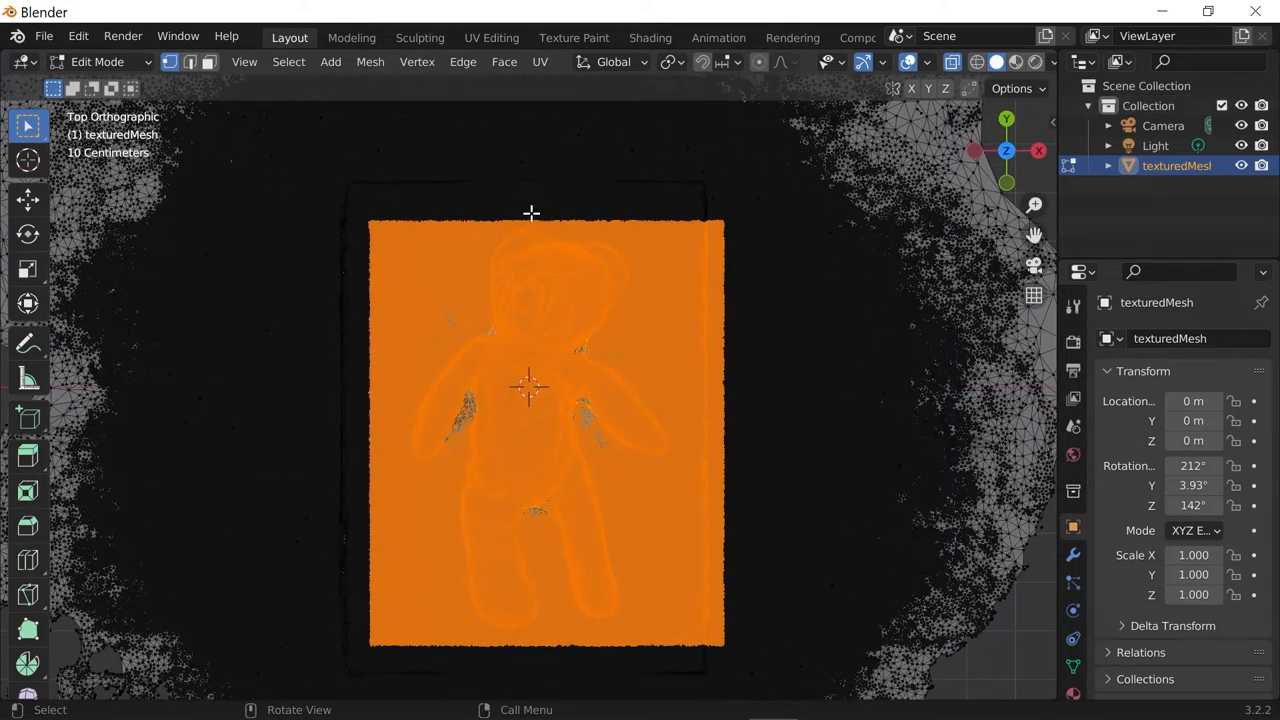
pyautogui.moveTo(764, 536)
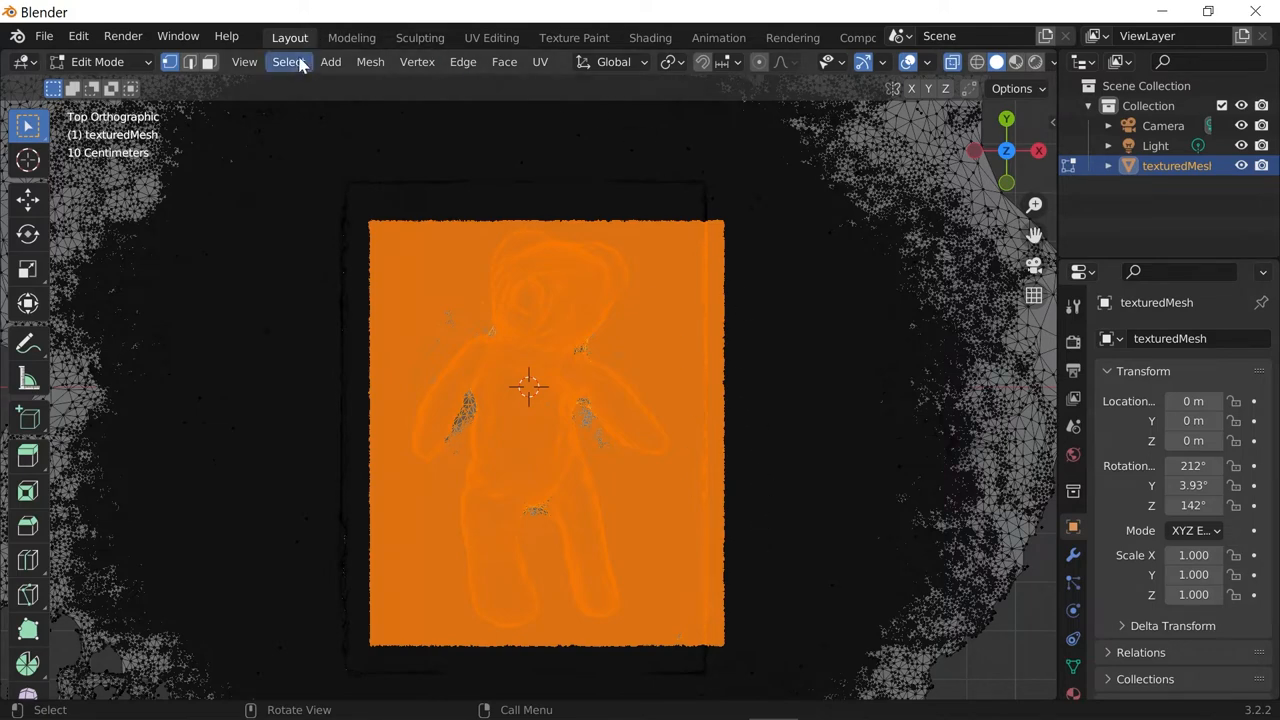
# Delete the stray scanned vertices surrounding the mat
pyautogui.click(288, 60)
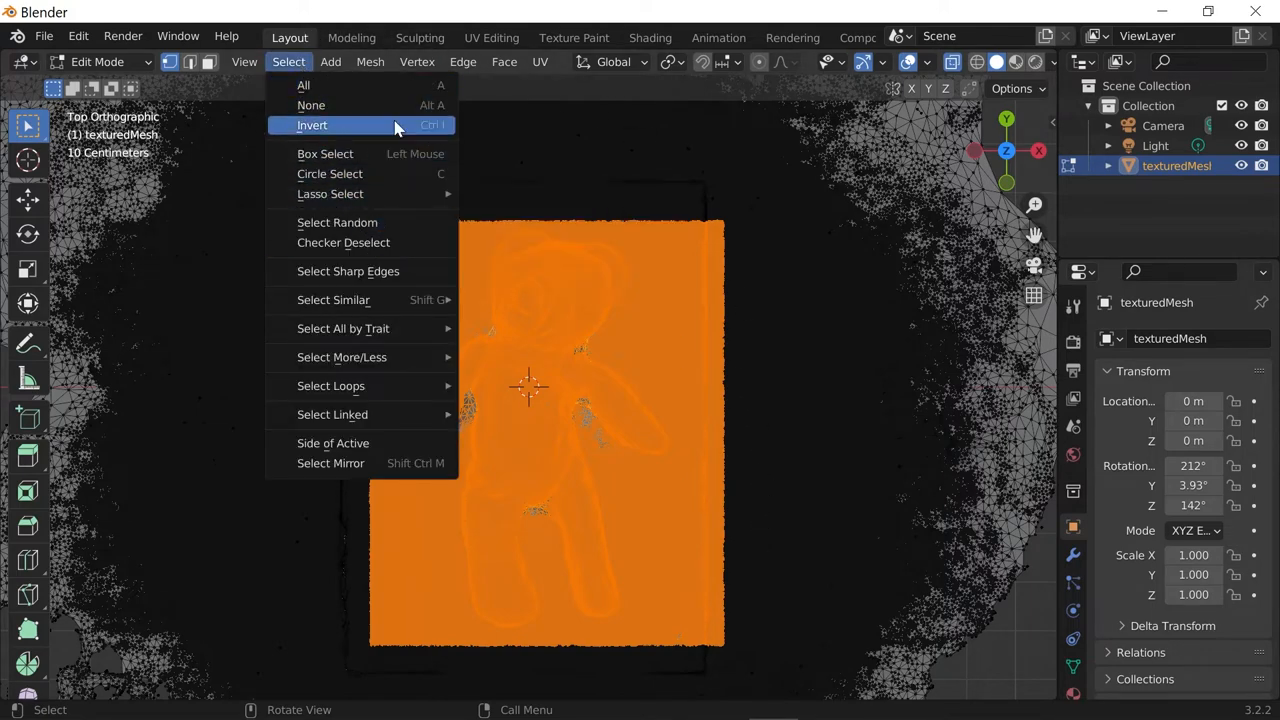
pyautogui.click(312, 124)
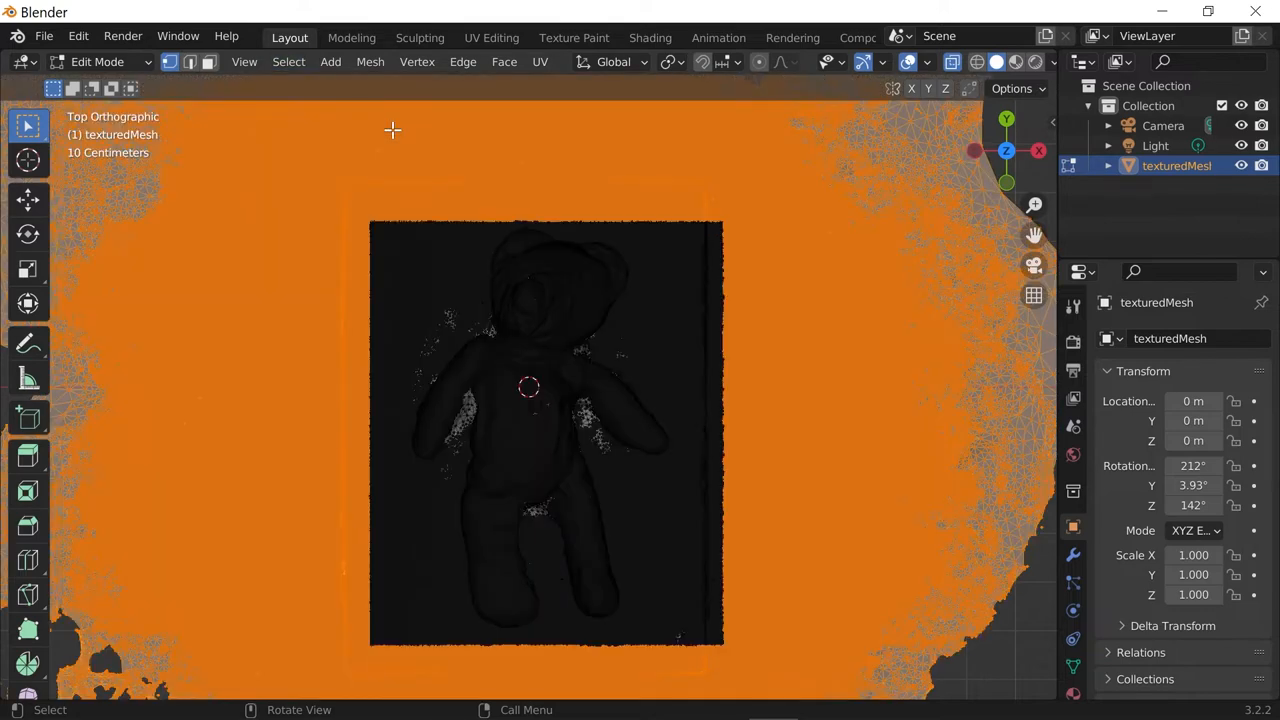
pyautogui.press('X')
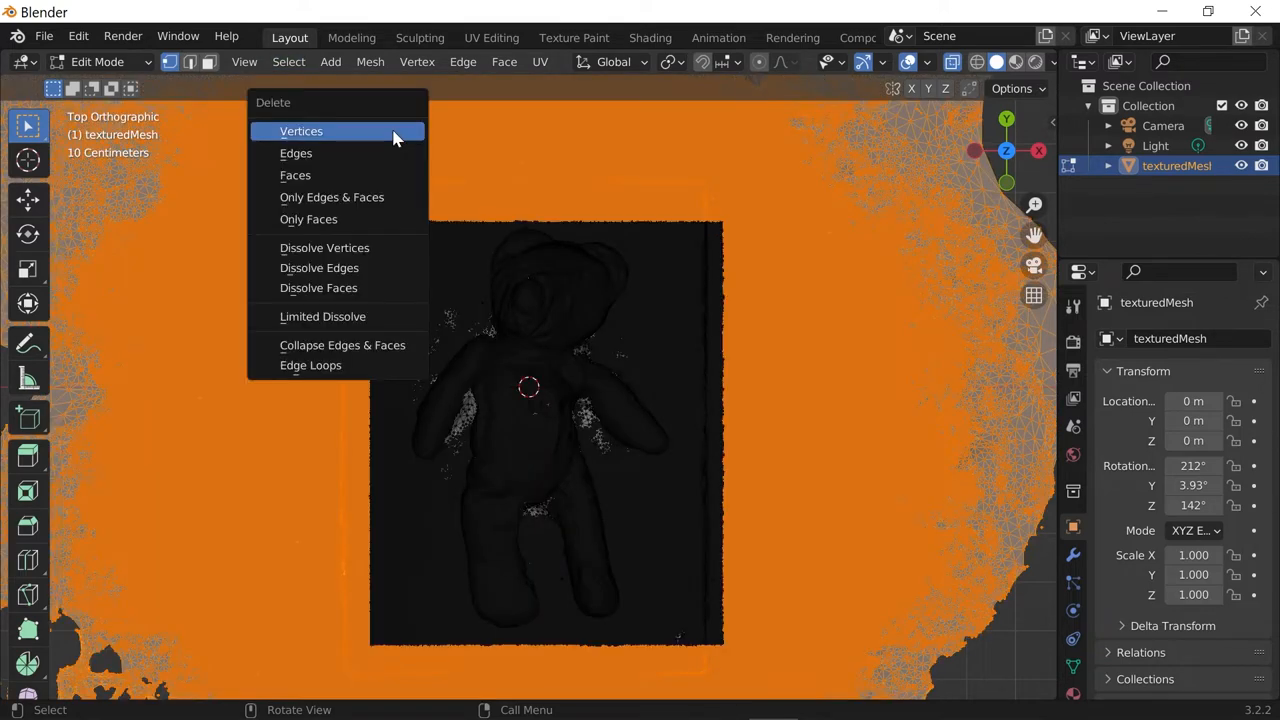
pyautogui.moveTo(376, 140)
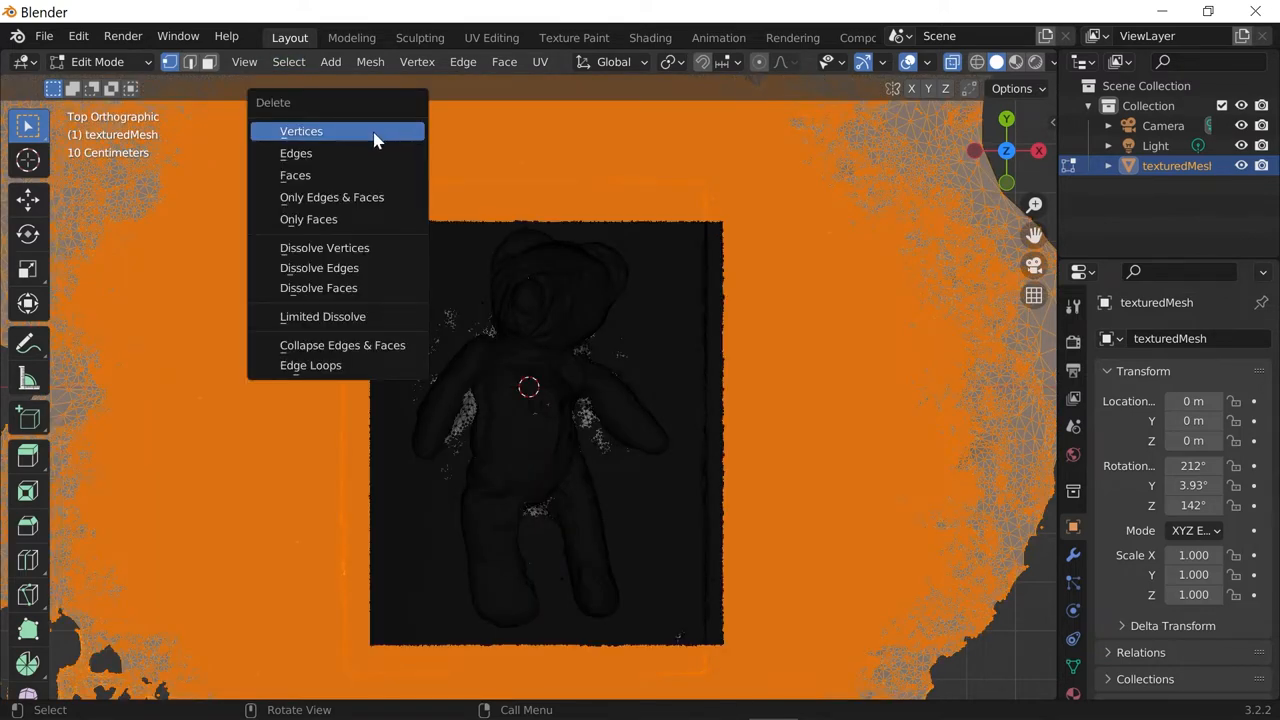
pyautogui.click(300, 132)
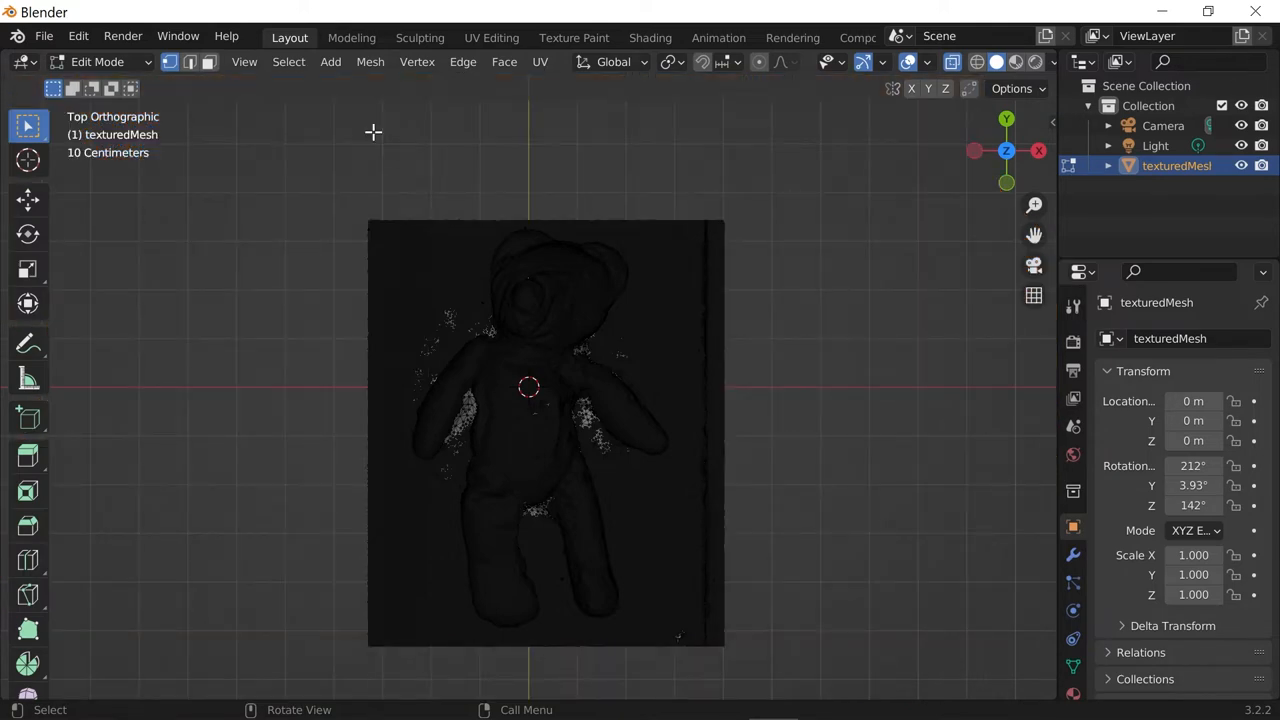
pyautogui.moveTo(692, 260)
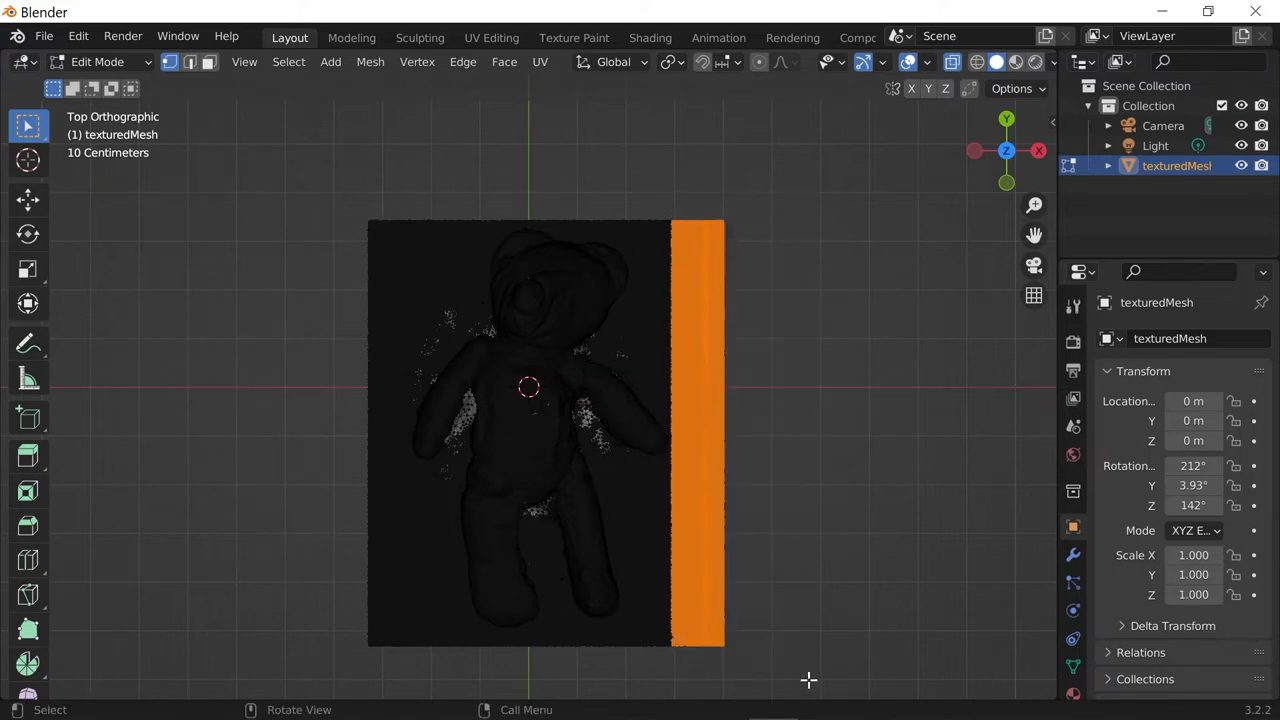
# Box-select and delete the strips along the mat's left and right edges
pyautogui.moveTo(332, 196); pyautogui.dragTo(410, 658)
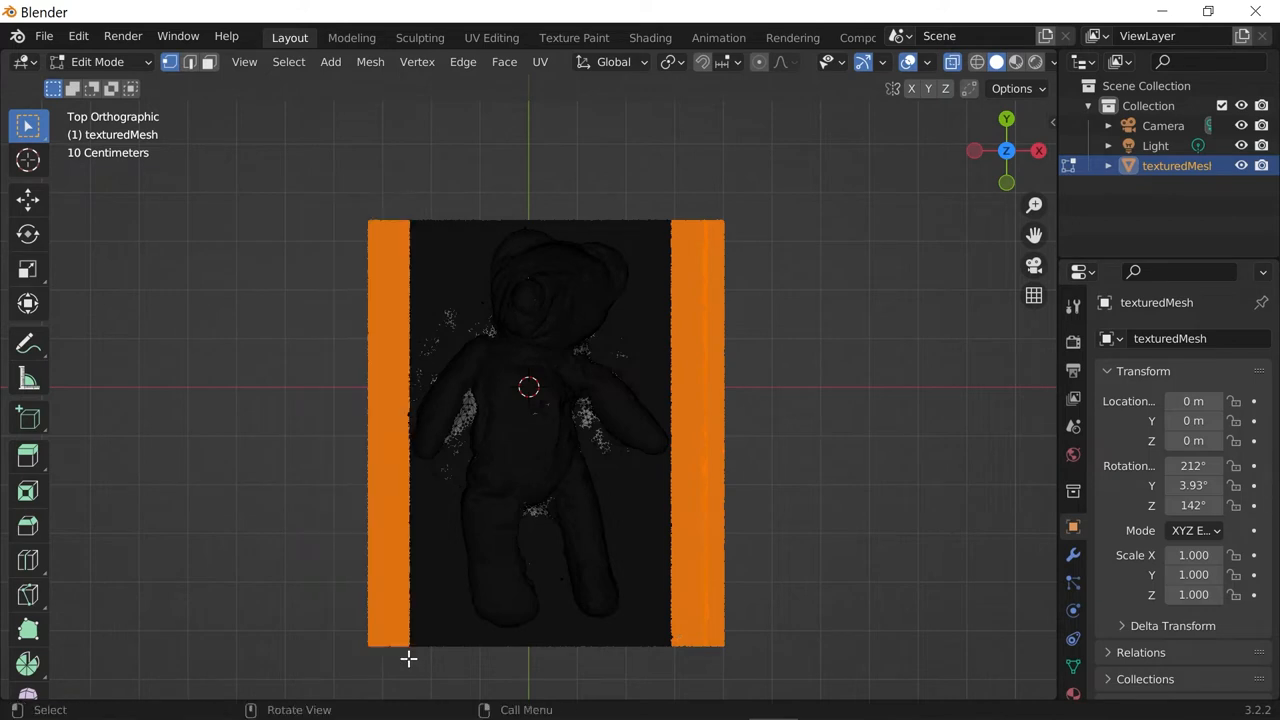
pyautogui.press('X')
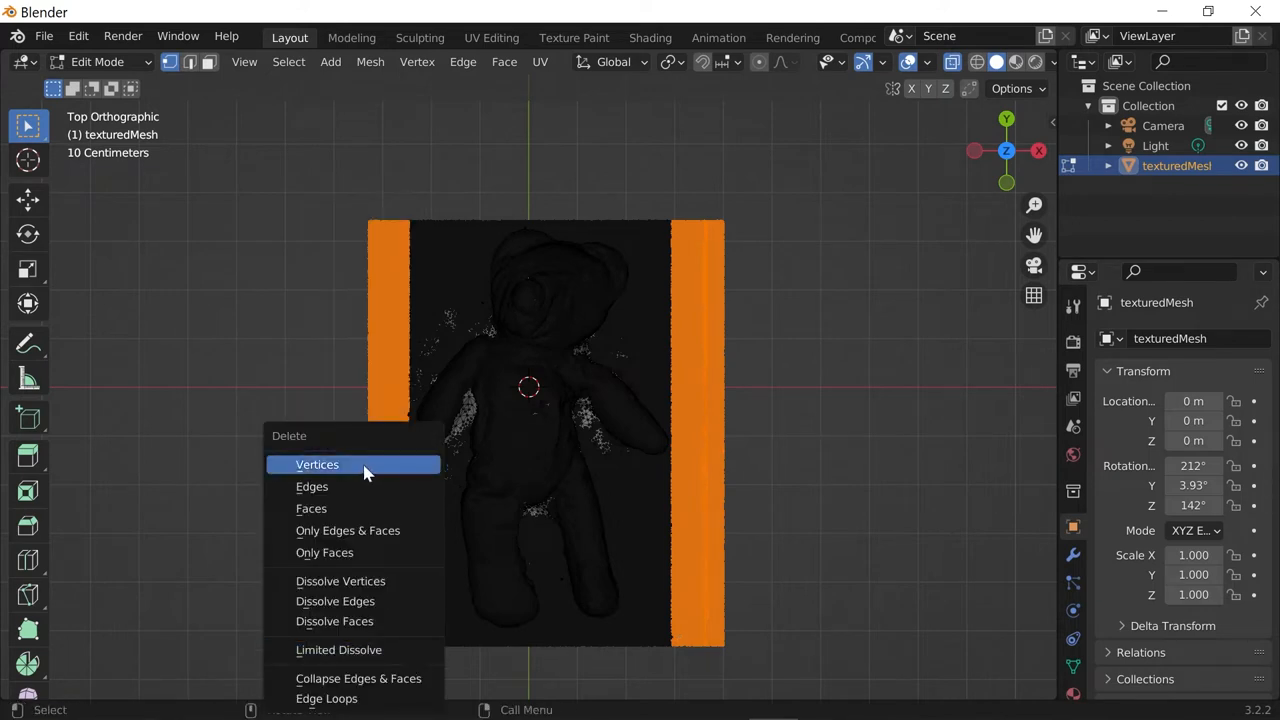
pyautogui.click(316, 464)
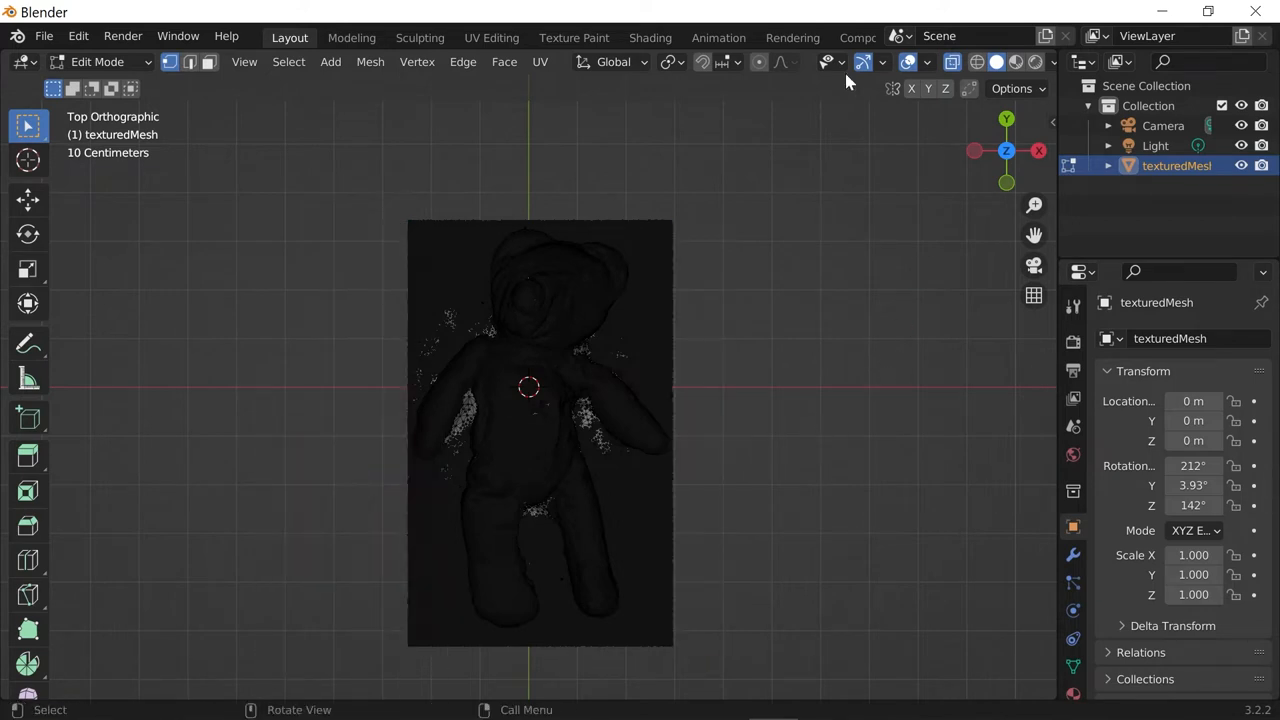
# Back in Object Mode with Material Preview shading, orbit around the bear and end on a side-on orthographic view
pyautogui.press('Tab')
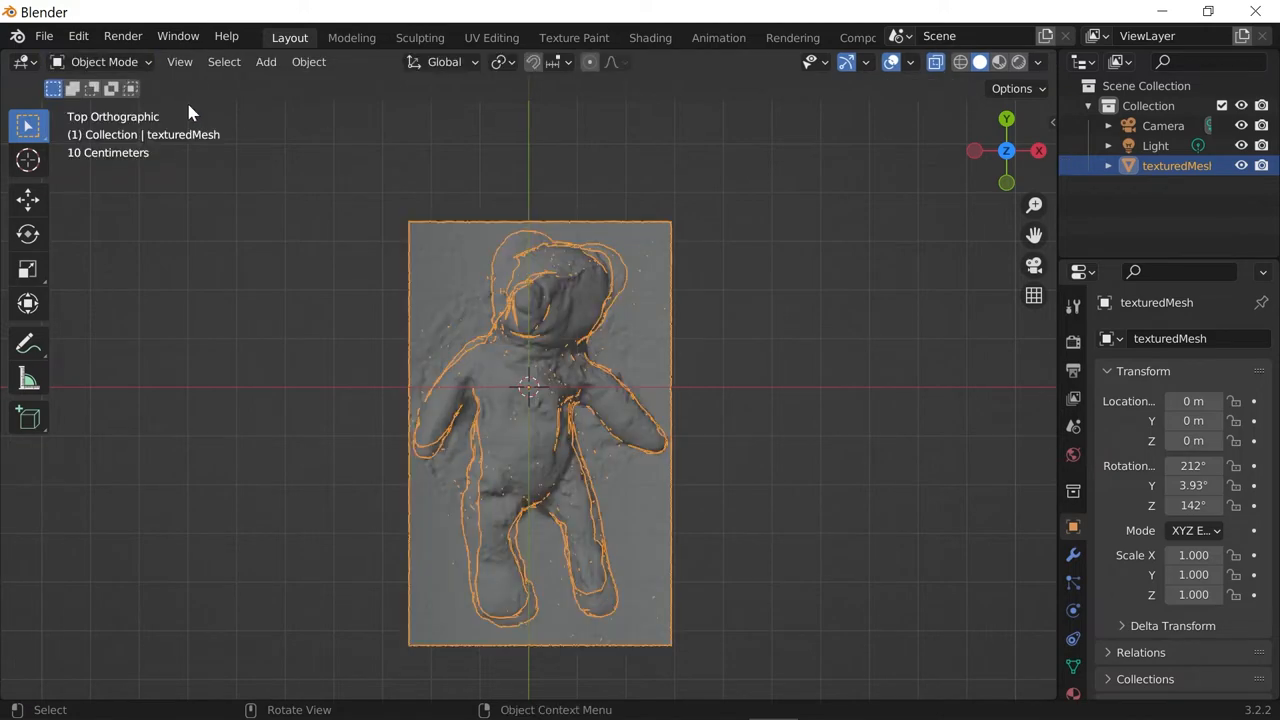
pyautogui.click(1012, 62)
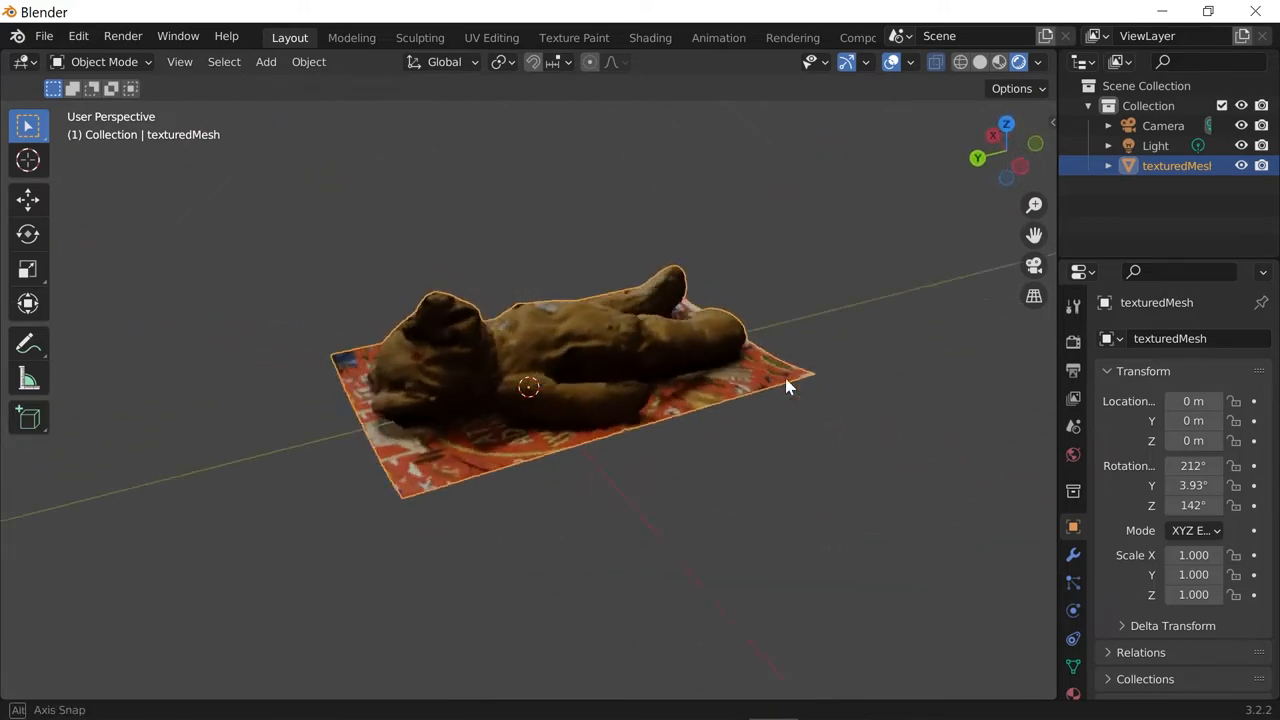
pyautogui.moveTo(790, 388); pyautogui.dragTo(644, 440)
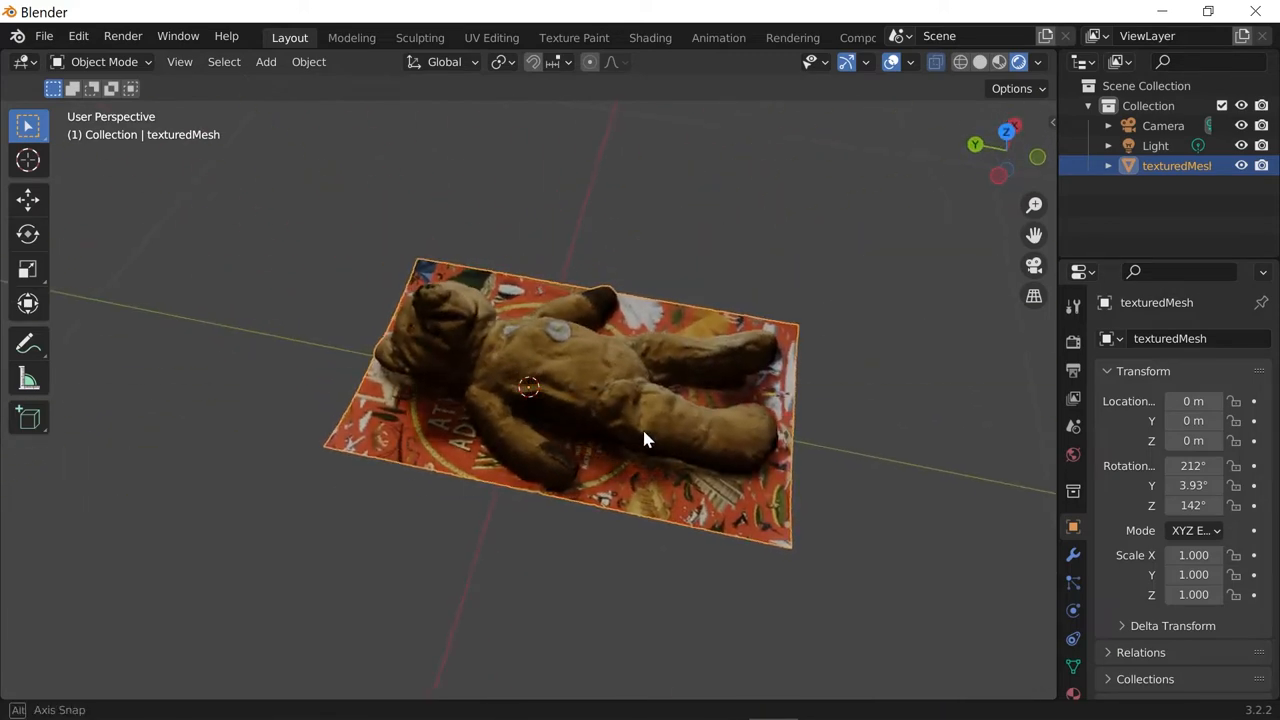
pyautogui.moveTo(644, 440); pyautogui.dragTo(856, 376)
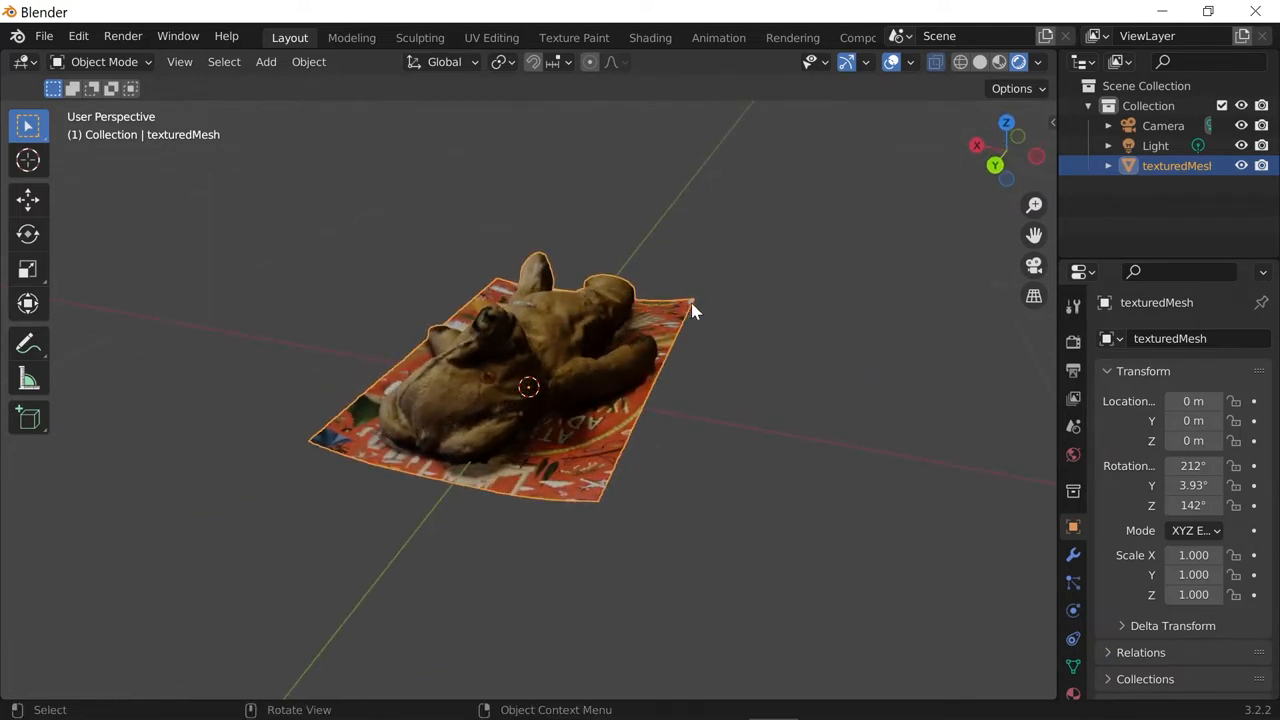
pyautogui.moveTo(588, 492)
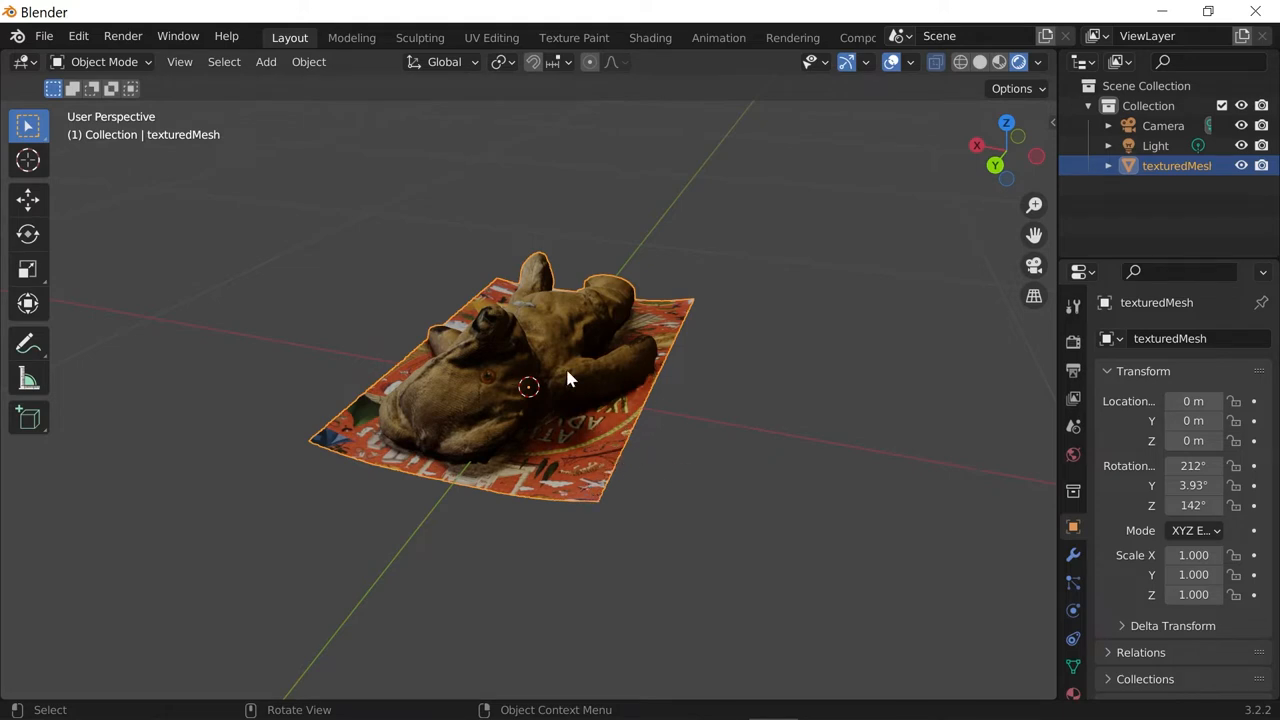
pyautogui.moveTo(570, 378); pyautogui.dragTo(660, 386)
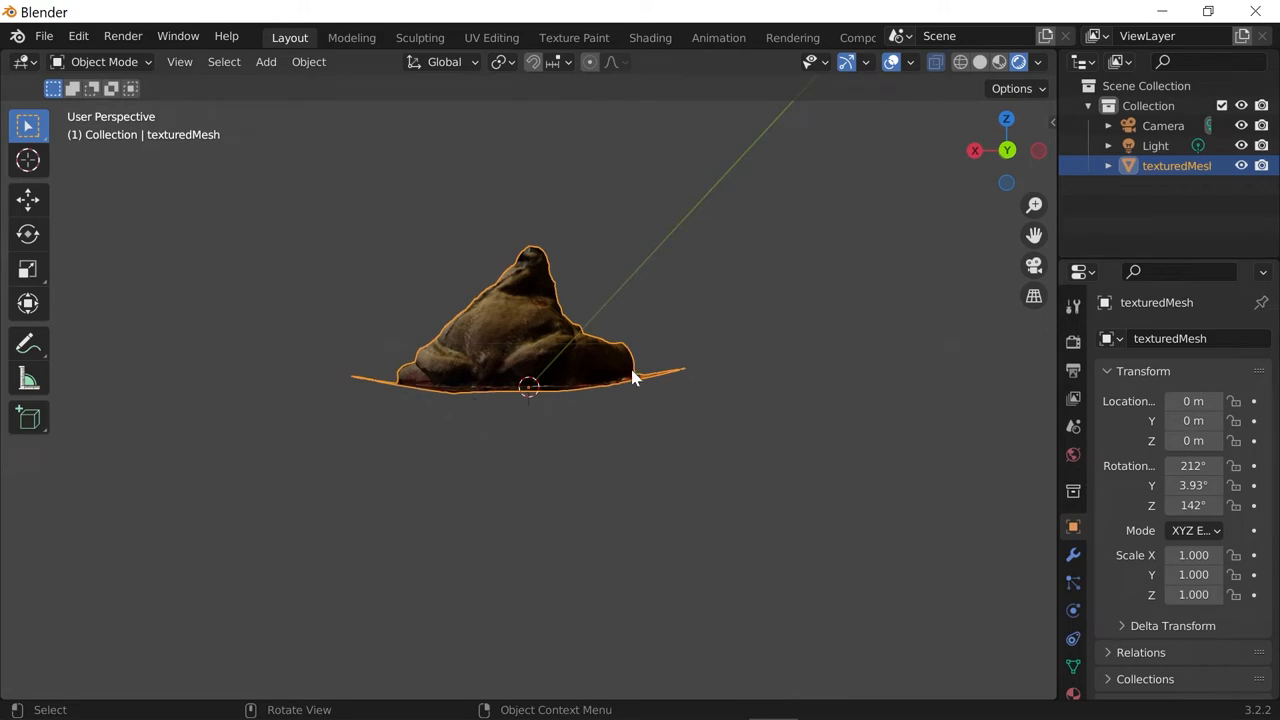
pyautogui.moveTo(630, 378); pyautogui.dragTo(570, 414)
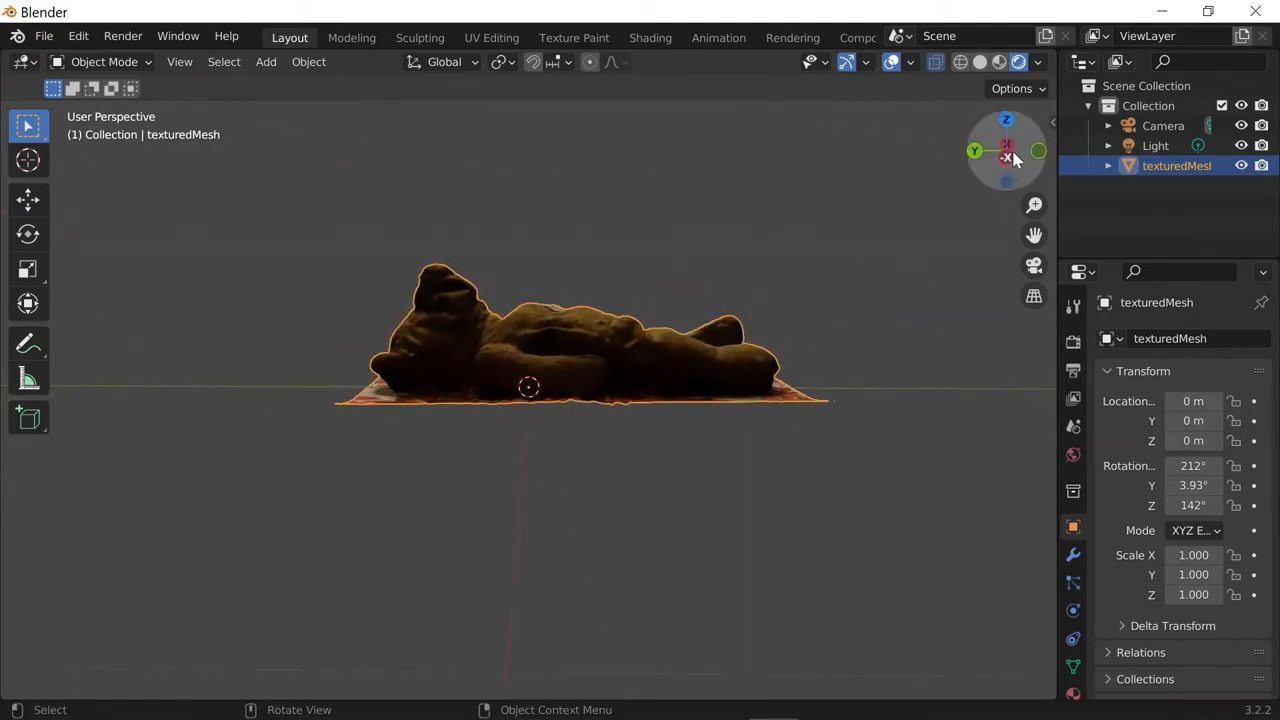
pyautogui.click(1006, 150)
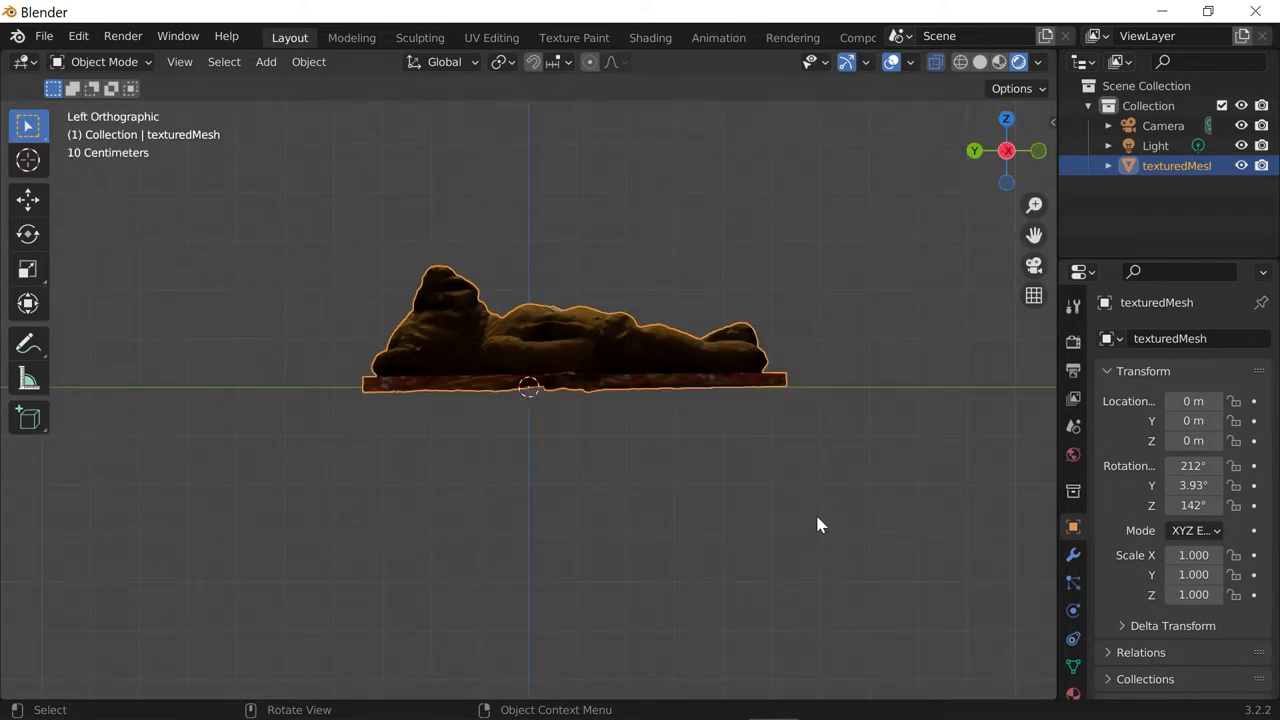
pyautogui.moveTo(424, 490)
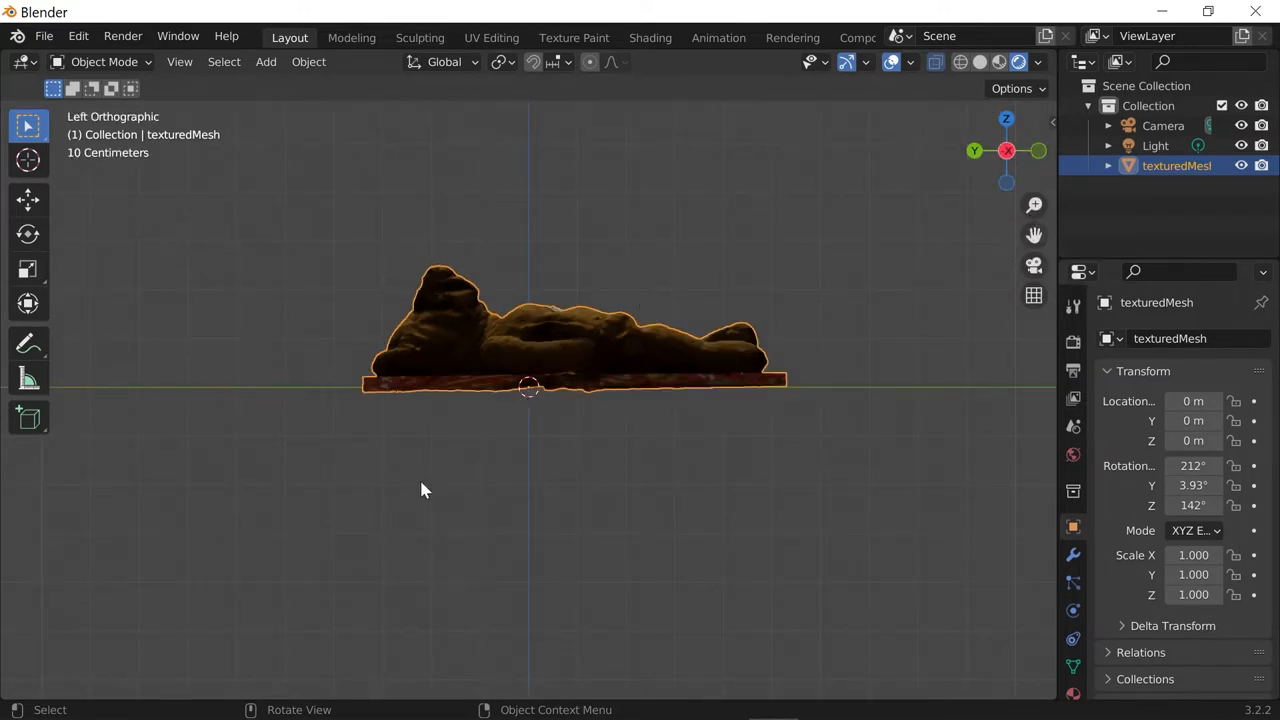
# In Edit Mode, delete the flat mat geometry beneath the bear, leaving only the bear scan
pyautogui.click(108, 62)
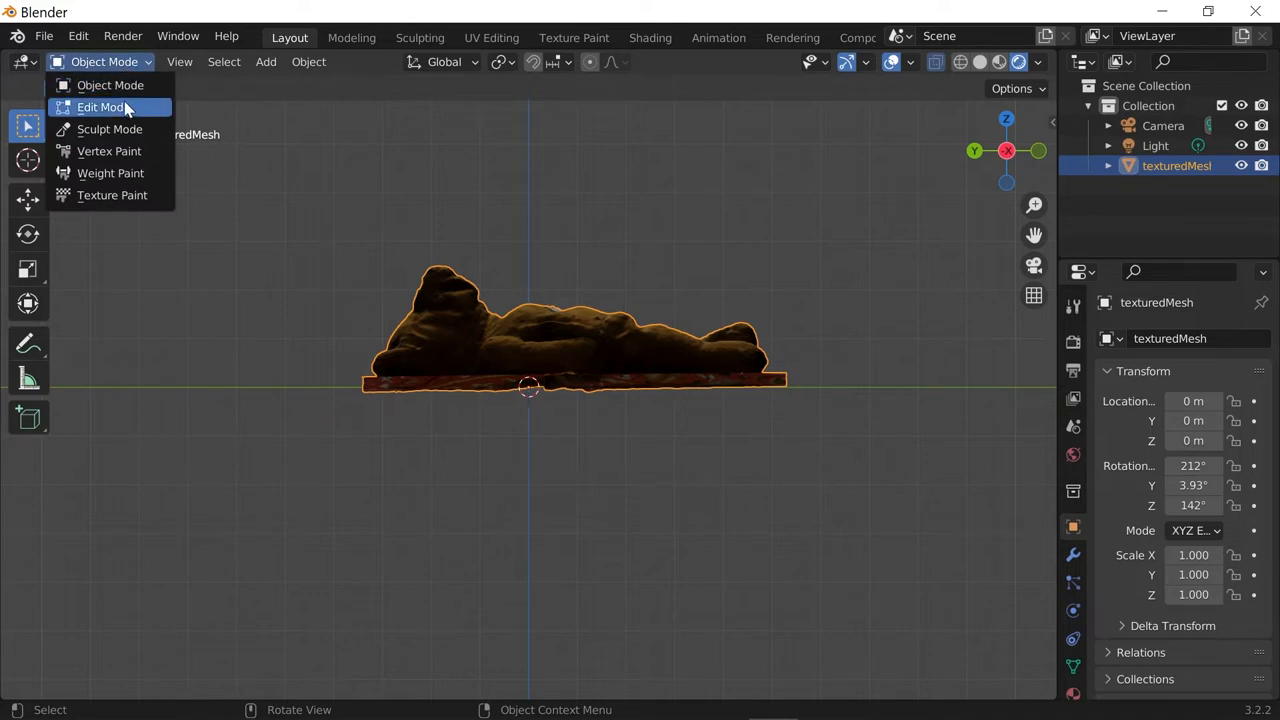
pyautogui.click(100, 108)
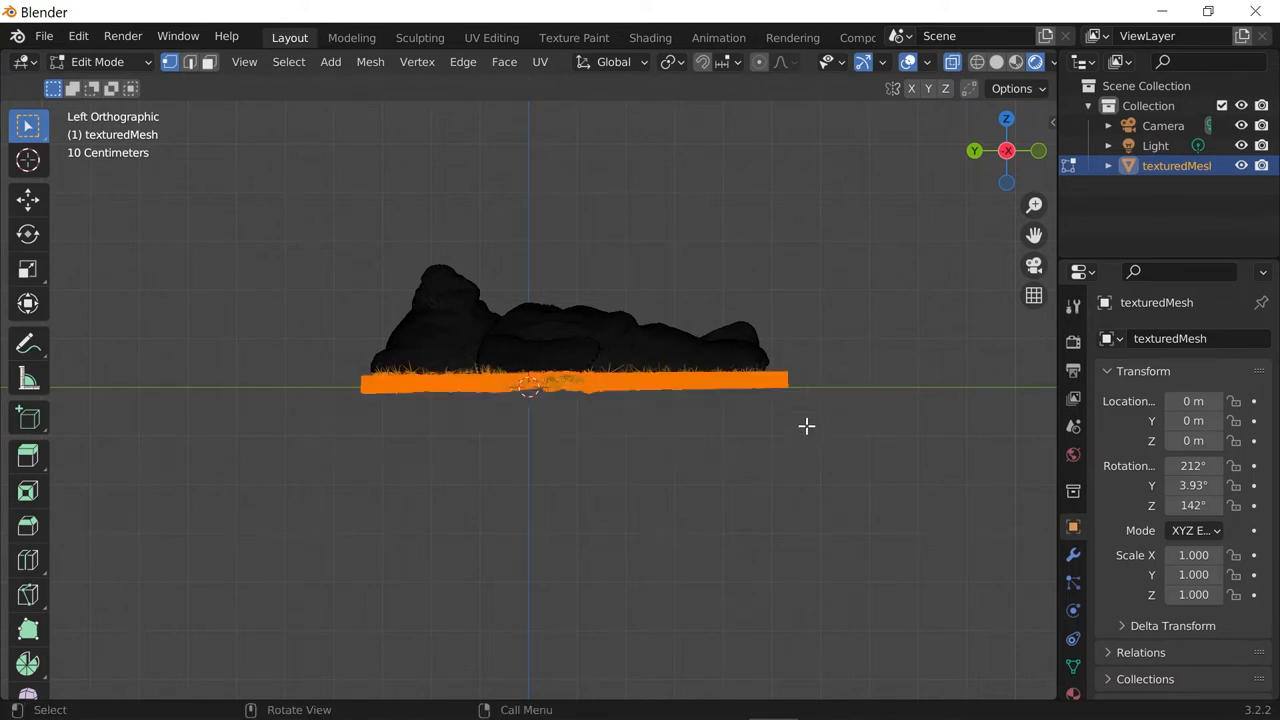
pyautogui.moveTo(744, 396)
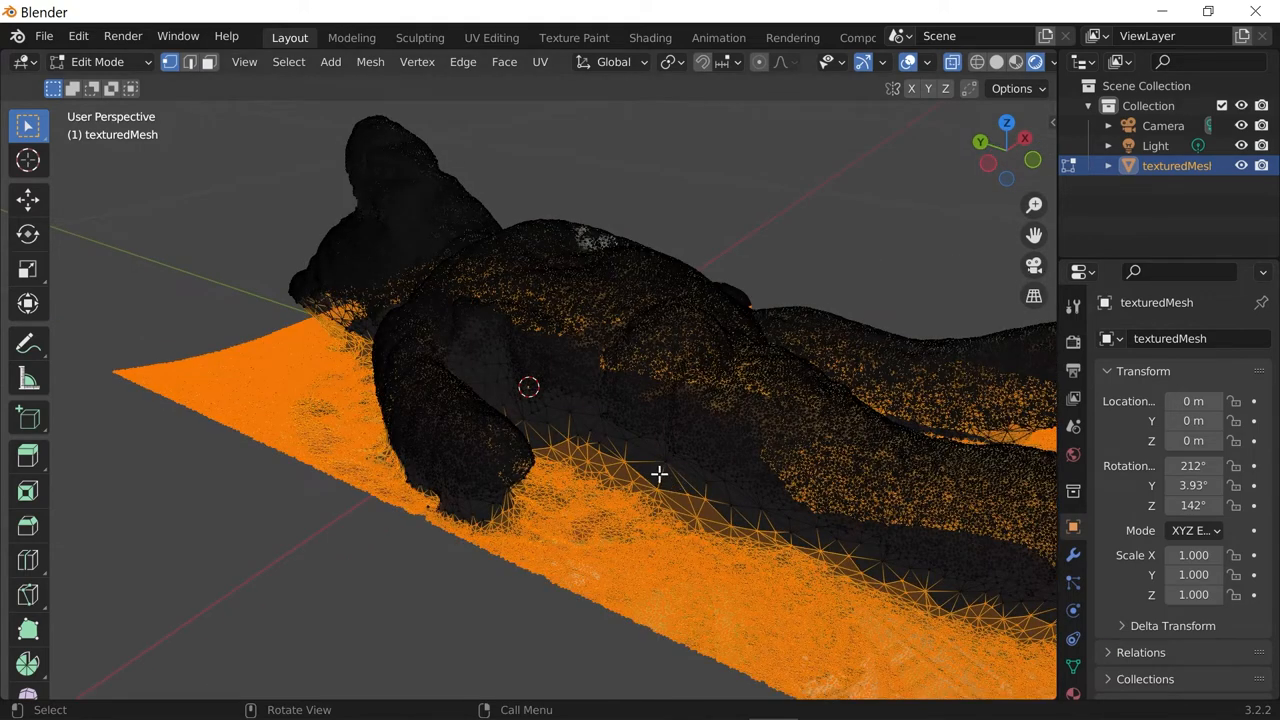
pyautogui.moveTo(688, 424)
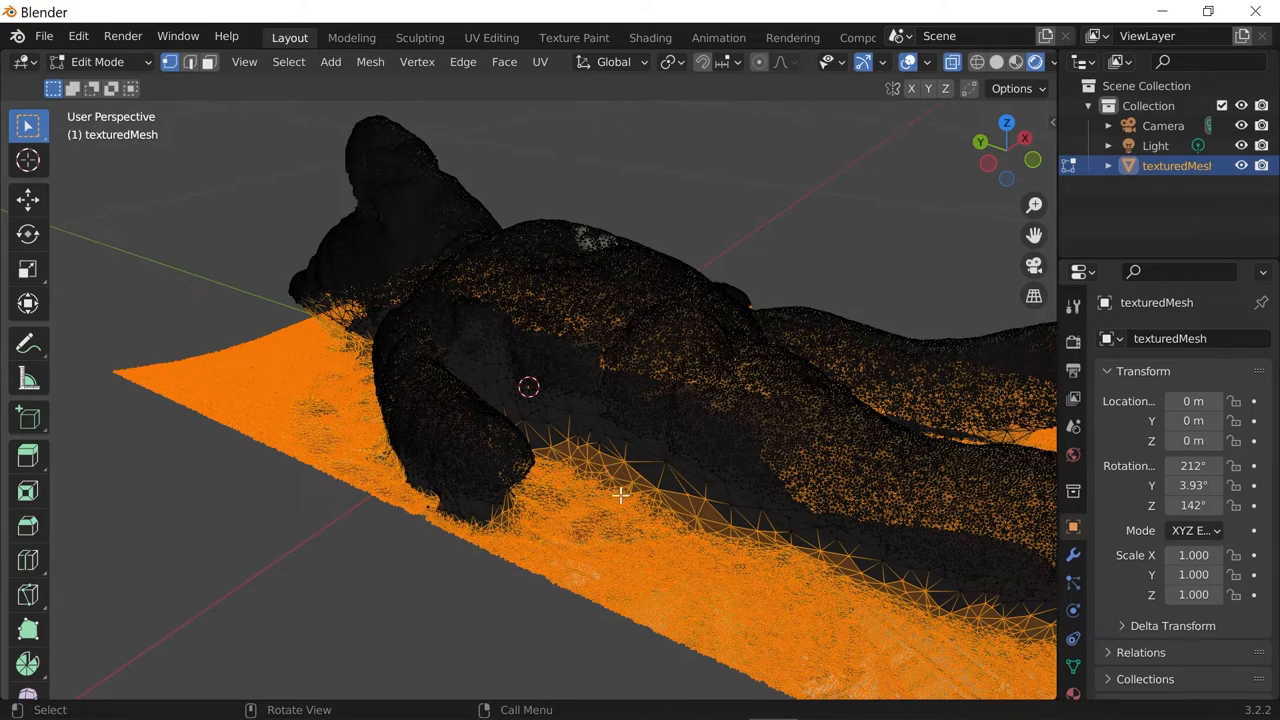
pyautogui.moveTo(618, 468)
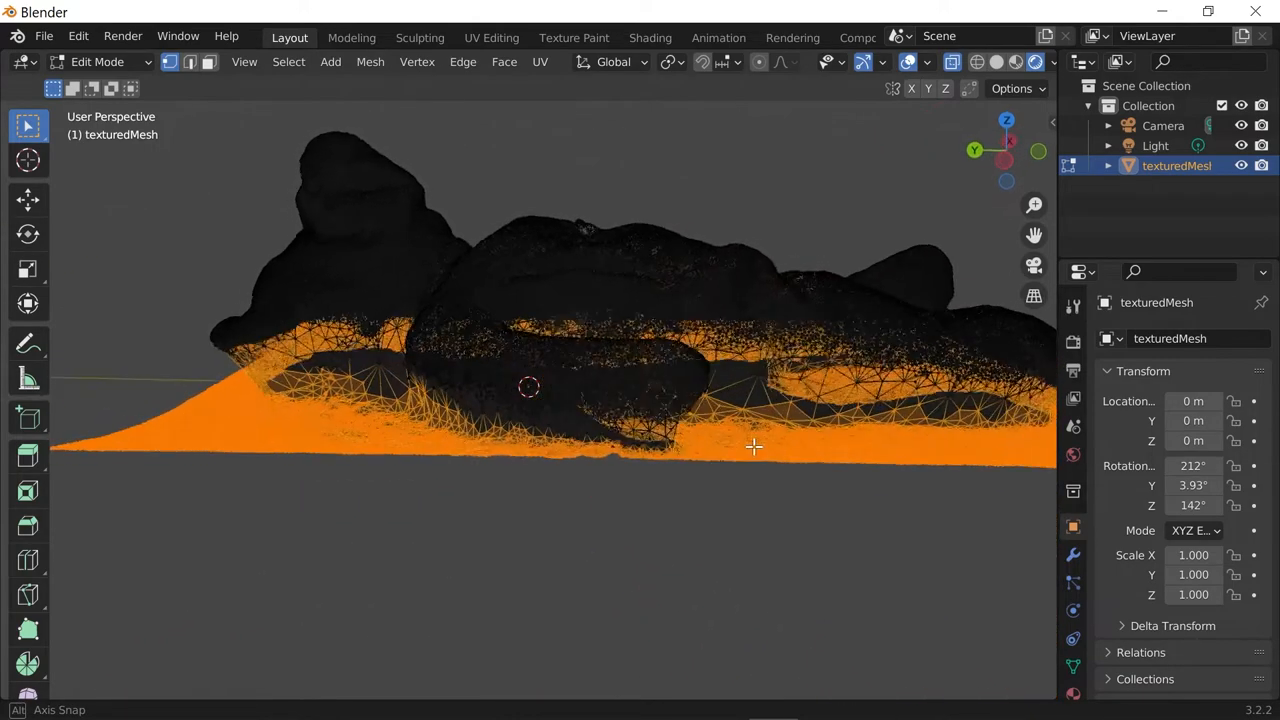
pyautogui.press('X')
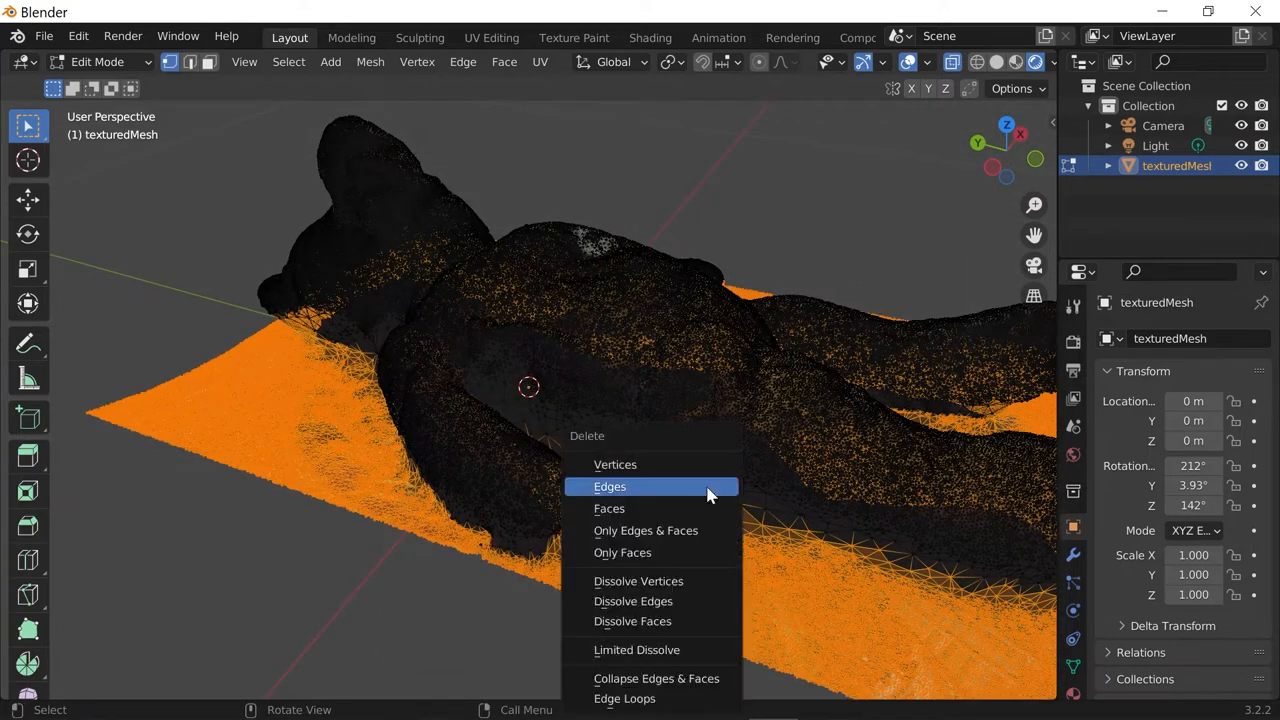
pyautogui.click(608, 508)
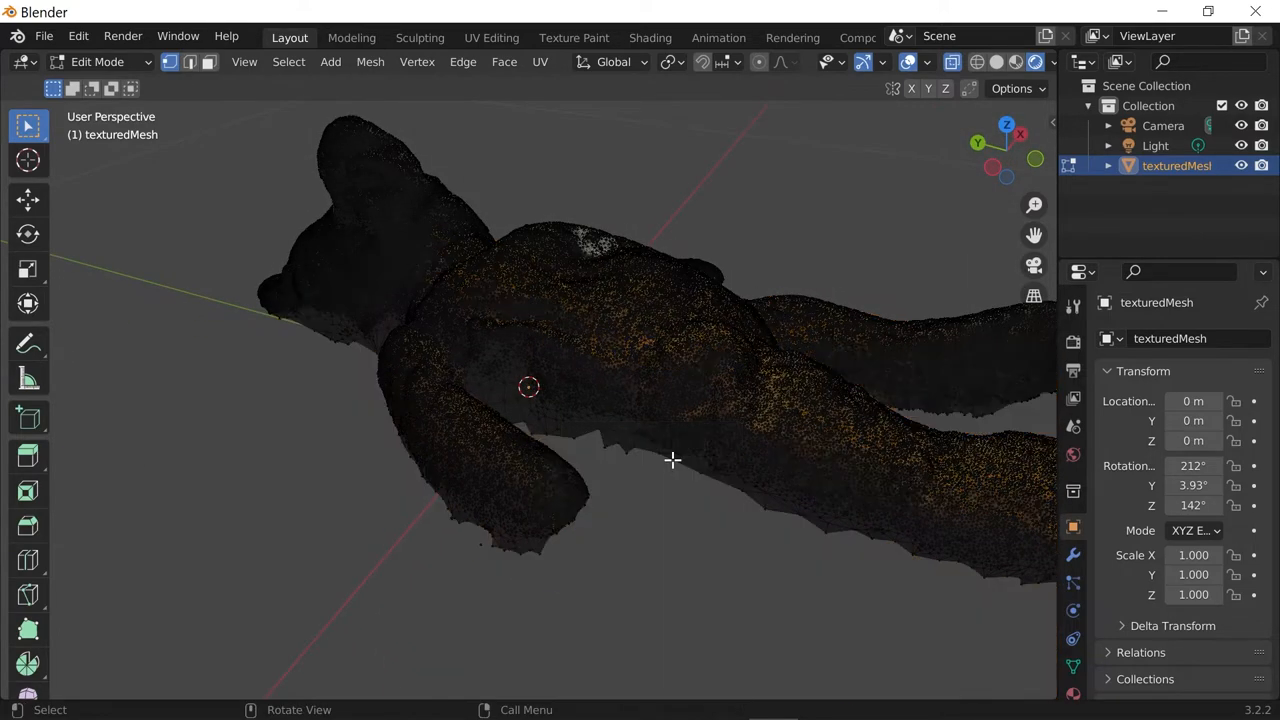
pyautogui.moveTo(672, 460); pyautogui.dragTo(692, 632)
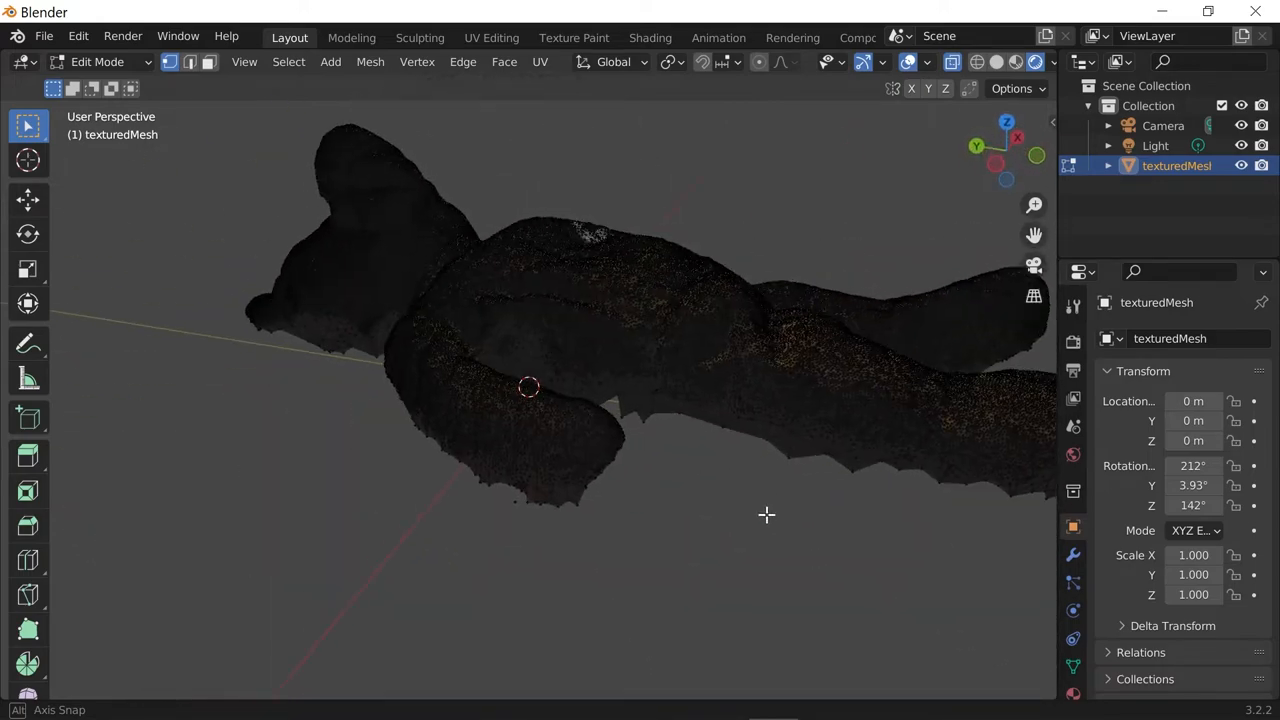
pyautogui.moveTo(768, 516); pyautogui.dragTo(548, 418)
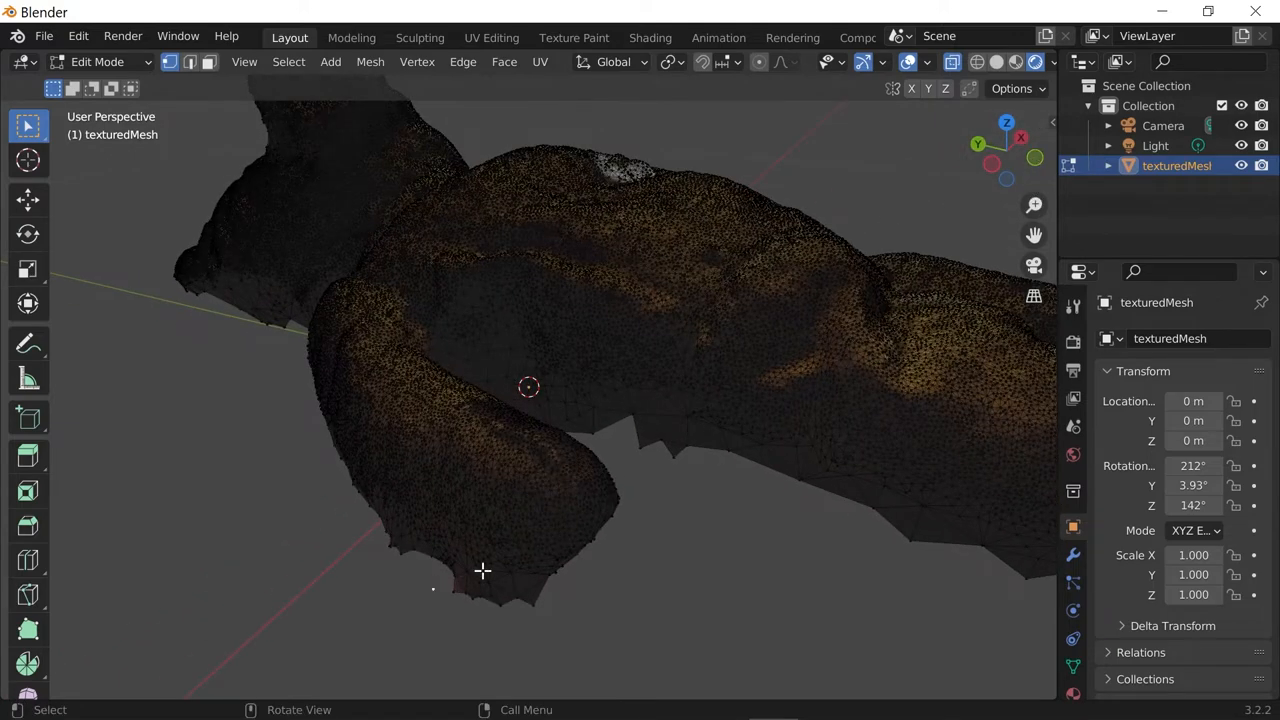
pyautogui.moveTo(460, 618)
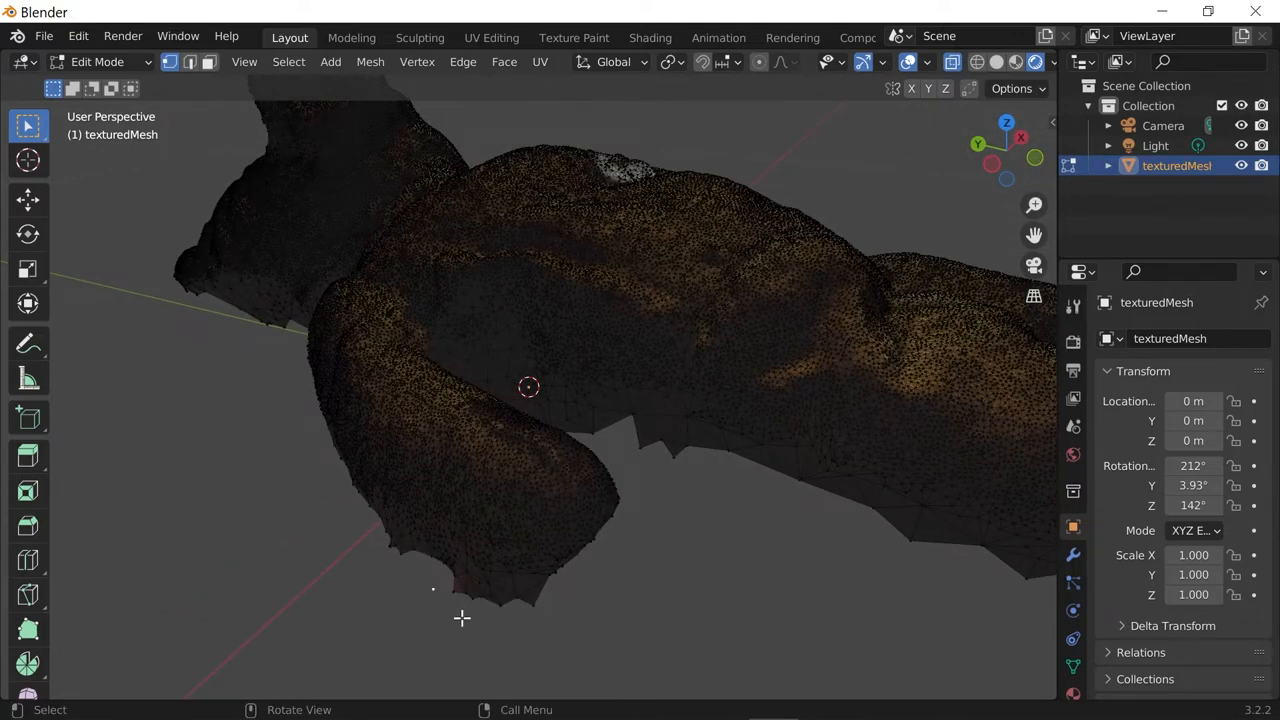
pyautogui.press('X')
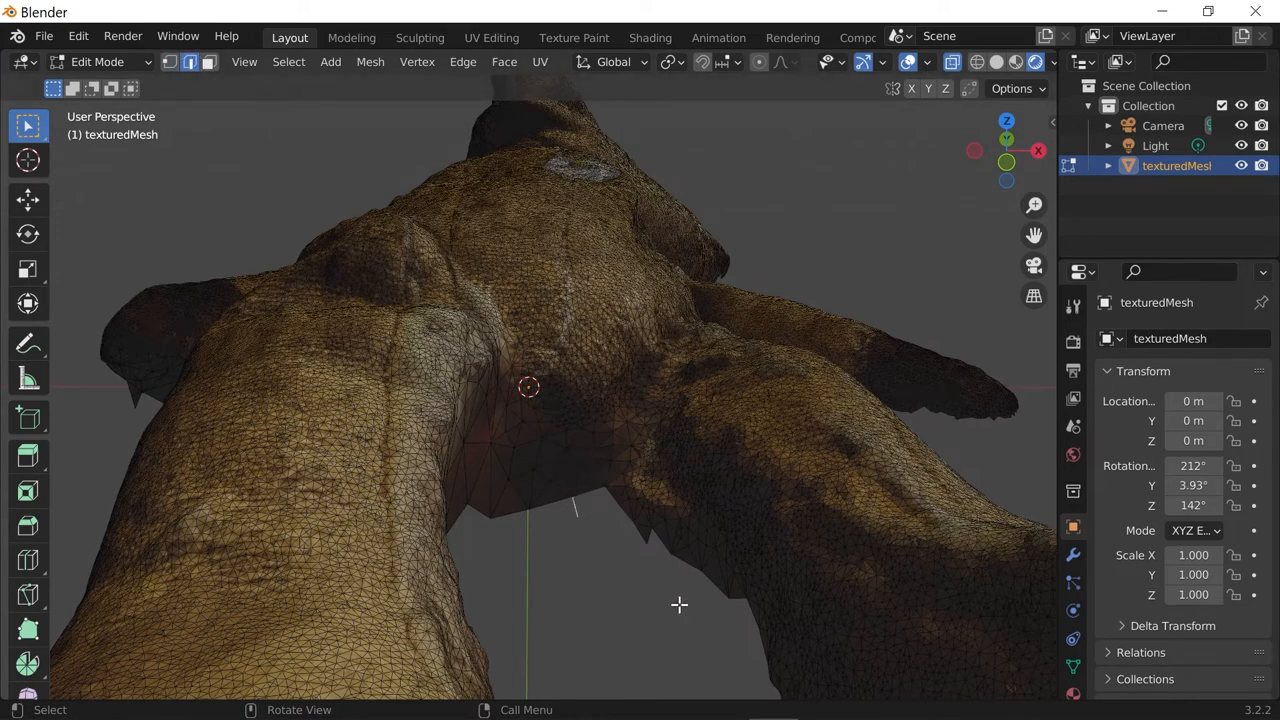
pyautogui.press('X')
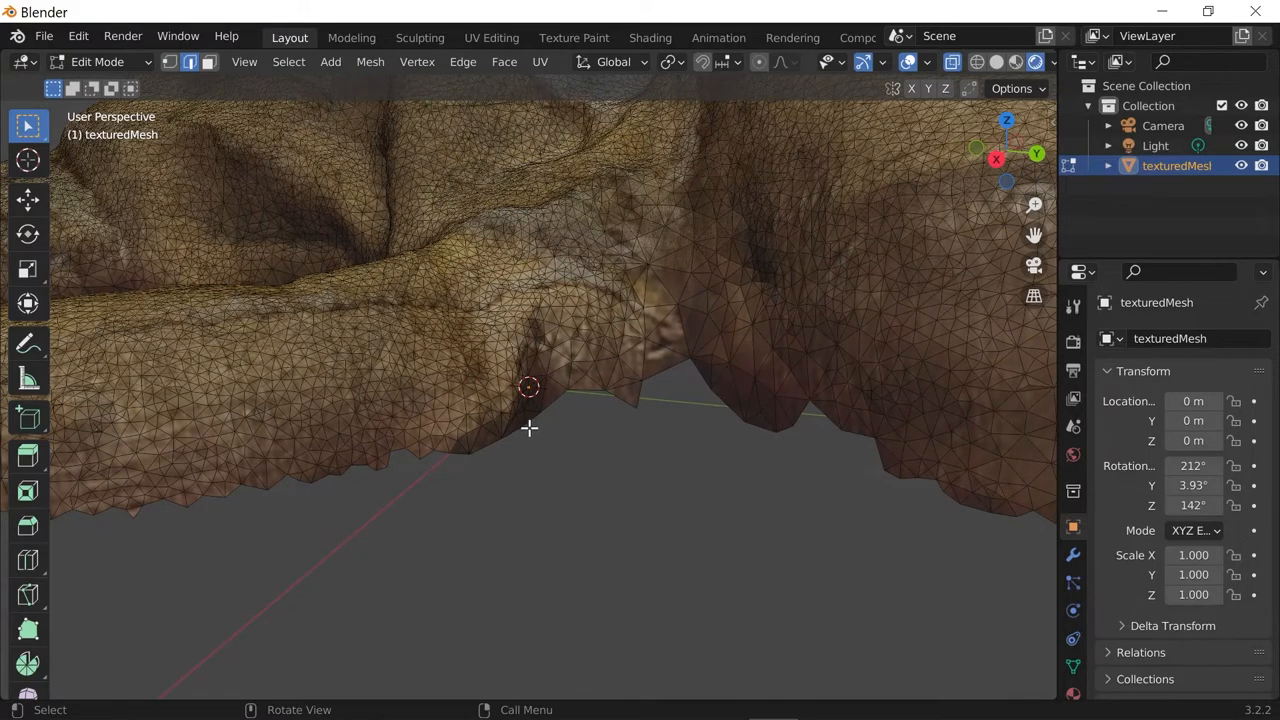
pyautogui.moveTo(644, 416)
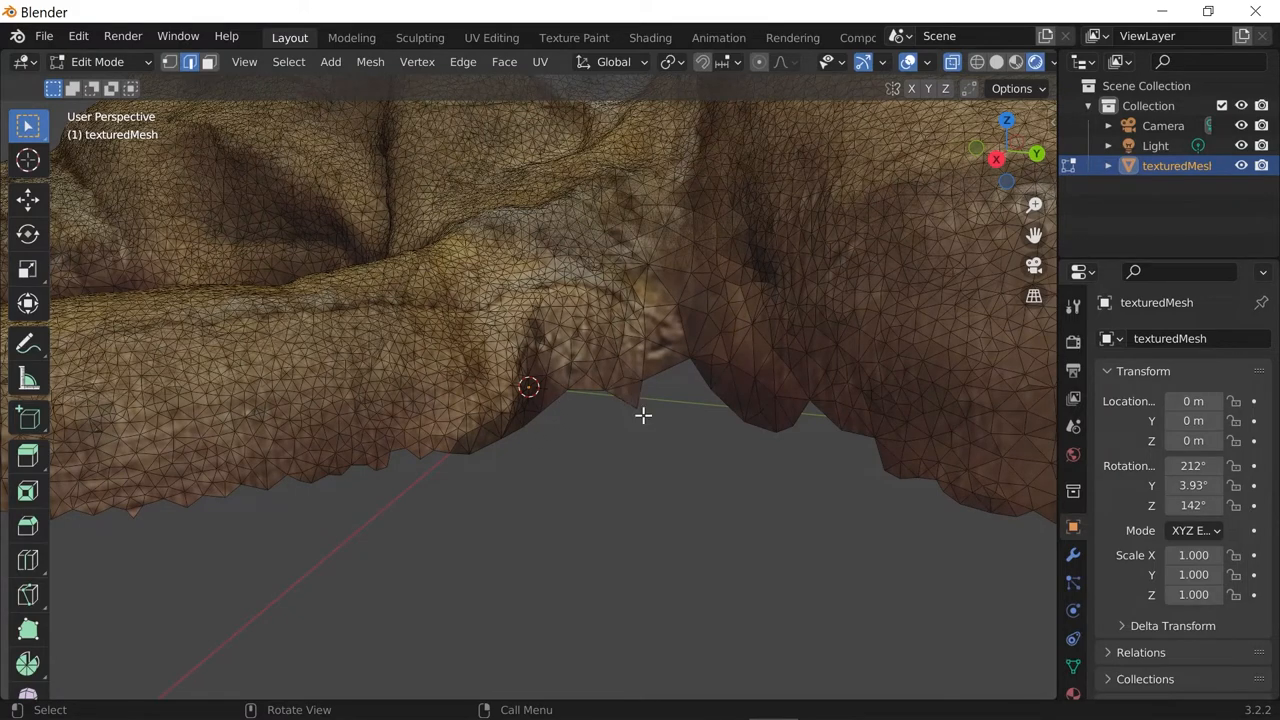
pyautogui.moveTo(836, 432)
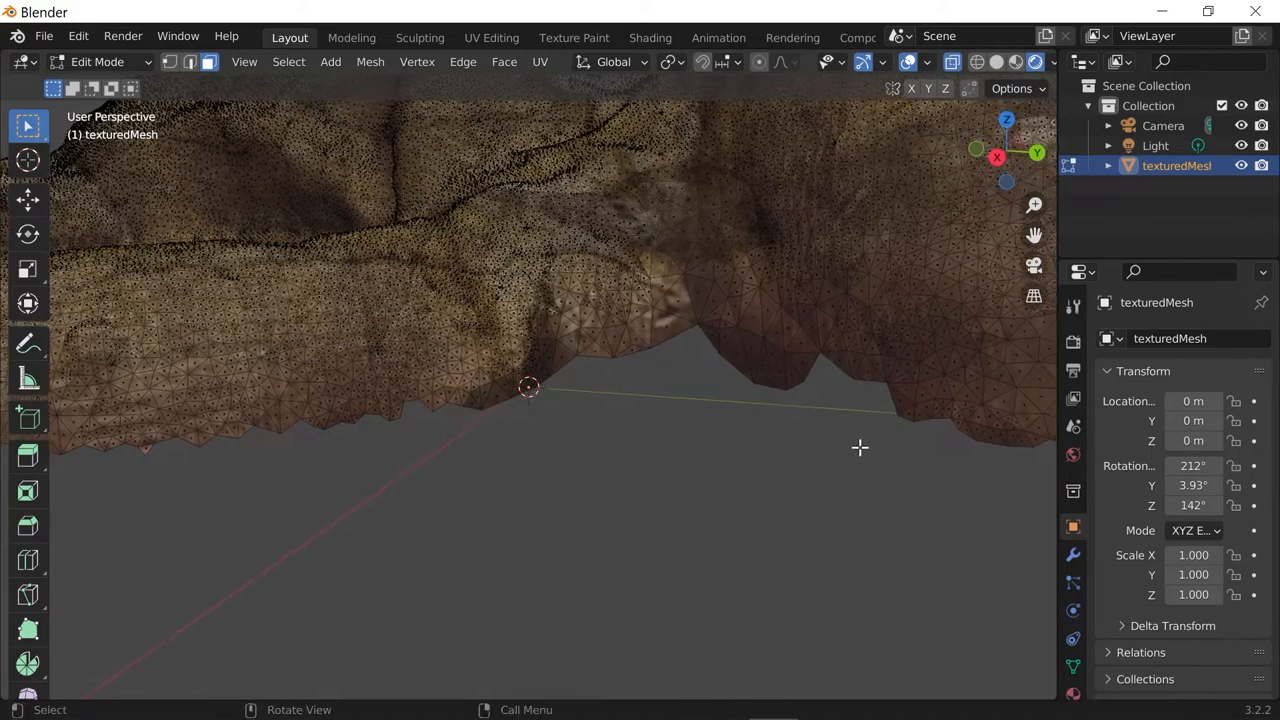
pyautogui.click(188, 62)
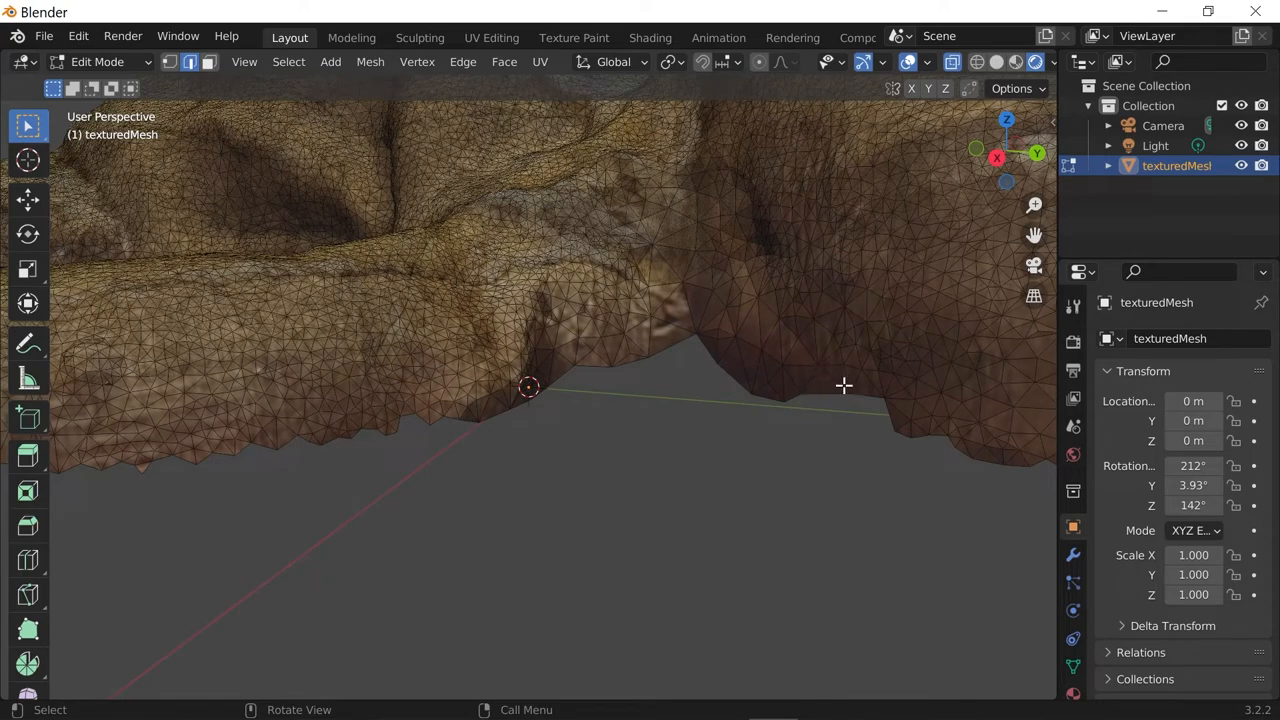
pyautogui.moveTo(876, 446)
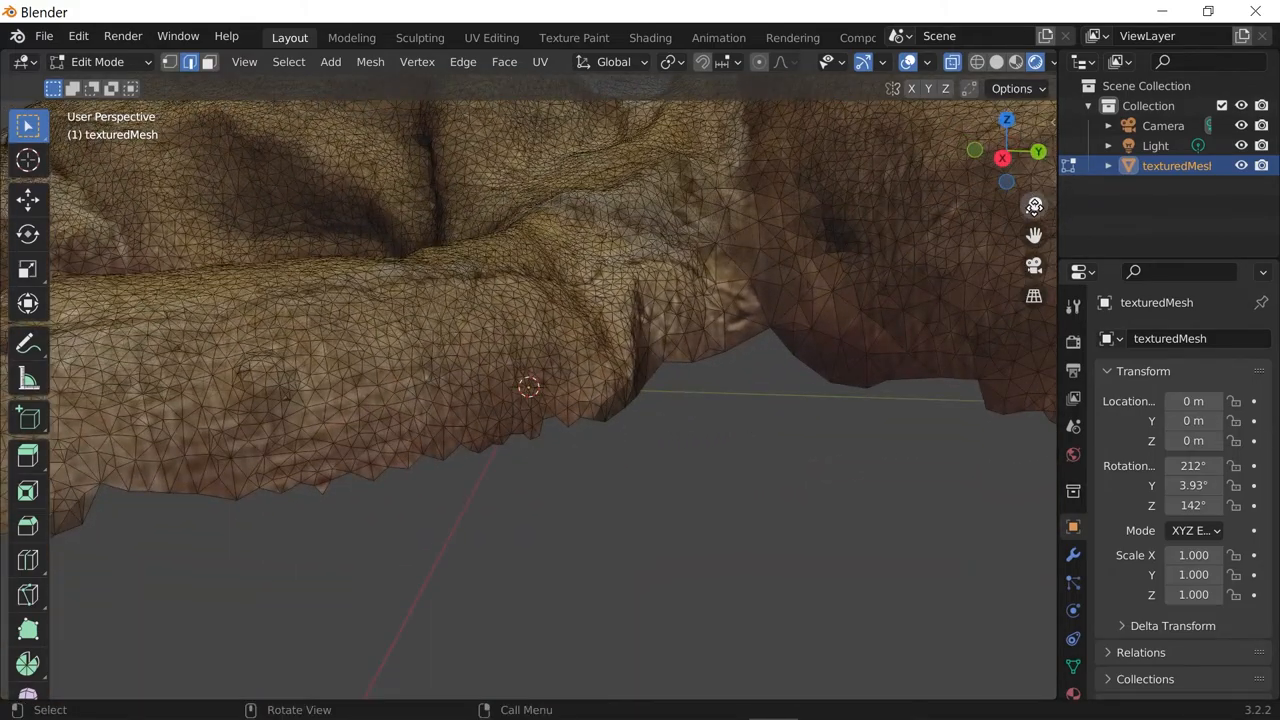
# Delete the stray faces hanging off the bear's bottom edge and change the selection element type
pyautogui.moveTo(530, 388); pyautogui.dragTo(770, 344)
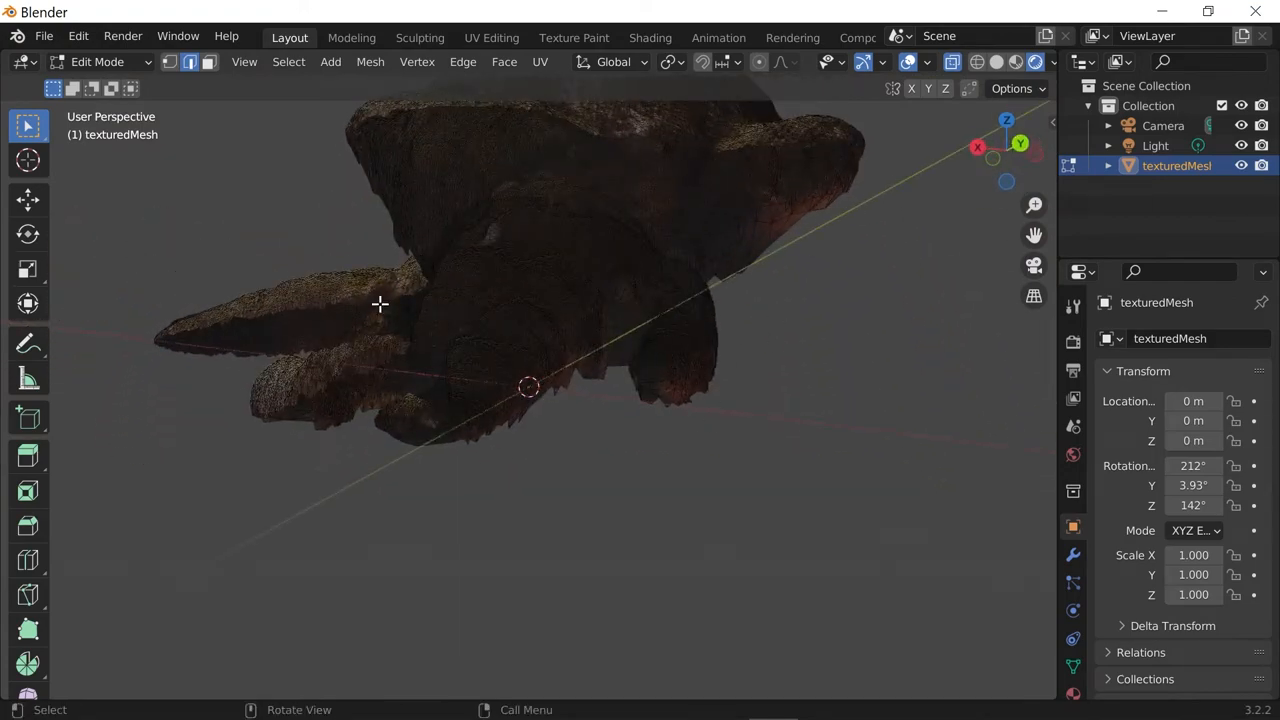
pyautogui.moveTo(796, 252)
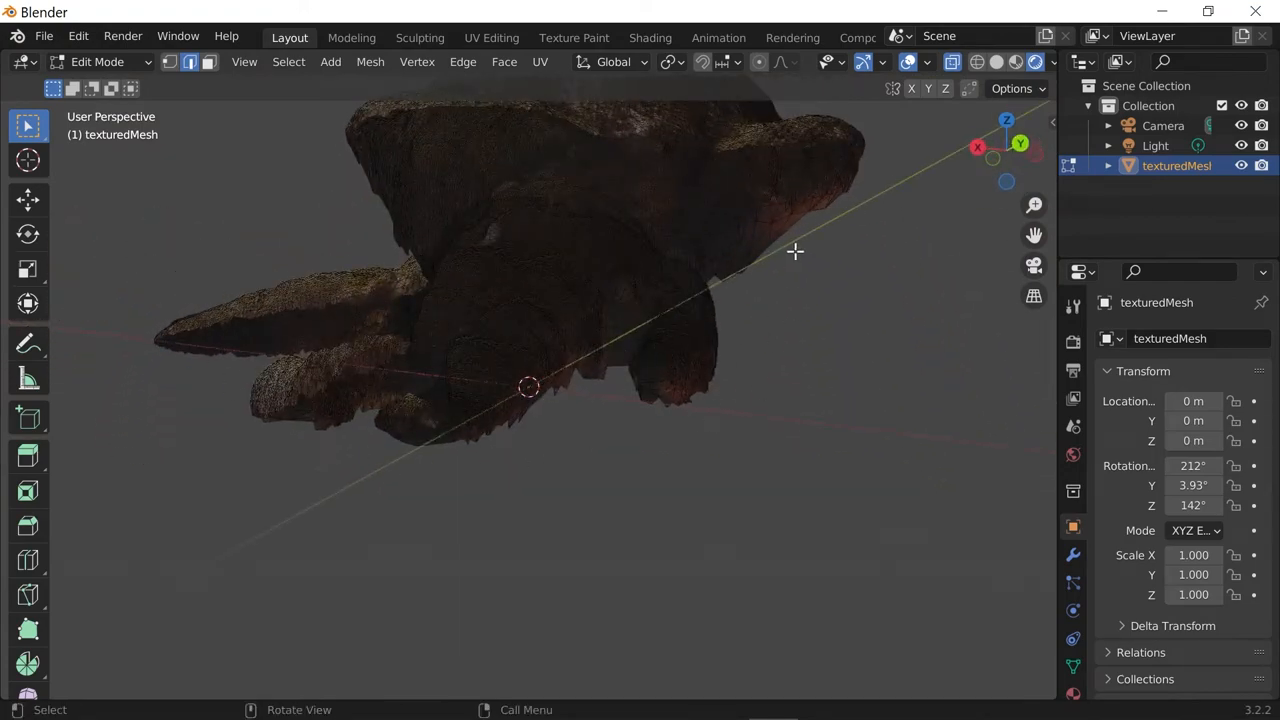
pyautogui.moveTo(796, 252); pyautogui.dragTo(818, 392)
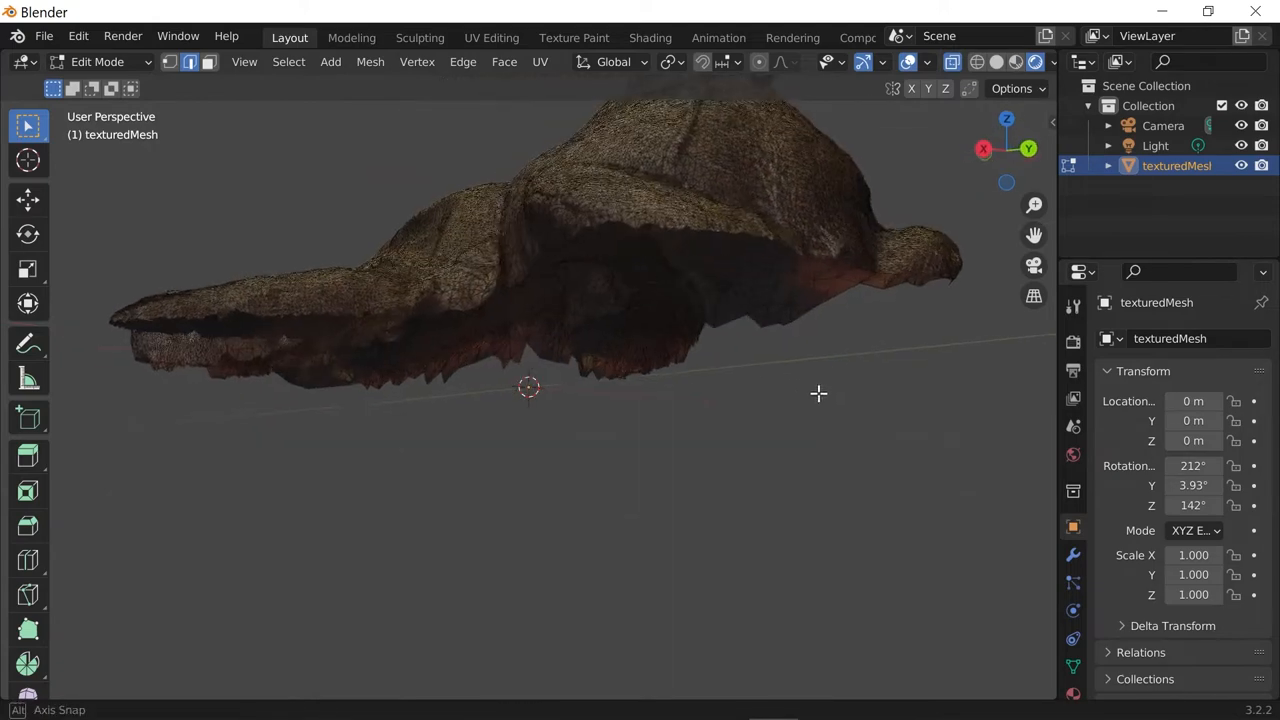
pyautogui.moveTo(818, 394); pyautogui.dragTo(880, 390)
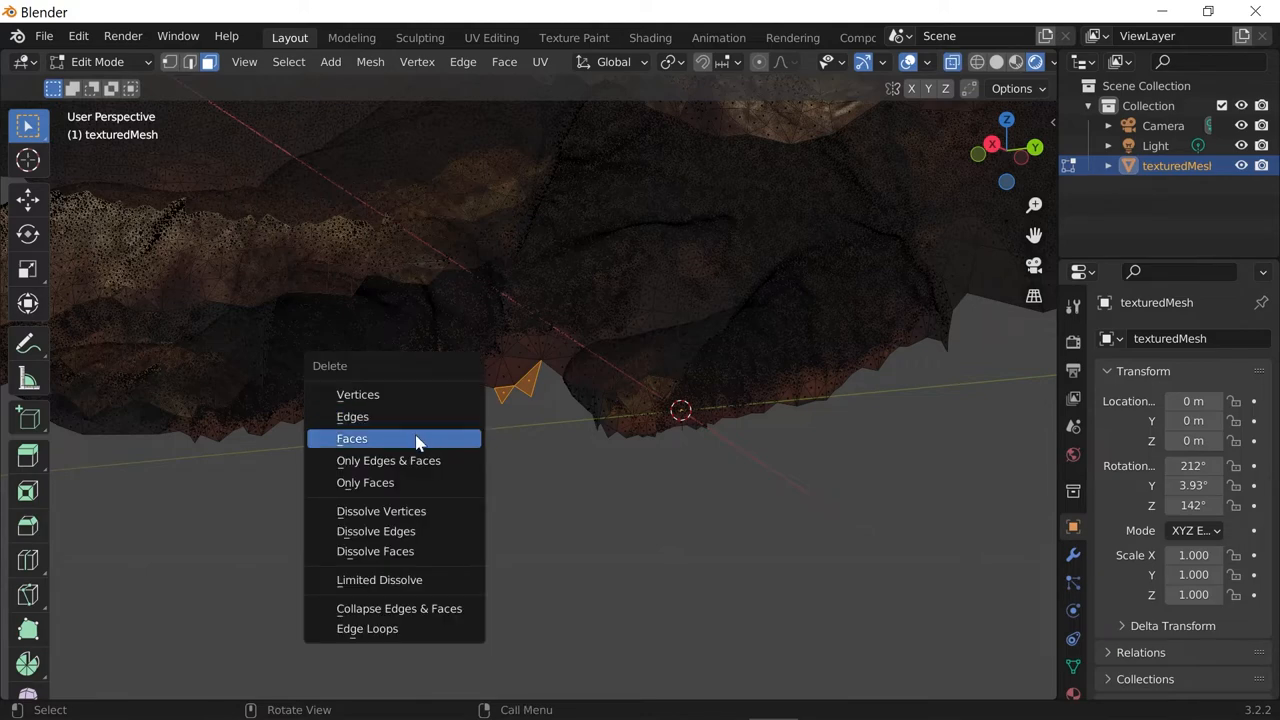
pyautogui.click(352, 438)
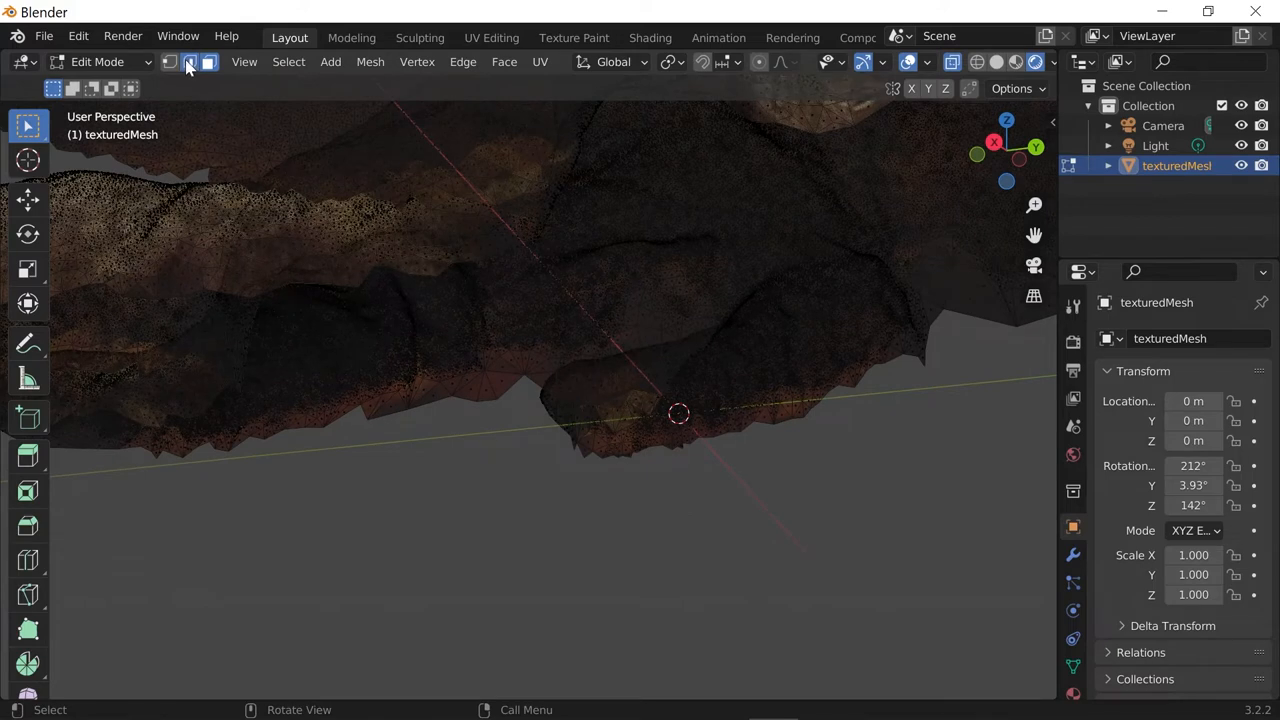
pyautogui.click(188, 62)
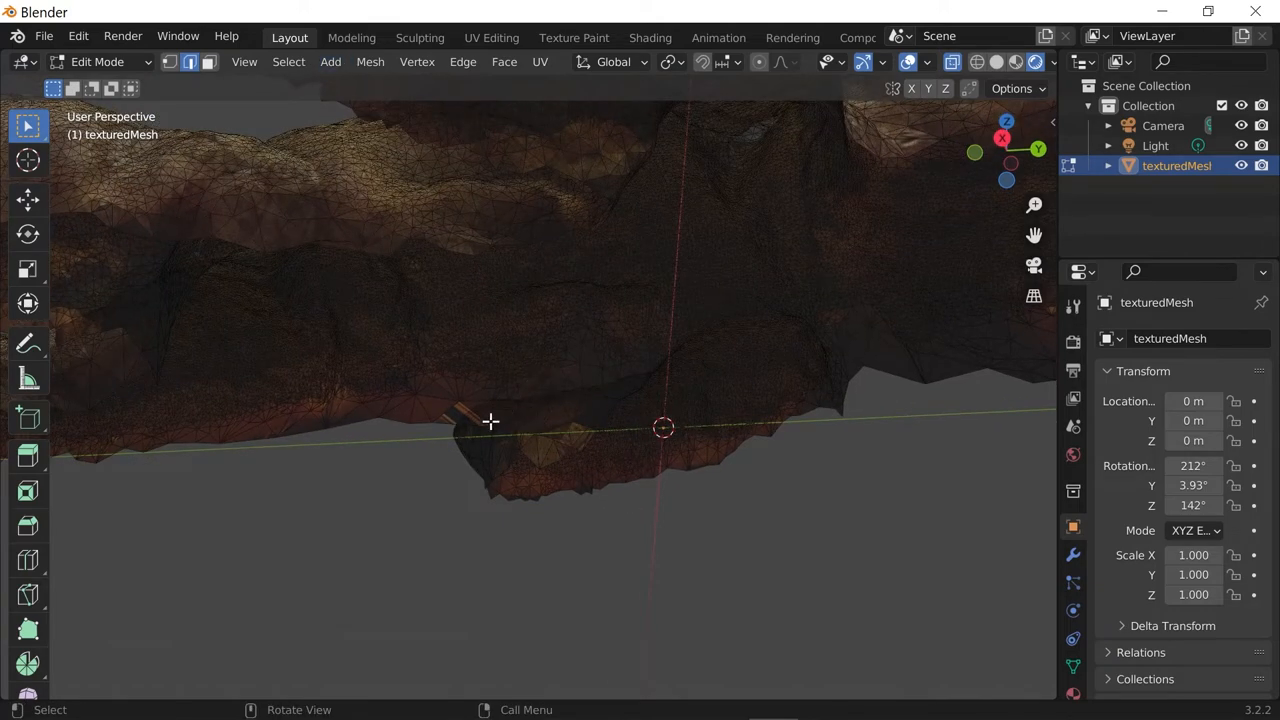
pyautogui.moveTo(490, 420); pyautogui.dragTo(922, 538)
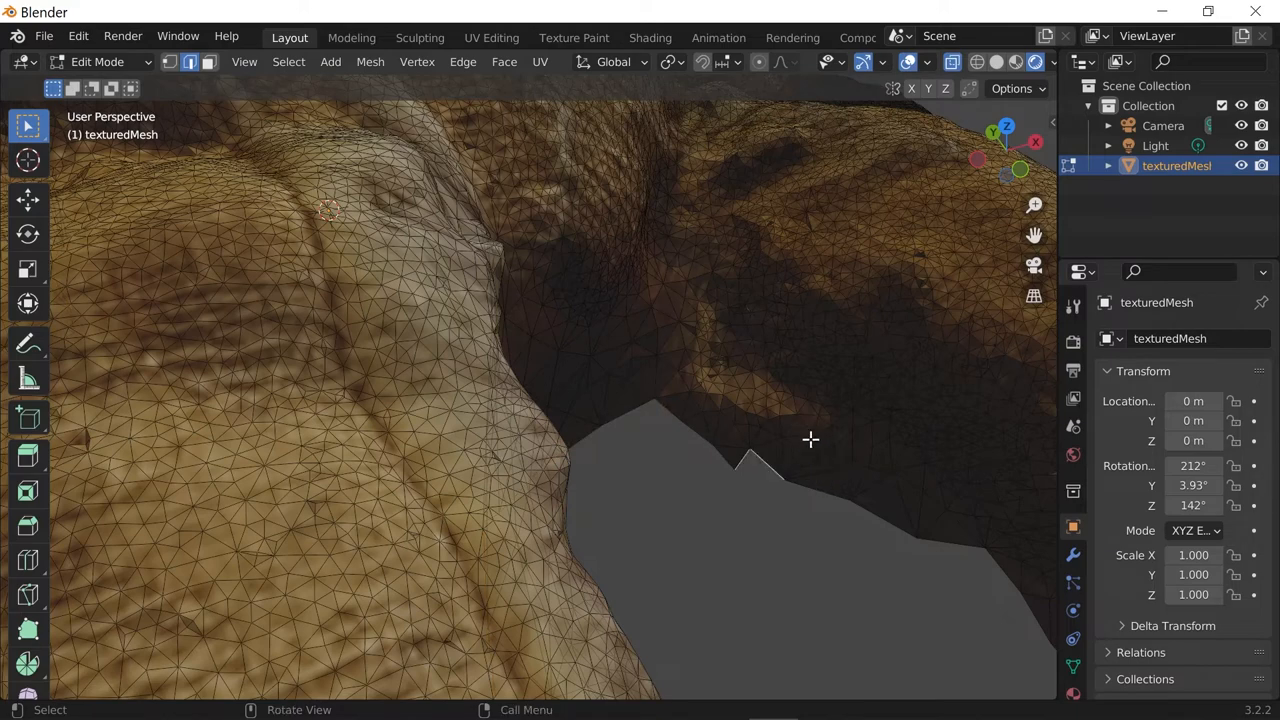
pyautogui.click(754, 476)
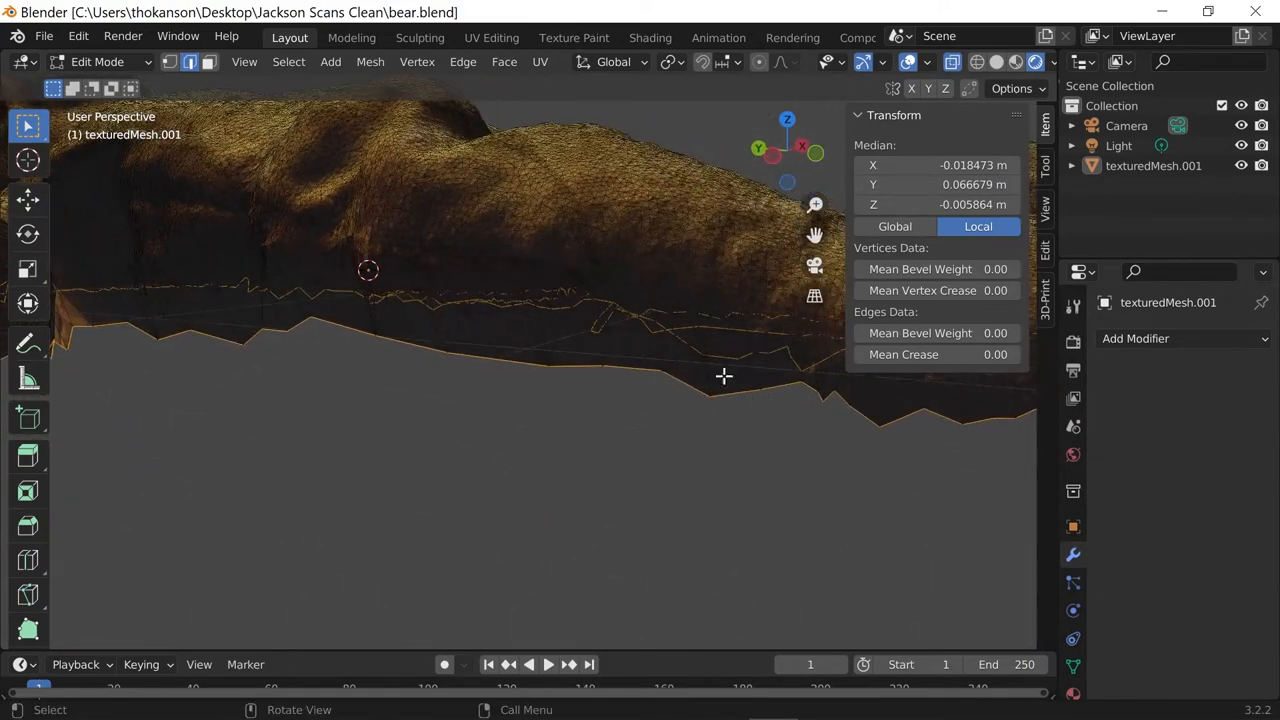
# Select the spike's vertex and edge in the bottom-edge notch for removal
pyautogui.moveTo(724, 376); pyautogui.dragTo(696, 442)
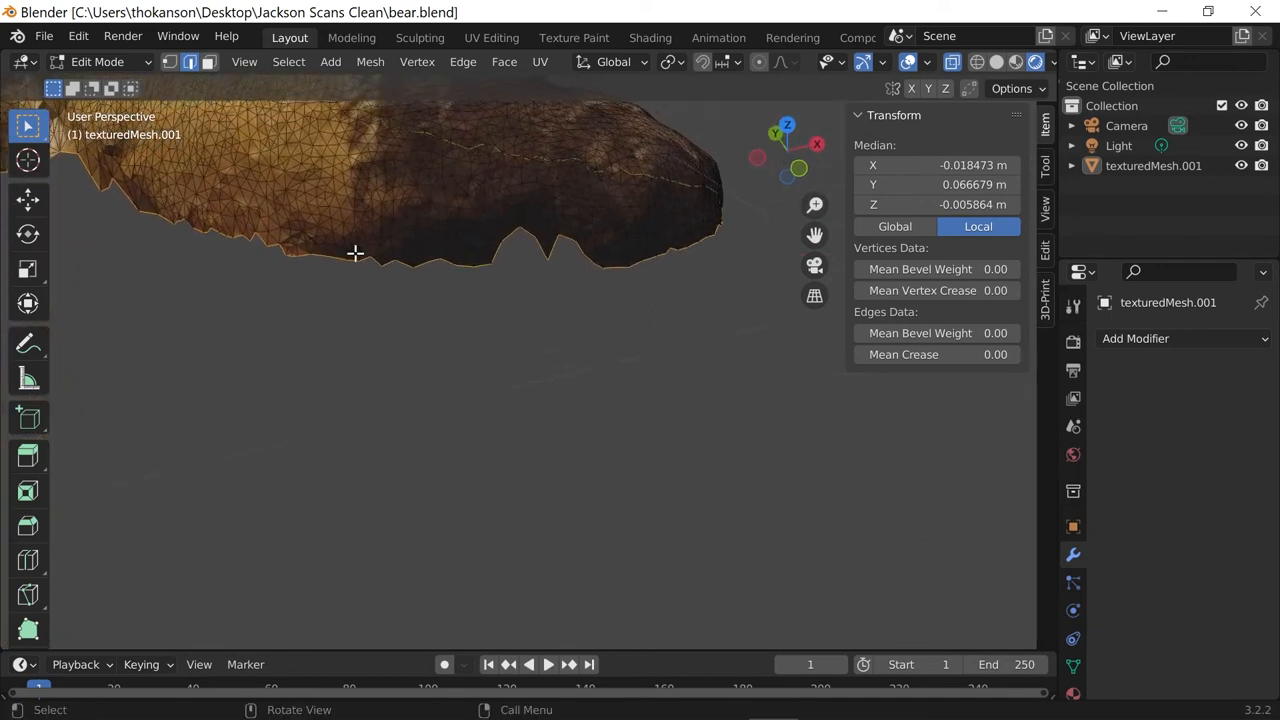
pyautogui.moveTo(548, 286)
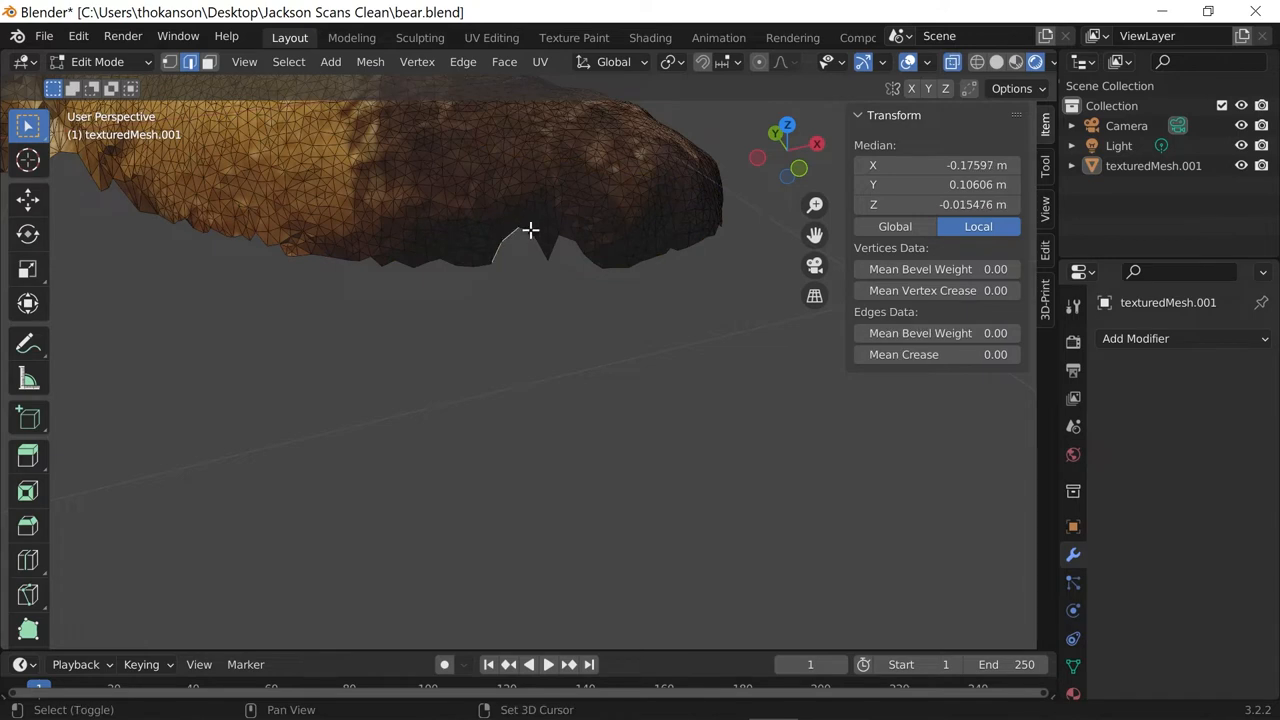
pyautogui.click(532, 224)
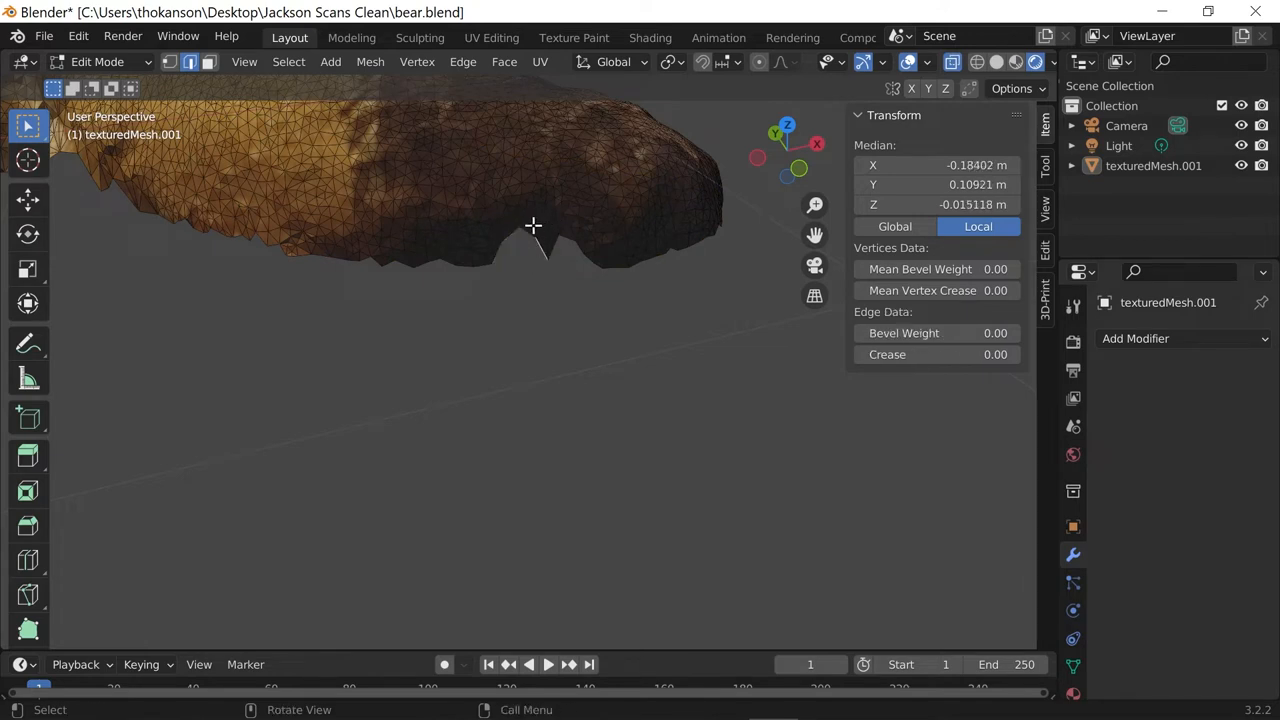
pyautogui.click(508, 252)
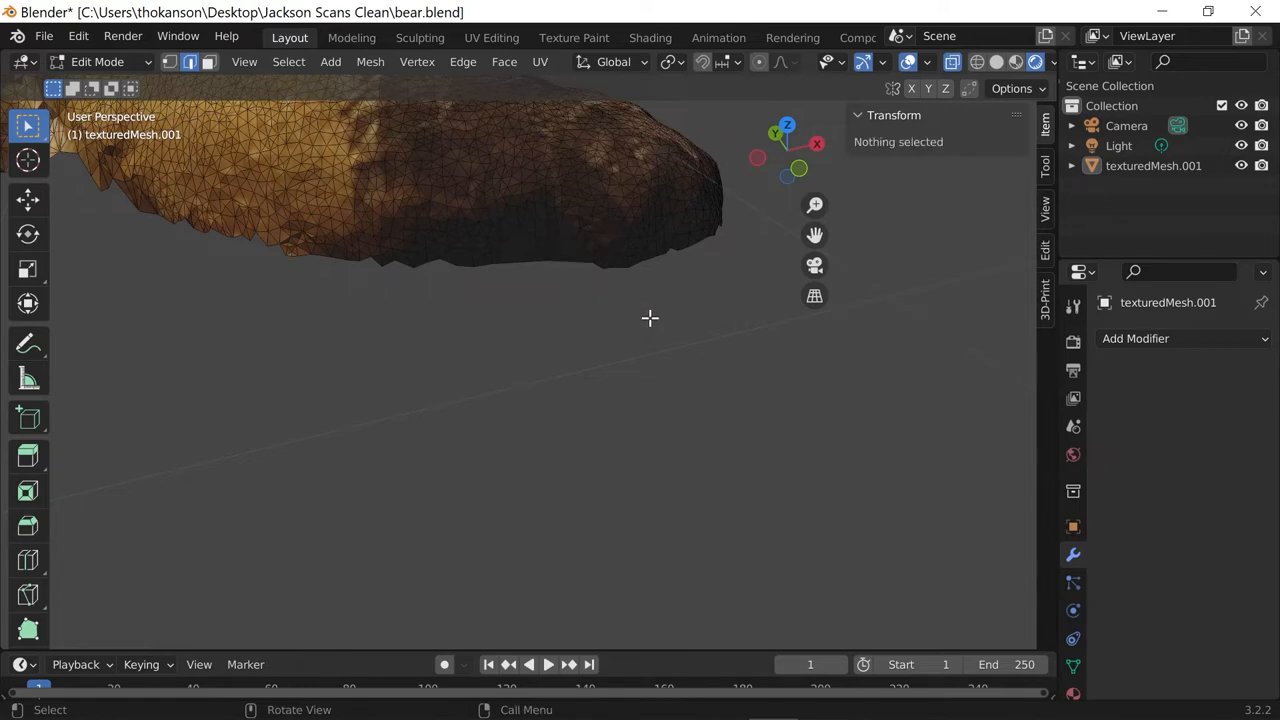
# Orbit to view the whole bear from above, then its open underside
pyautogui.moveTo(650, 318); pyautogui.dragTo(548, 368)
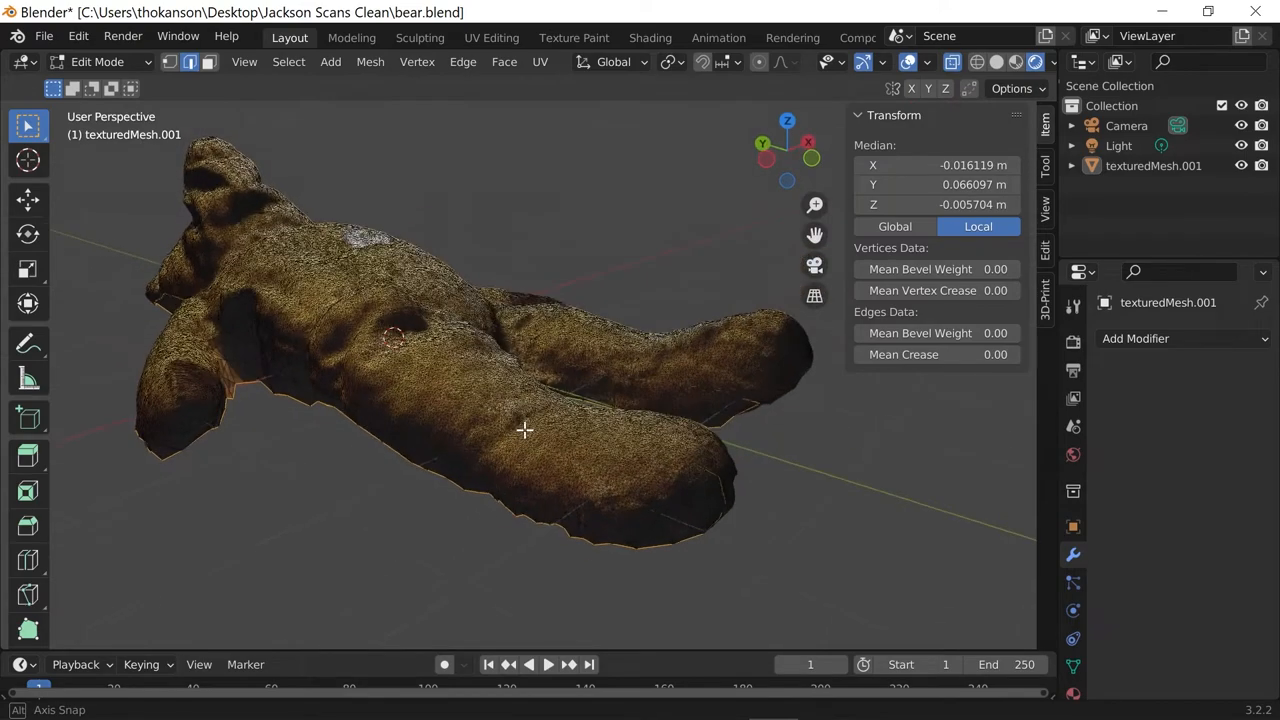
pyautogui.moveTo(524, 430); pyautogui.dragTo(650, 300)
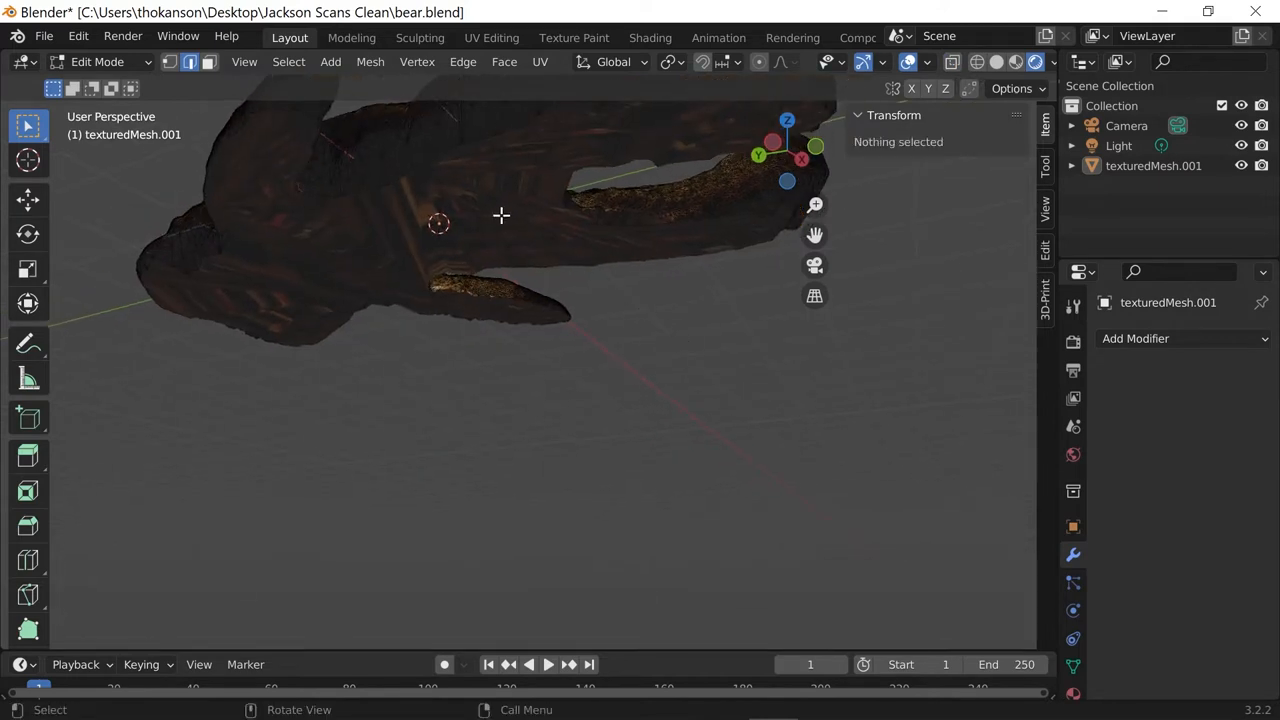
pyautogui.moveTo(372, 148)
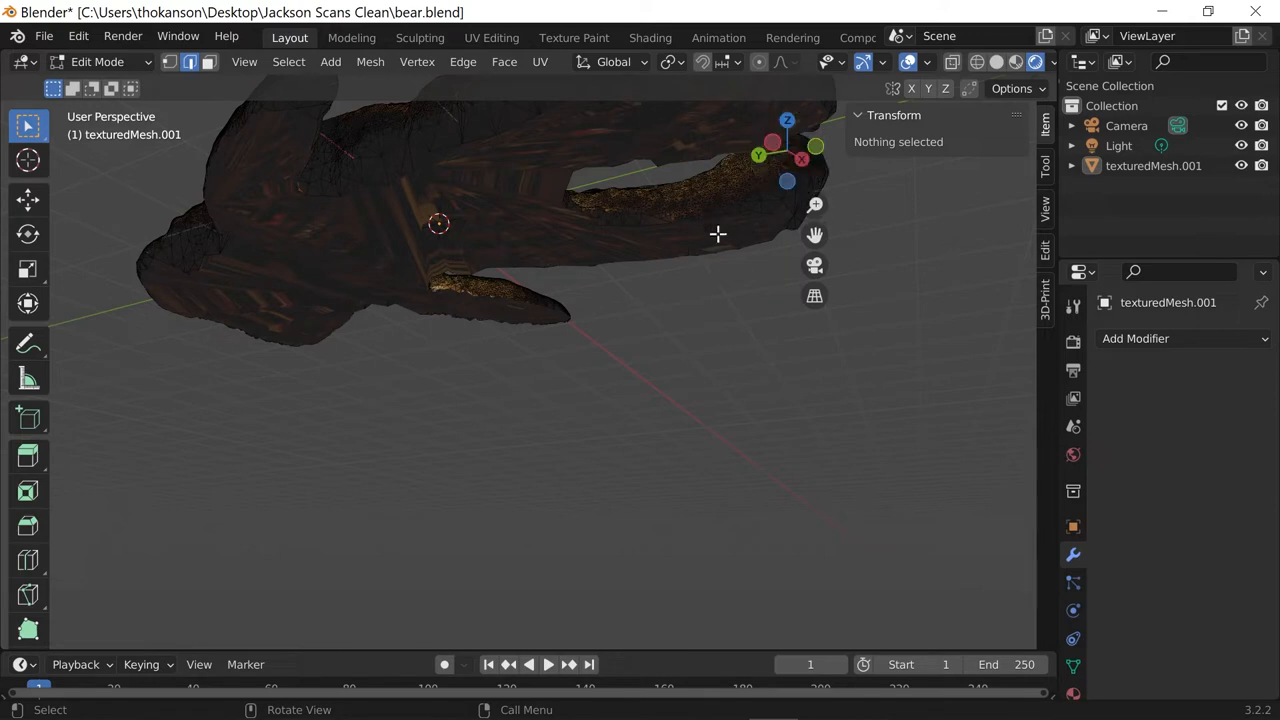
pyautogui.moveTo(672, 292)
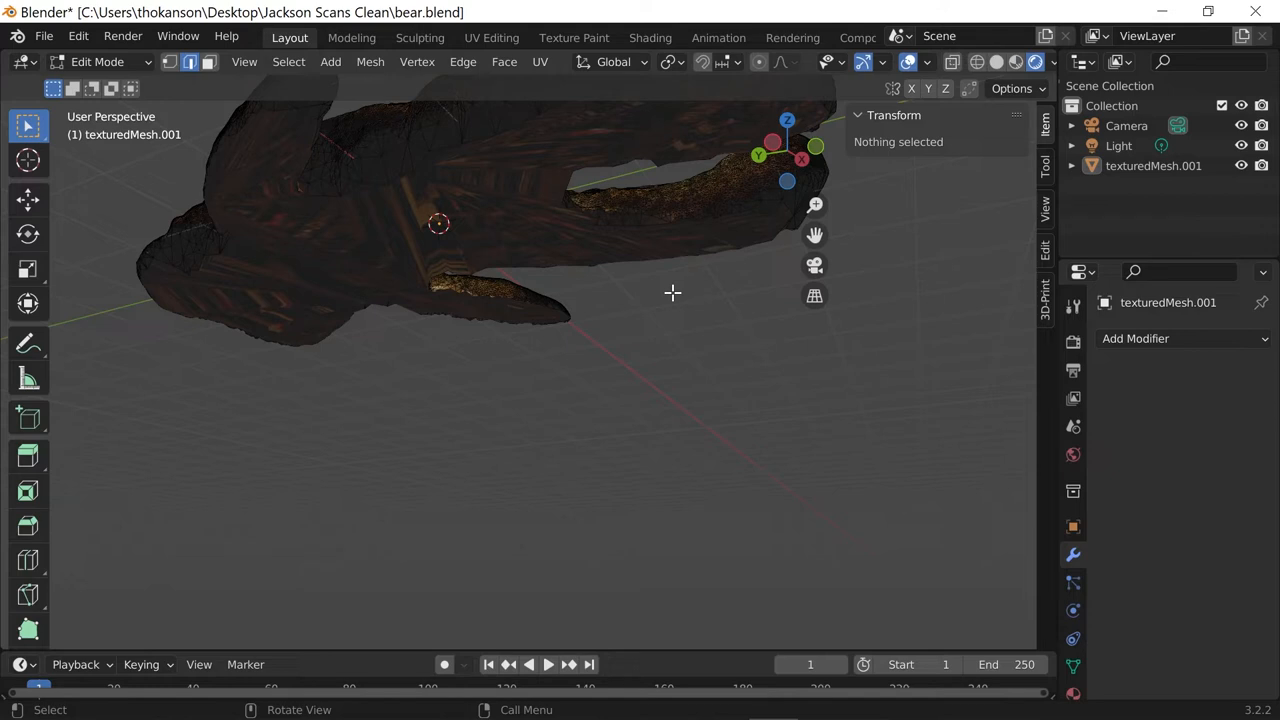
pyautogui.moveTo(666, 344)
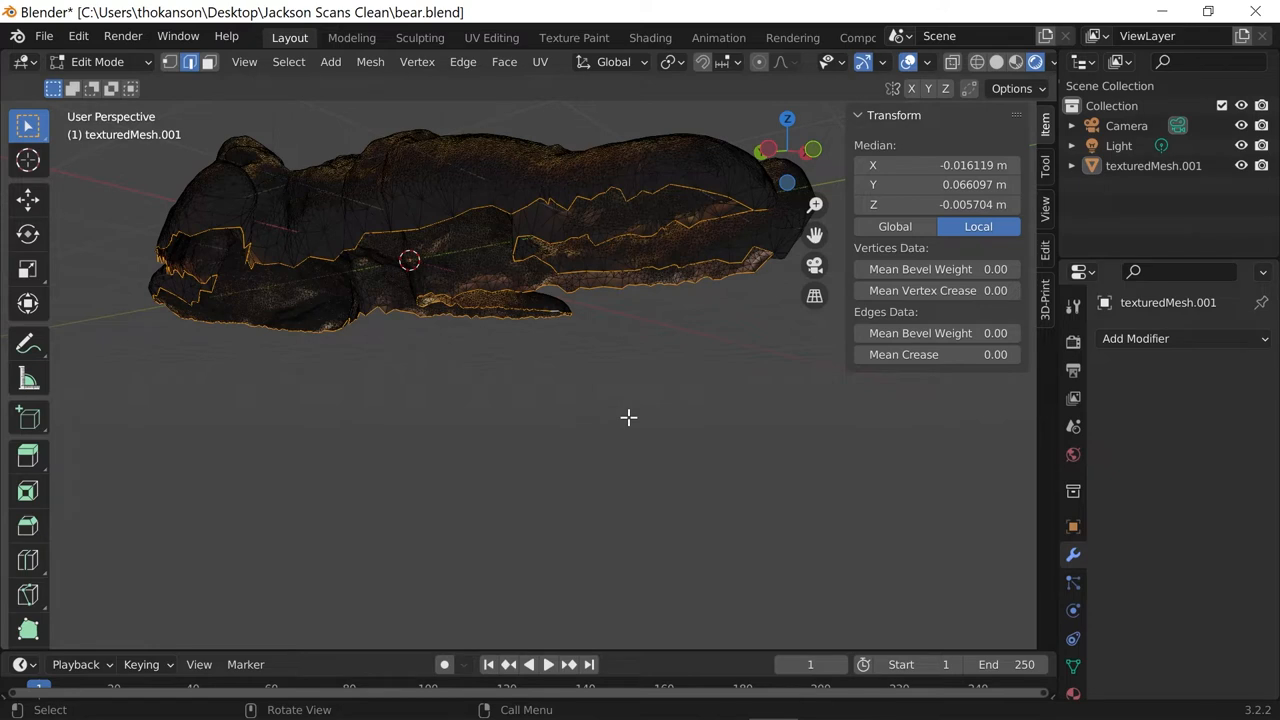
# Fill the bear's open underside boundary with faces and inspect the cap from below and above
pyautogui.click(504, 62)
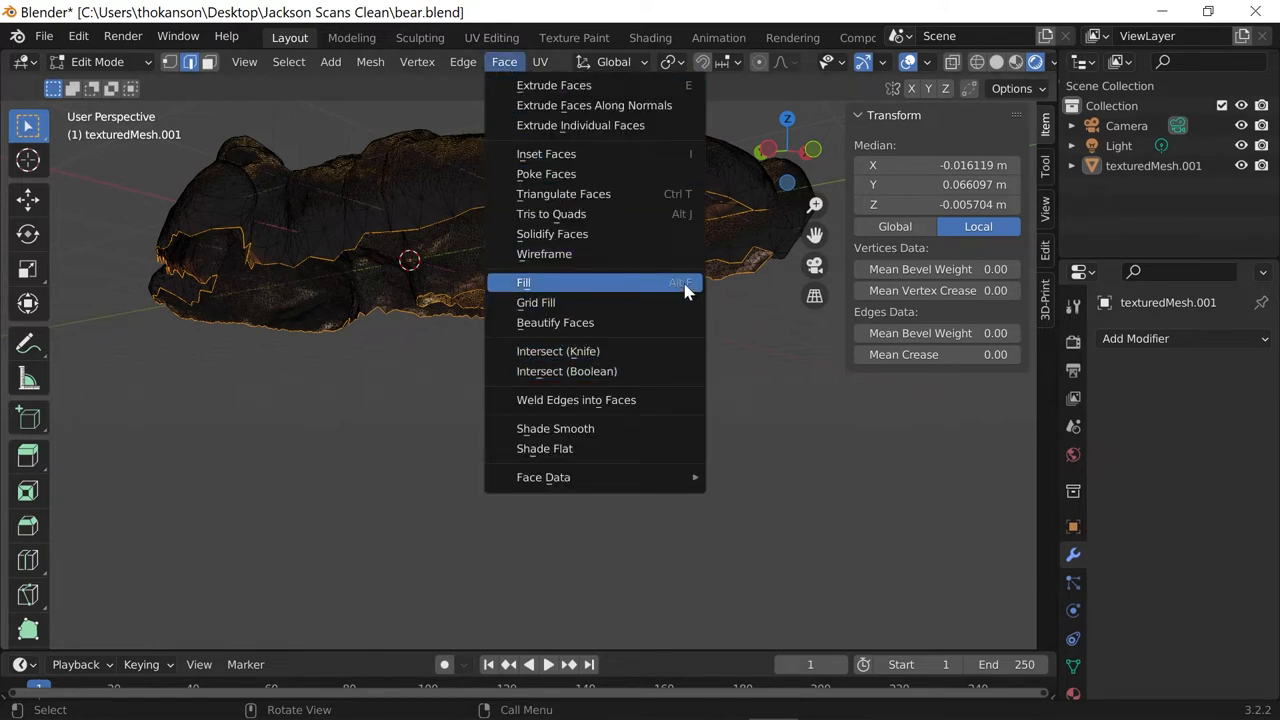
pyautogui.click(524, 282)
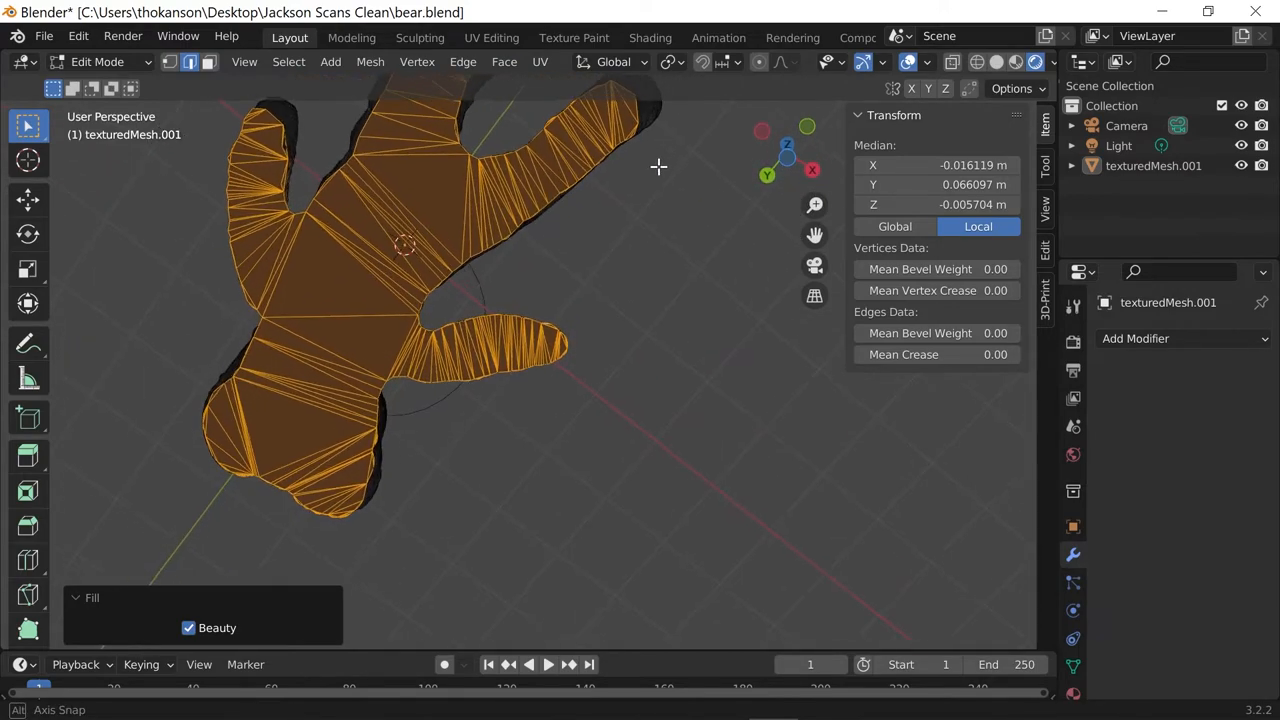
pyautogui.moveTo(658, 168); pyautogui.dragTo(780, 340)
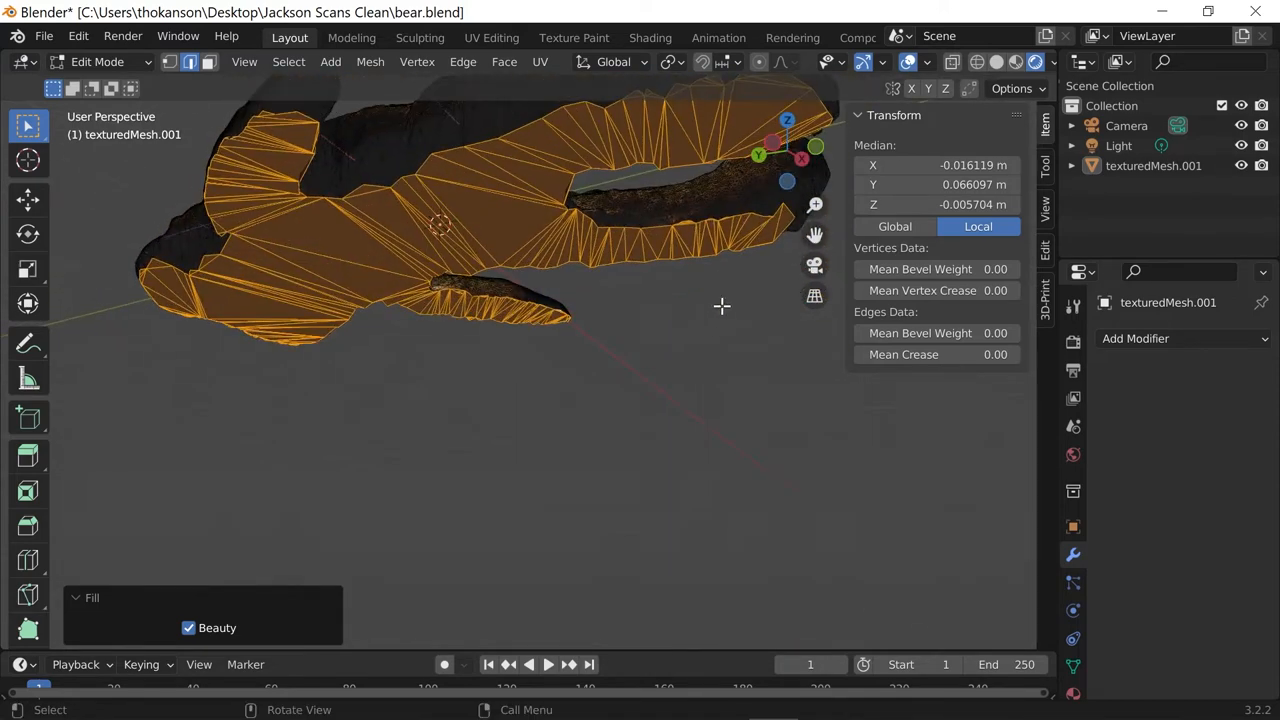
pyautogui.click(188, 628)
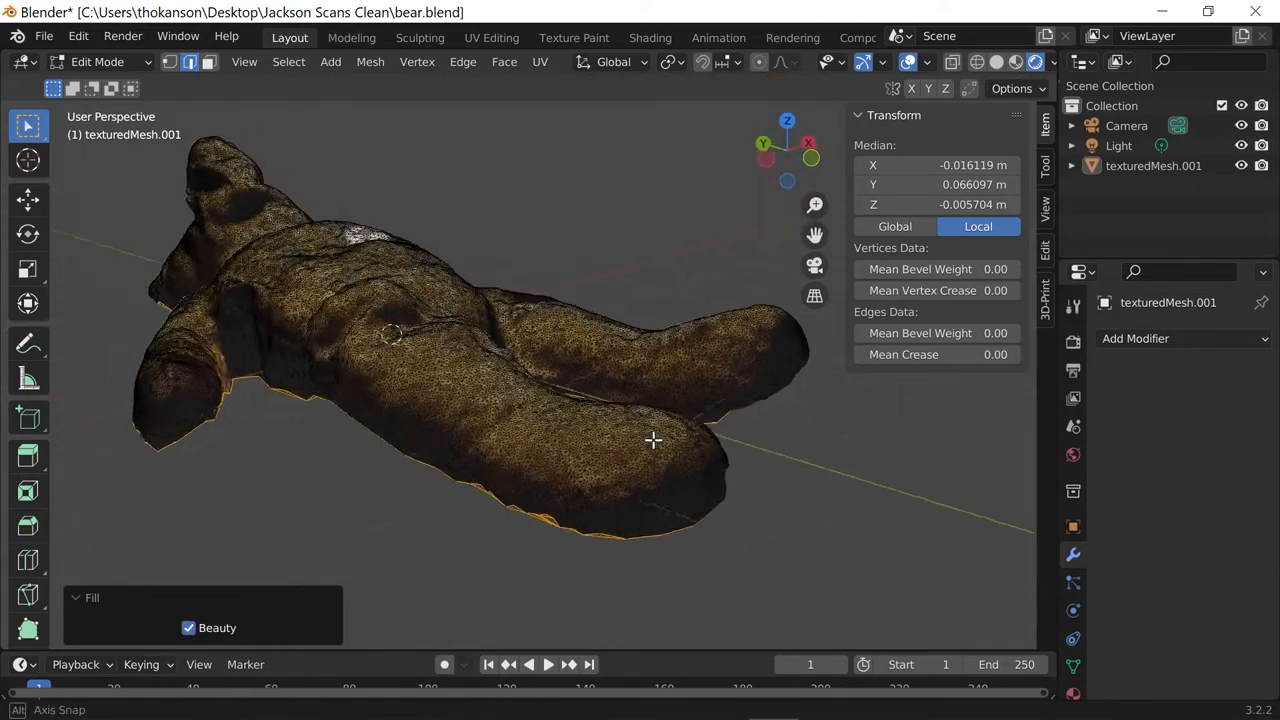
pyautogui.moveTo(652, 440); pyautogui.dragTo(396, 500)
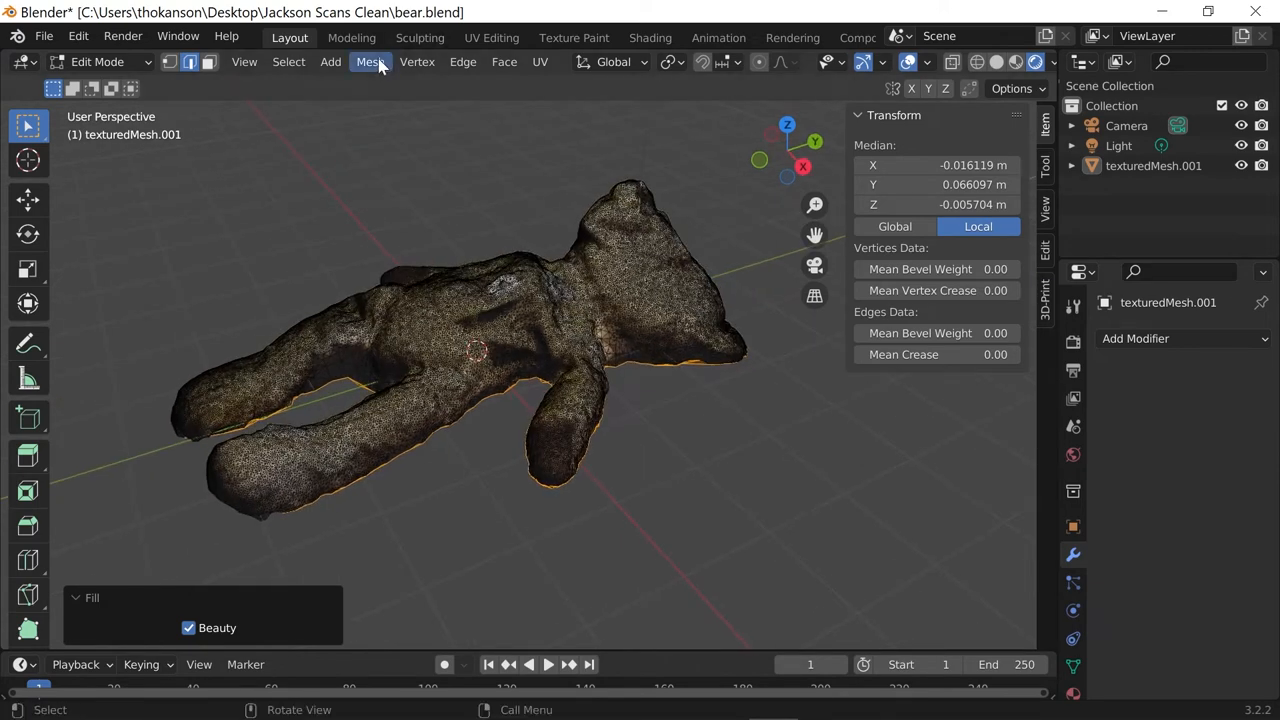
# Run Select All by Trait > Non Manifold, confirming nothing is selected on the capped bear
pyautogui.click(288, 62)
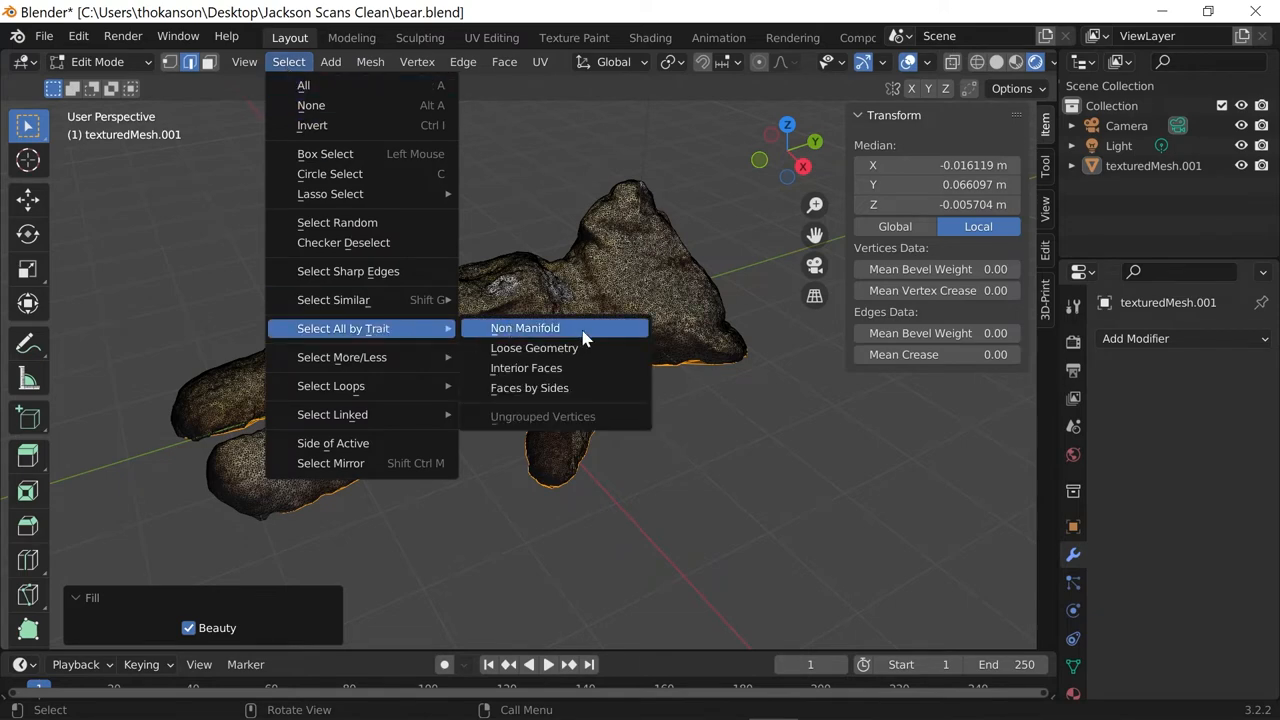
pyautogui.click(524, 328)
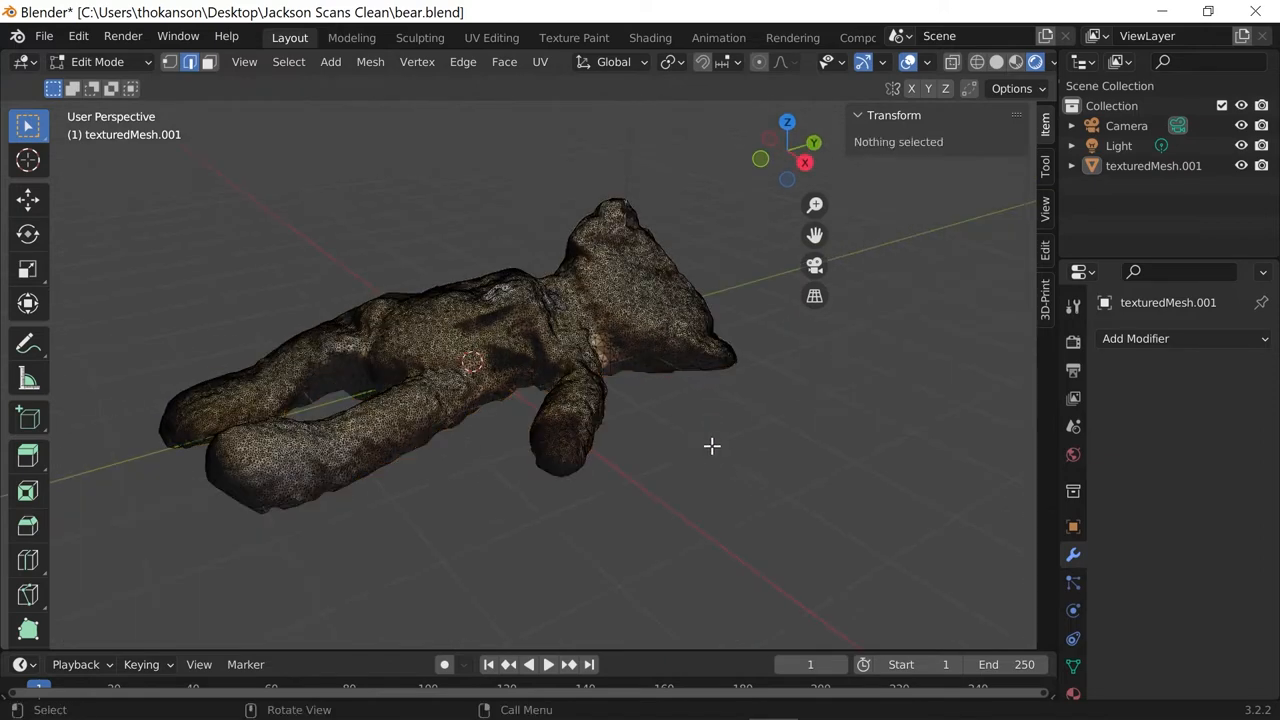
pyautogui.click(288, 60)
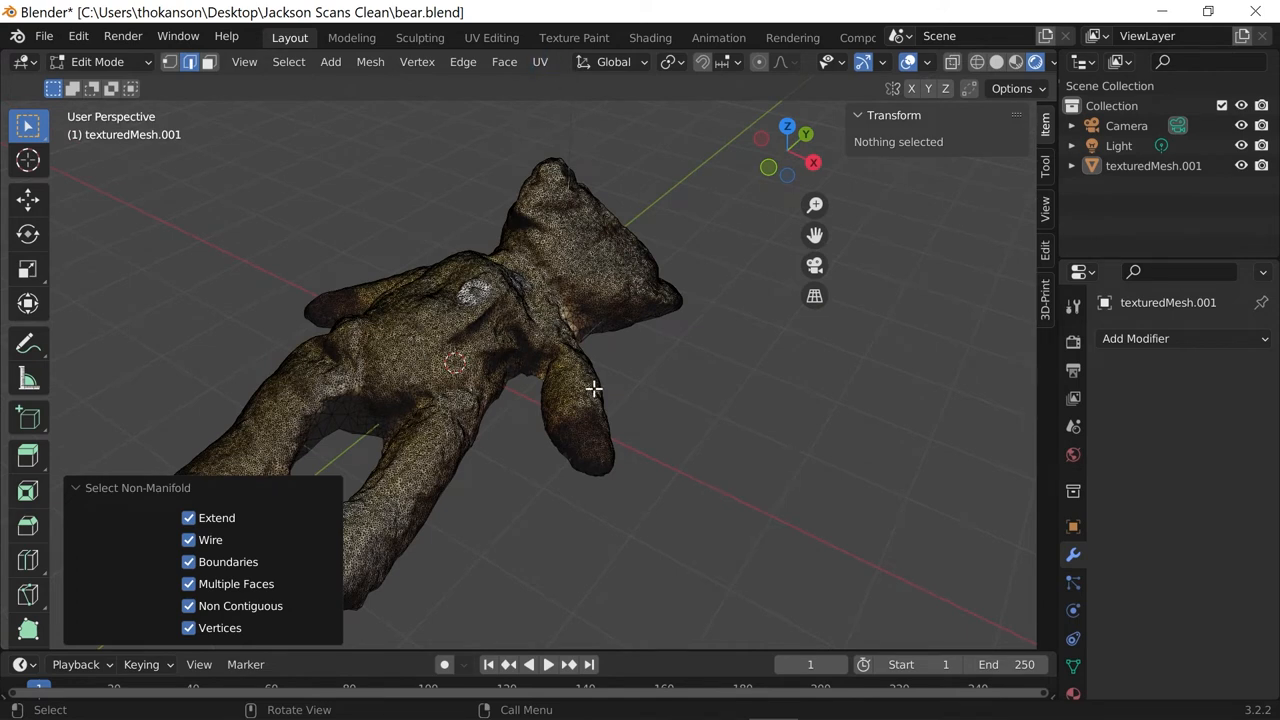
pyautogui.moveTo(452, 288)
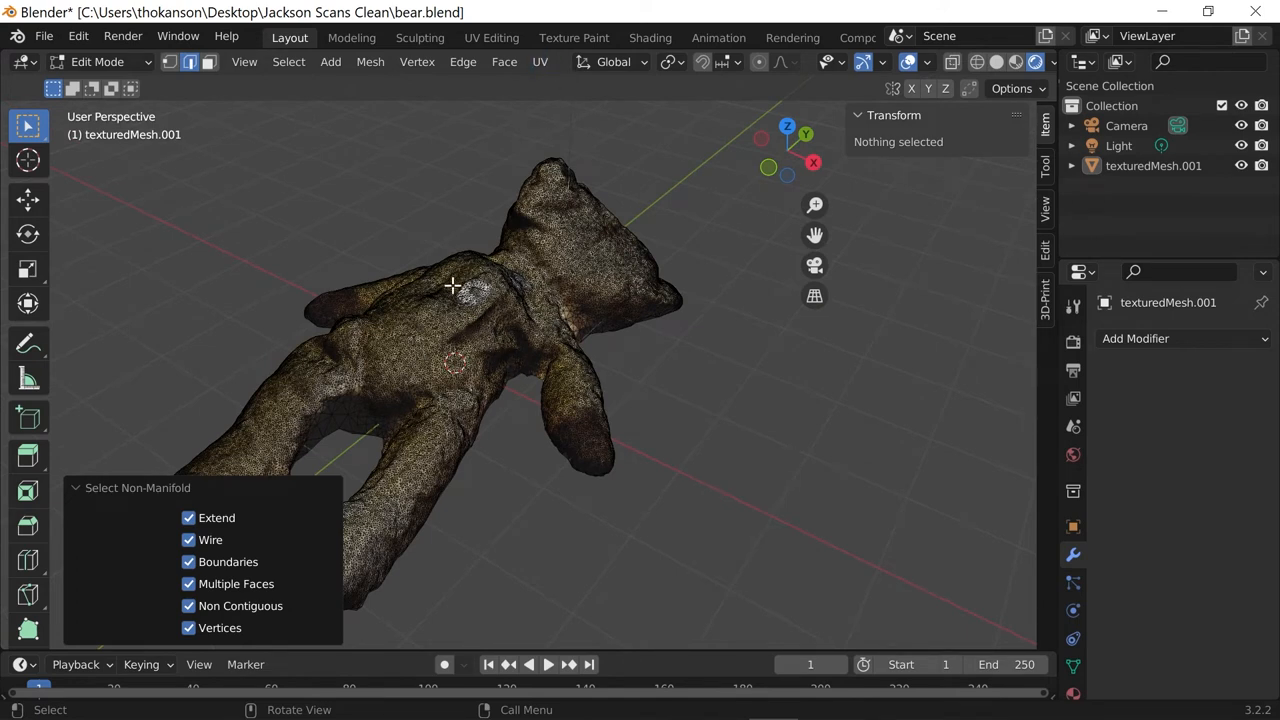
pyautogui.moveTo(488, 316)
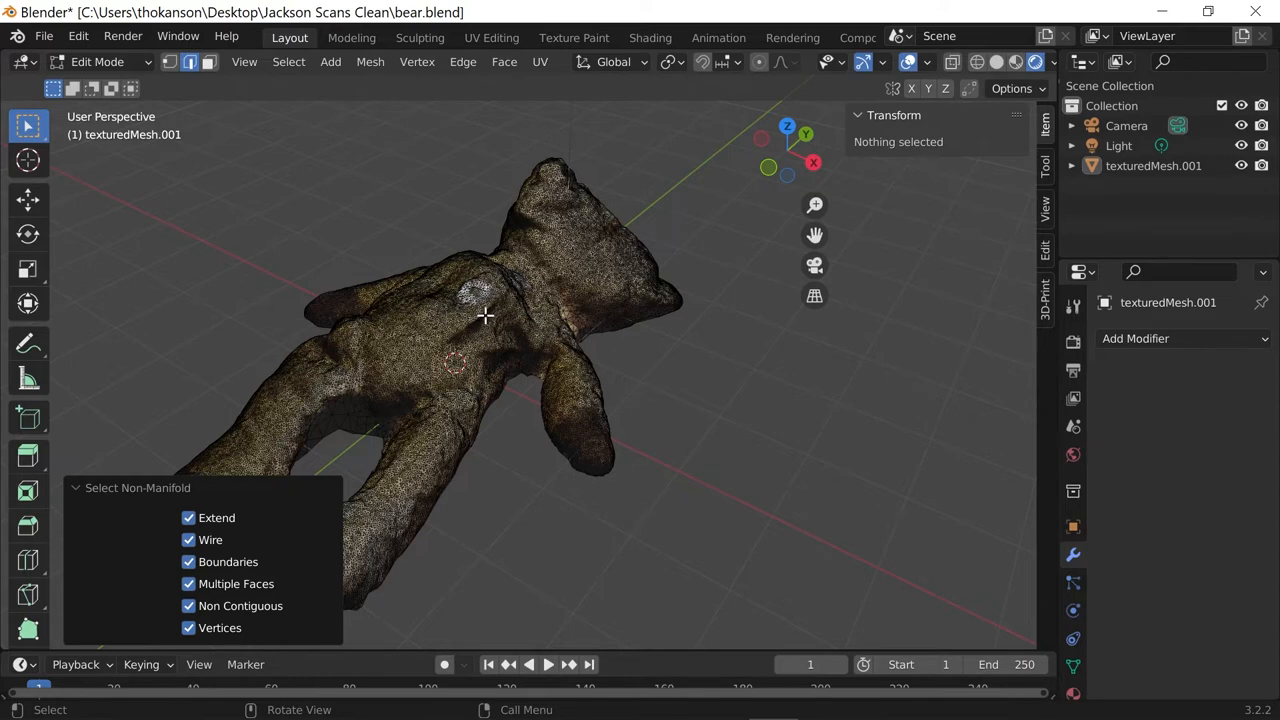
pyautogui.moveTo(468, 328)
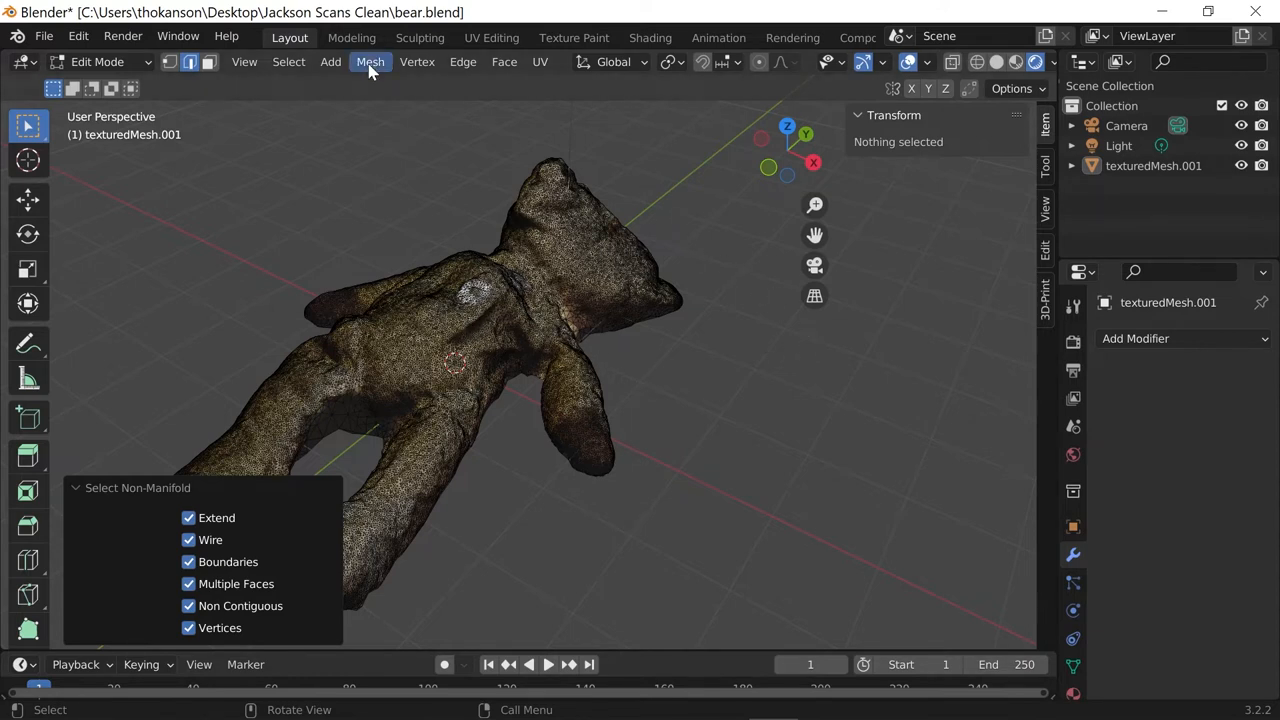
pyautogui.click(370, 62)
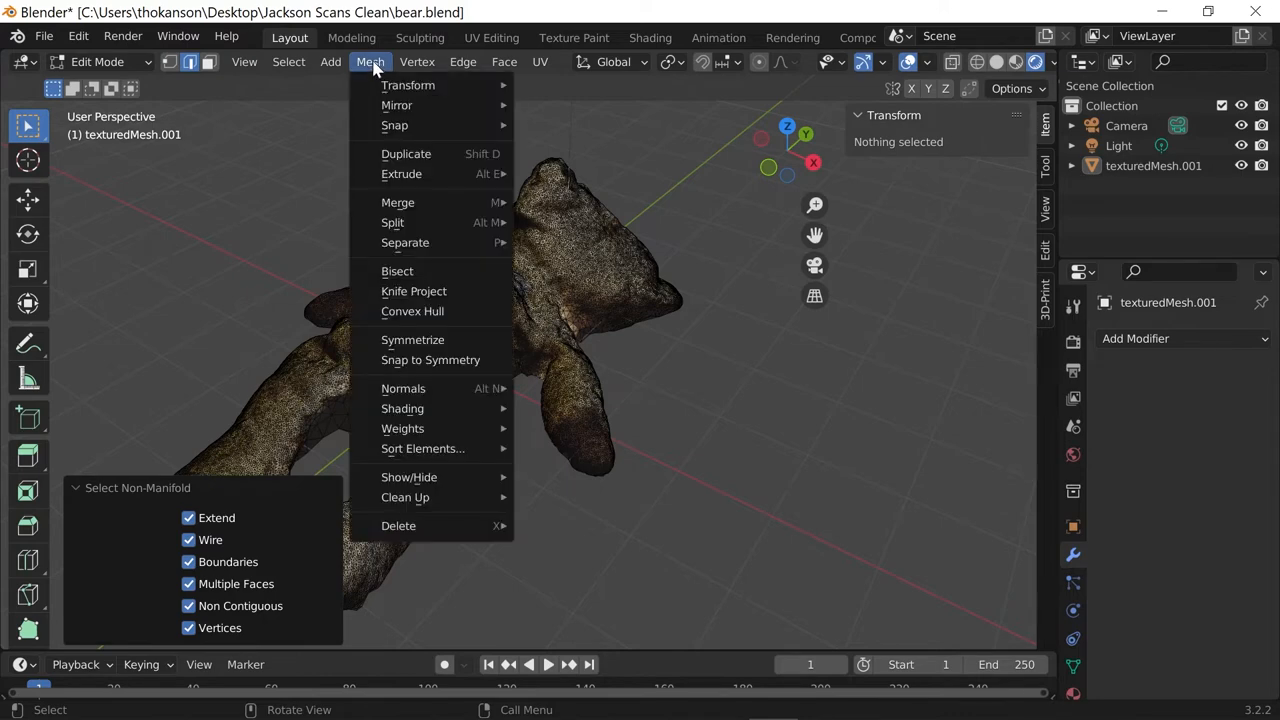
pyautogui.moveTo(464, 374)
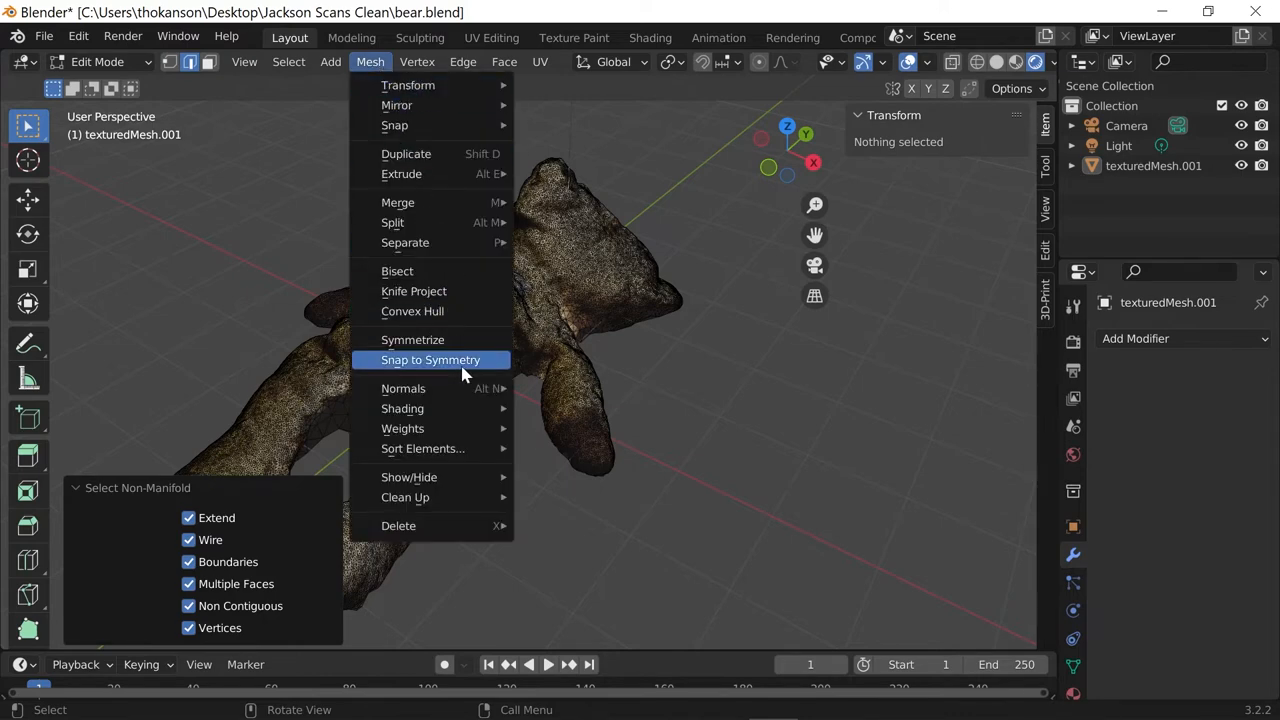
pyautogui.moveTo(404, 496)
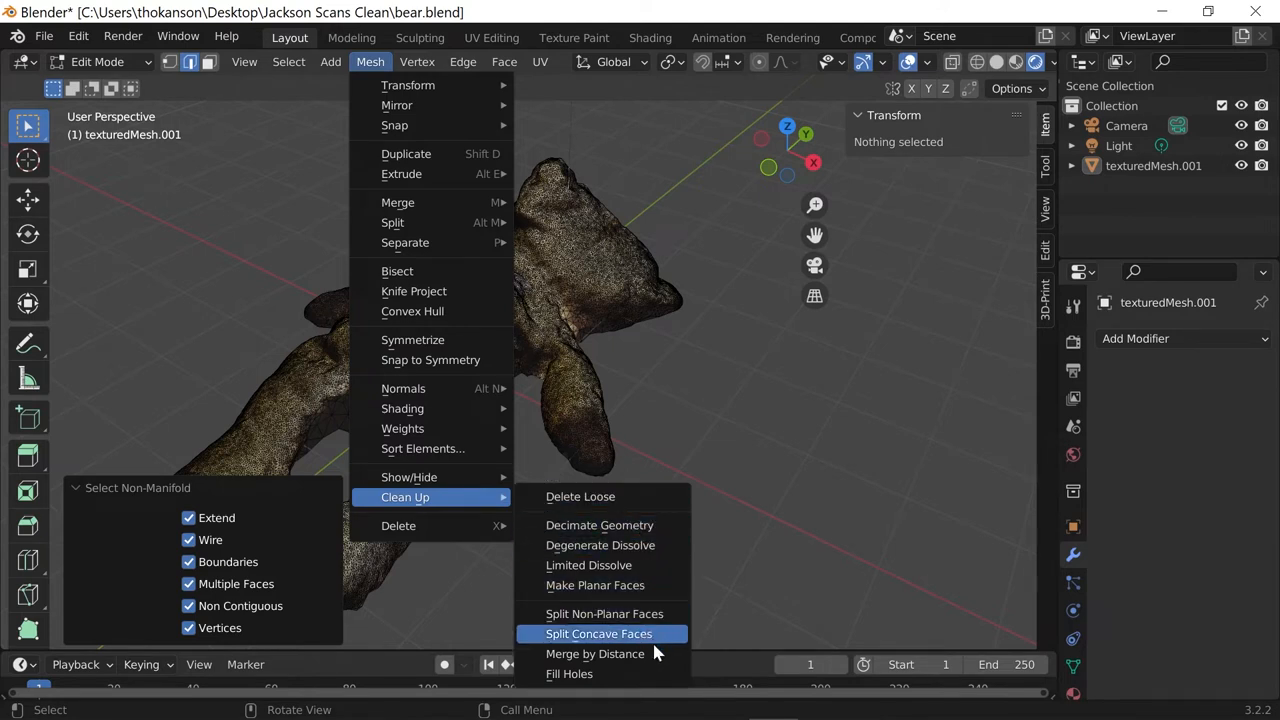
pyautogui.moveTo(610, 652)
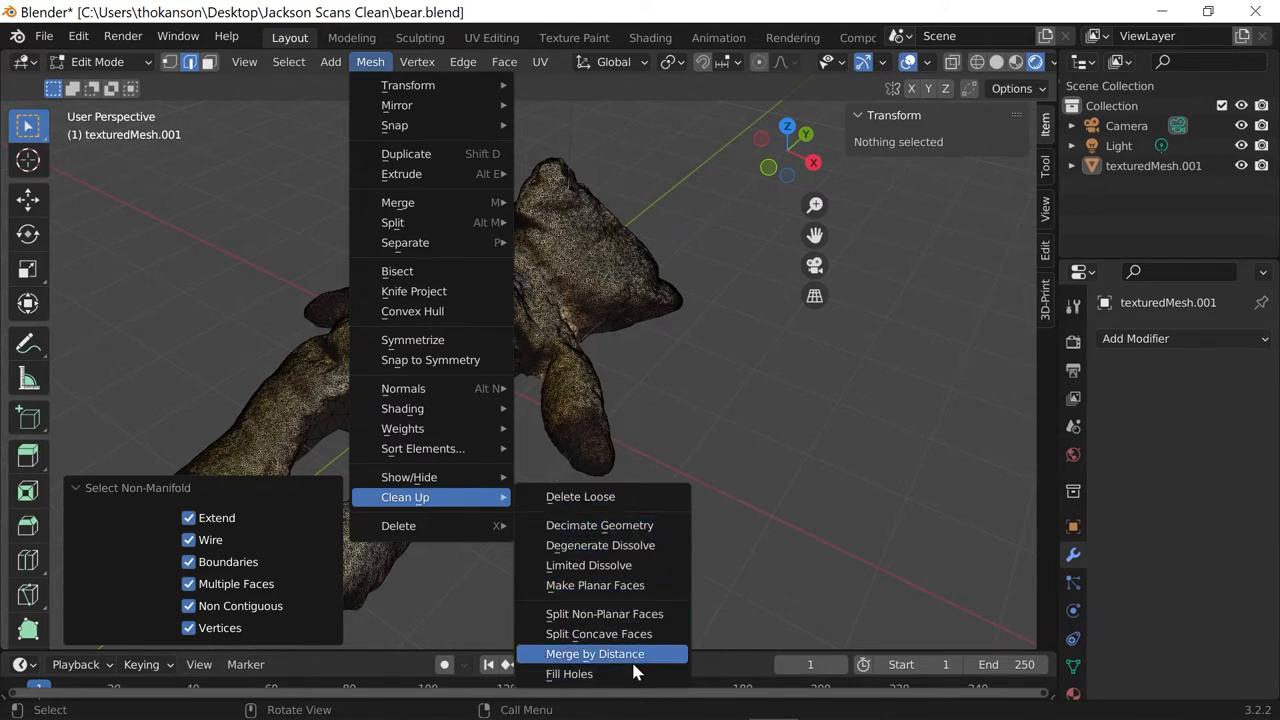
pyautogui.moveTo(610, 670)
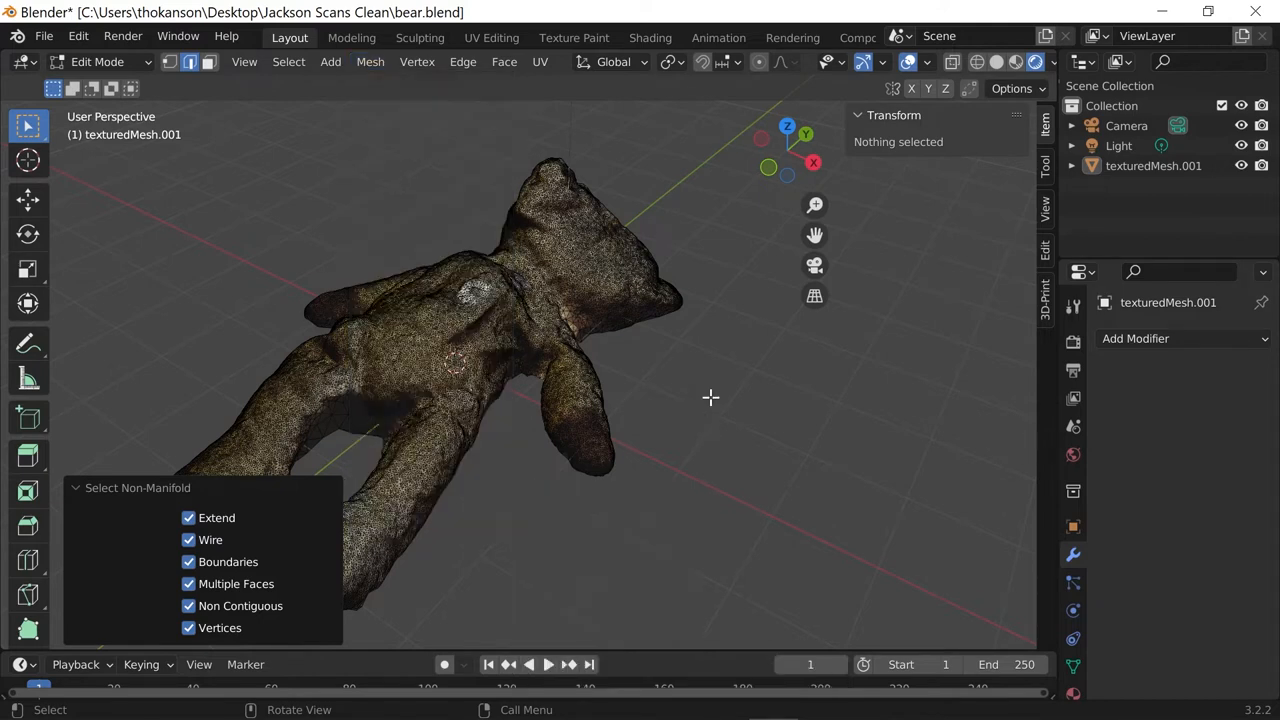
pyautogui.moveTo(612, 388)
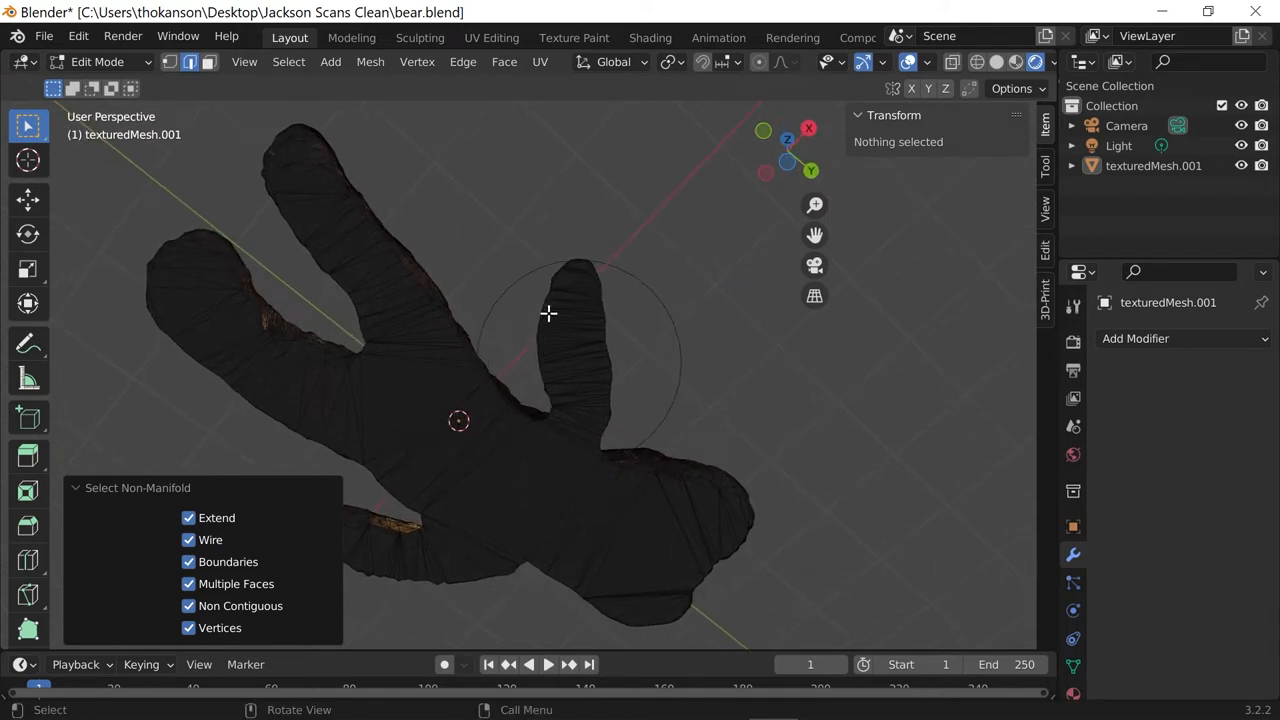
pyautogui.moveTo(500, 340)
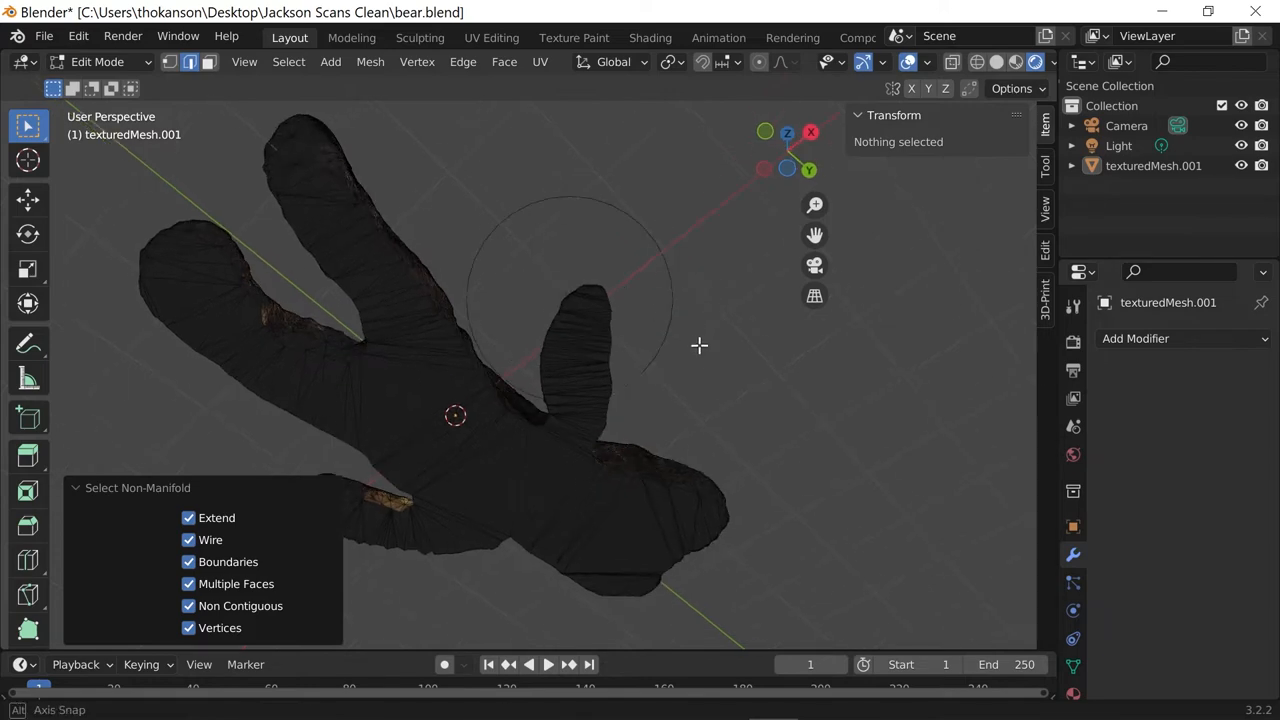
pyautogui.moveTo(700, 344); pyautogui.dragTo(582, 288)
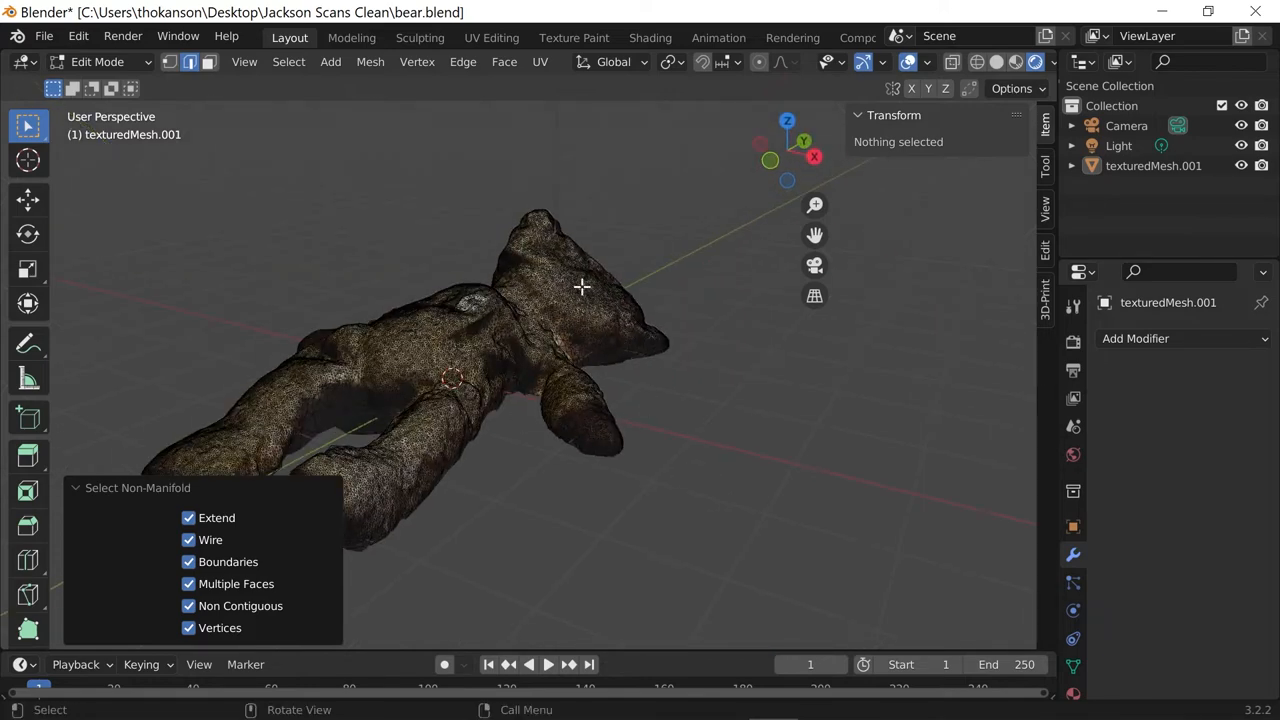
pyautogui.moveTo(582, 288); pyautogui.dragTo(654, 400)
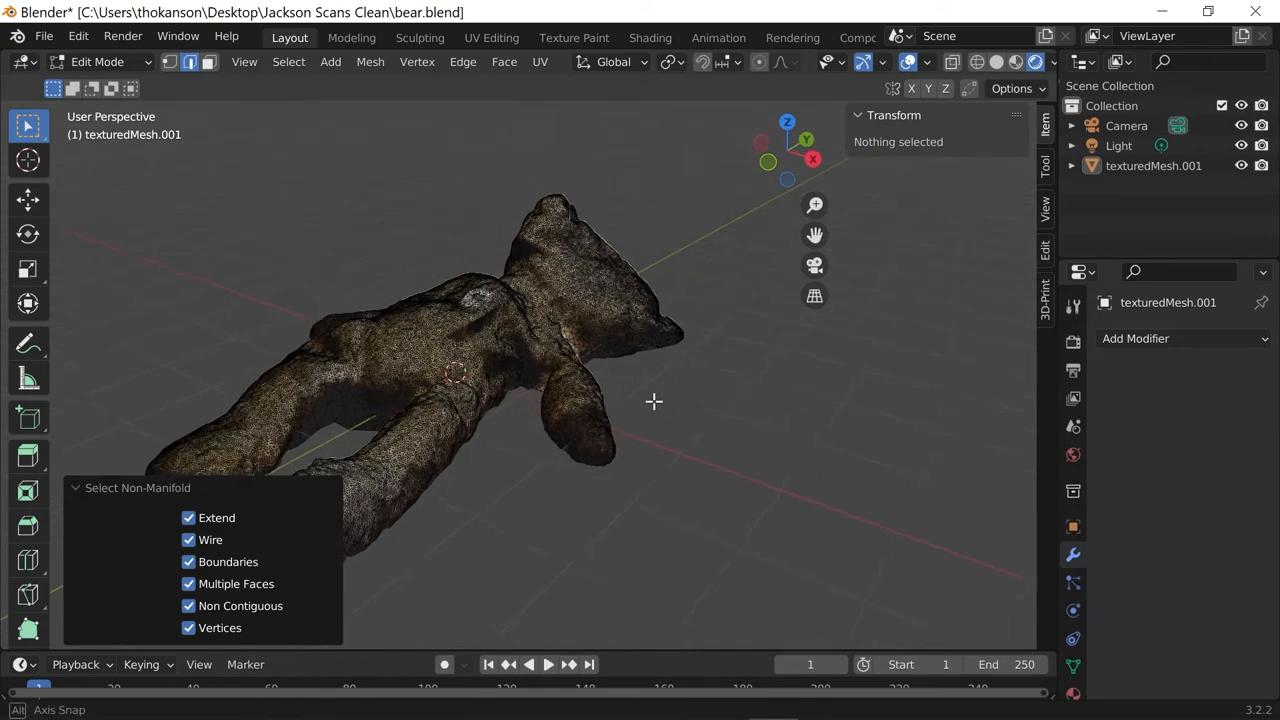
pyautogui.moveTo(654, 400); pyautogui.dragTo(892, 398)
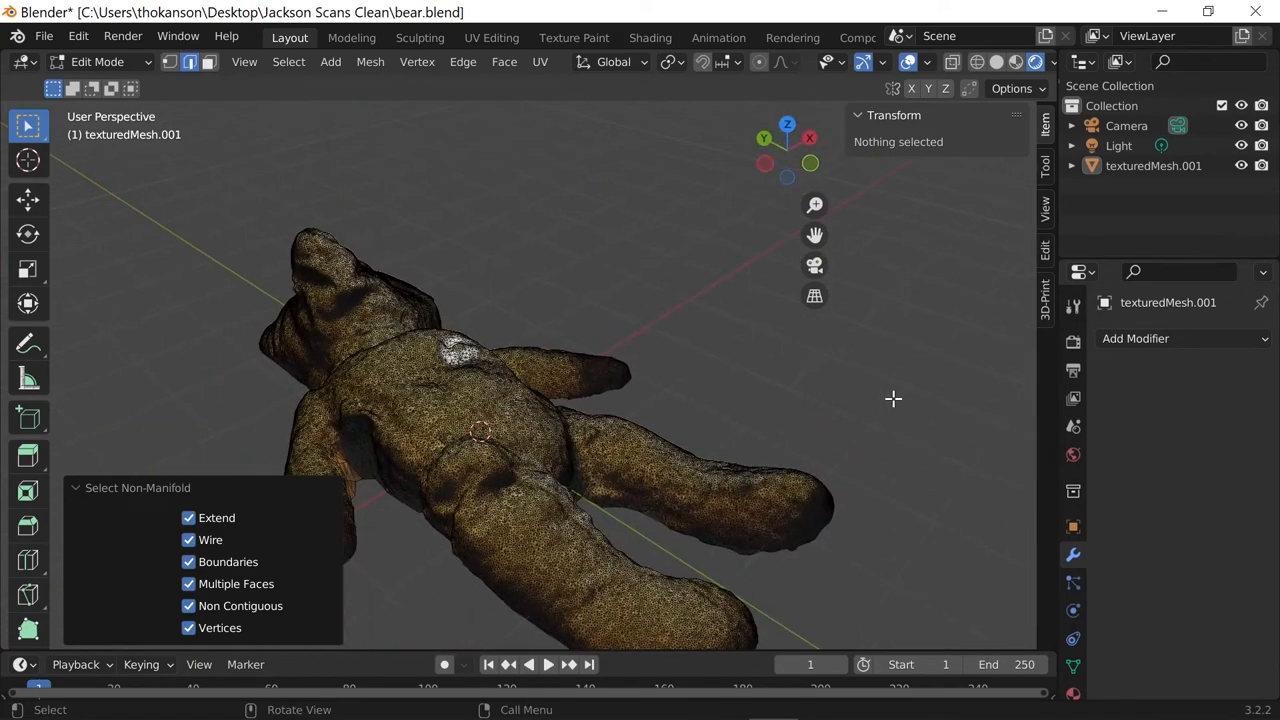
pyautogui.moveTo(892, 400); pyautogui.dragTo(548, 480)
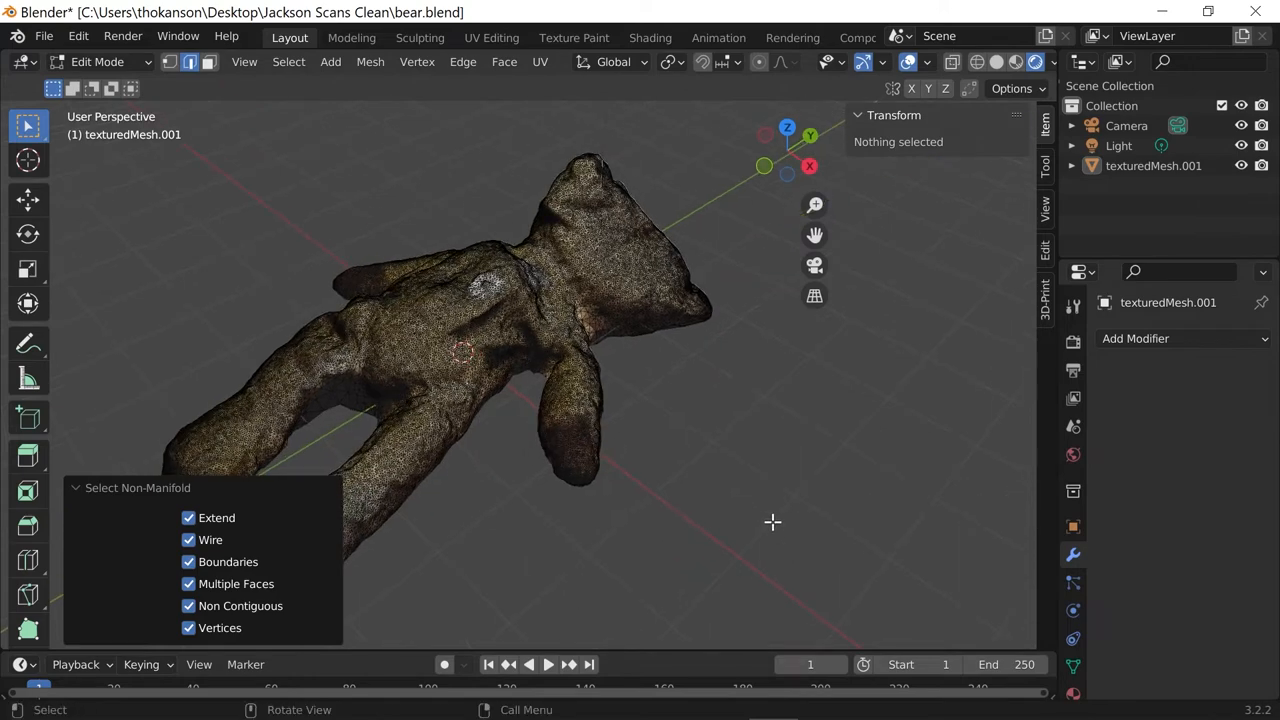
# Show the Preferences add-ons list filtered by '3d' to reveal the 3D-Print Toolbox entry
pyautogui.click(64, 36)
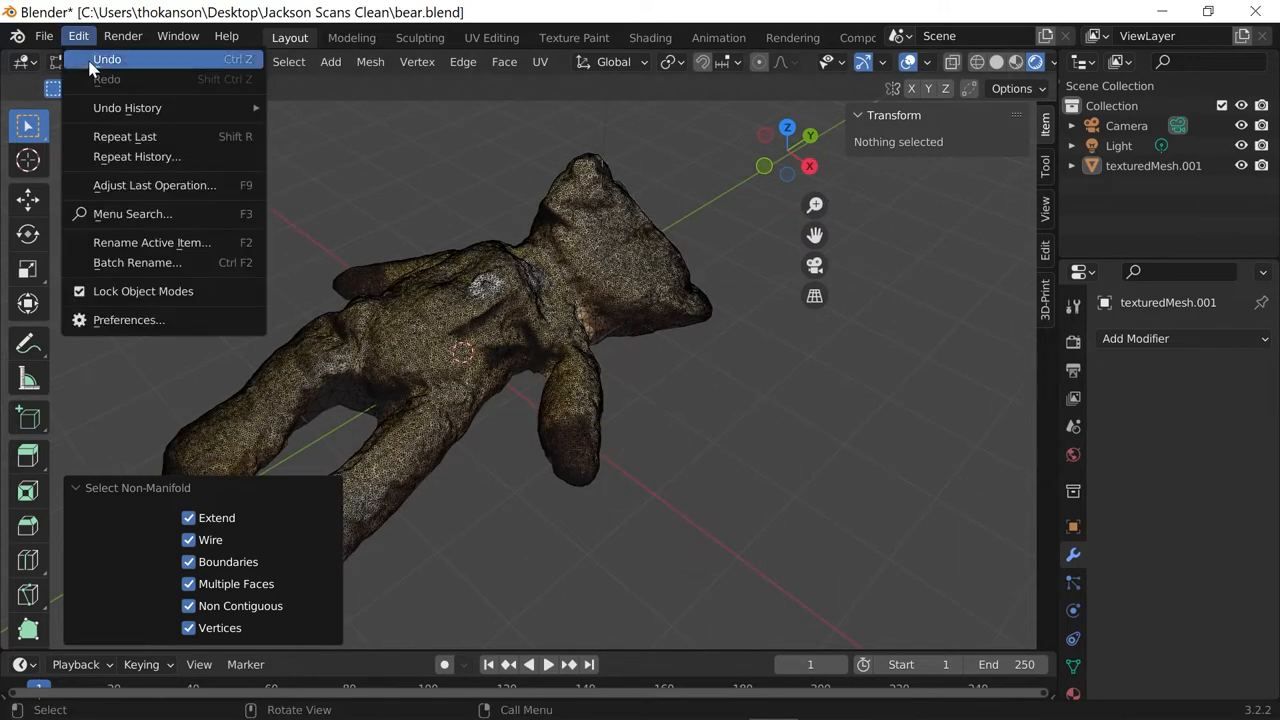
pyautogui.click(128, 320)
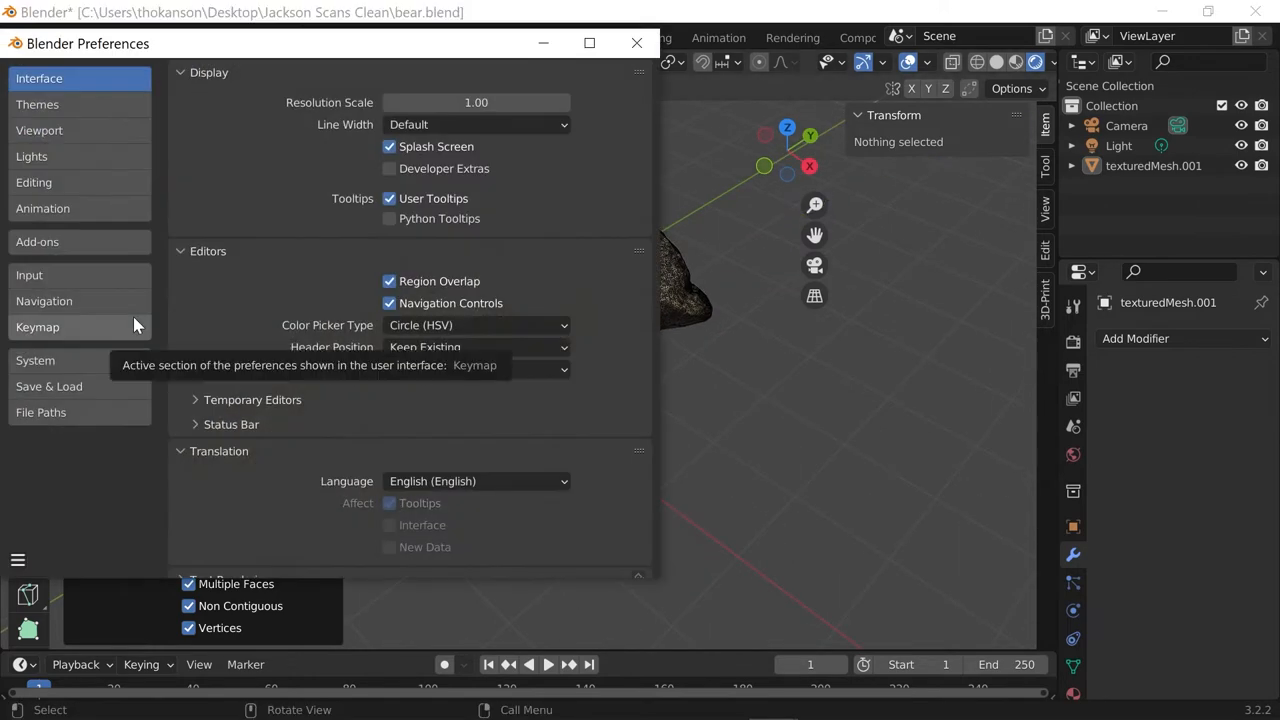
pyautogui.click(36, 240)
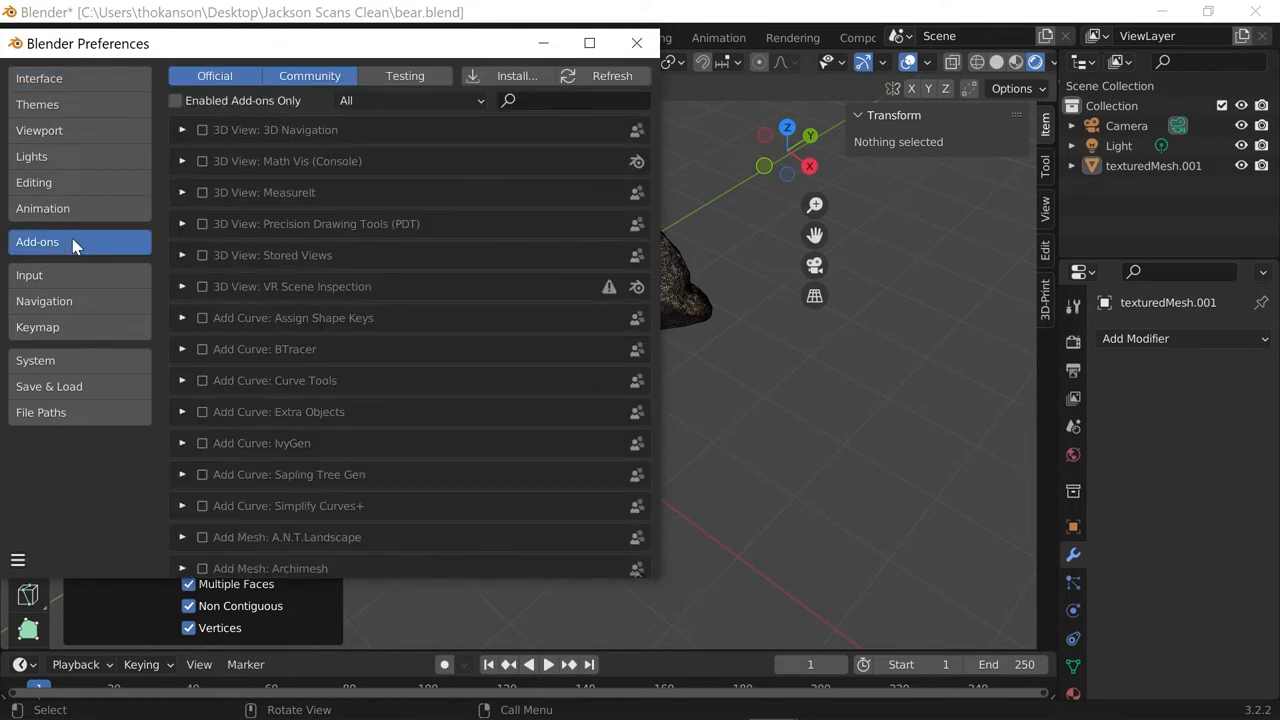
pyautogui.moveTo(460, 210)
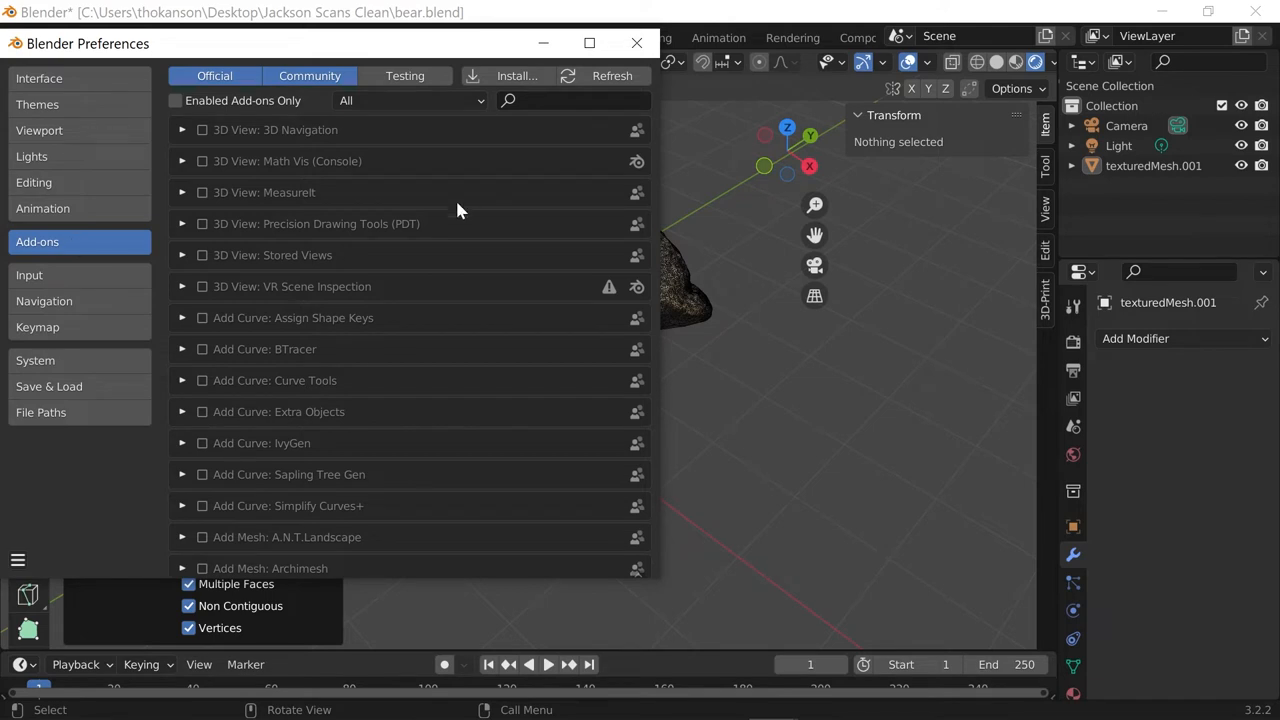
pyautogui.moveTo(360, 394)
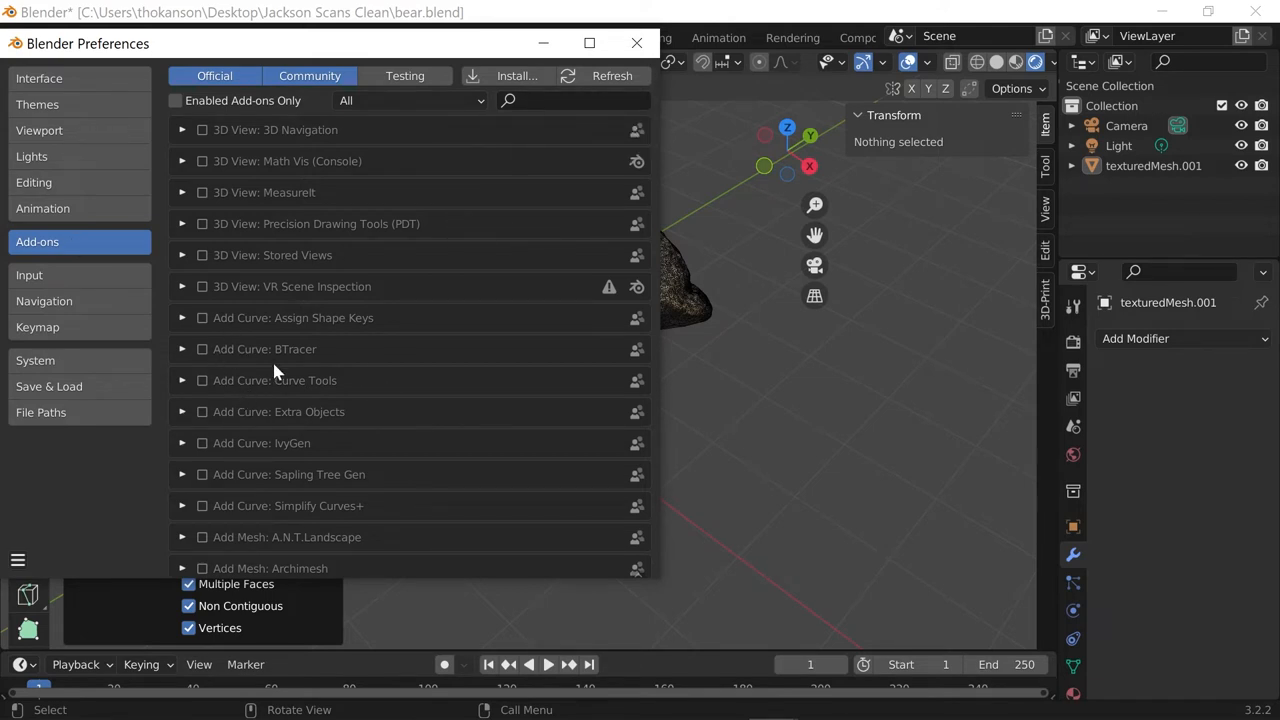
pyautogui.click(570, 100)
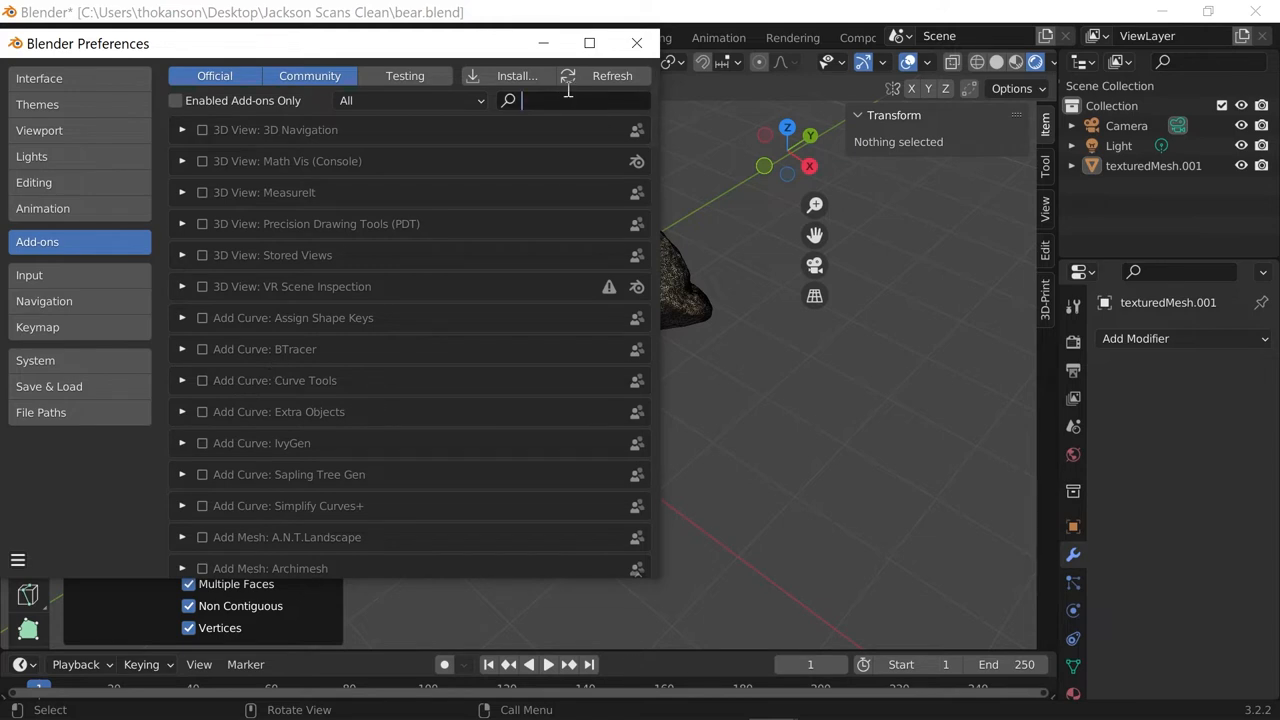
pyautogui.write('3d')
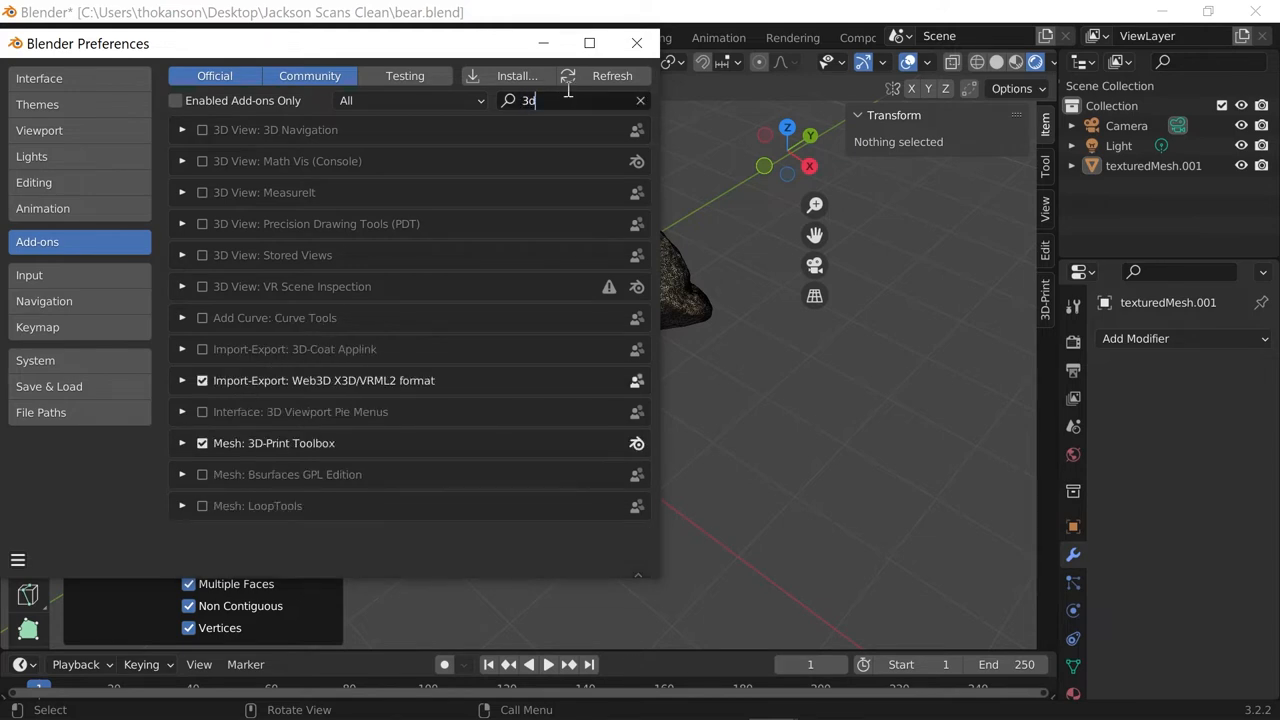
pyautogui.moveTo(564, 108)
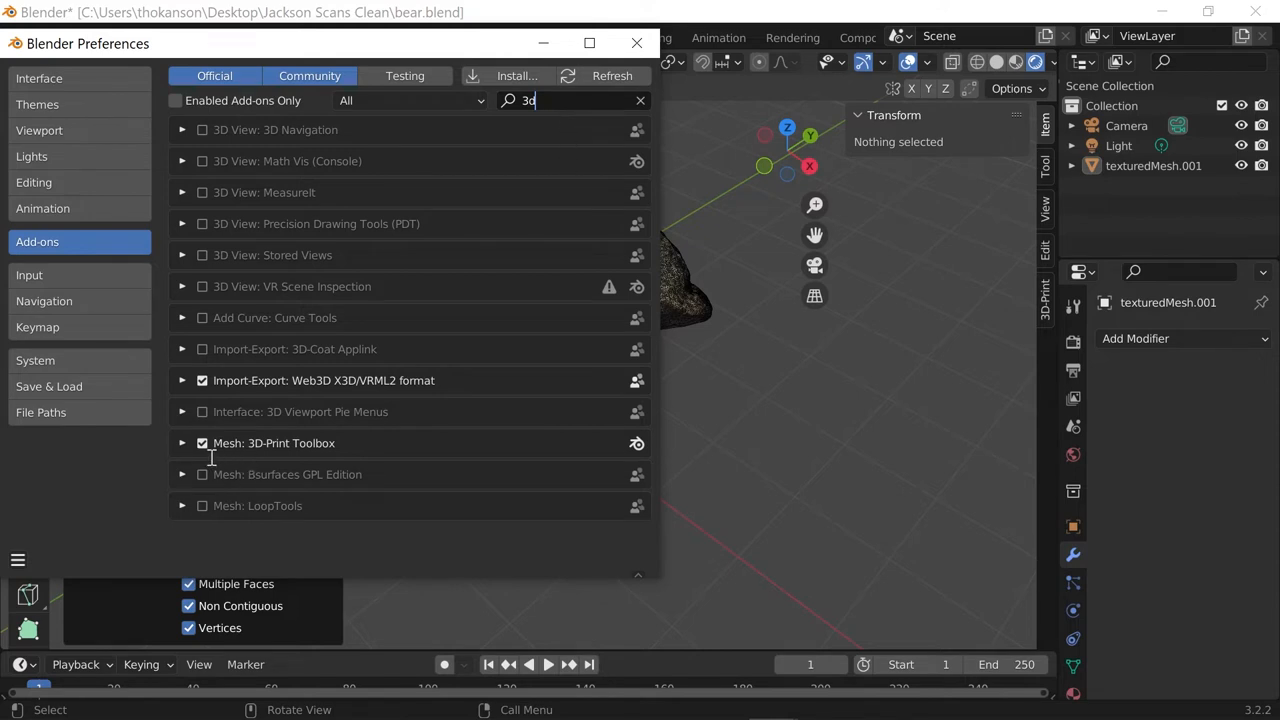
pyautogui.moveTo(310, 464)
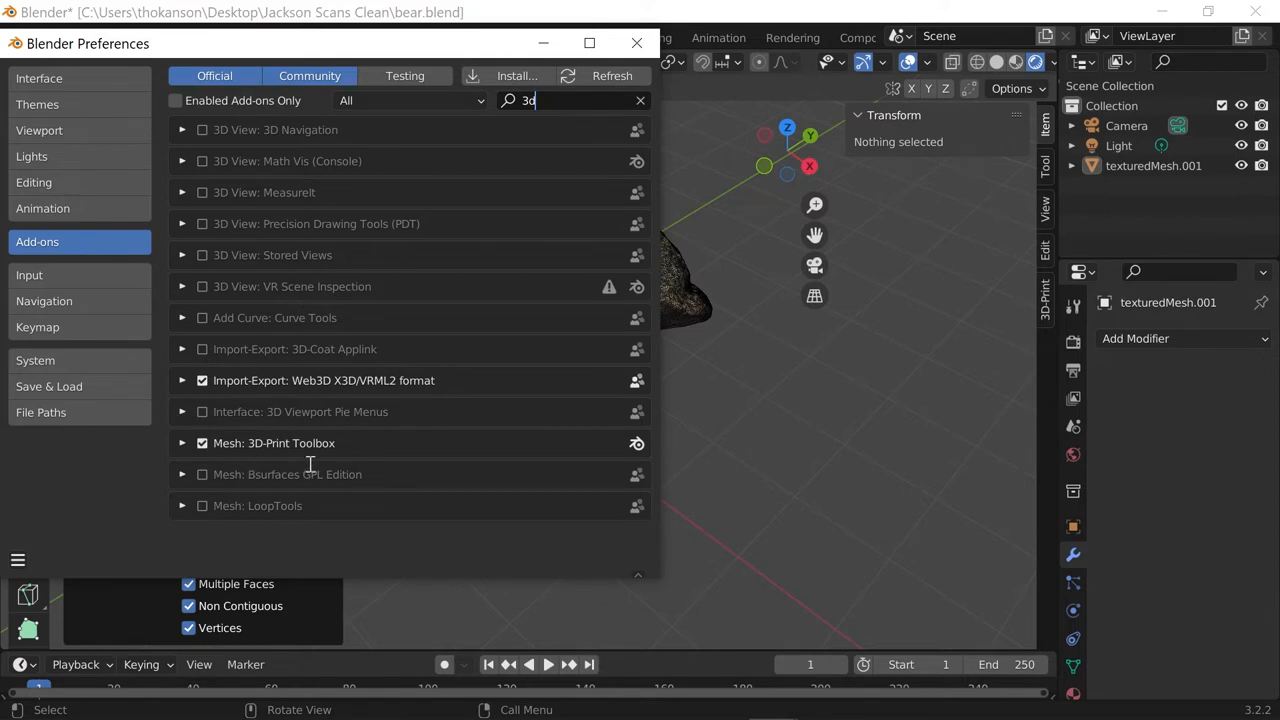
pyautogui.moveTo(636, 44)
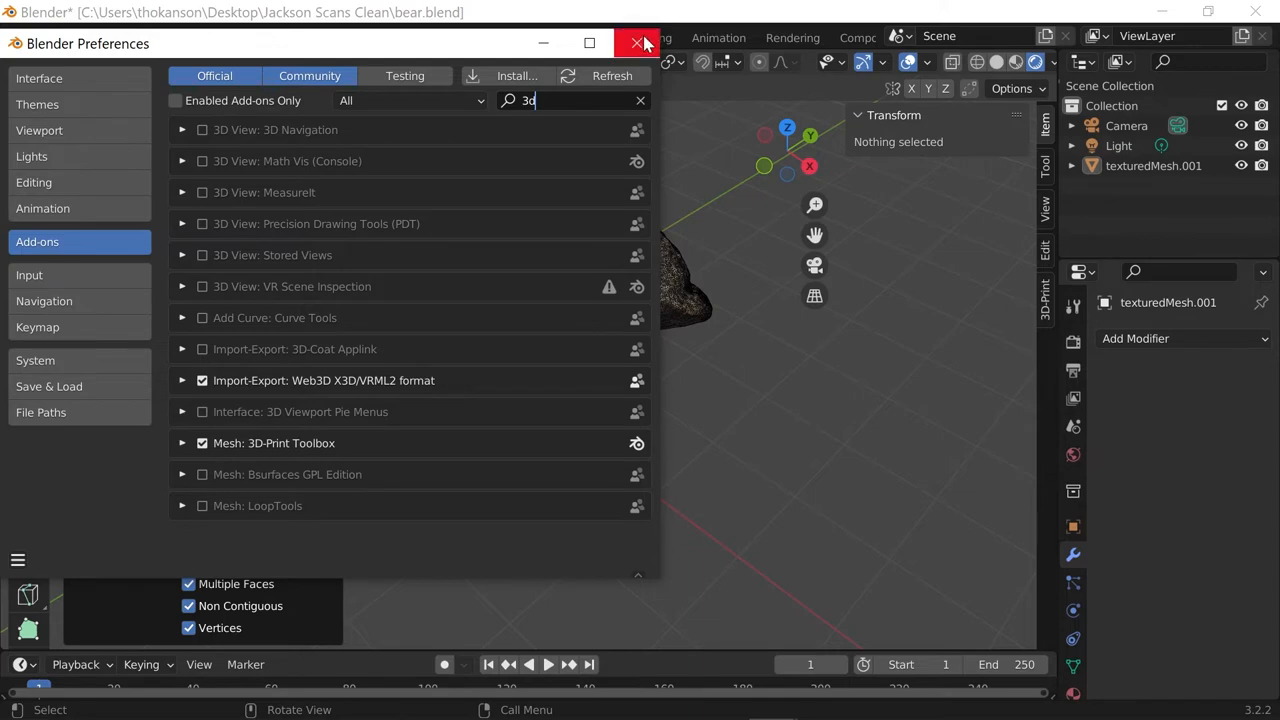
# Close Preferences and show the 3D-Print Toolbox panel in the sidebar beside the bear
pyautogui.click(636, 44)
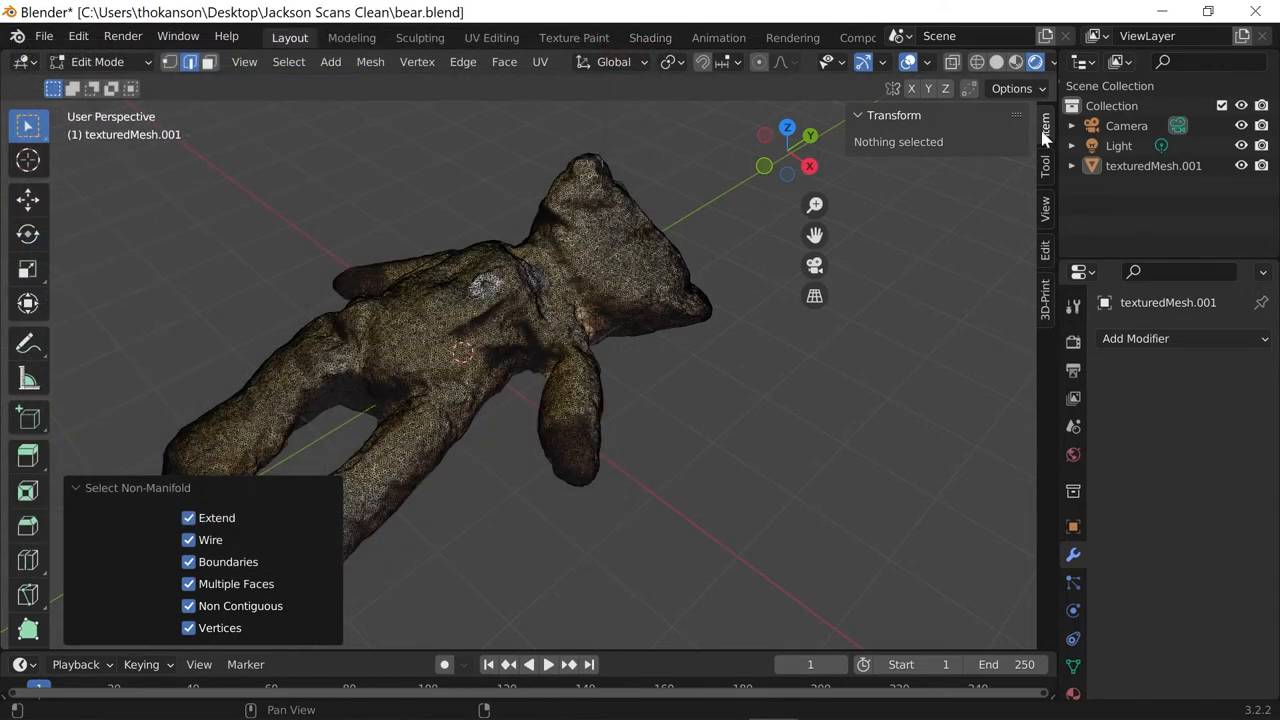
pyautogui.moveTo(1046, 300)
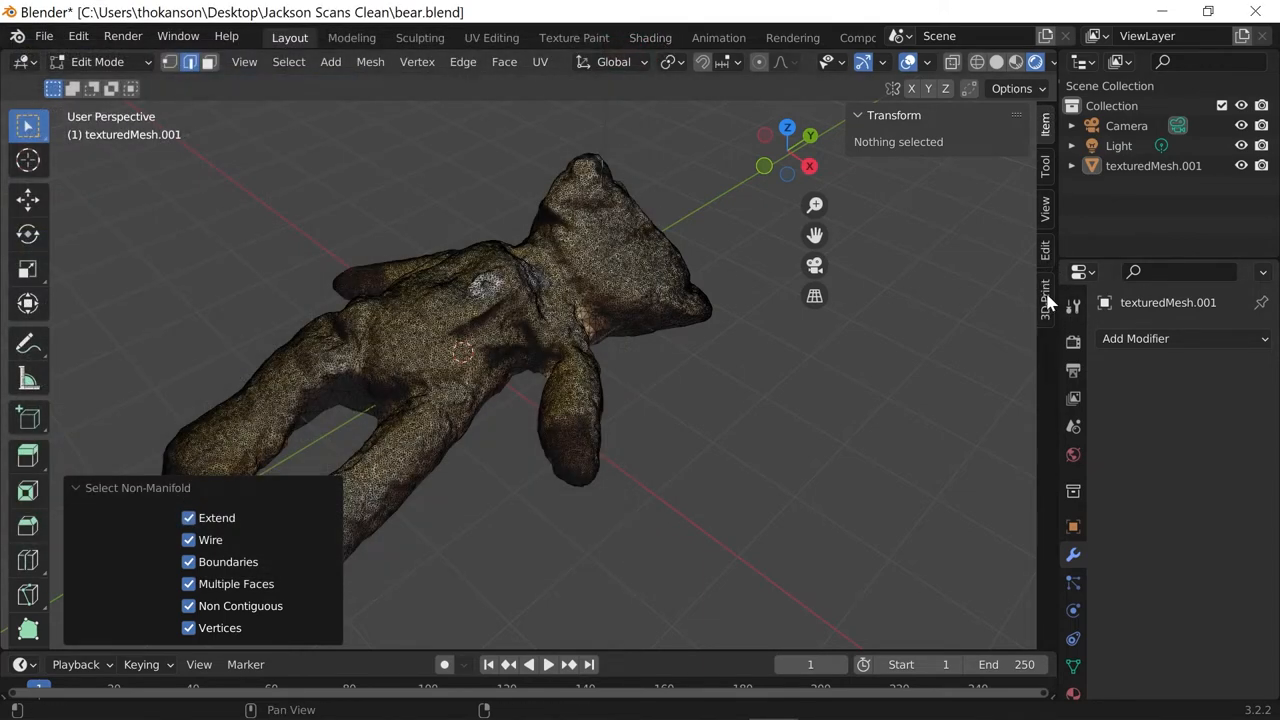
pyautogui.click(1044, 308)
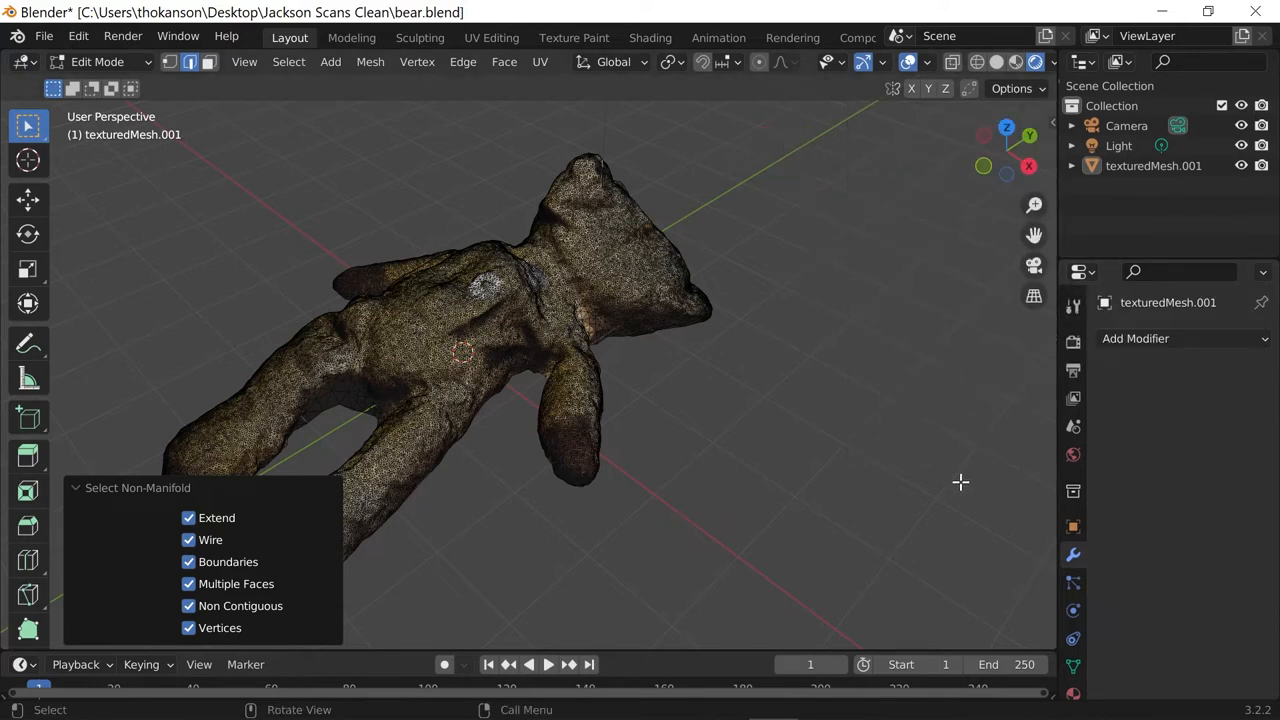
pyautogui.moveTo(1058, 124)
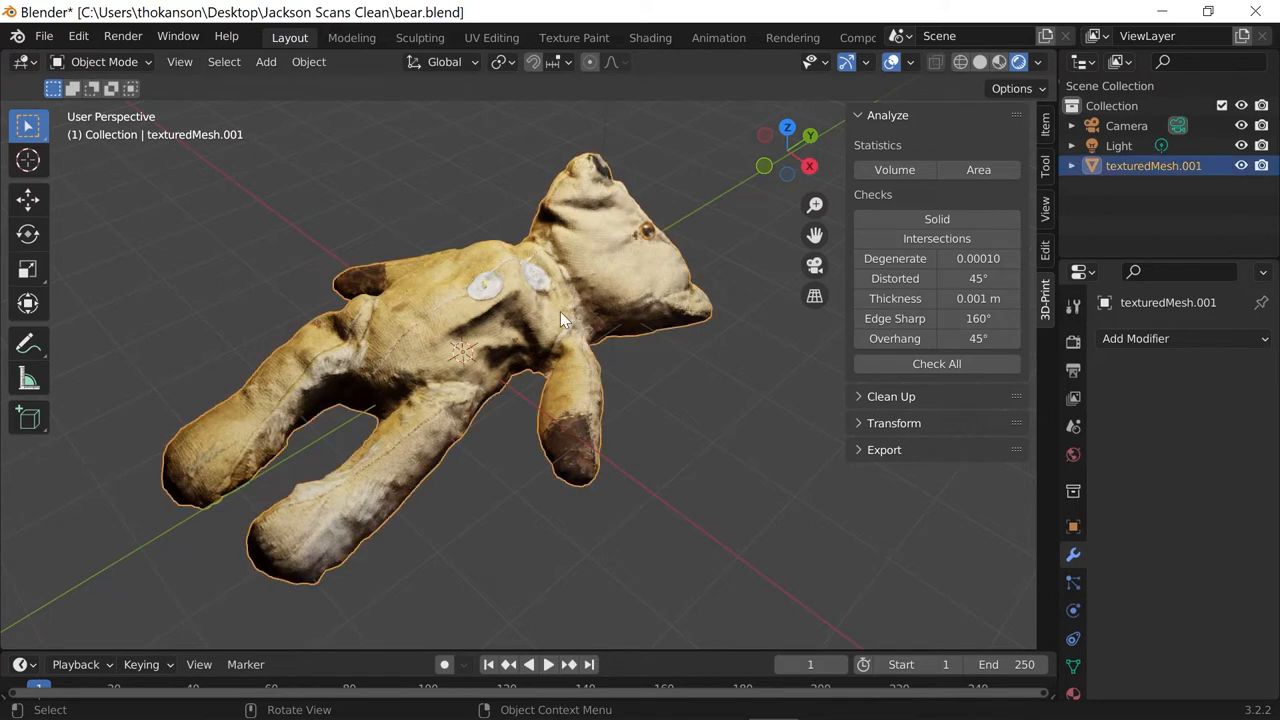
pyautogui.moveTo(656, 222)
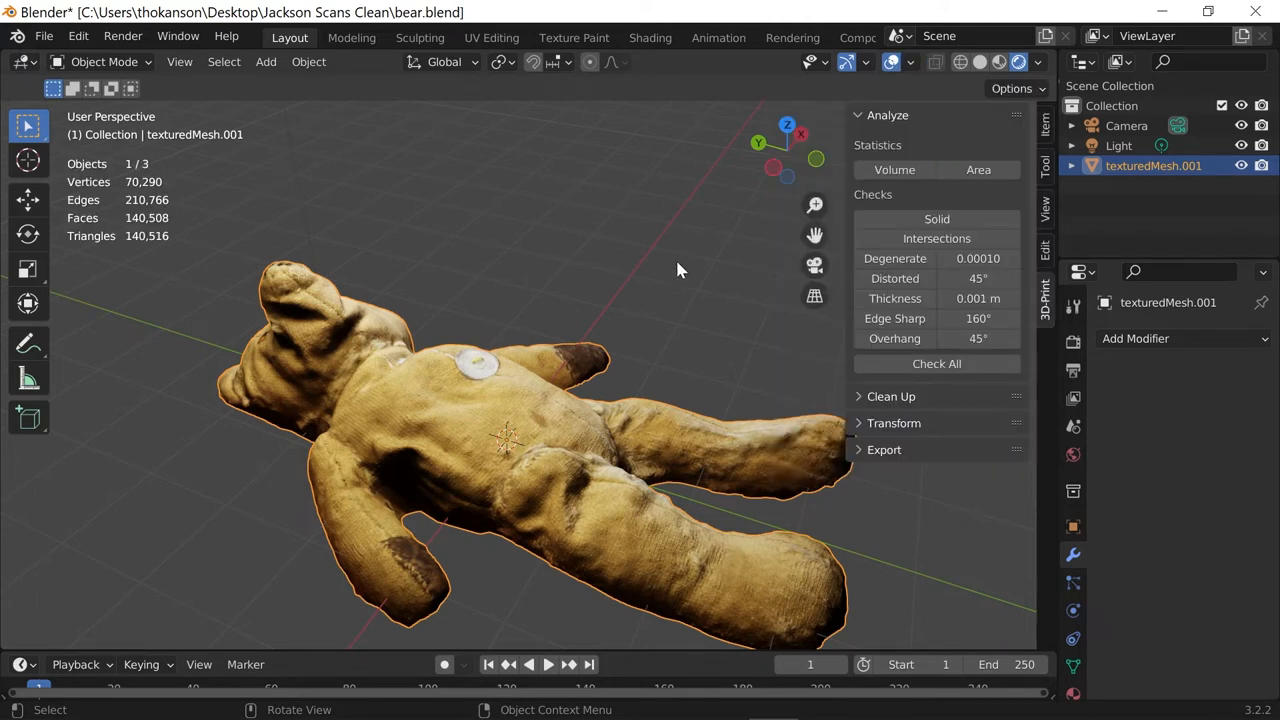
pyautogui.moveTo(158, 268)
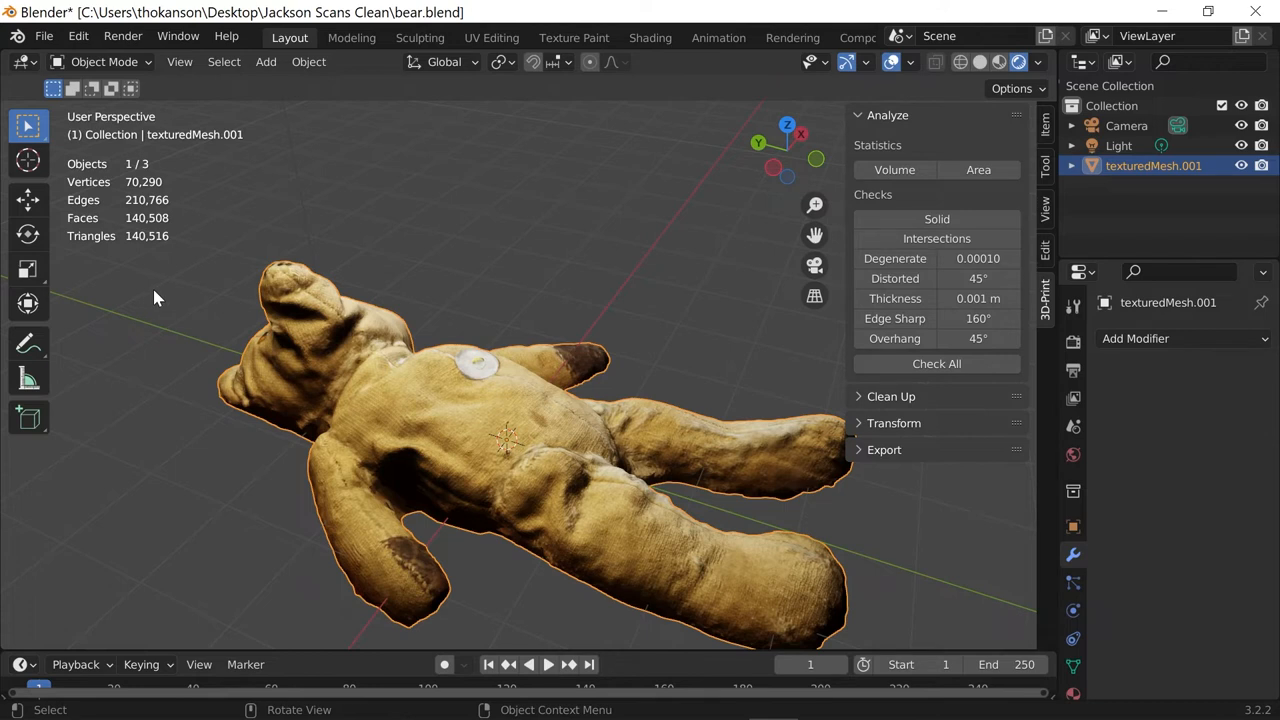
pyautogui.moveTo(180, 270)
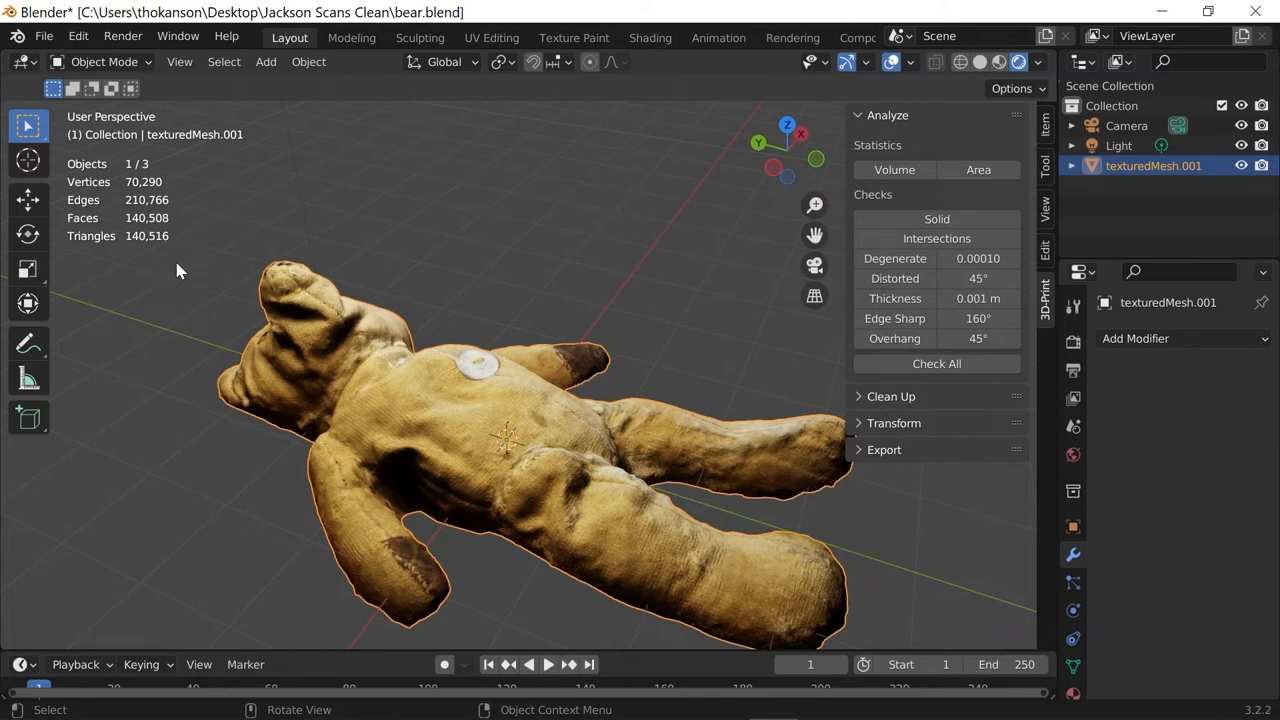
pyautogui.moveTo(156, 292)
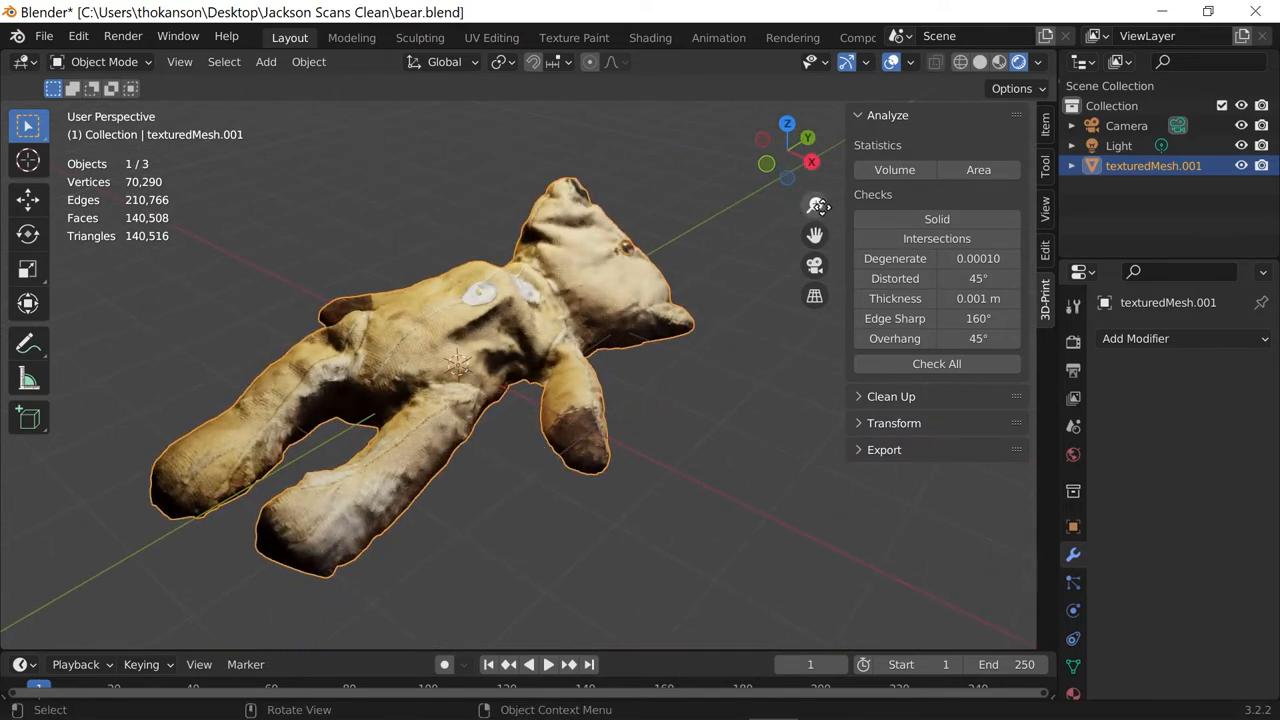
pyautogui.moveTo(828, 256)
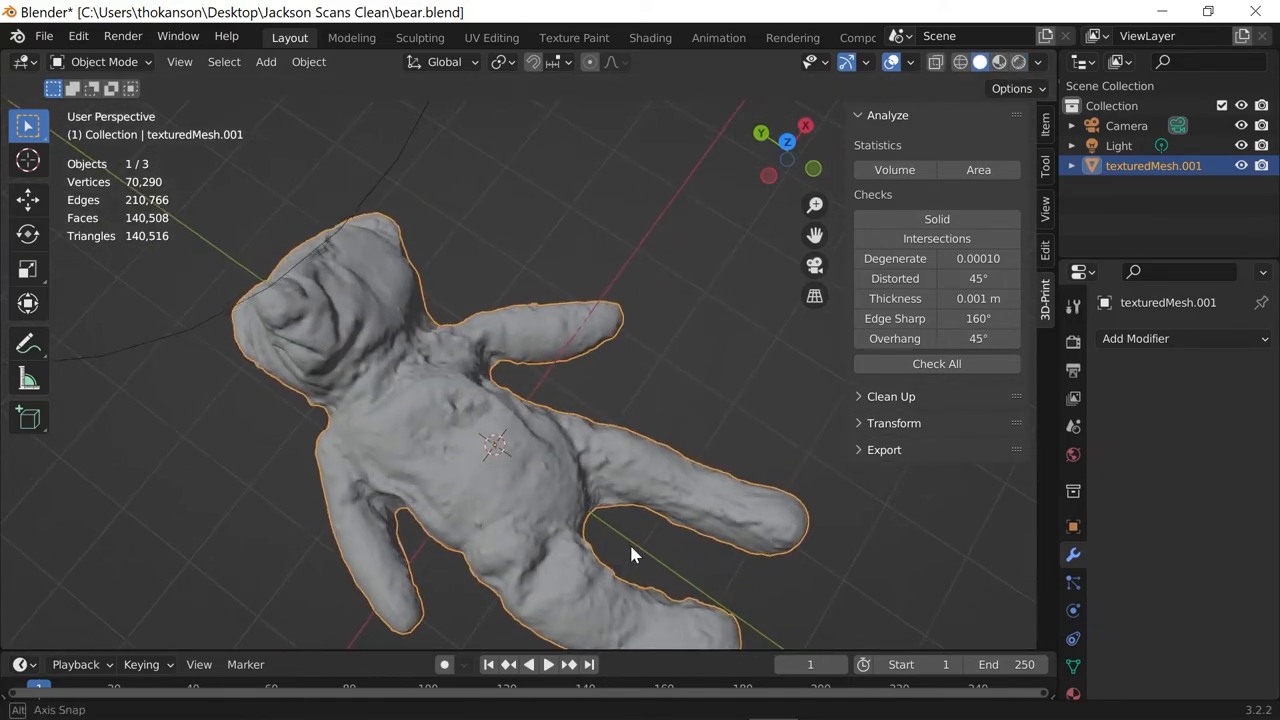
# Orbit around the untextured grey bear with its statistics displayed
pyautogui.moveTo(630, 556); pyautogui.dragTo(632, 510)
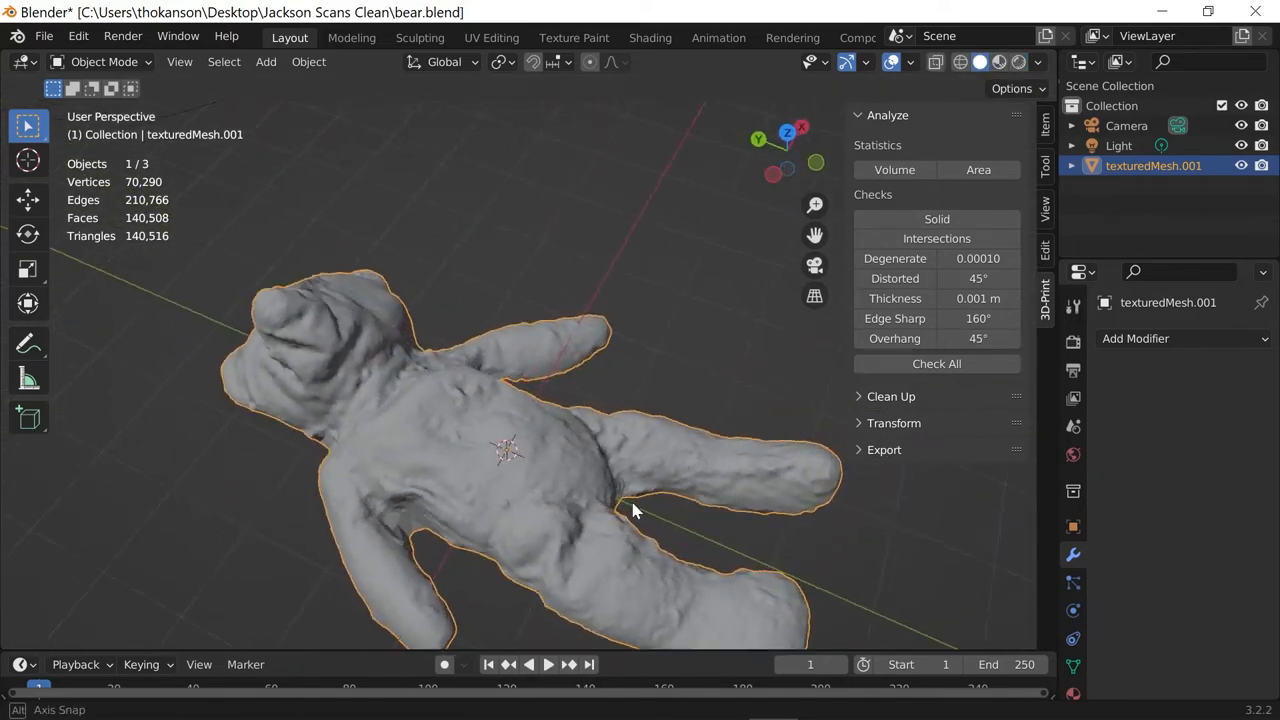
# In Edit Mode, decimate the whole bear mesh at ratio 0.25, down to 35,122 faces
pyautogui.click(108, 62)
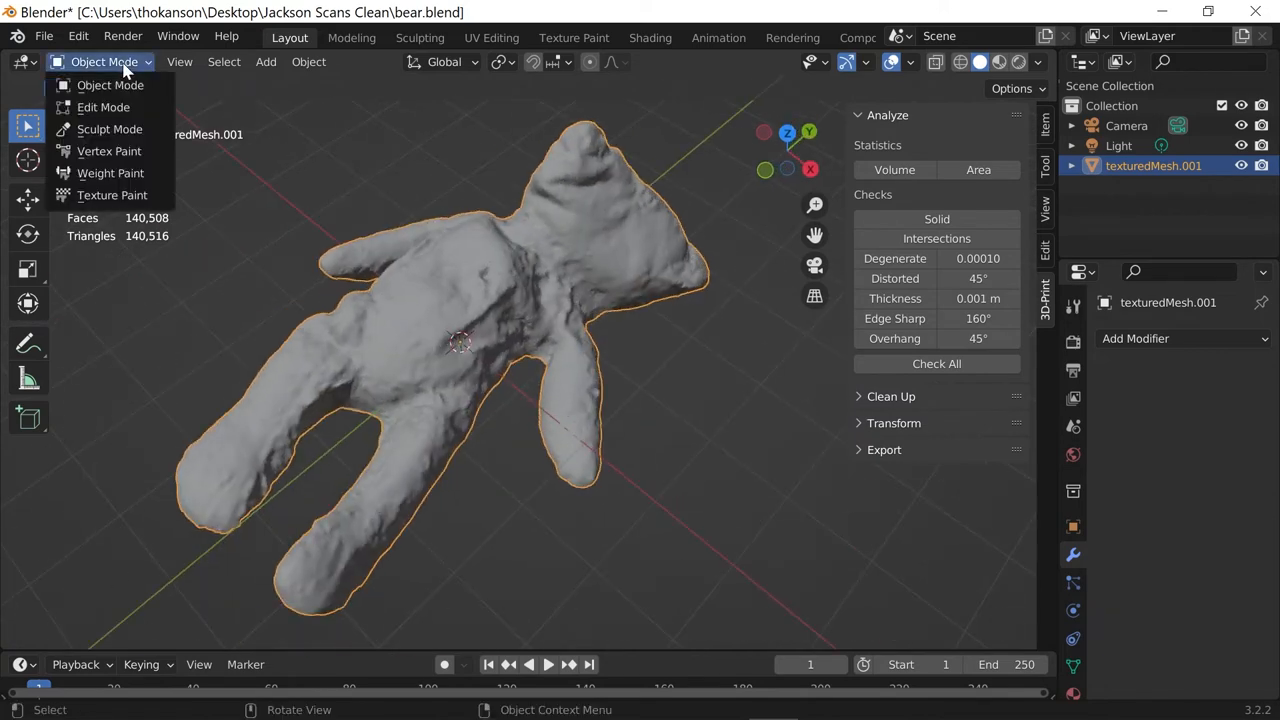
pyautogui.click(98, 108)
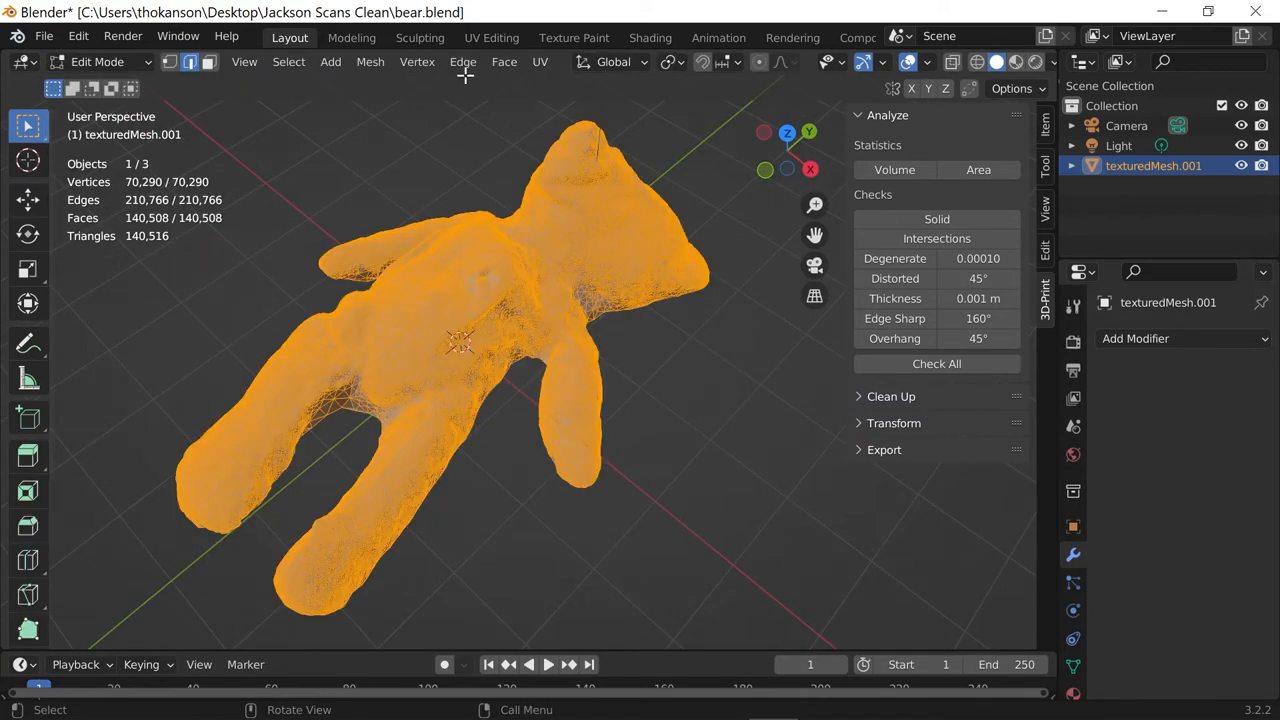
pyautogui.click(368, 60)
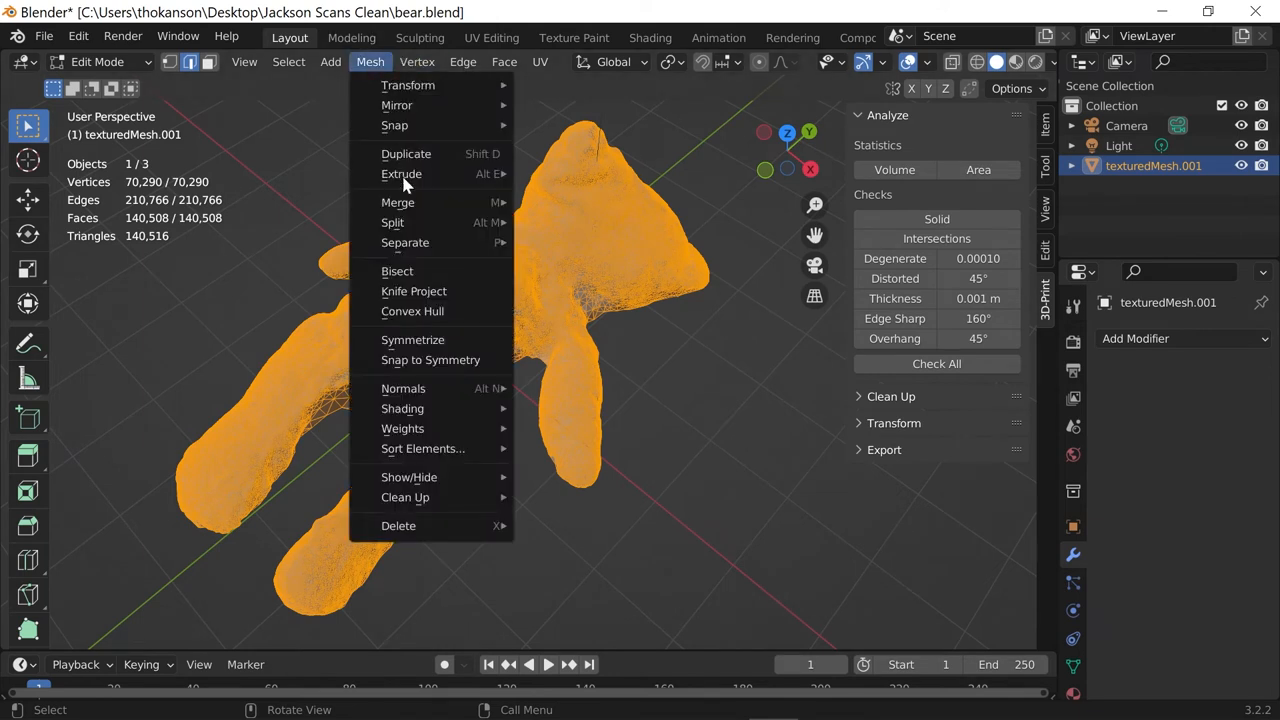
pyautogui.moveTo(404, 496)
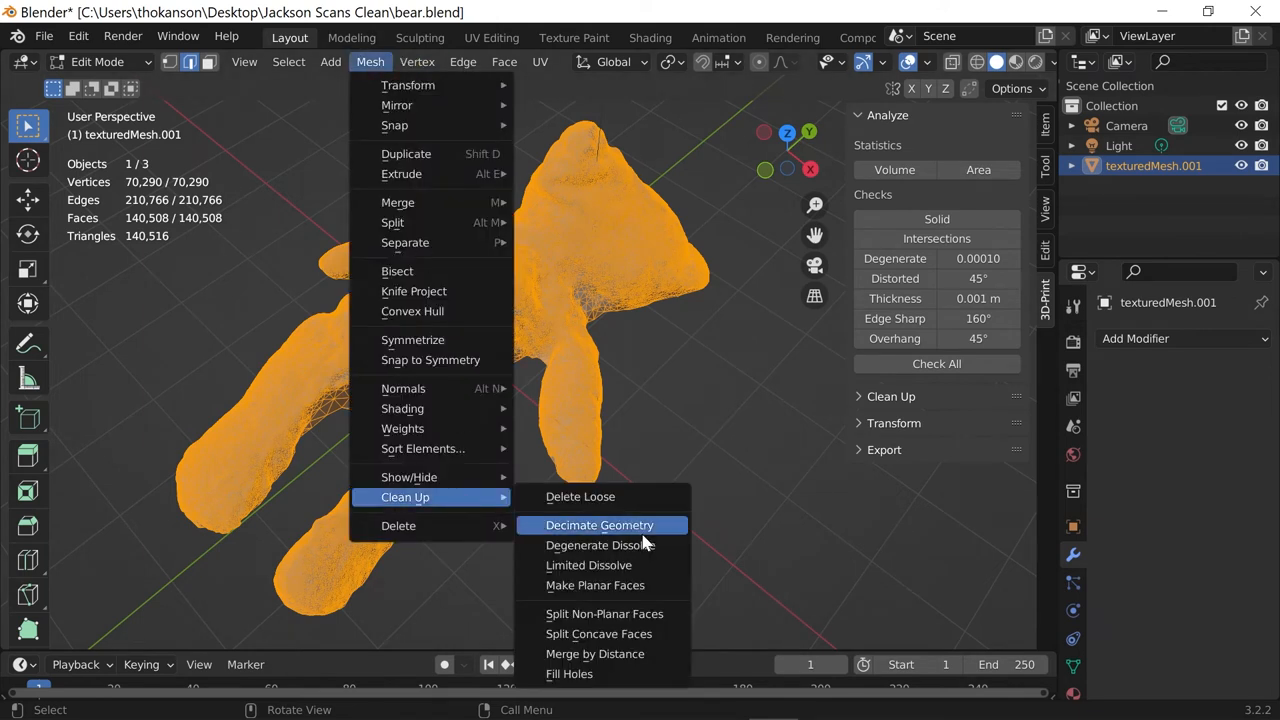
pyautogui.click(600, 524)
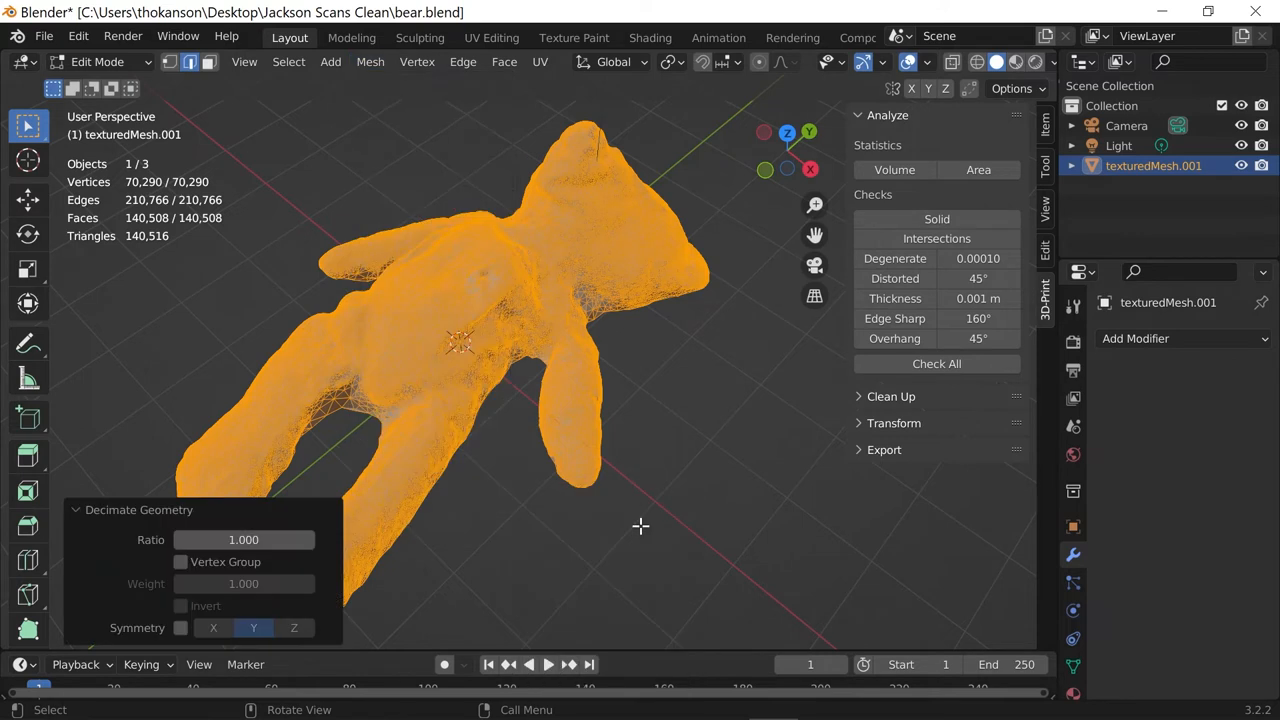
pyautogui.moveTo(592, 328)
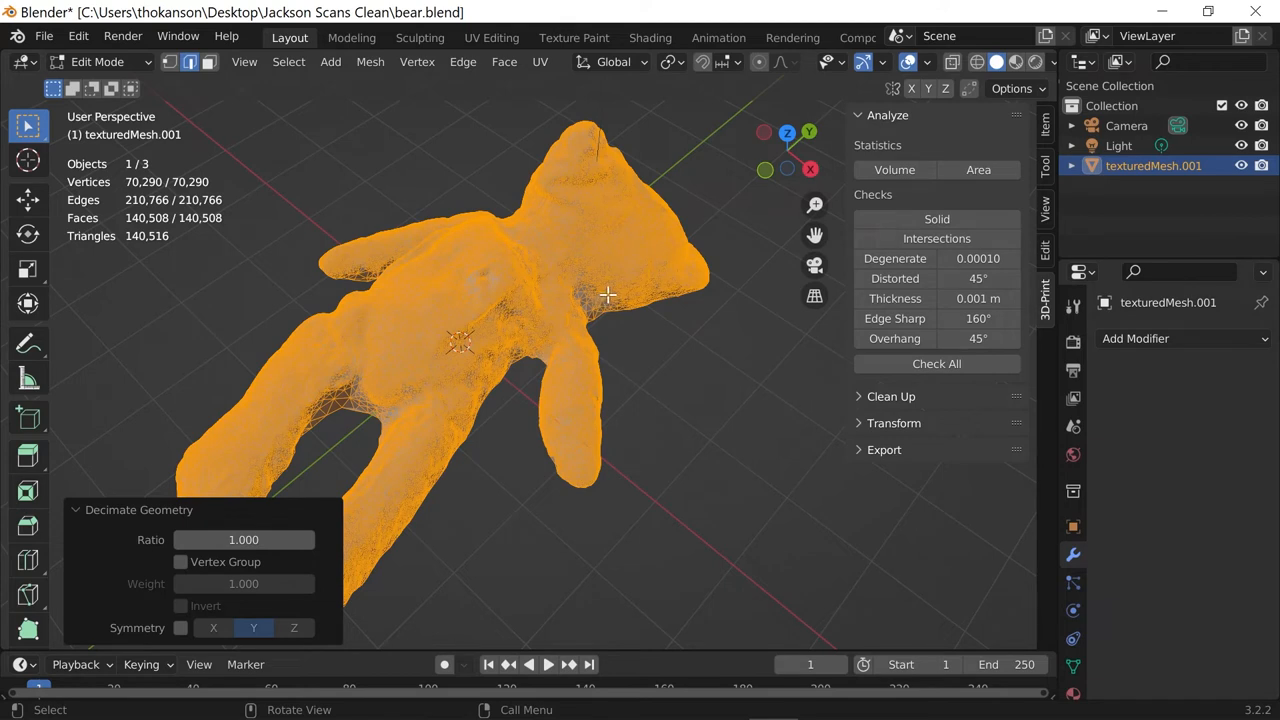
pyautogui.moveTo(624, 288)
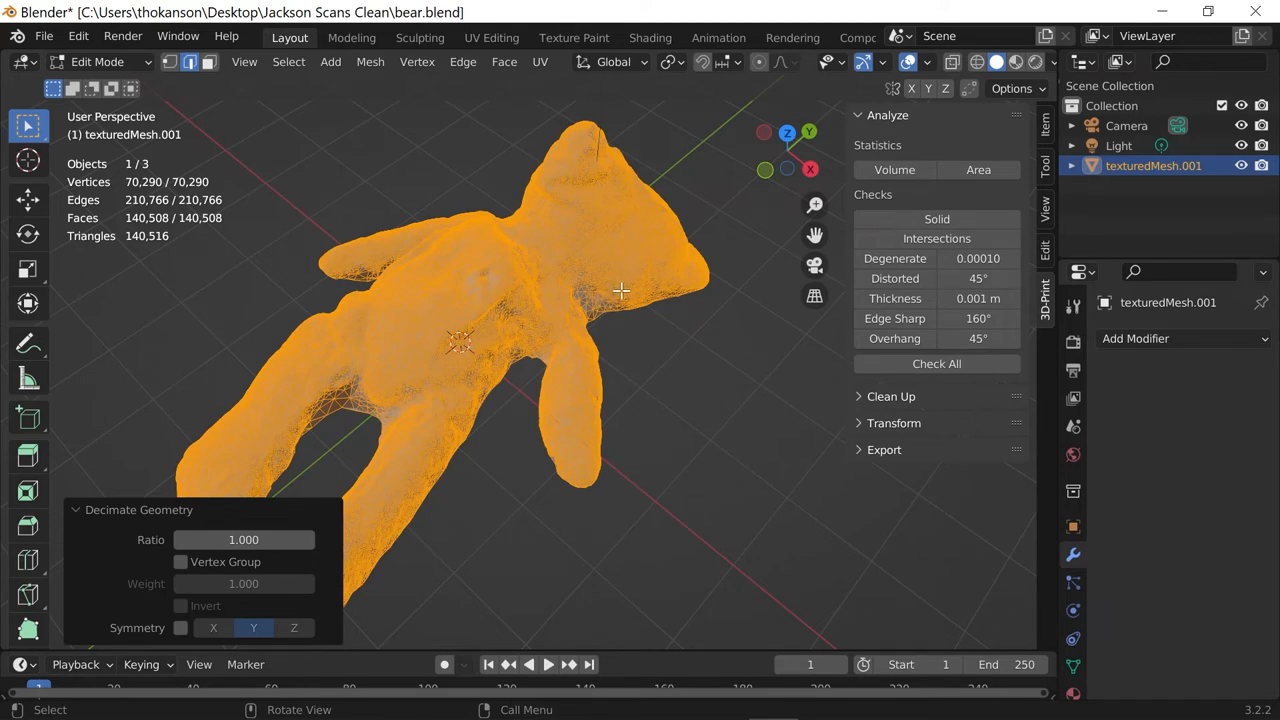
pyautogui.moveTo(620, 292)
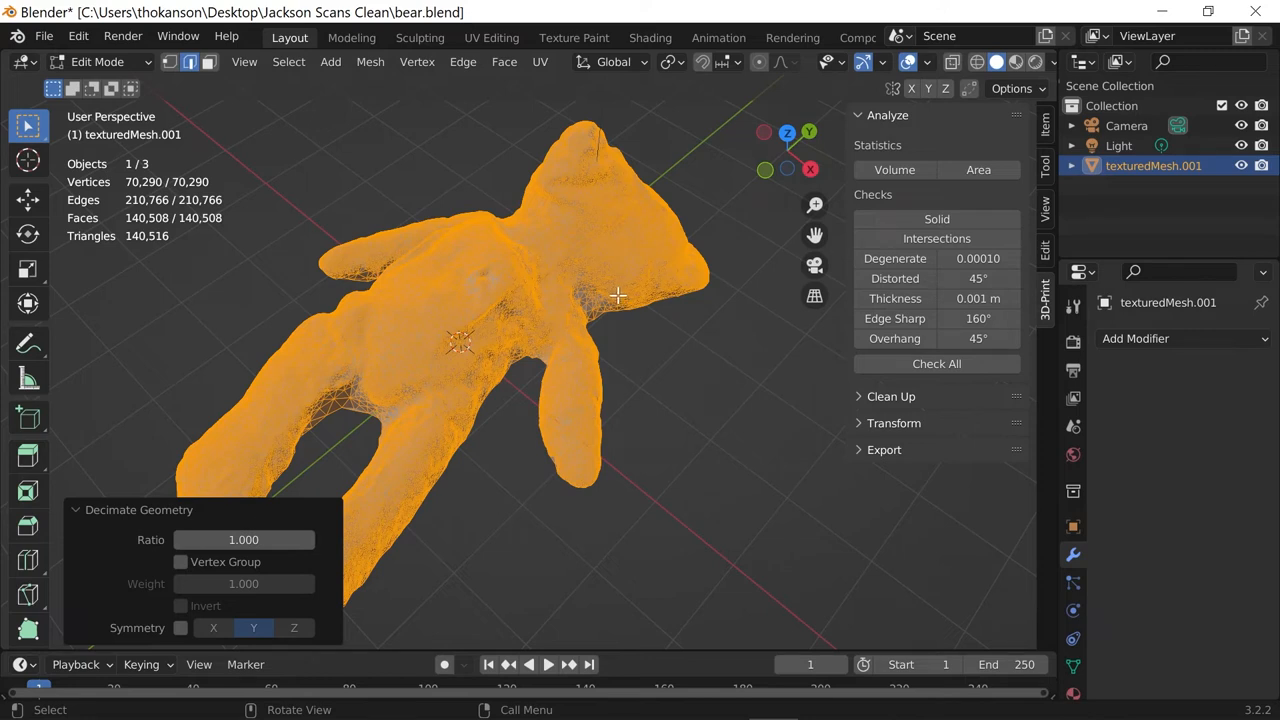
pyautogui.moveTo(644, 284)
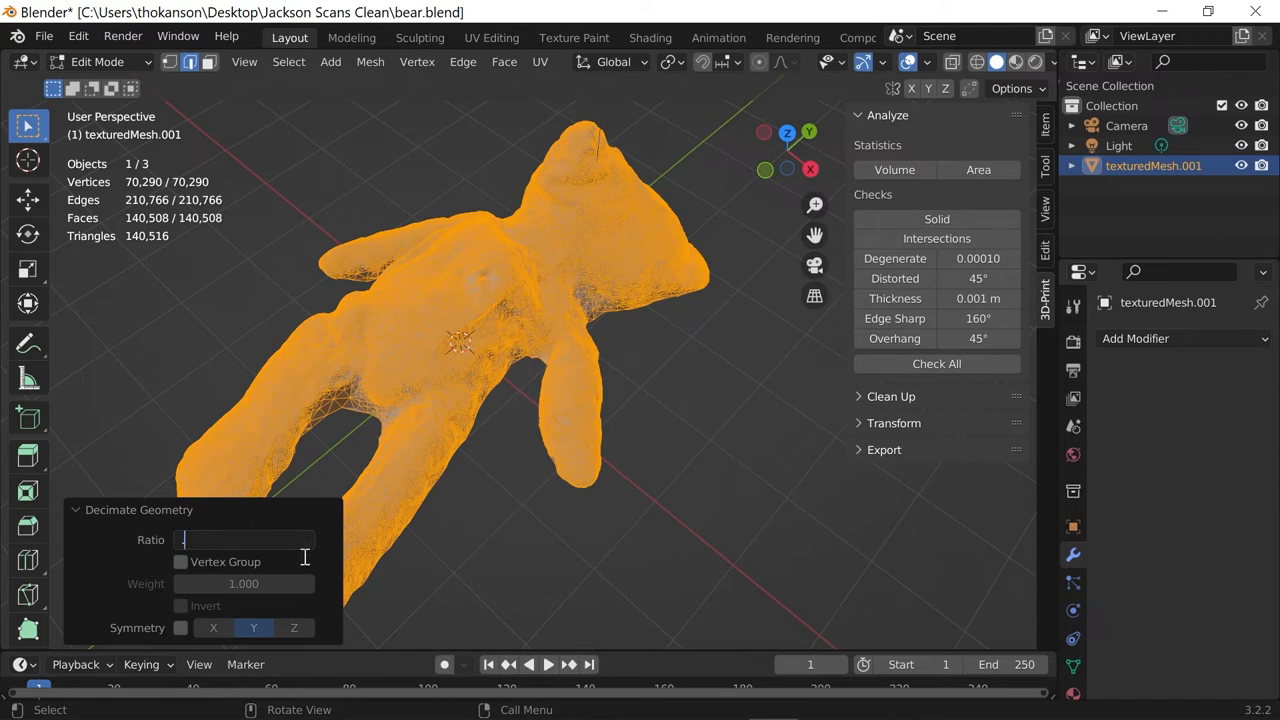
pyautogui.write('.250')
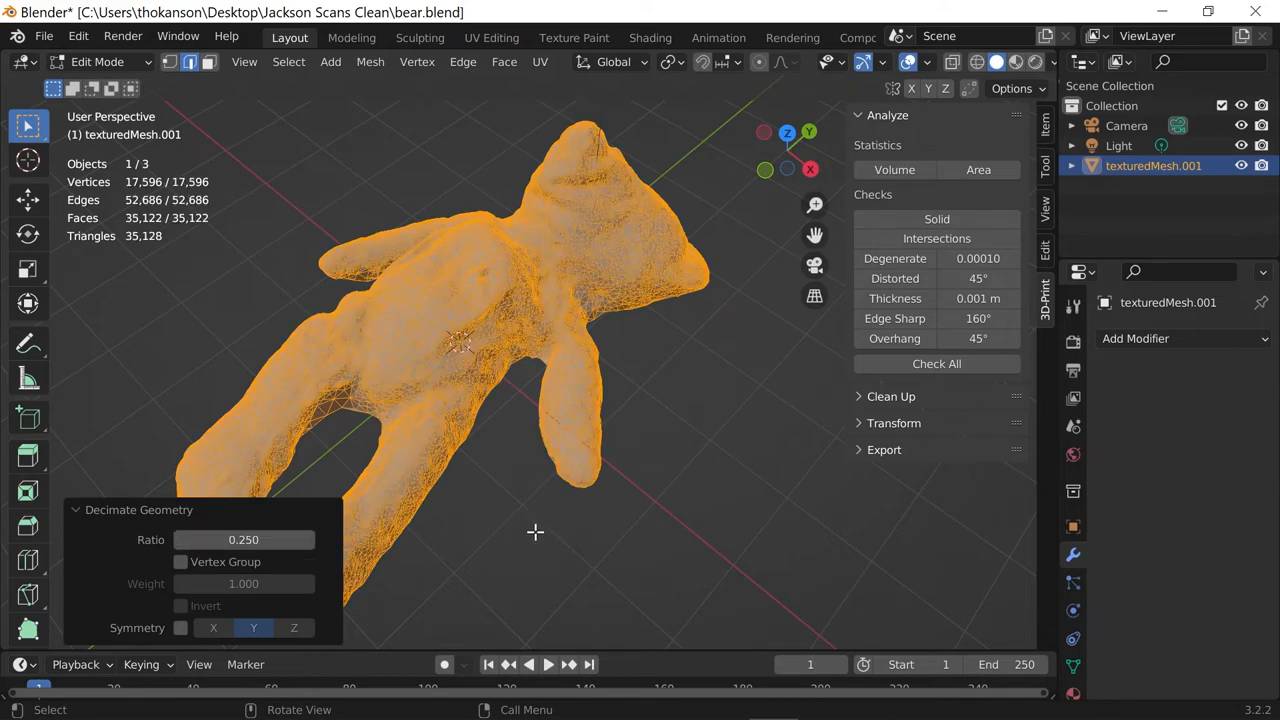
pyautogui.moveTo(632, 236)
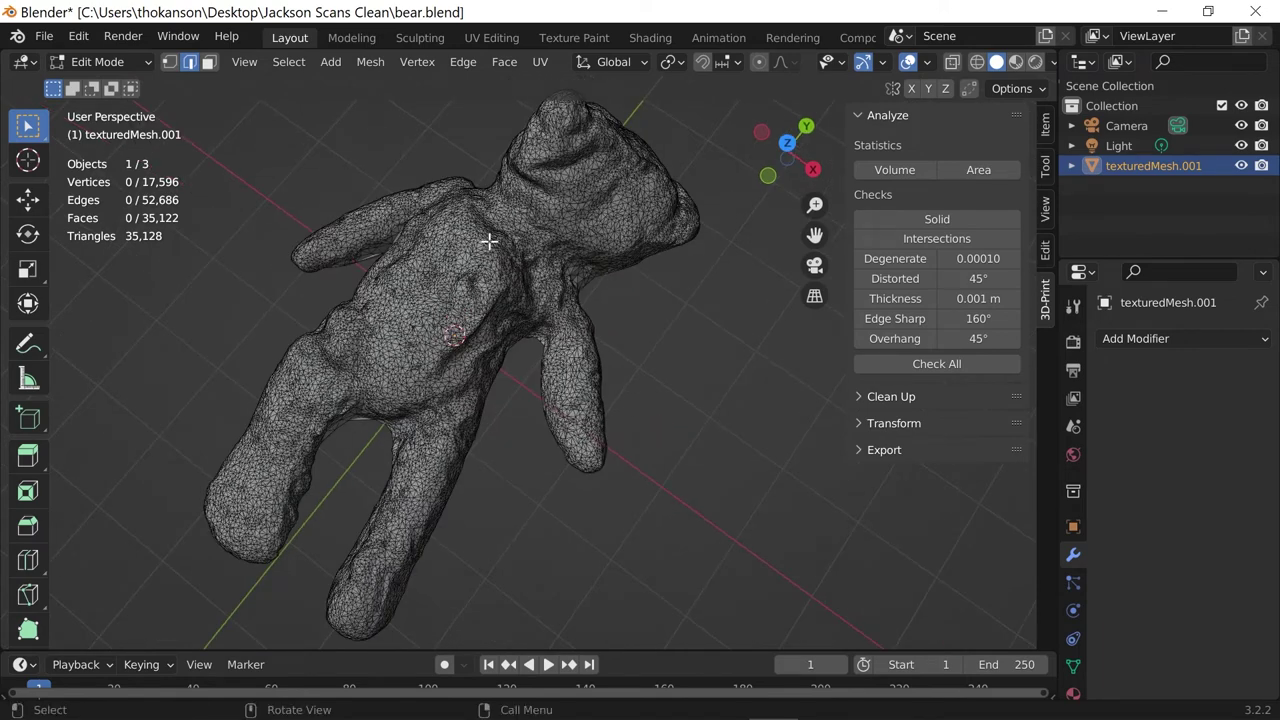
# Switch the decimated bear back to Object Mode
pyautogui.click(108, 62)
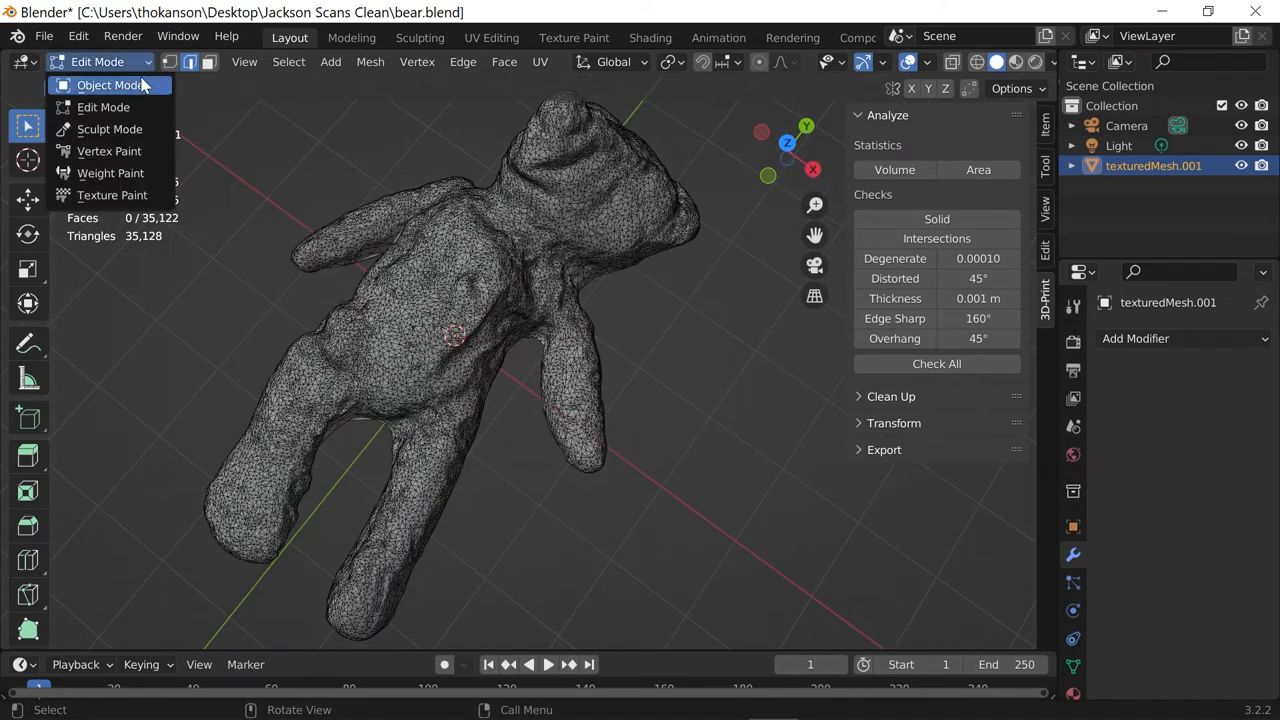
pyautogui.click(110, 84)
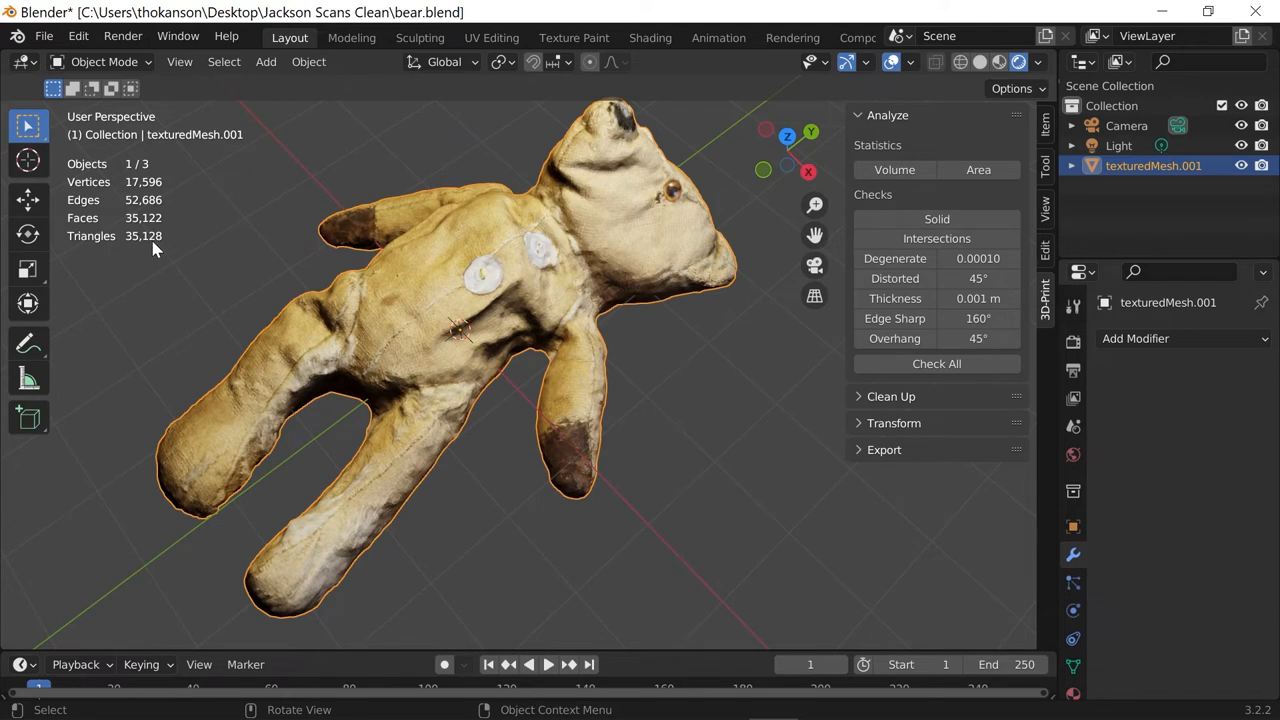
pyautogui.moveTo(726, 420)
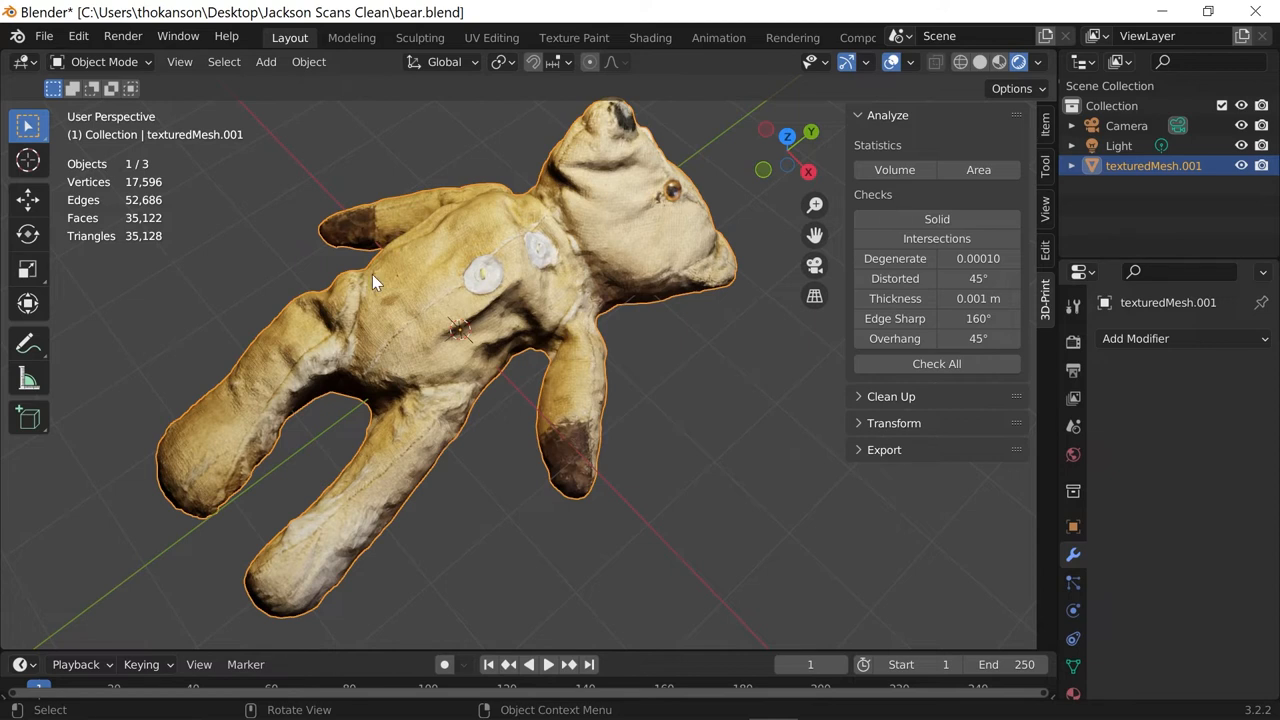
pyautogui.moveTo(1072, 424)
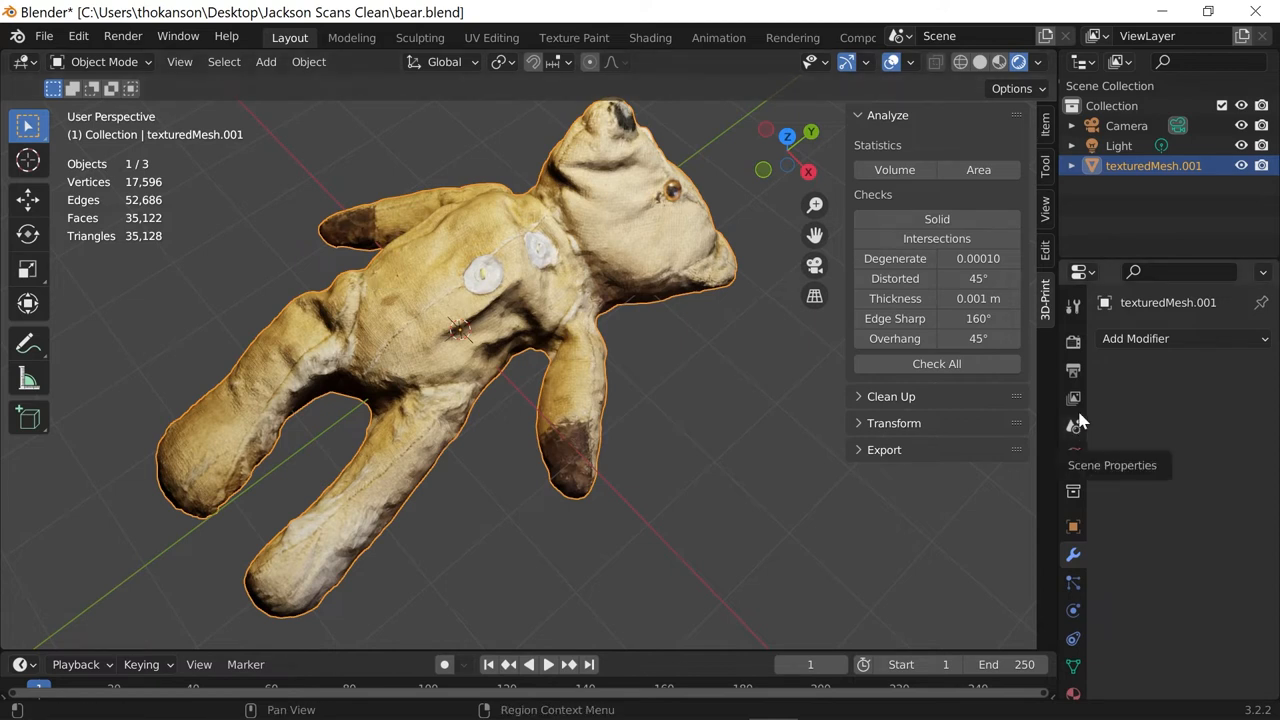
pyautogui.moveTo(532, 284)
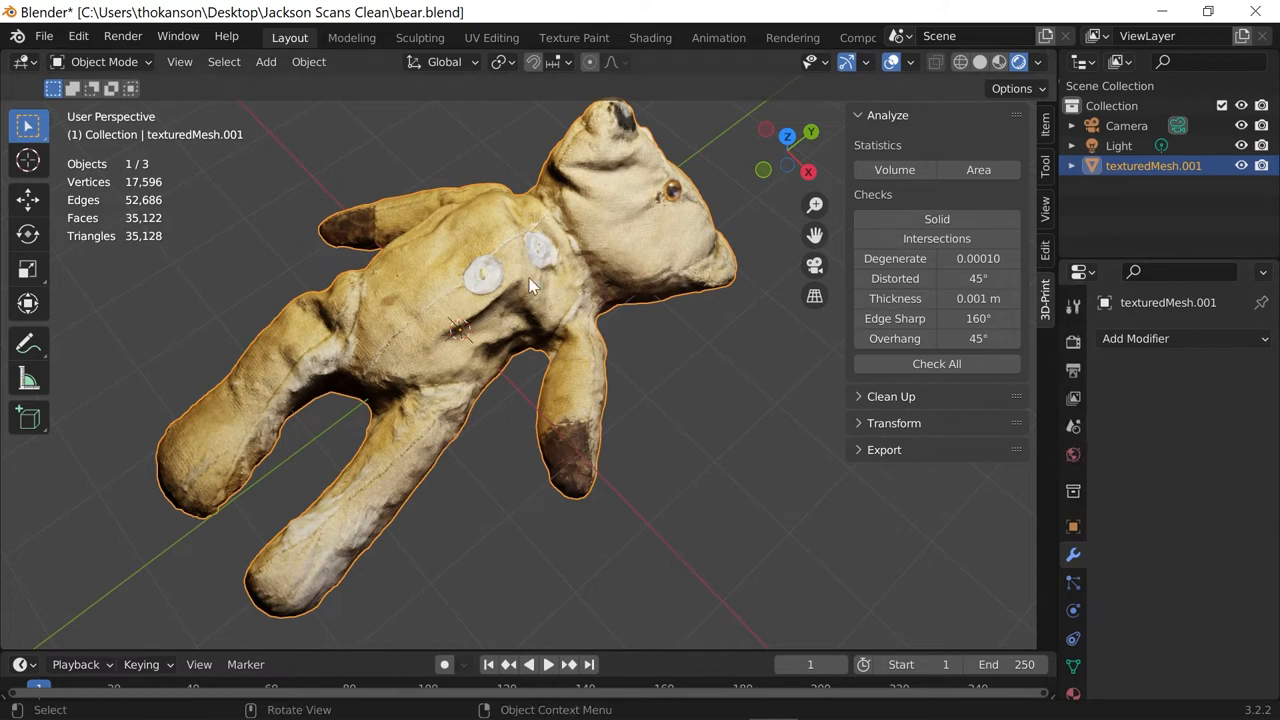
pyautogui.moveTo(356, 370)
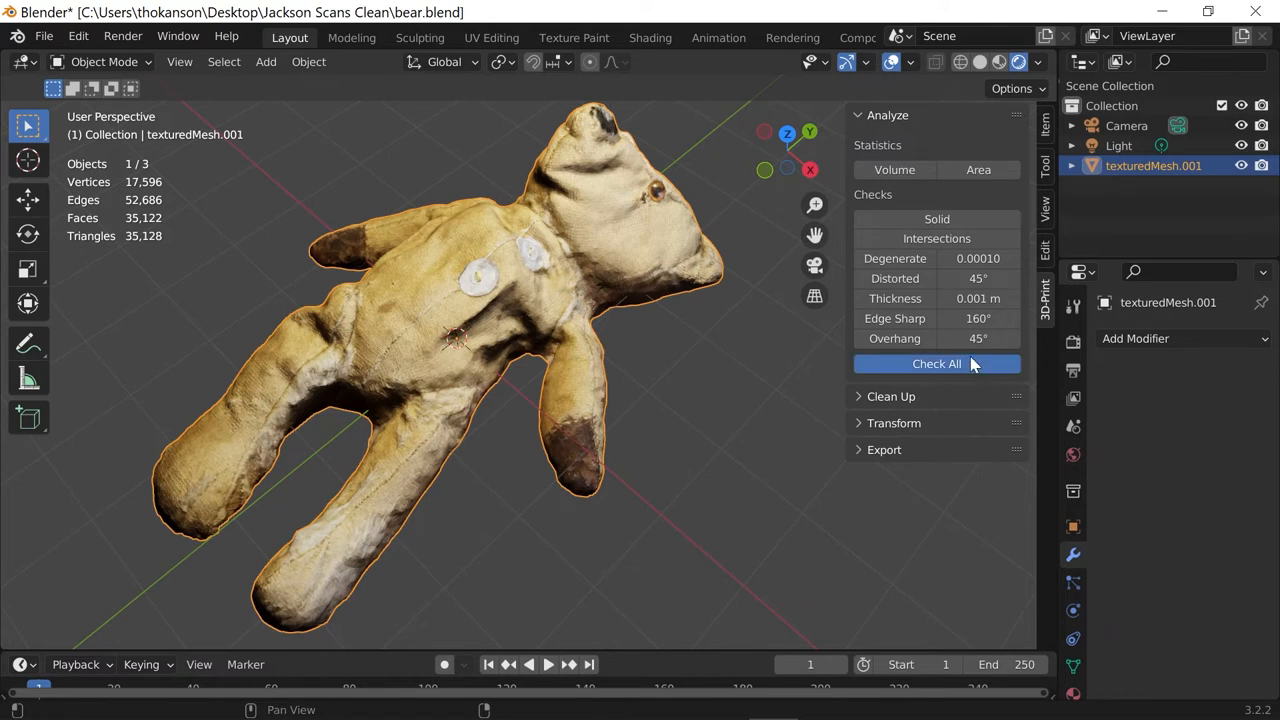
# Run Check All, apply Make Manifold, and re-check so zero-length edges drop to 0
pyautogui.click(936, 364)
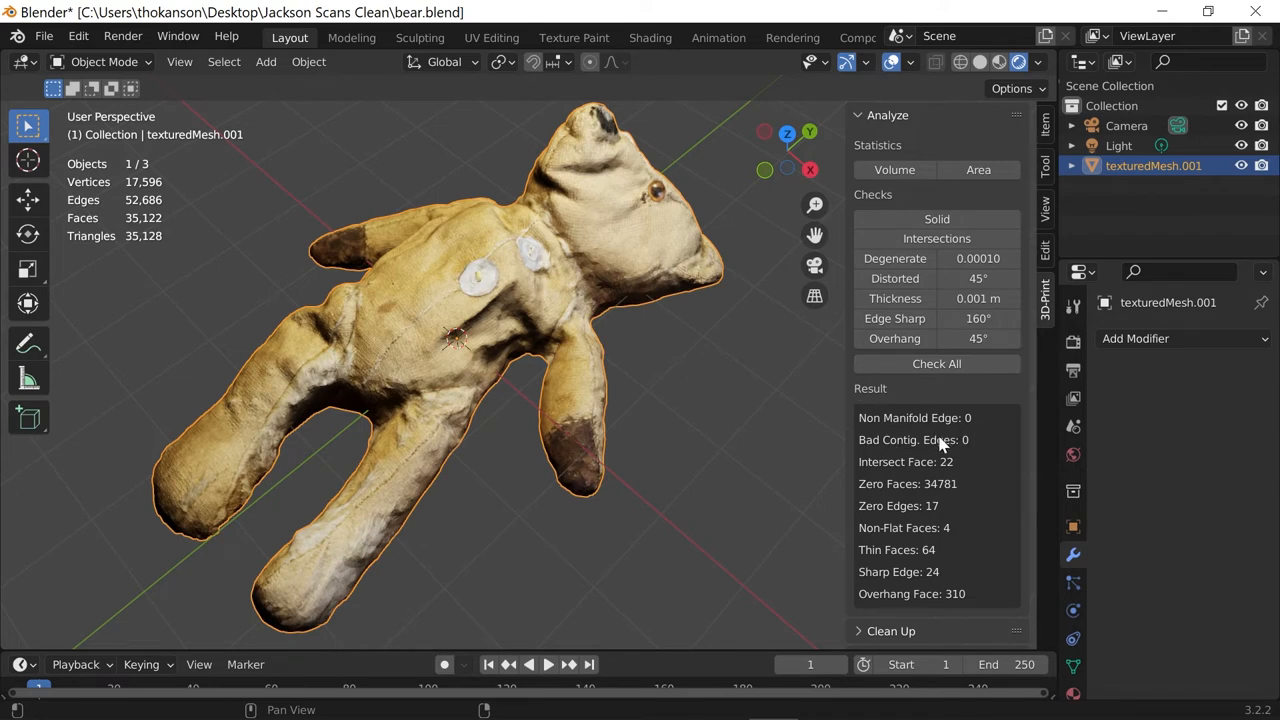
pyautogui.moveTo(980, 400)
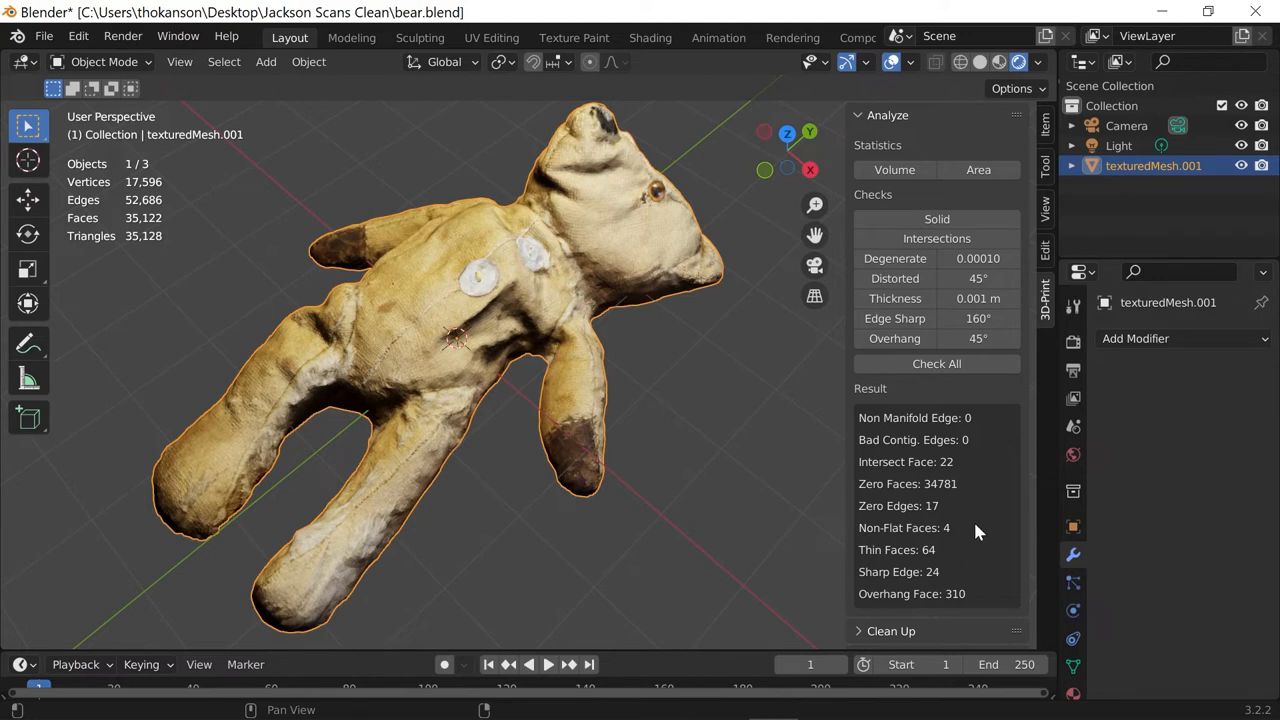
pyautogui.scroll(-3)
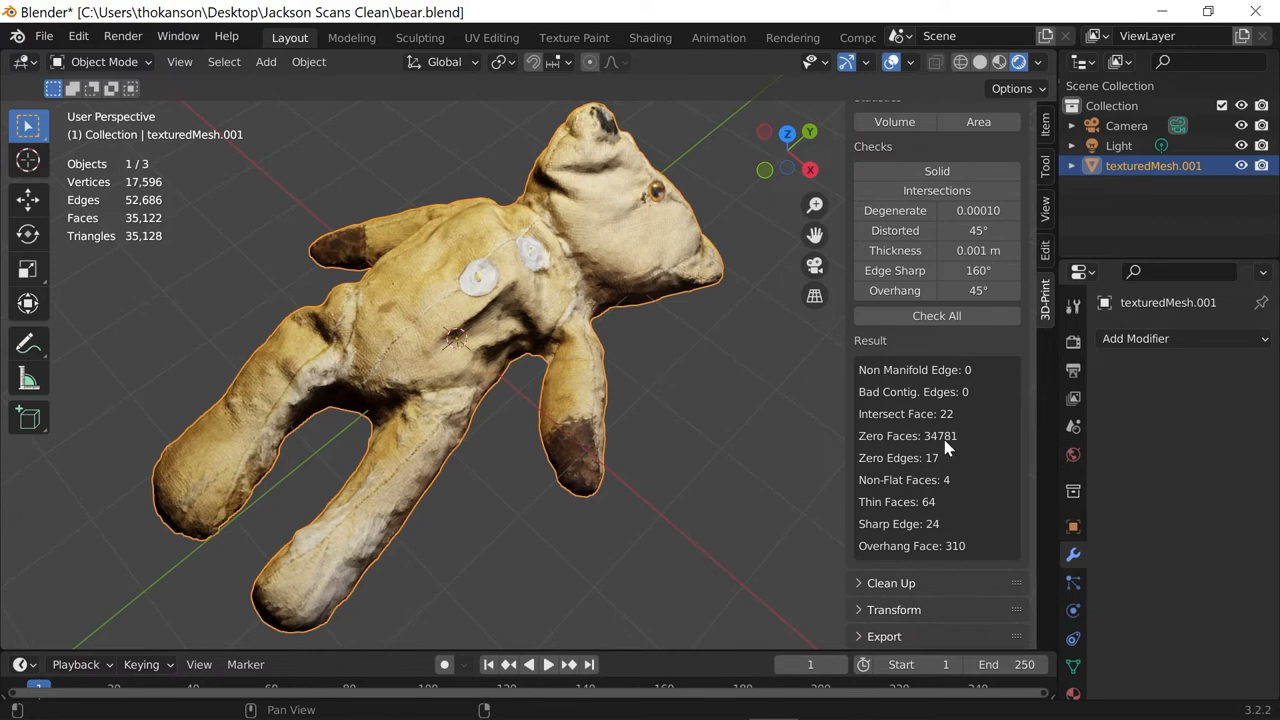
pyautogui.moveTo(980, 380)
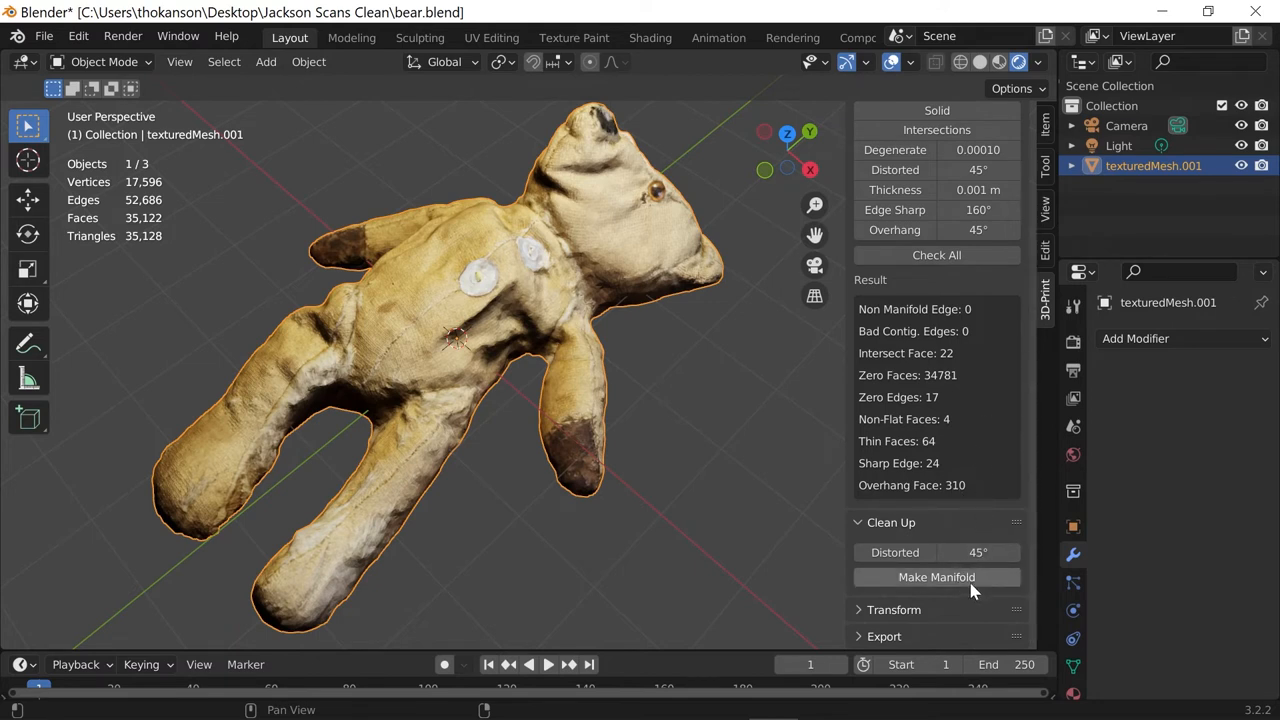
pyautogui.click(936, 576)
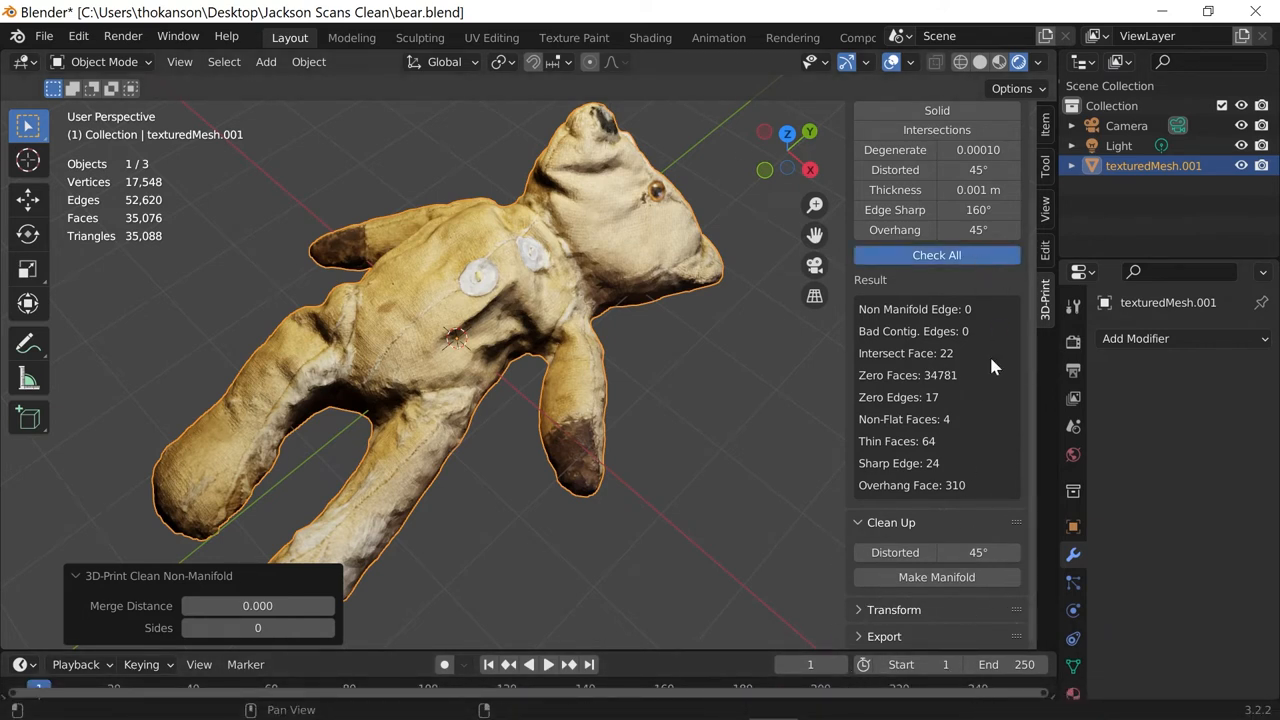
pyautogui.click(936, 254)
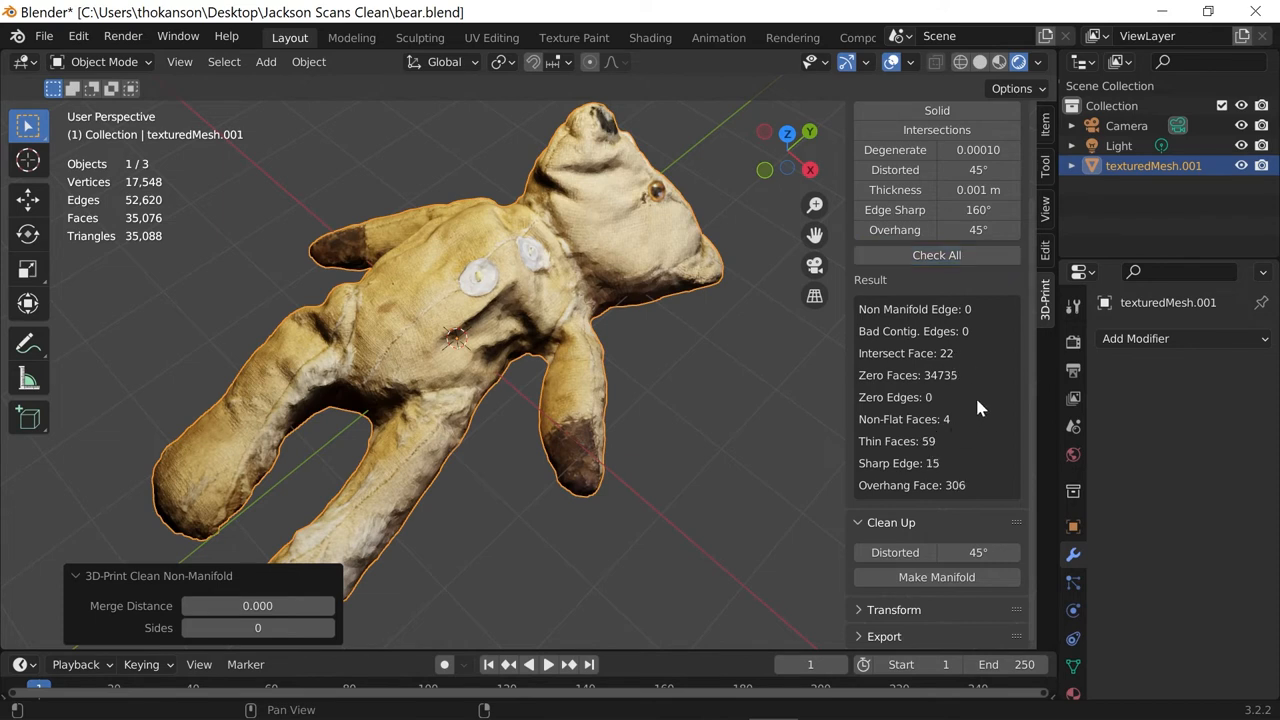
pyautogui.moveTo(970, 394)
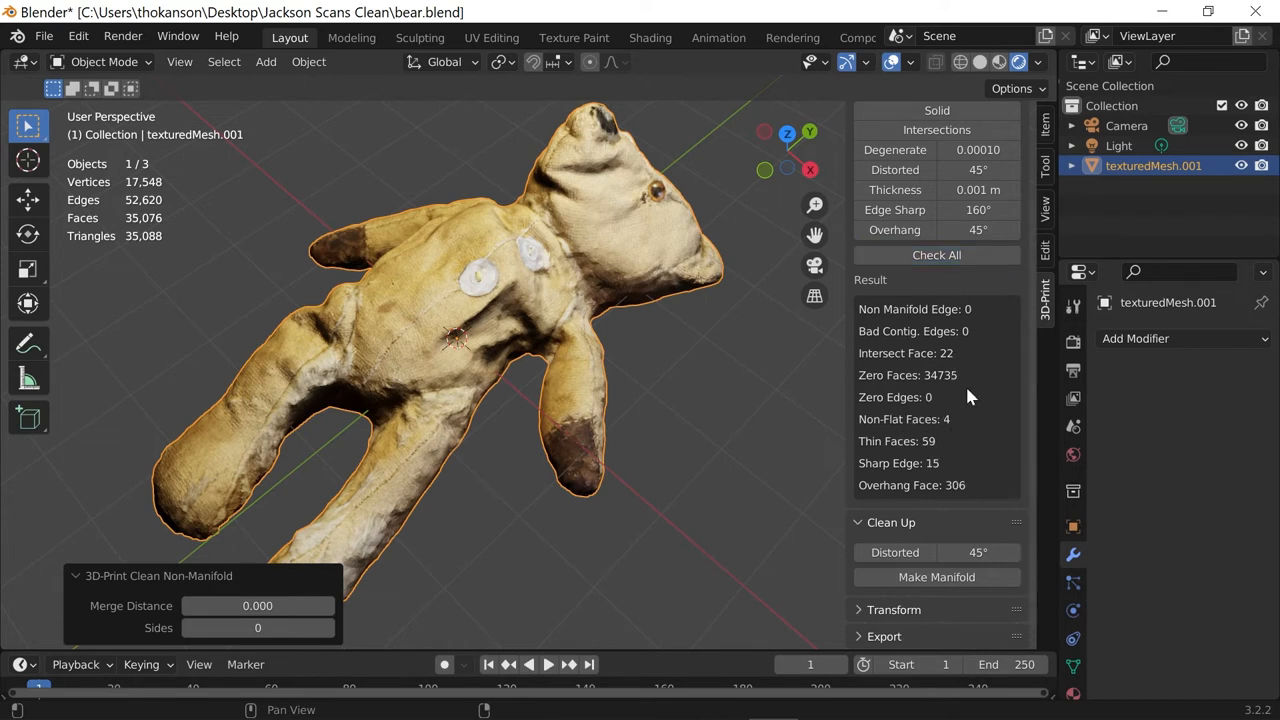
pyautogui.moveTo(936, 432)
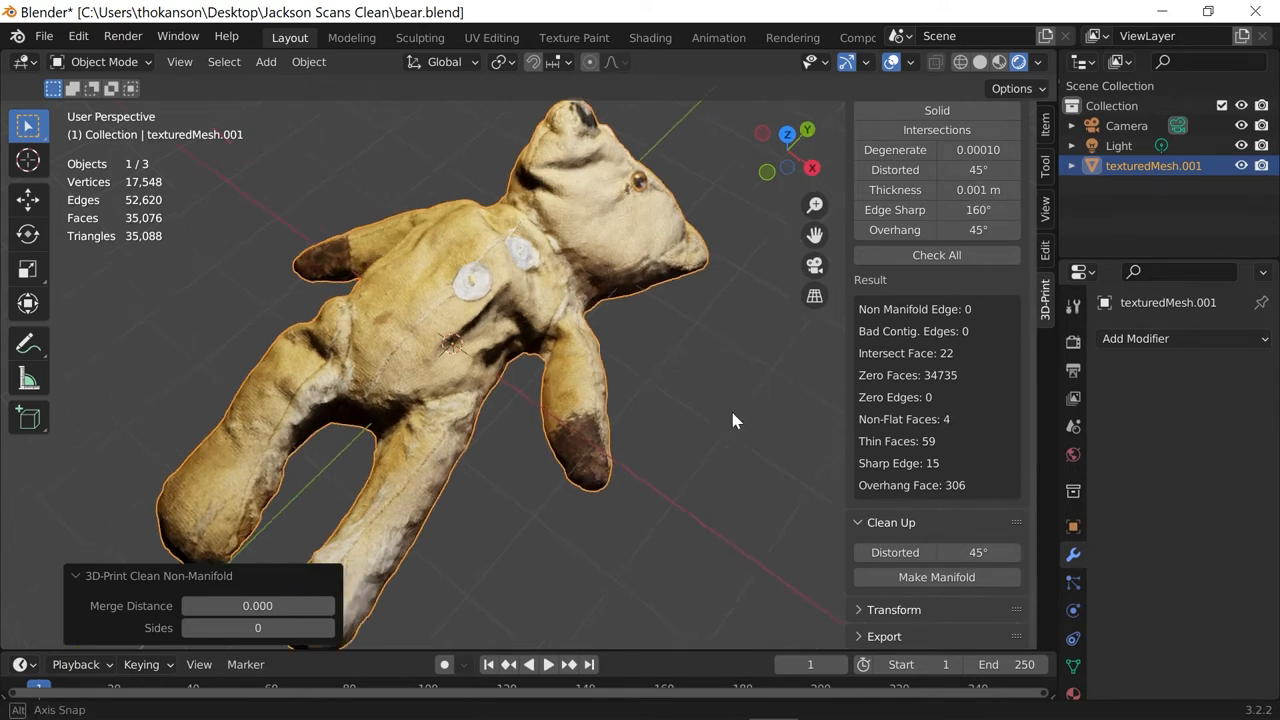
pyautogui.moveTo(736, 420); pyautogui.dragTo(704, 444)
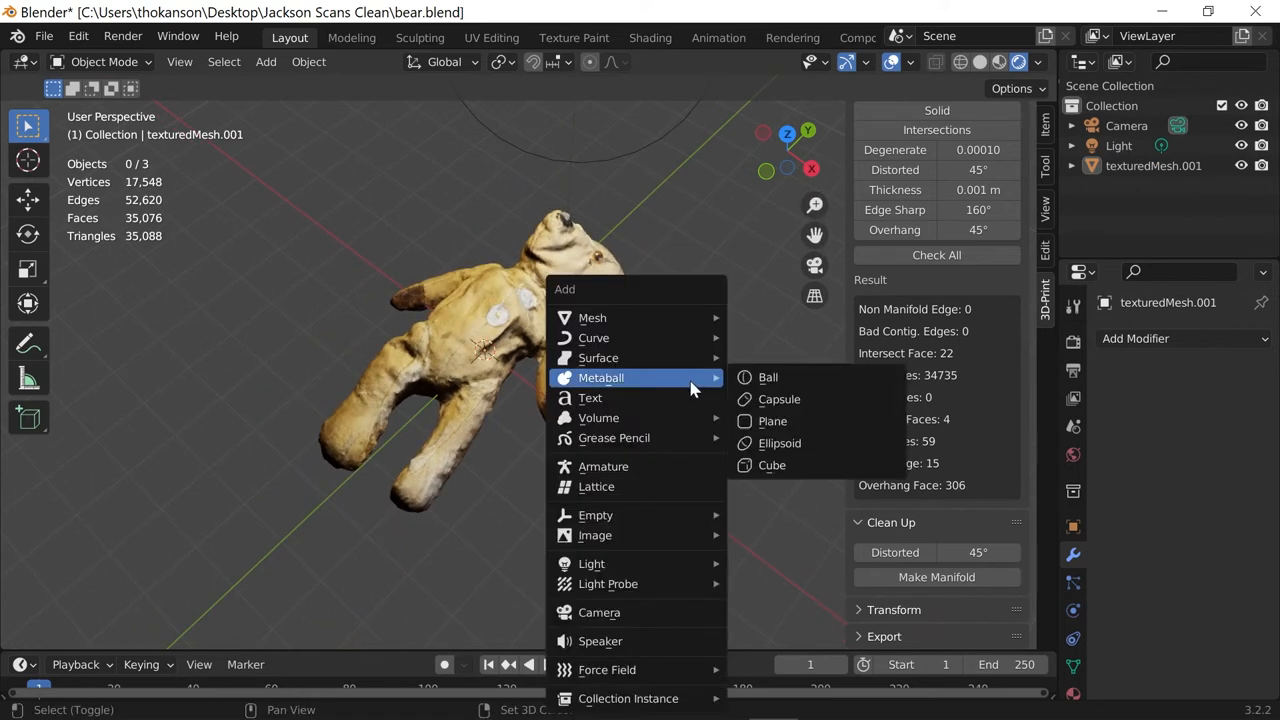
pyautogui.moveTo(592, 316)
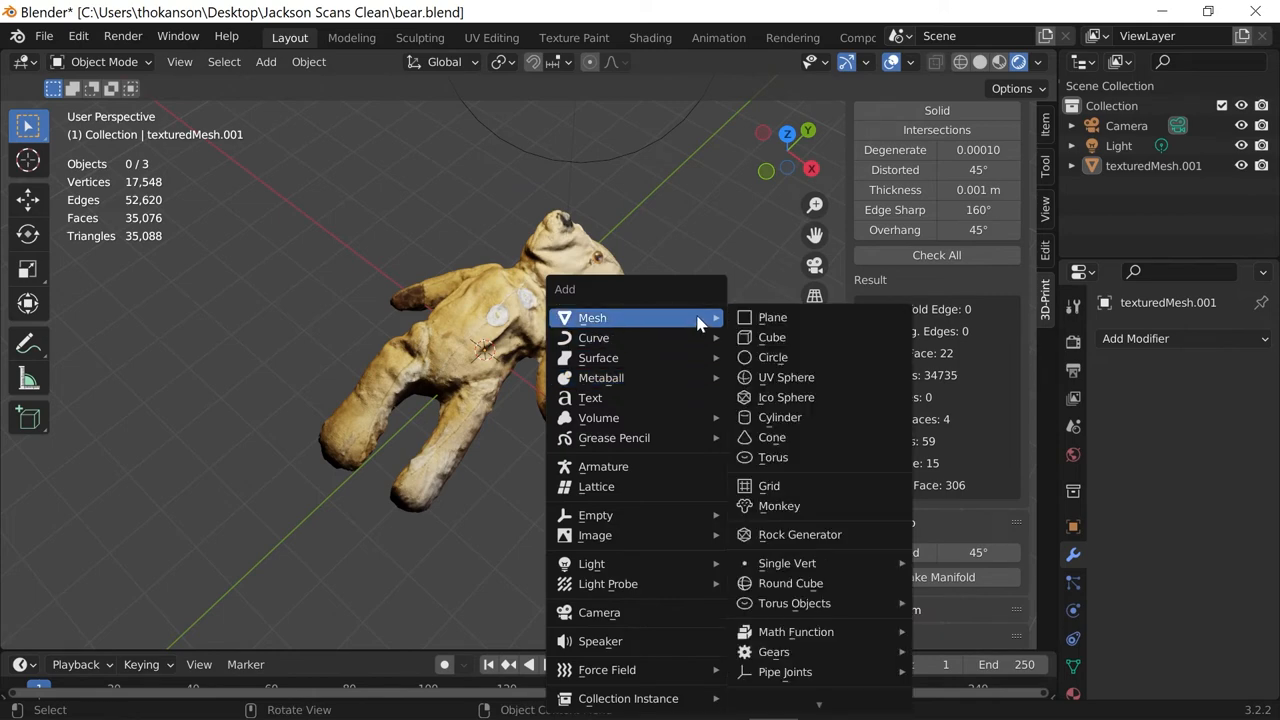
# Add an icosphere, move it over the bear's head, and reselect the bear mesh
pyautogui.click(786, 396)
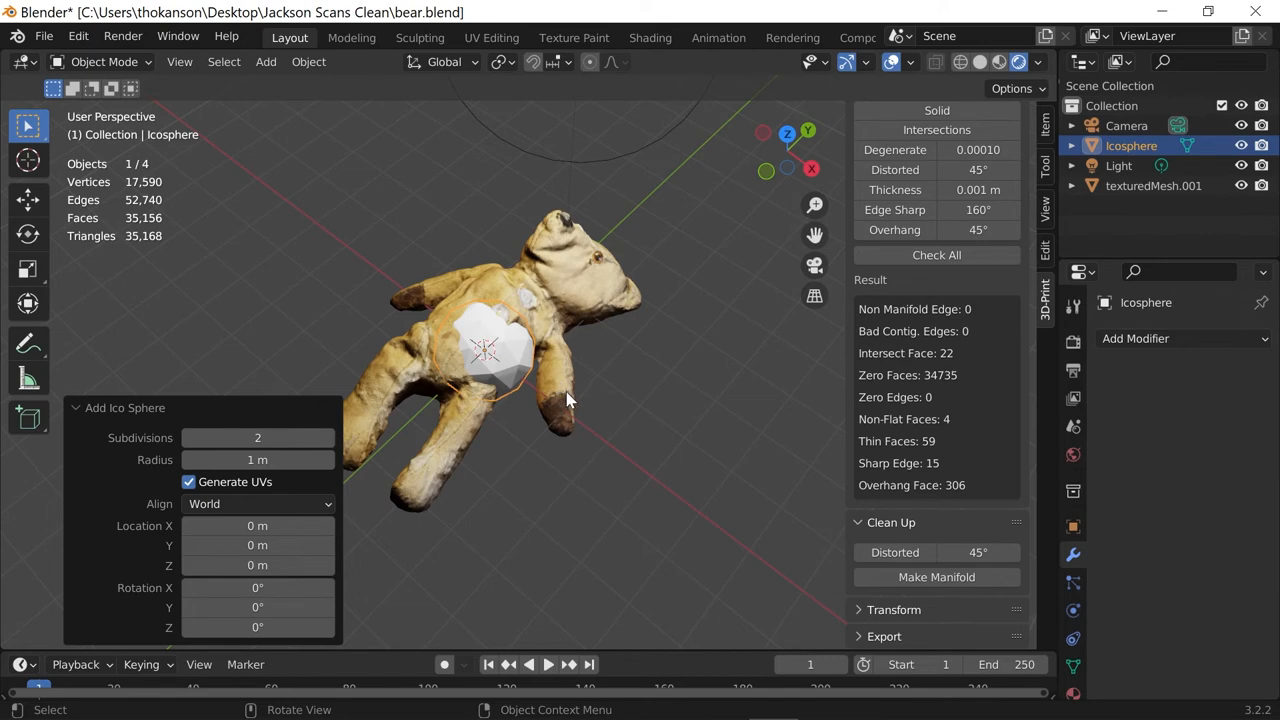
pyautogui.moveTo(490, 350); pyautogui.dragTo(616, 264)
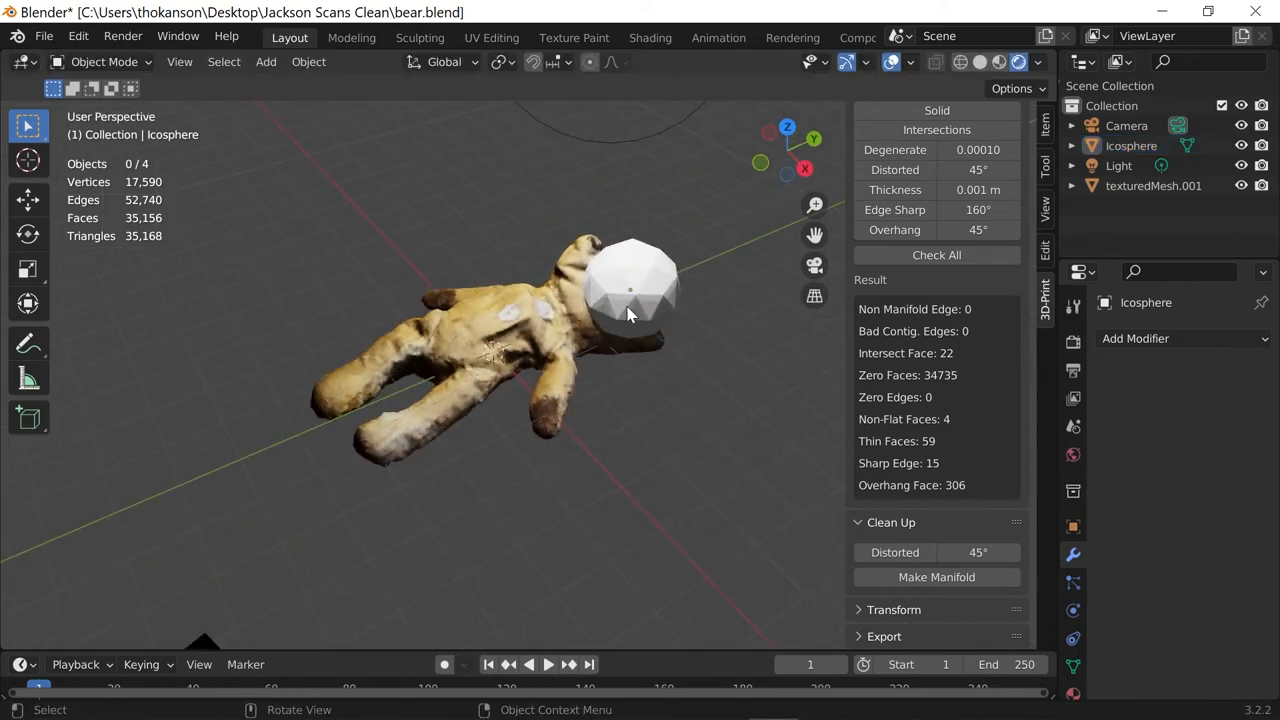
pyautogui.moveTo(688, 264)
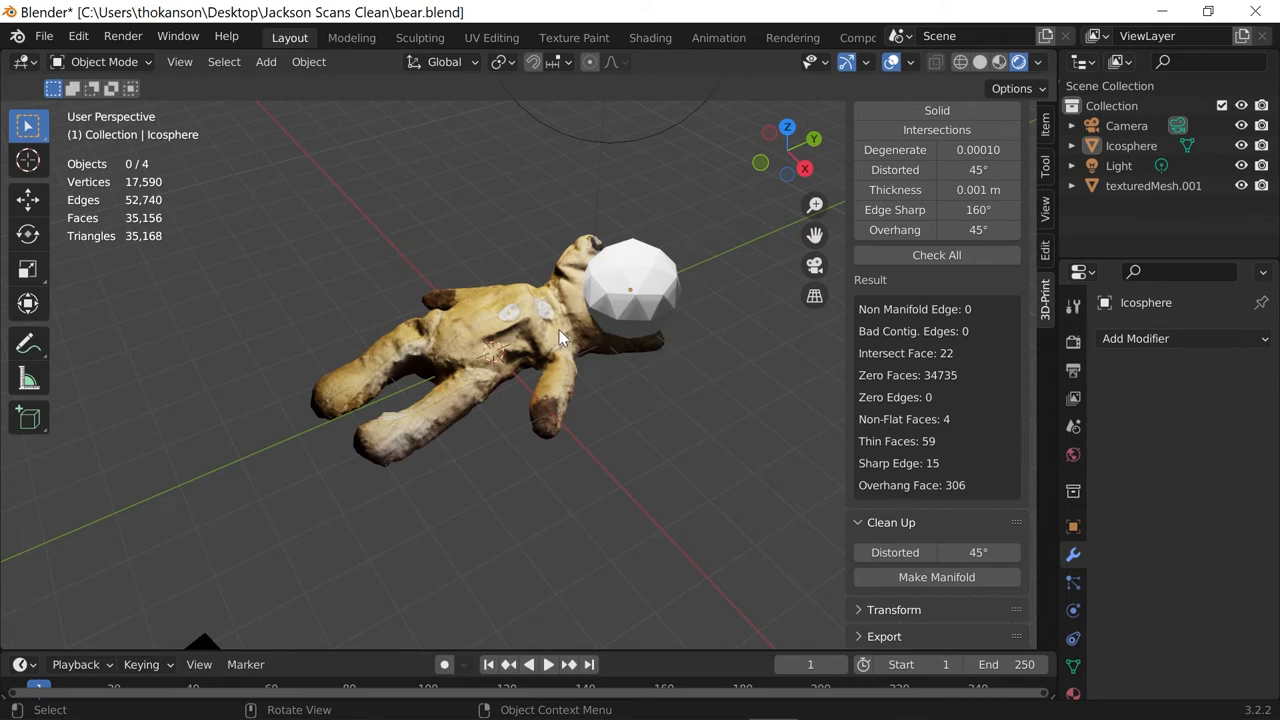
pyautogui.click(1152, 184)
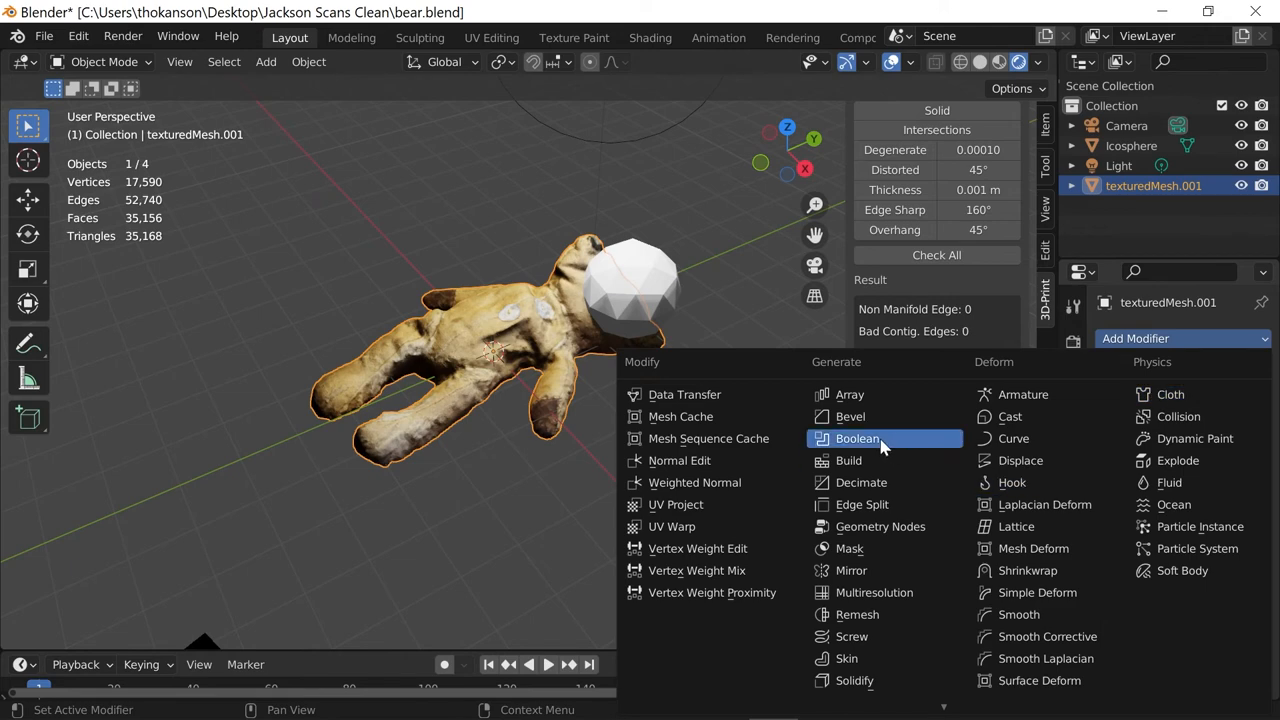
# Add a Boolean Difference modifier on the bear using the icosphere and inspect the carved hole
pyautogui.click(854, 438)
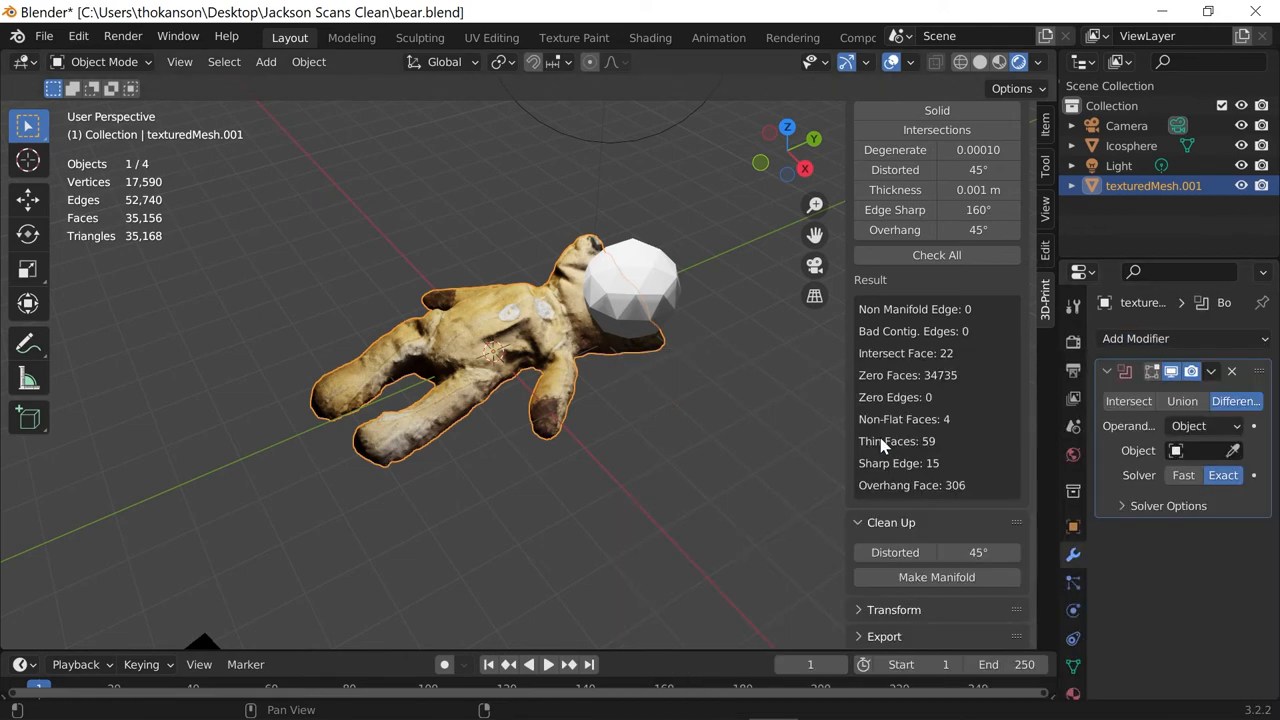
pyautogui.moveTo(548, 390)
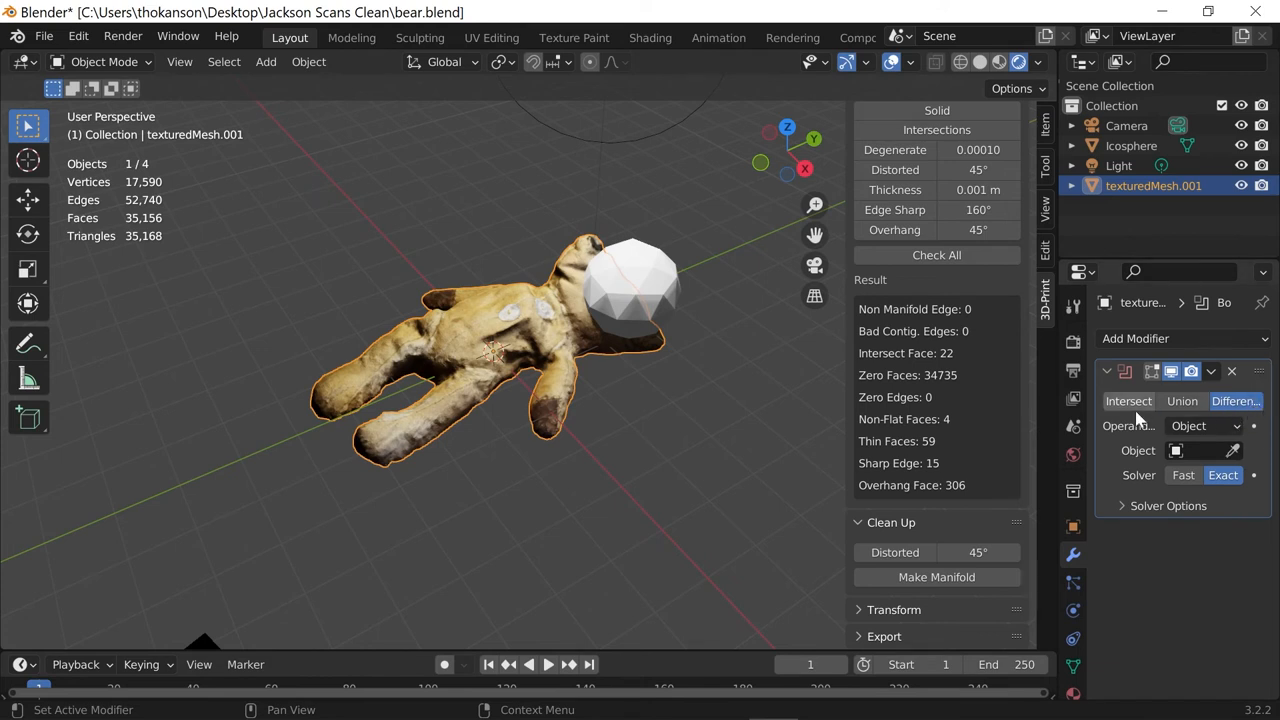
pyautogui.moveTo(1250, 474)
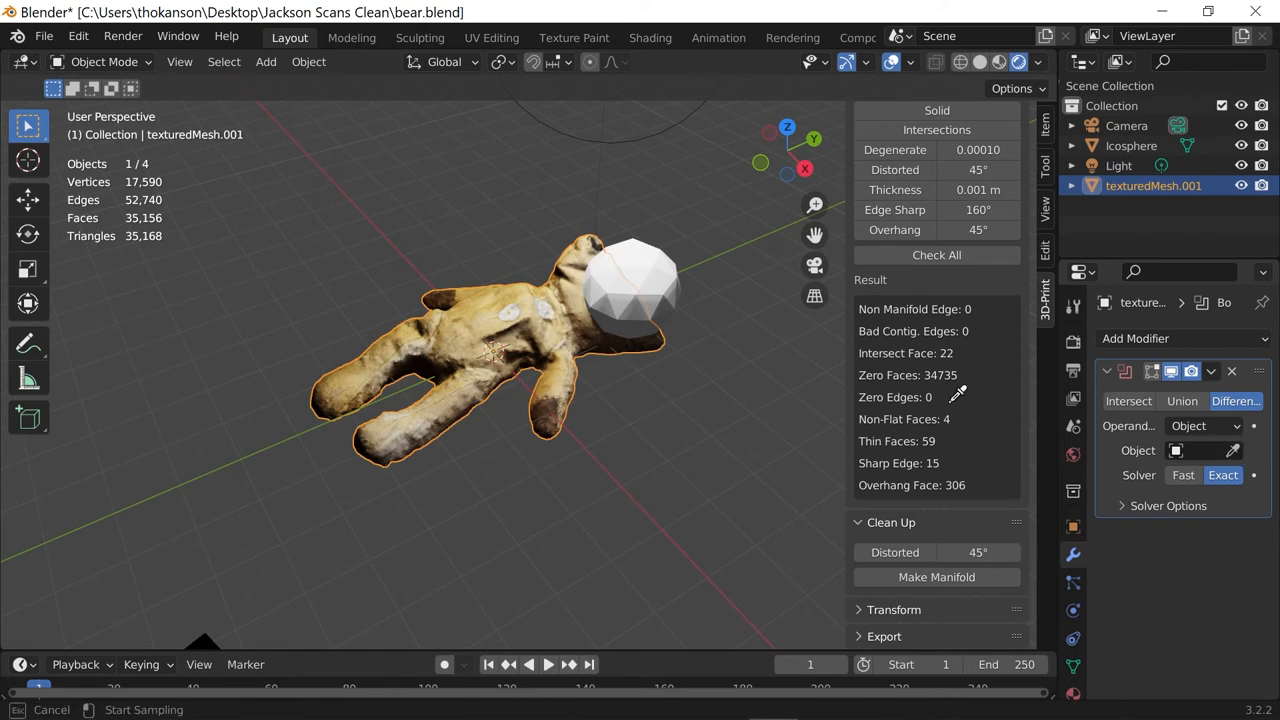
pyautogui.click(1204, 452)
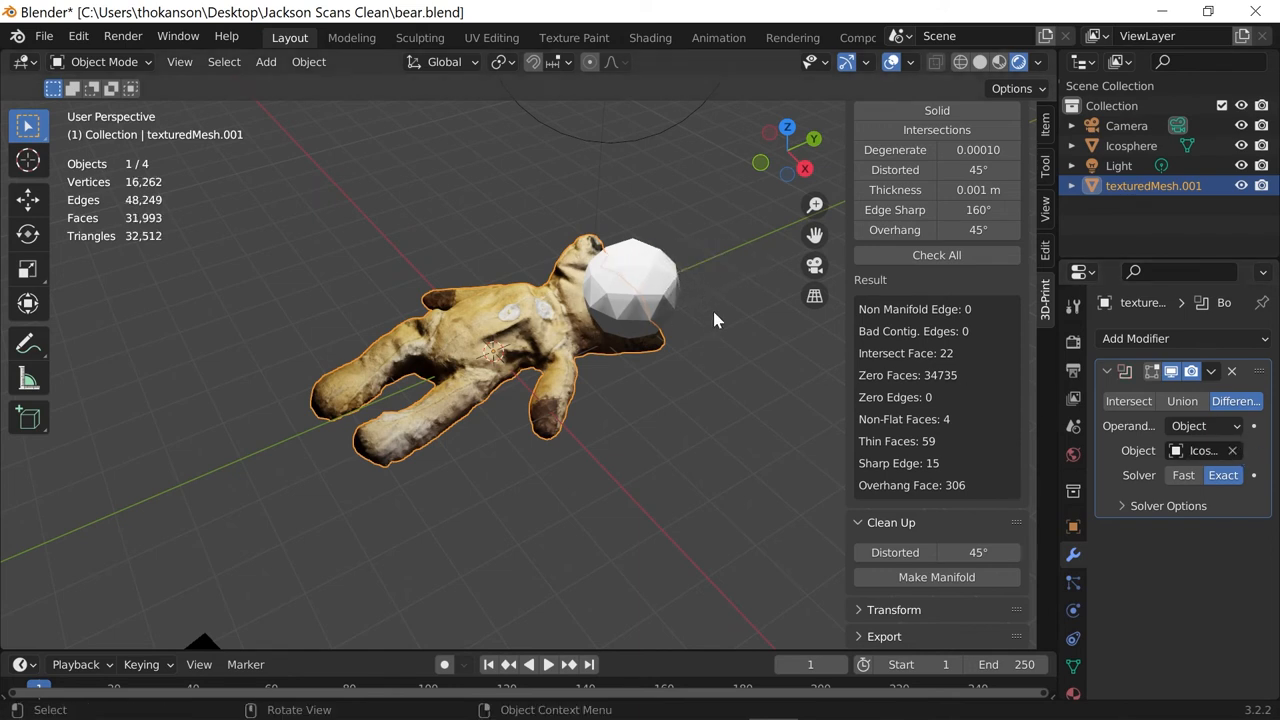
pyautogui.moveTo(606, 264)
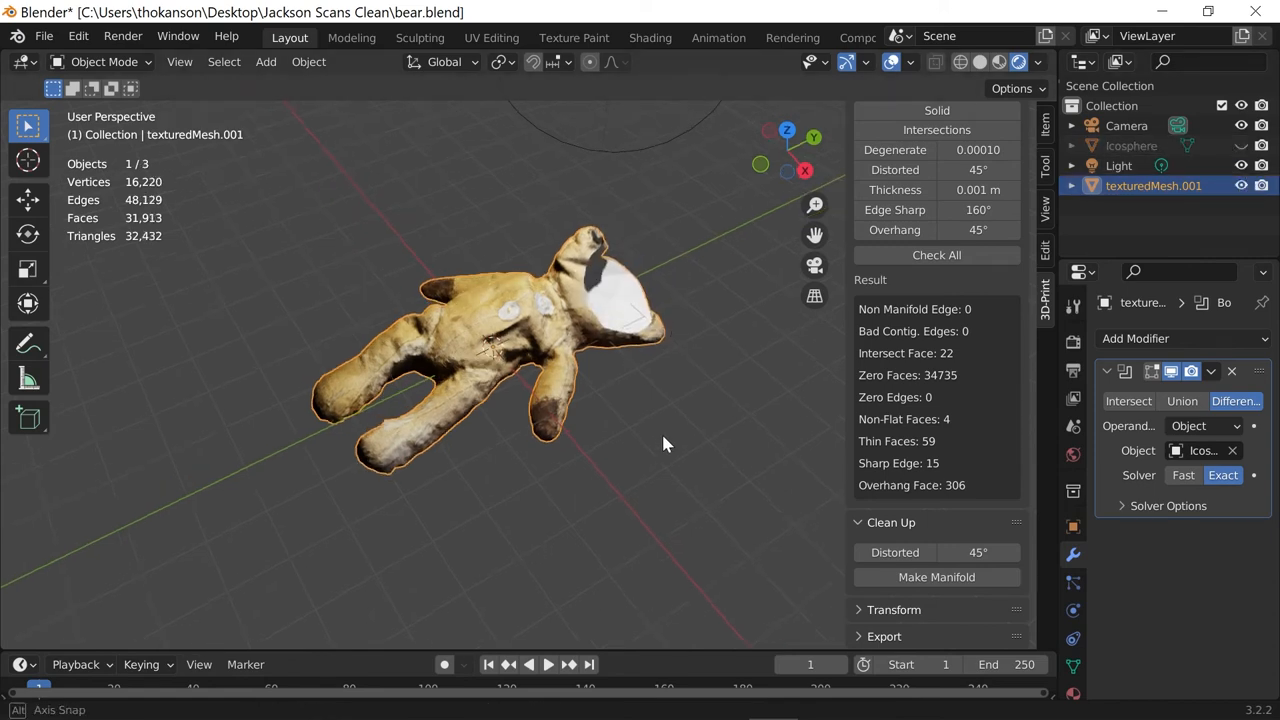
pyautogui.moveTo(668, 444); pyautogui.dragTo(784, 352)
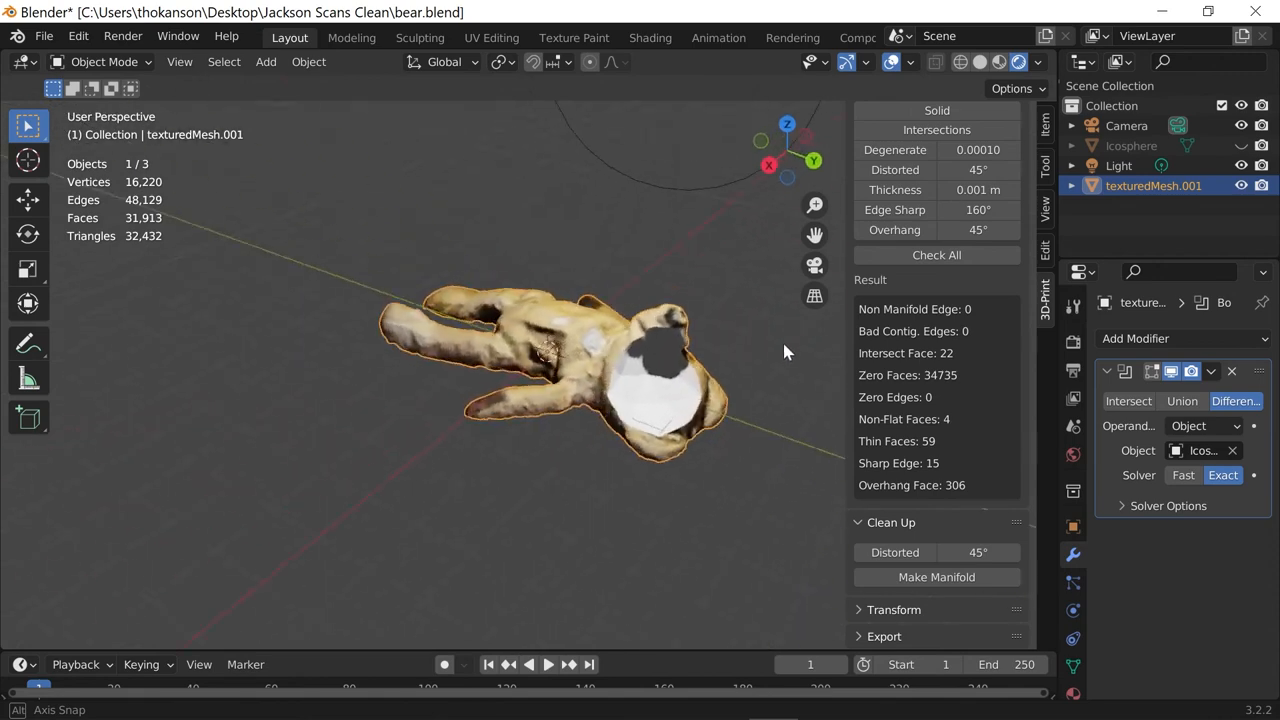
pyautogui.moveTo(784, 350); pyautogui.dragTo(724, 420)
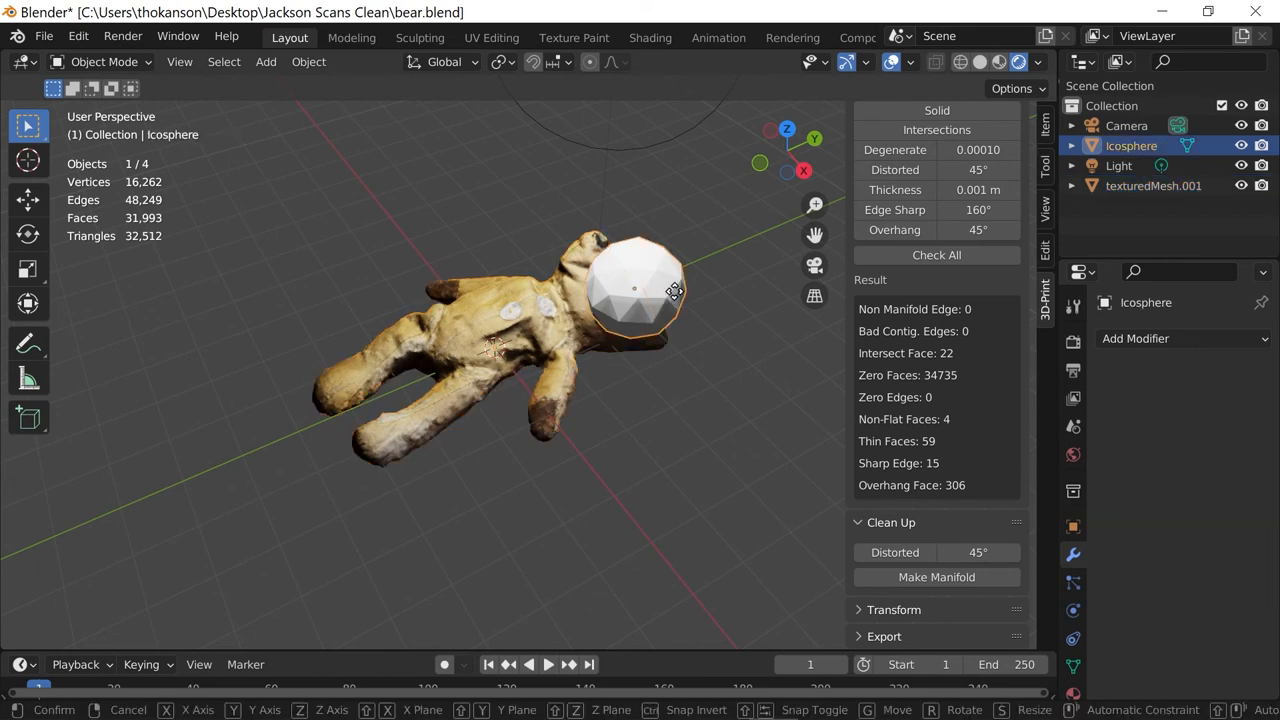
# Drag the icosphere down onto the bear's leg and inspect the resulting cut in solid and material shading
pyautogui.moveTo(636, 290); pyautogui.dragTo(470, 384)
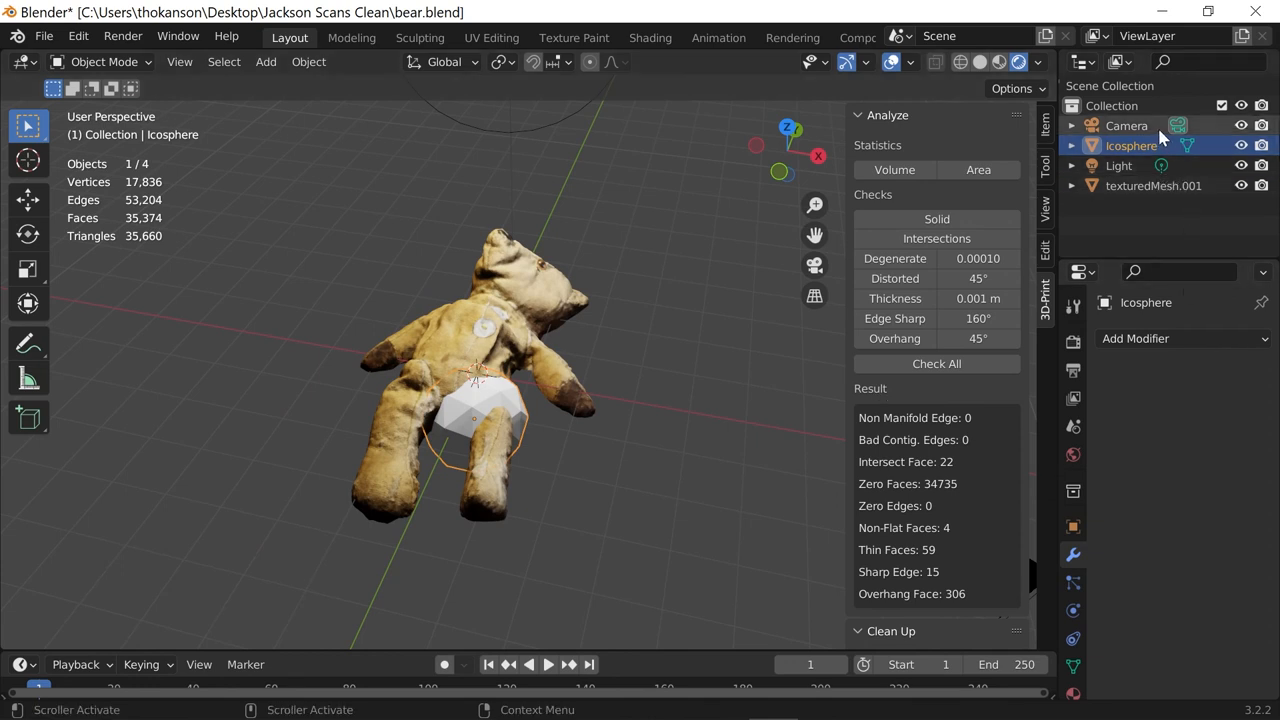
pyautogui.click(1152, 184)
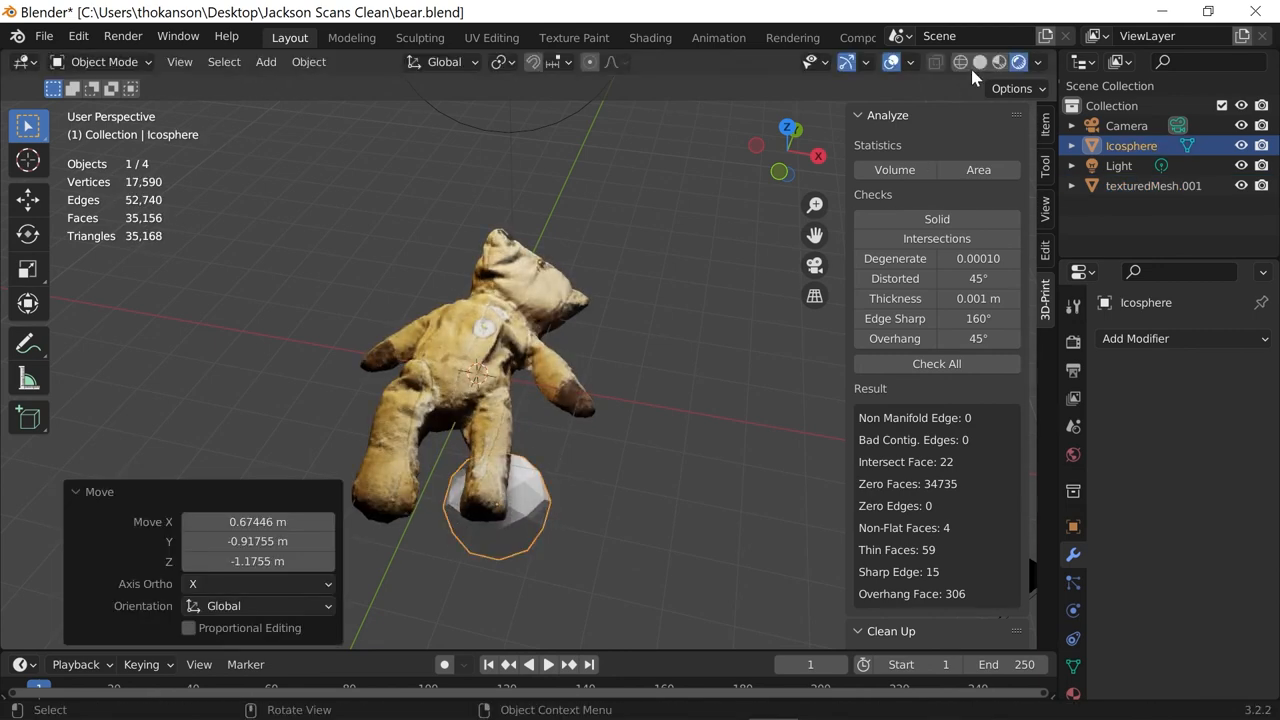
pyautogui.click(980, 62)
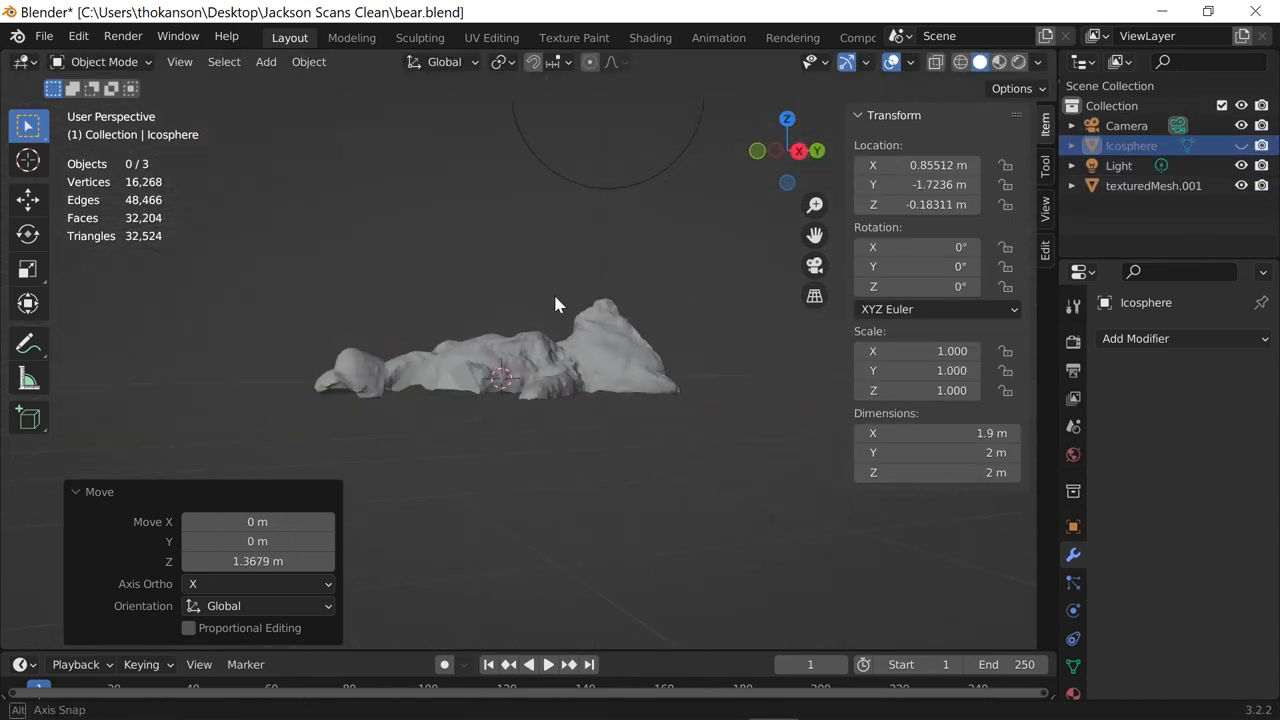
pyautogui.moveTo(558, 304); pyautogui.dragTo(788, 482)
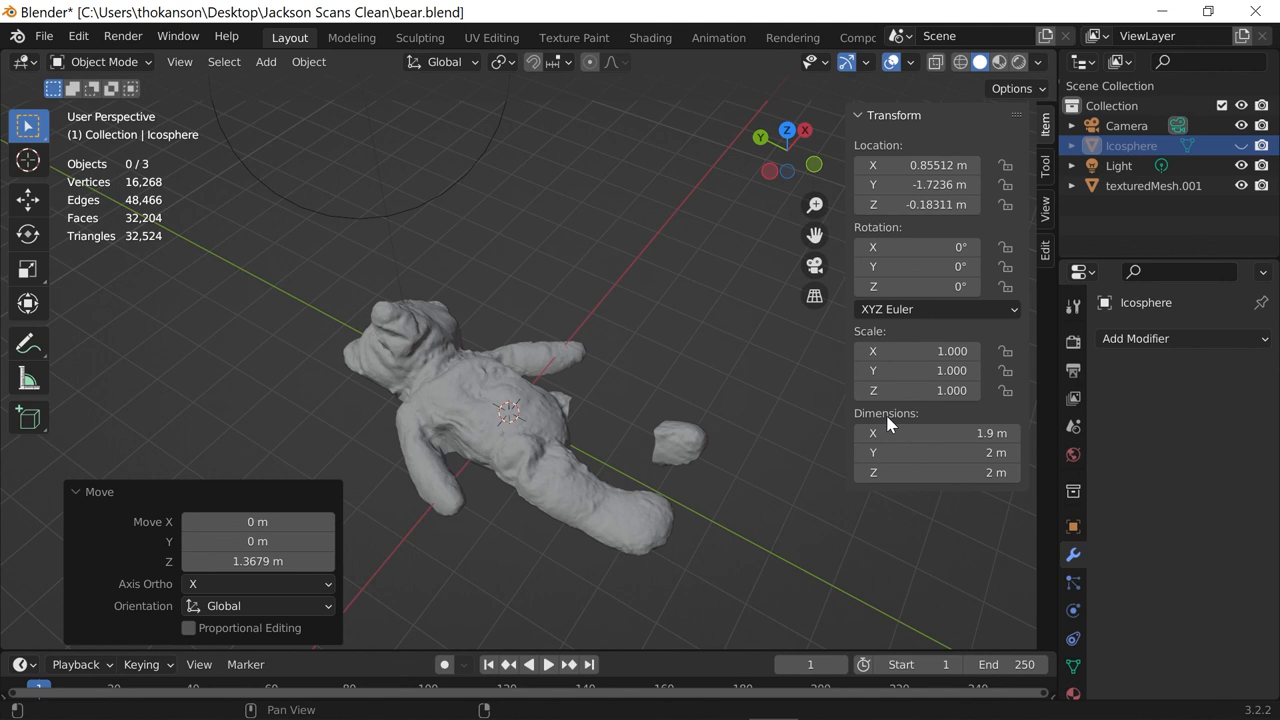
pyautogui.click(1018, 62)
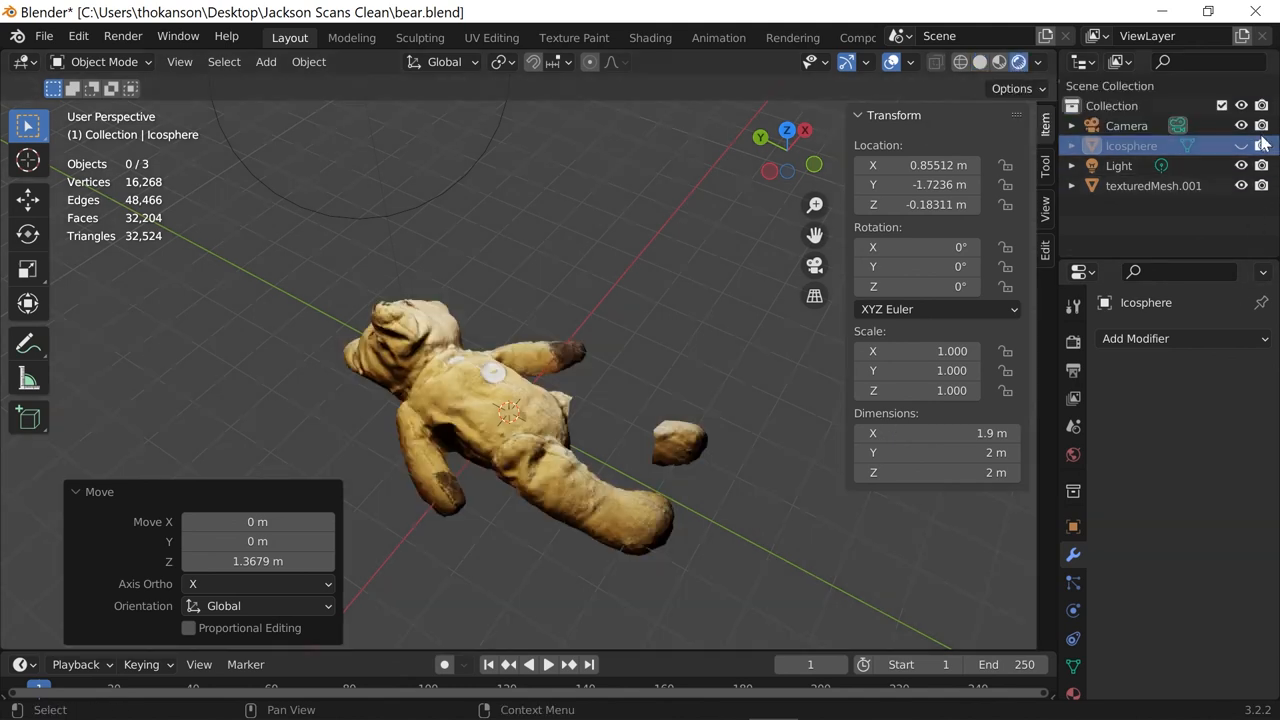
pyautogui.moveTo(1238, 146)
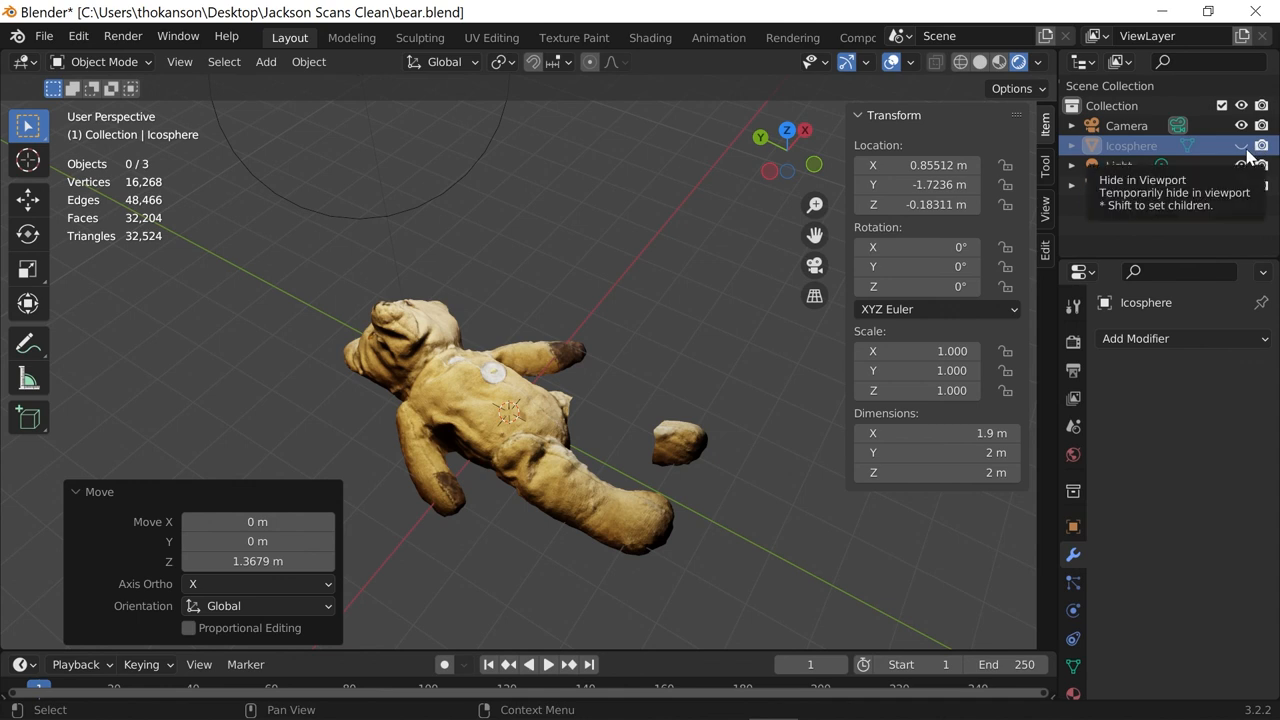